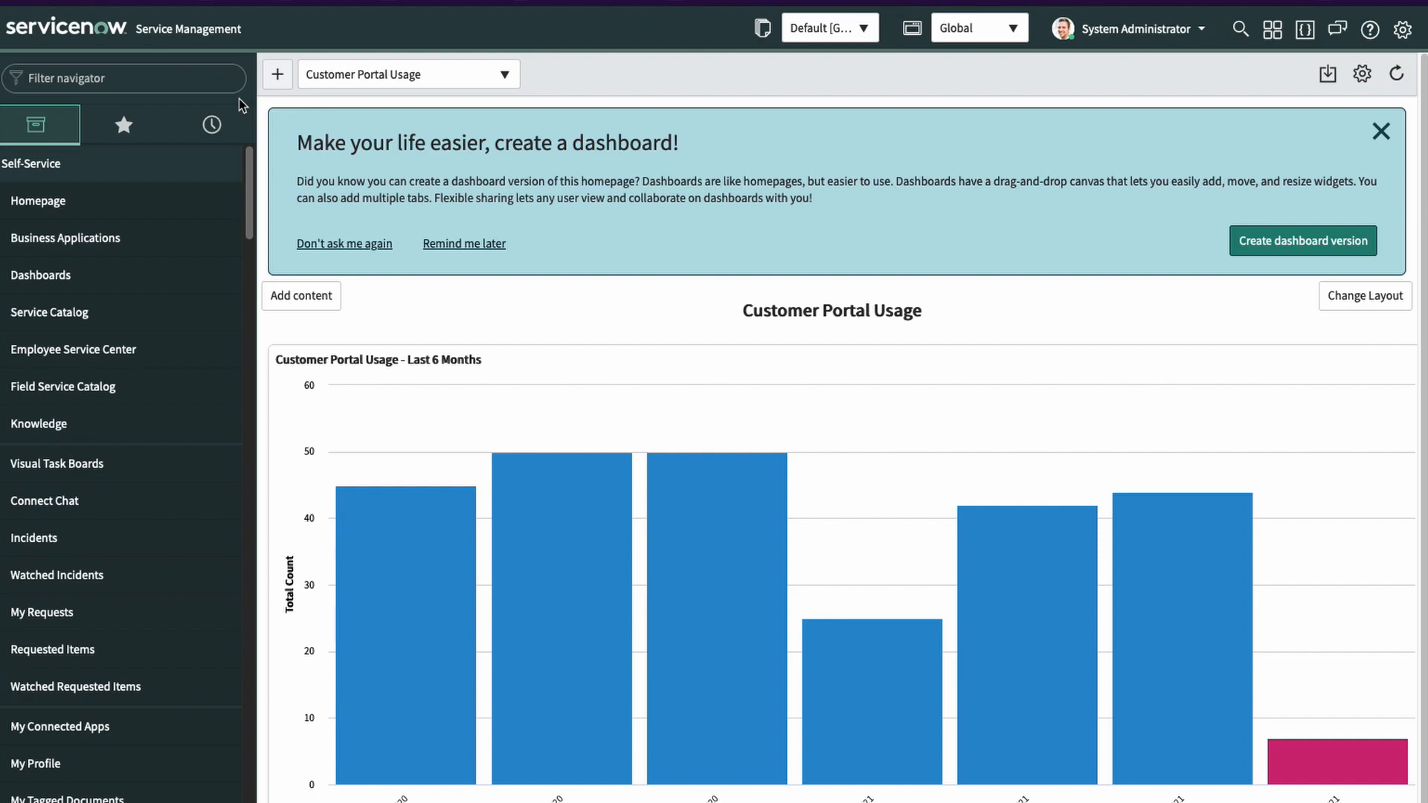
mouse_move(220, 98)
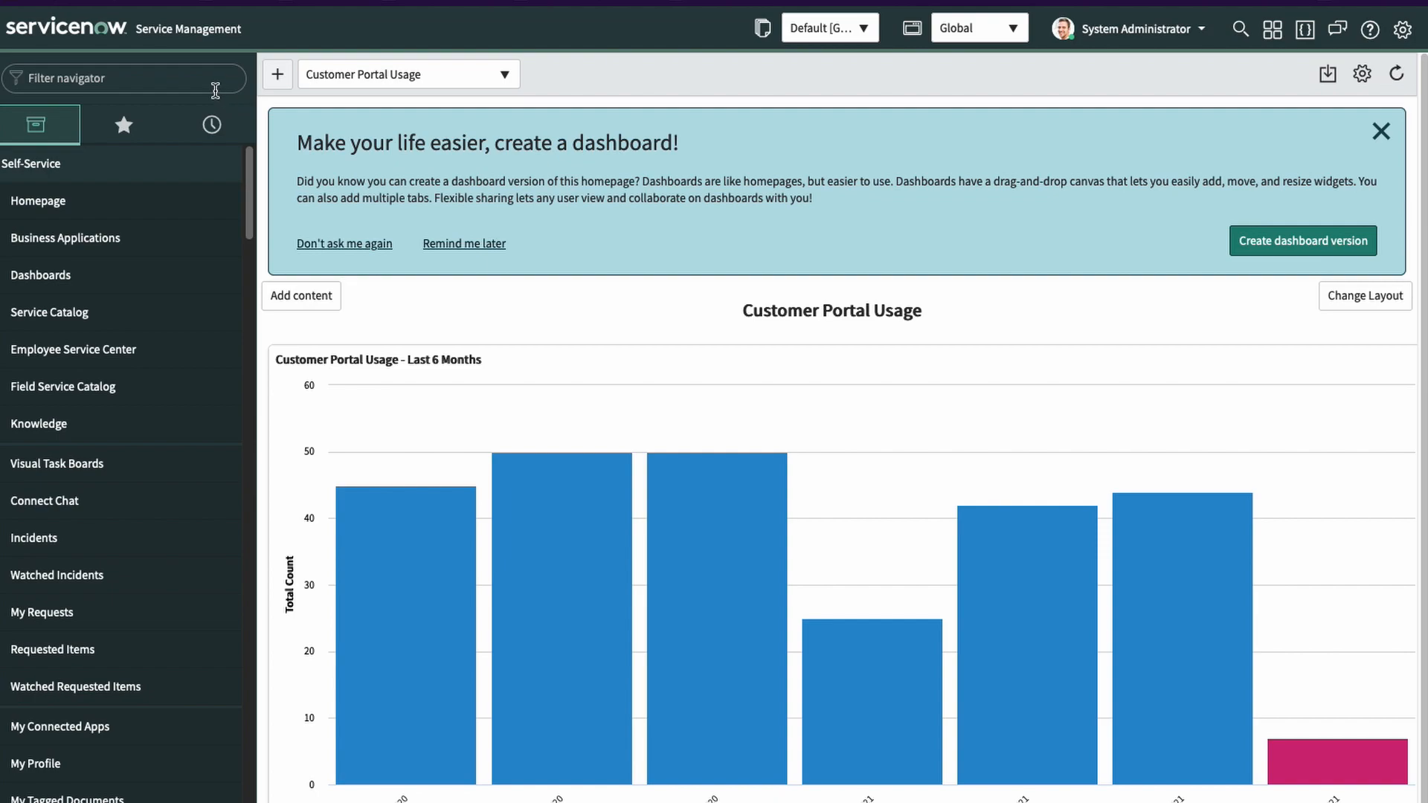
Filter the navigator with 'collaboration' to list Chat Setup, Messaging Apps Integration and Virtual Agent.
text(c)
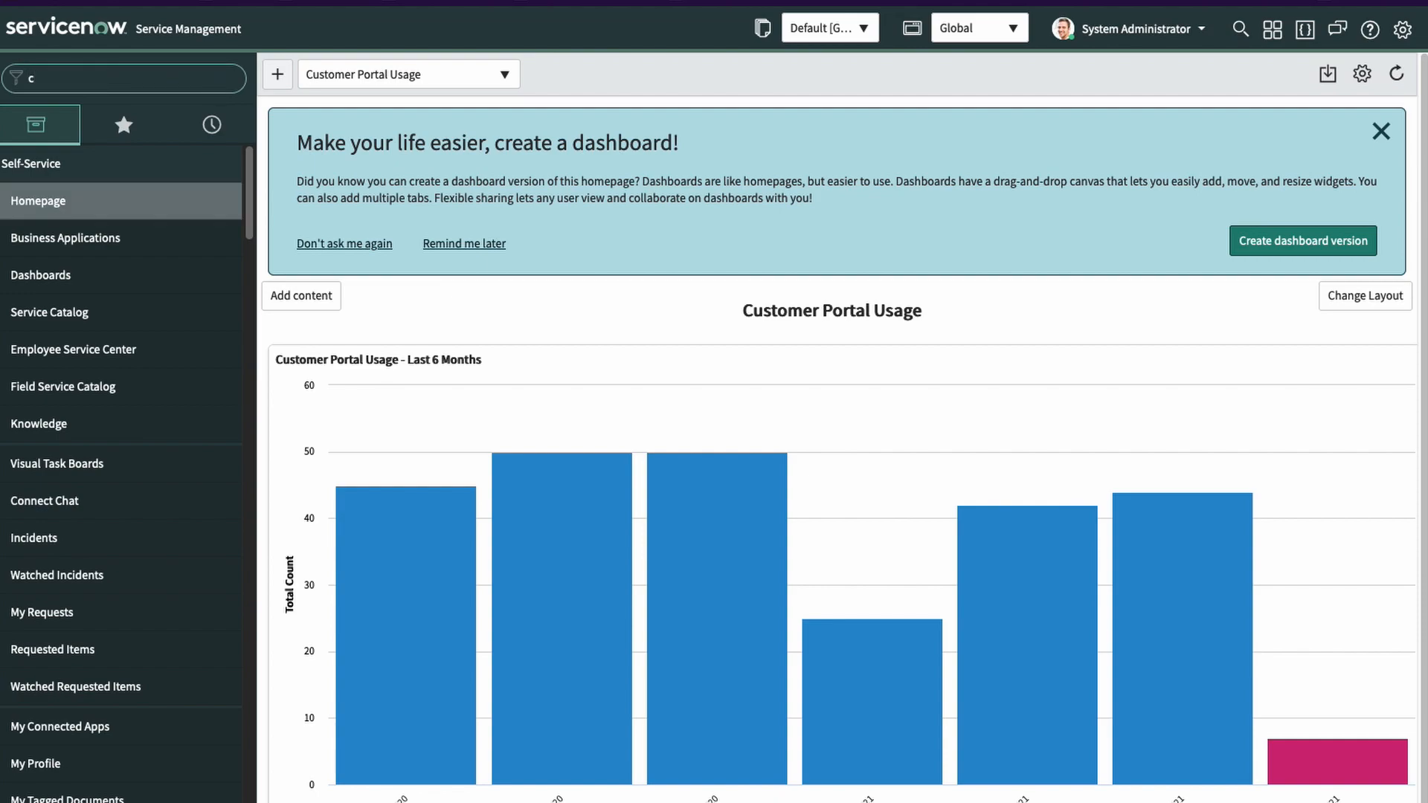
text(ollaboration)
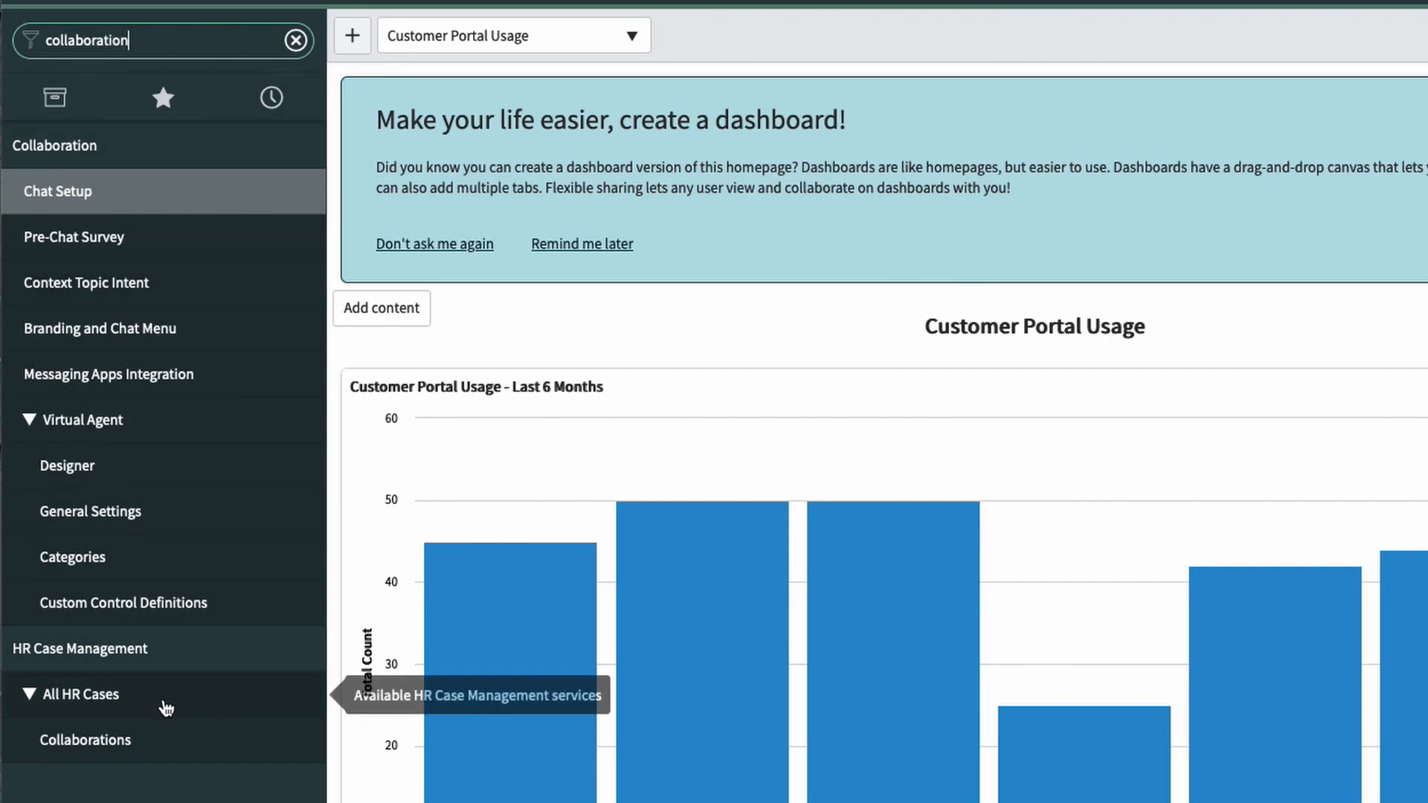
mouse_move(108, 387)
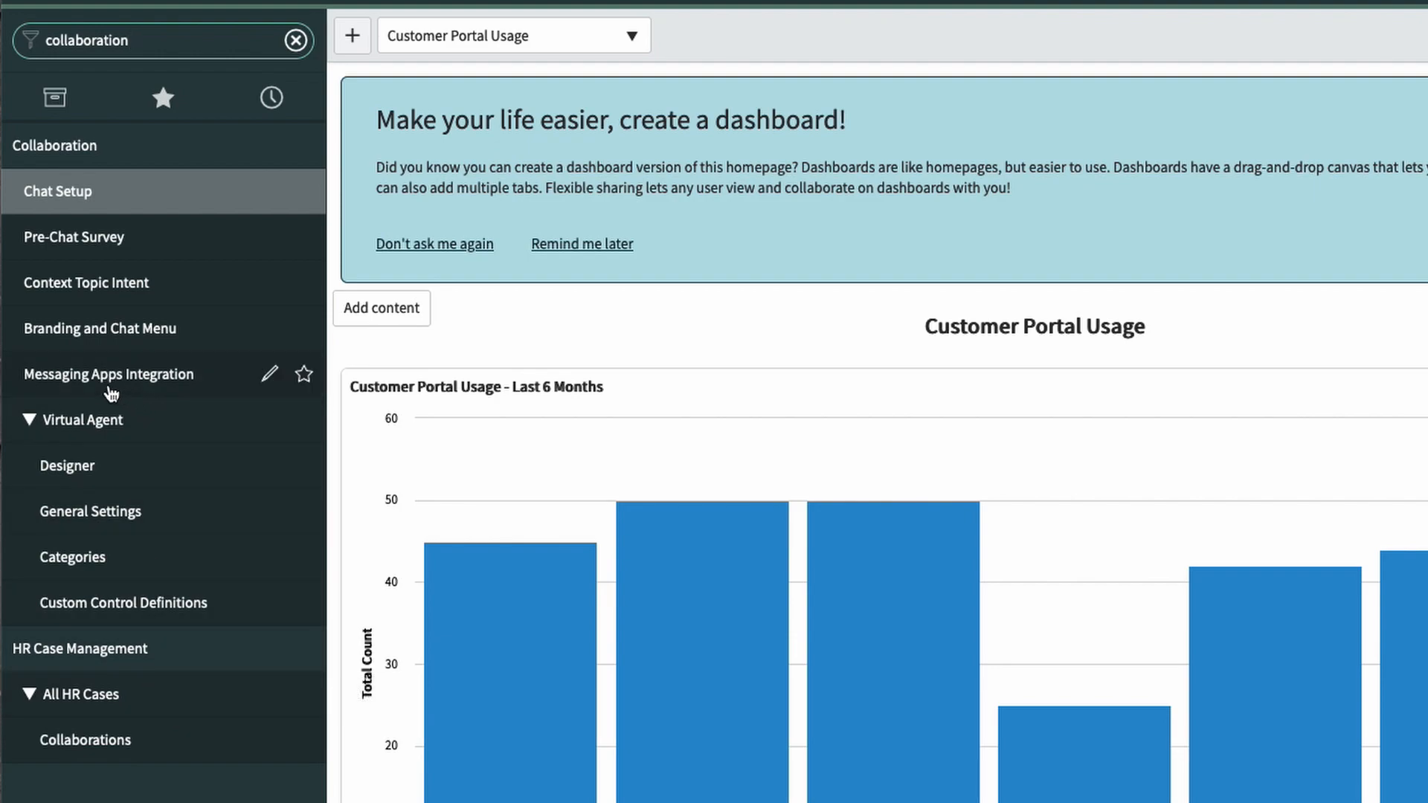
mouse_move(49, 395)
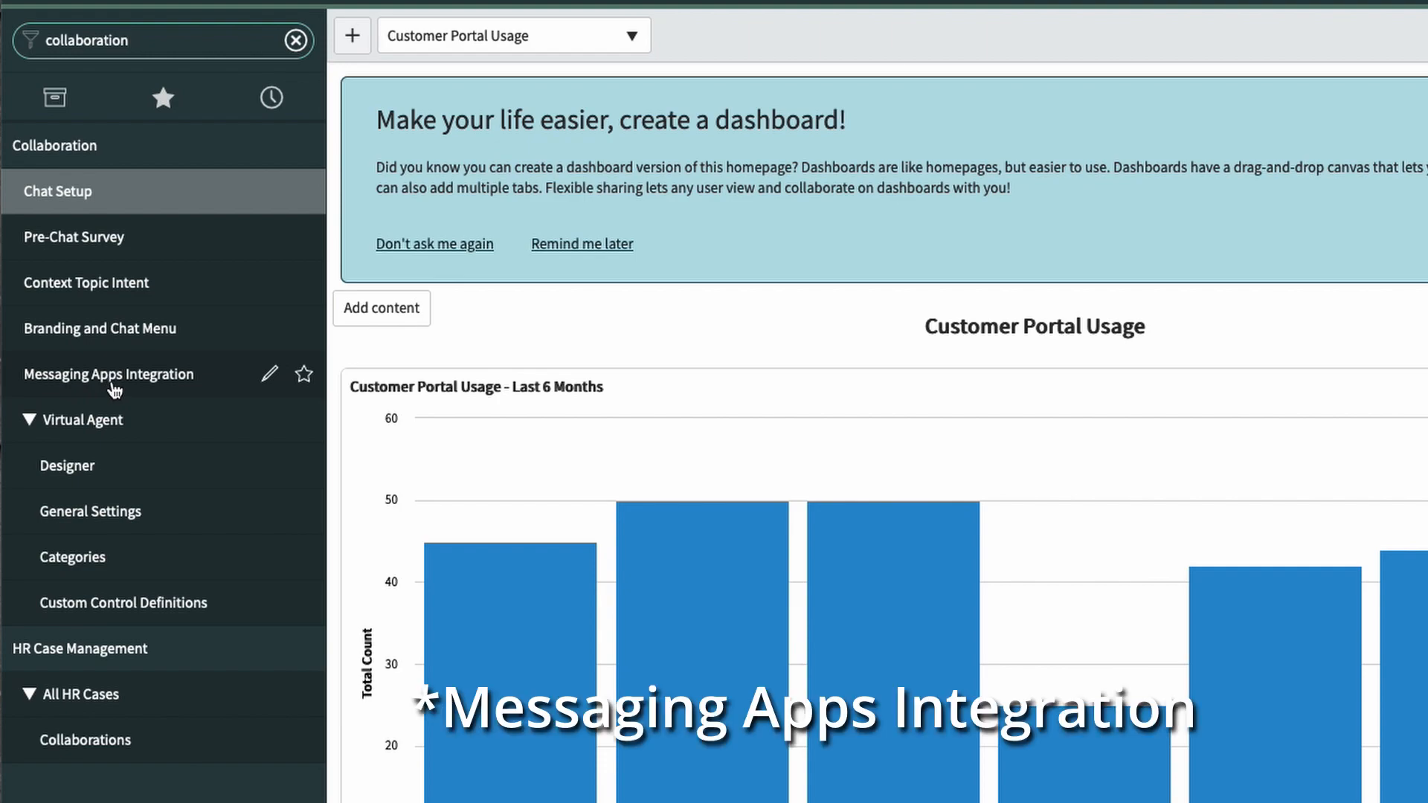
From Messaging Apps Integration, start the Microsoft Teams install, raising the third-party site prompt.
click(107, 374)
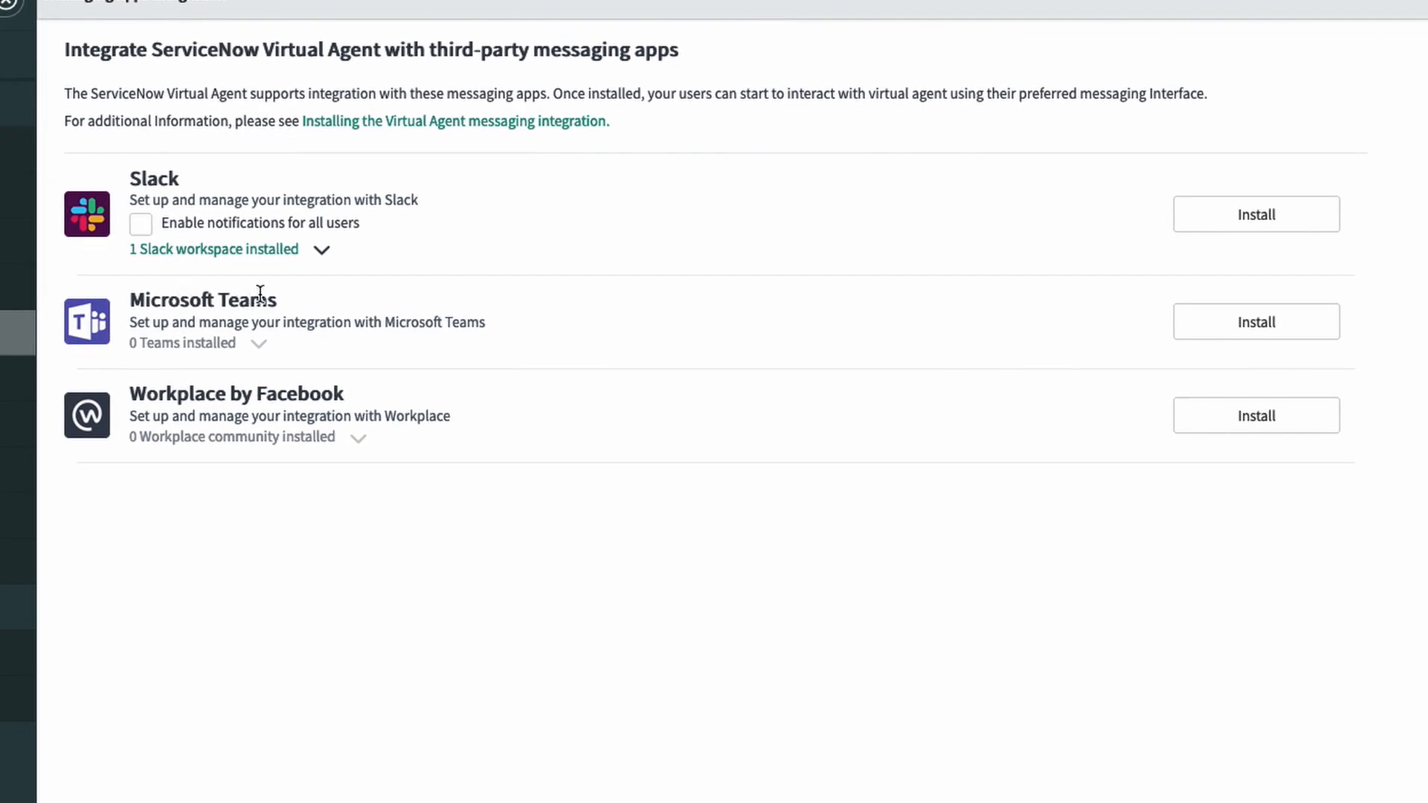
mouse_move(238, 356)
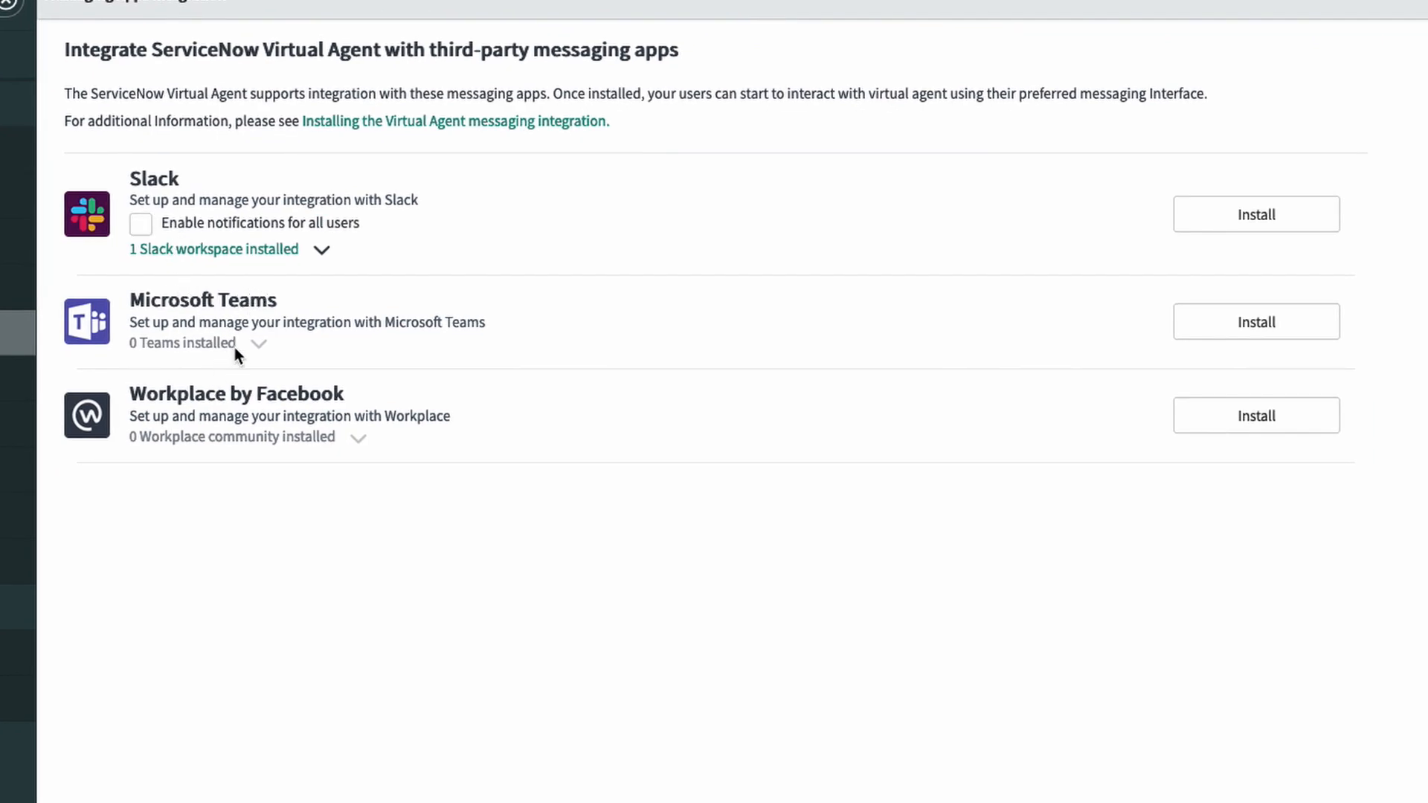
mouse_move(1255, 321)
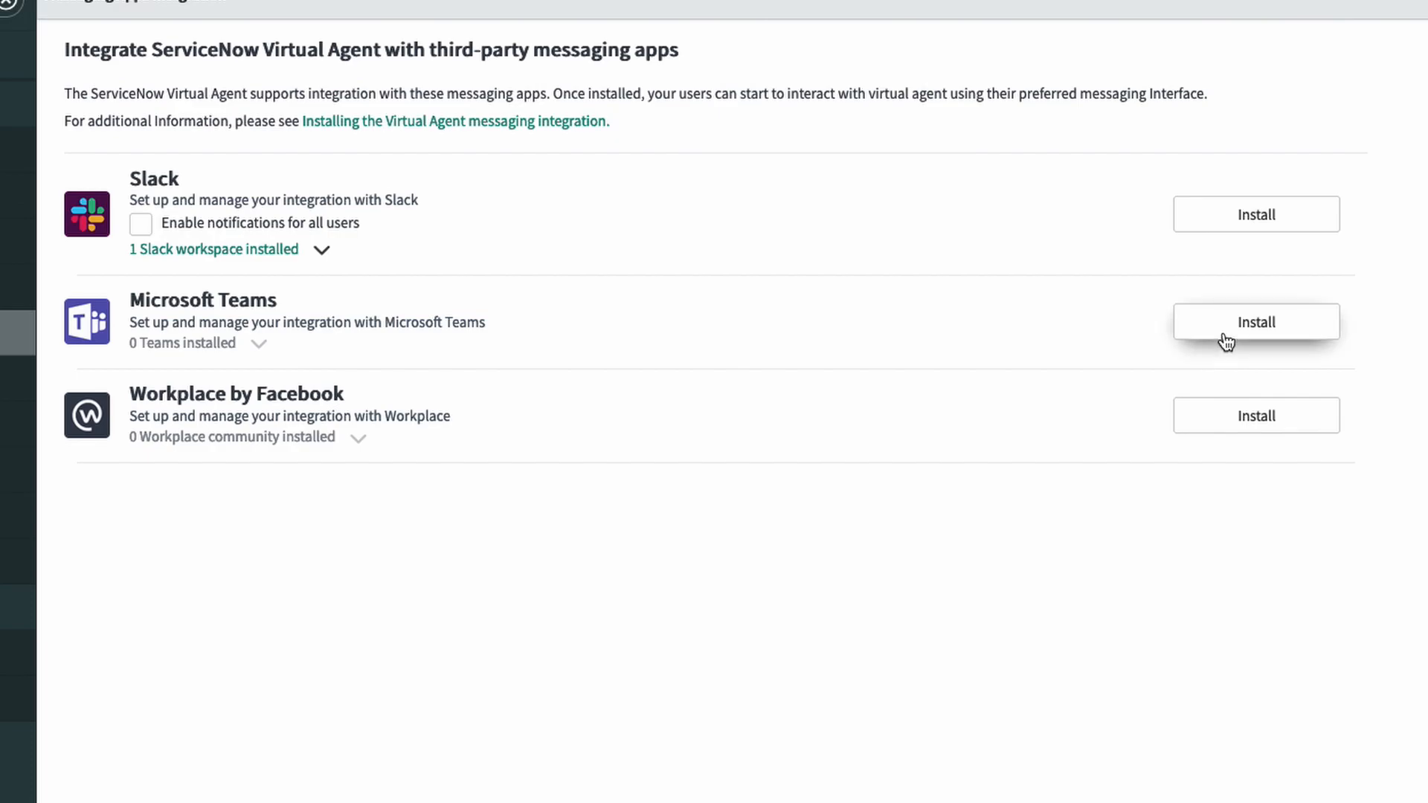
click(1256, 321)
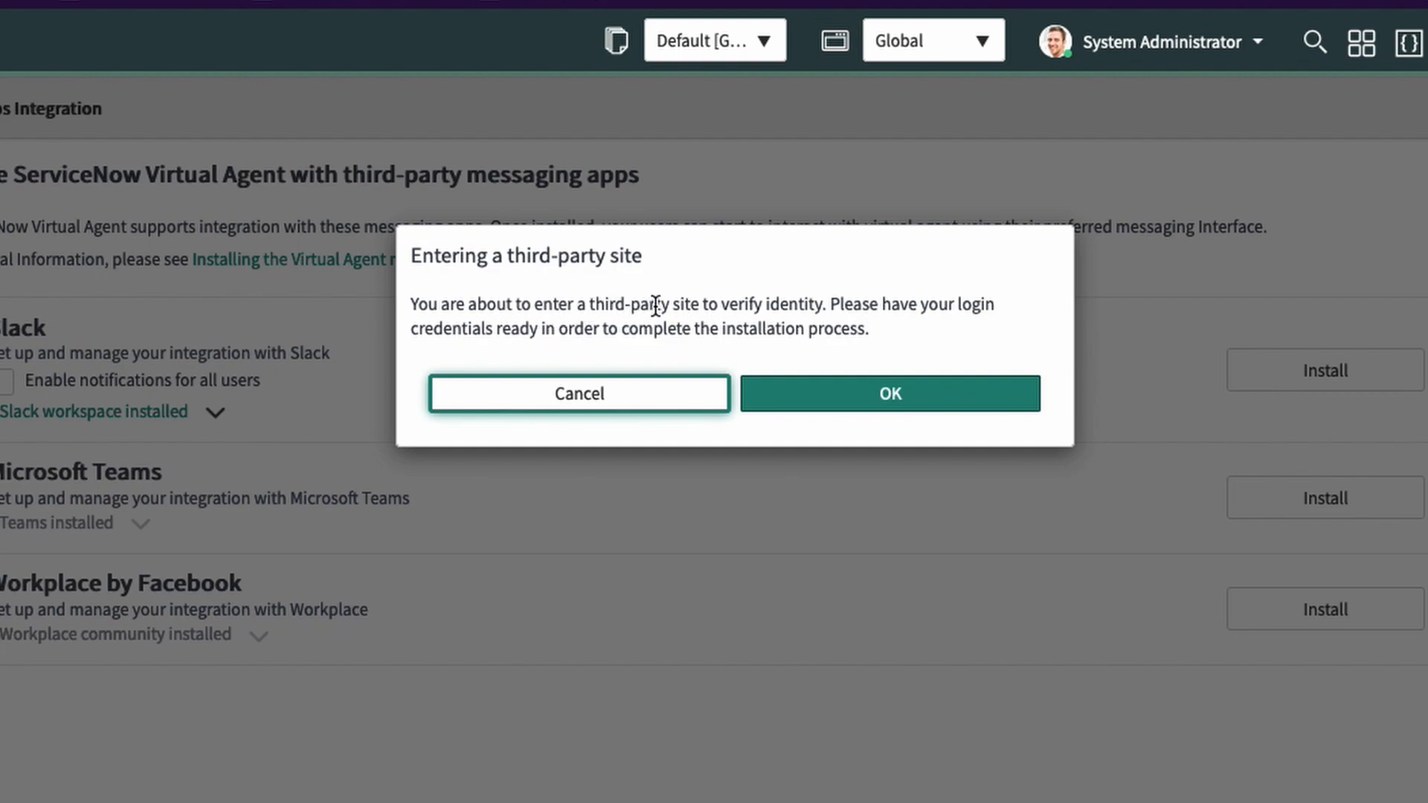
mouse_move(851, 310)
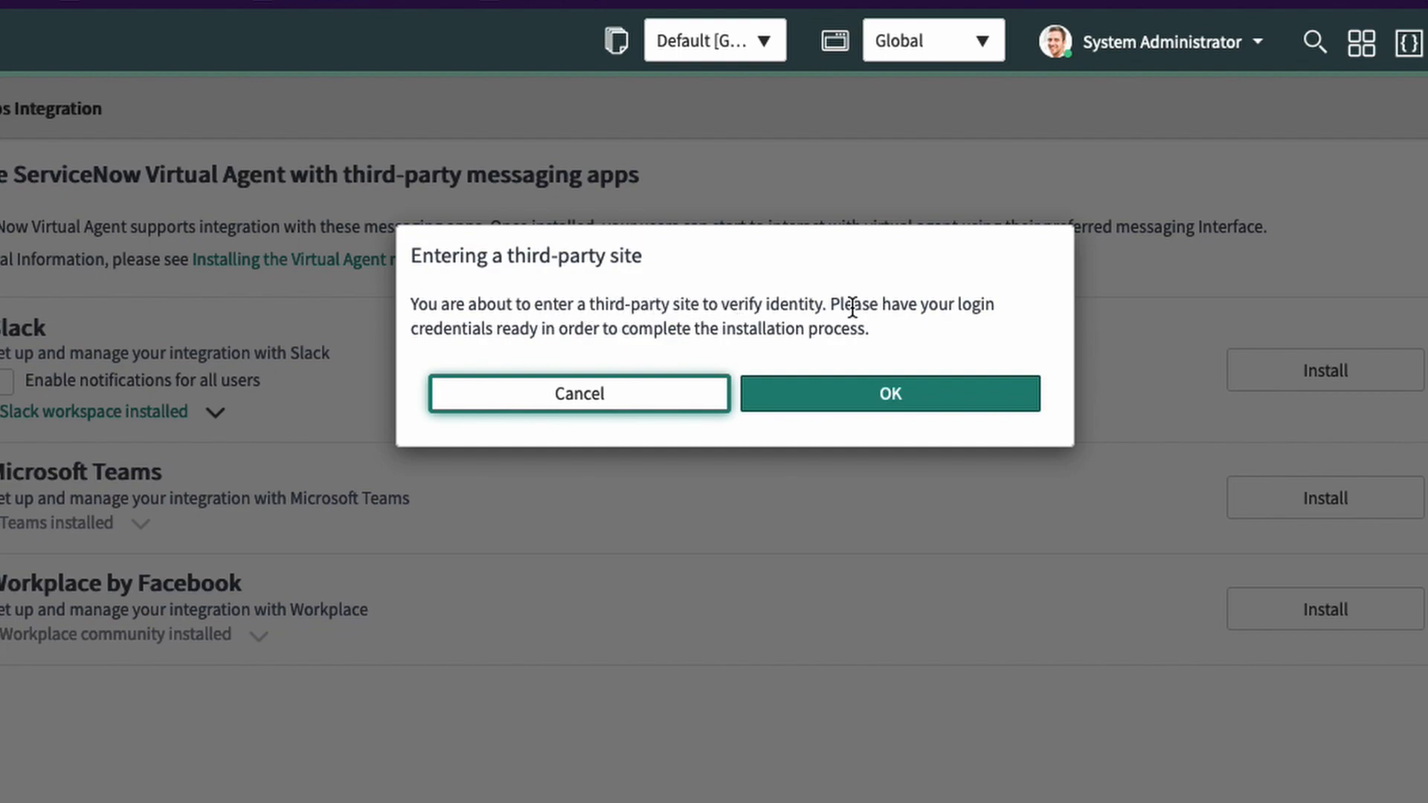
mouse_move(490, 327)
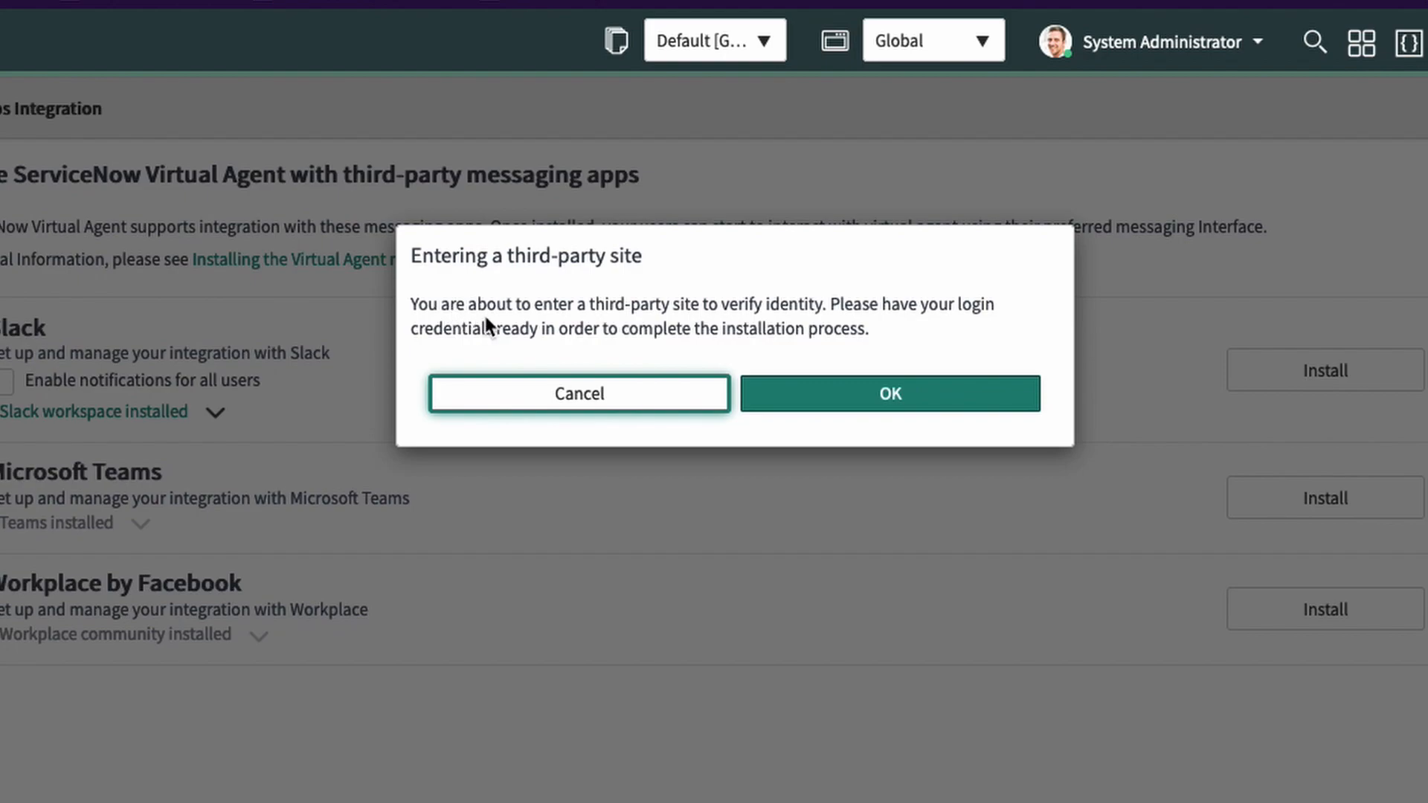
mouse_move(823, 329)
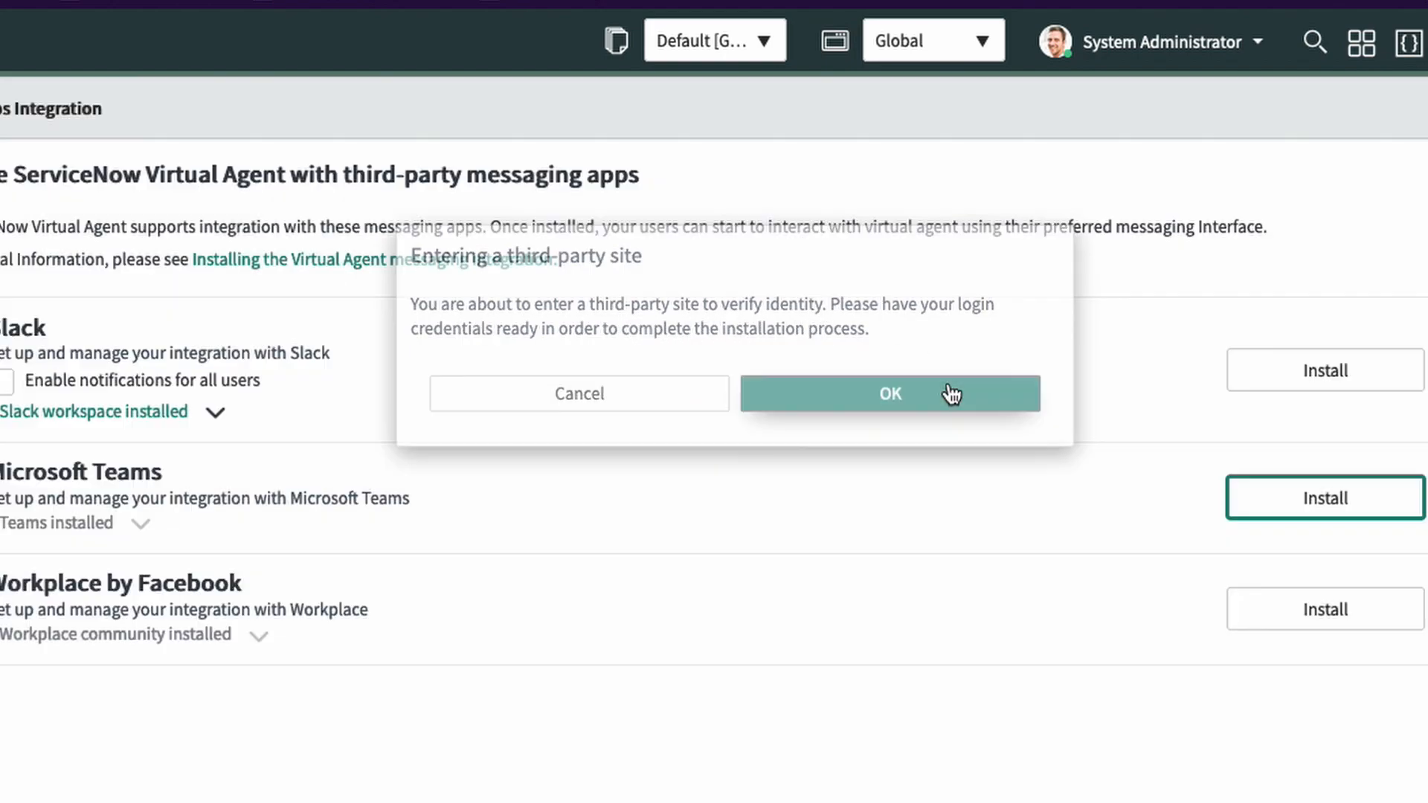
Continue to the Microsoft identity site and submit the account to sign in.
click(890, 392)
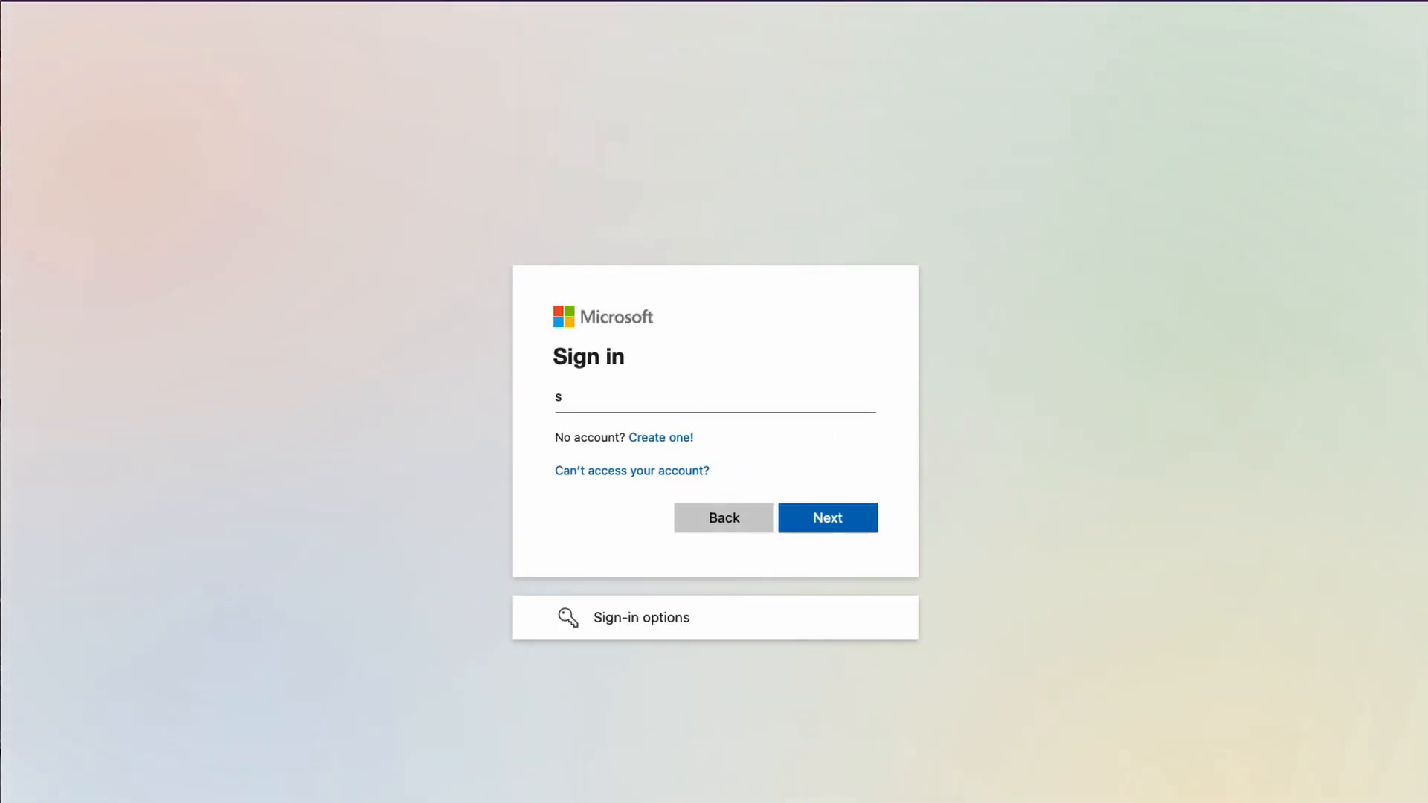
click(826, 518)
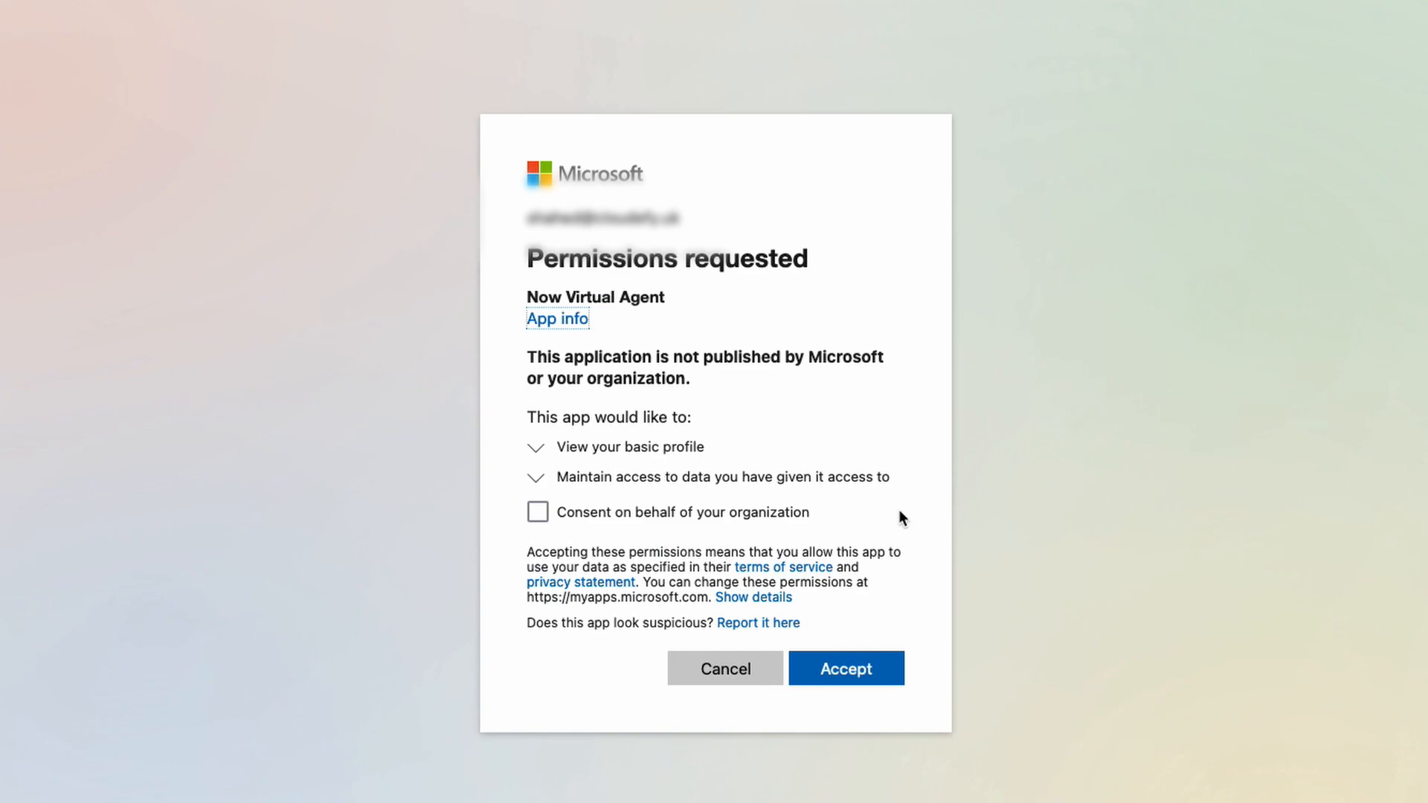
mouse_move(900, 448)
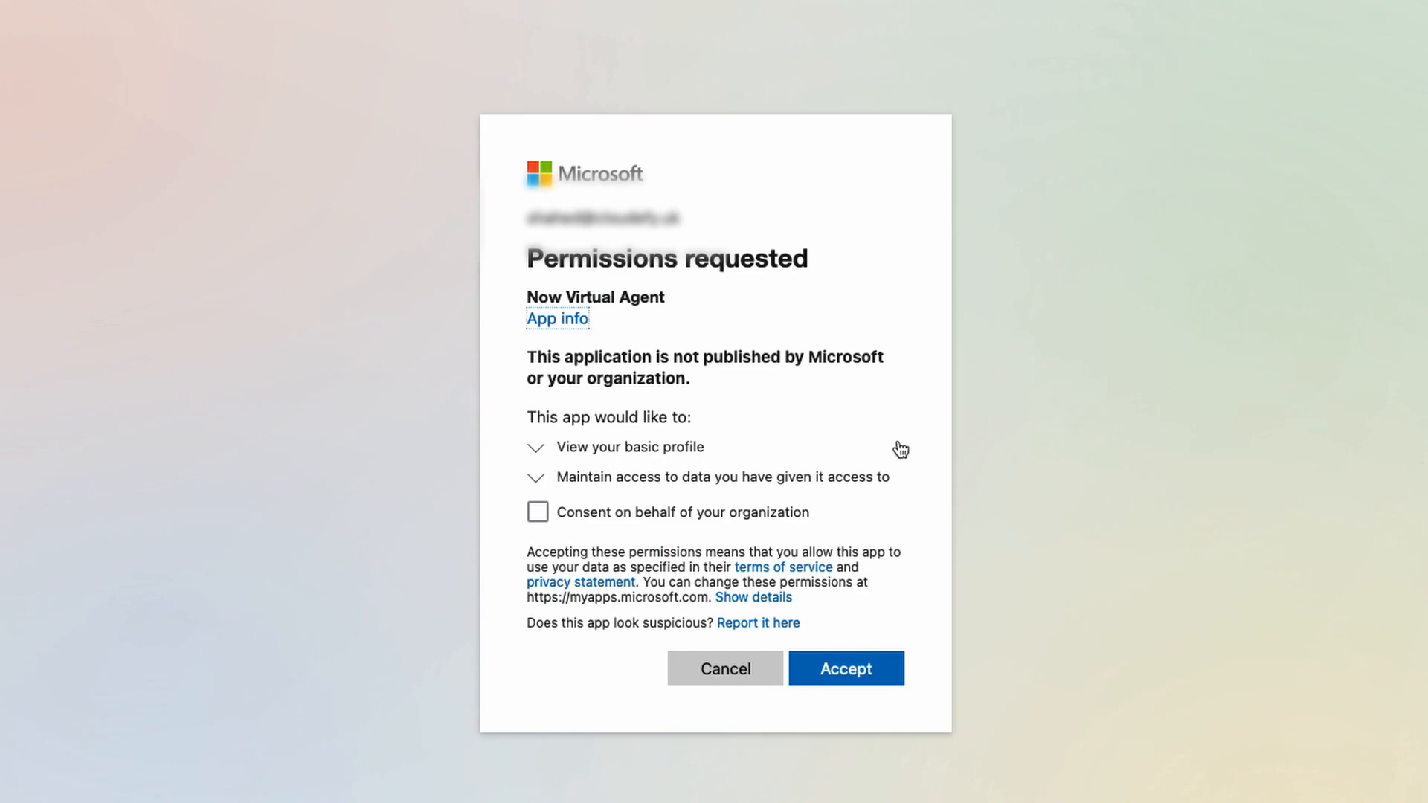
mouse_move(684, 284)
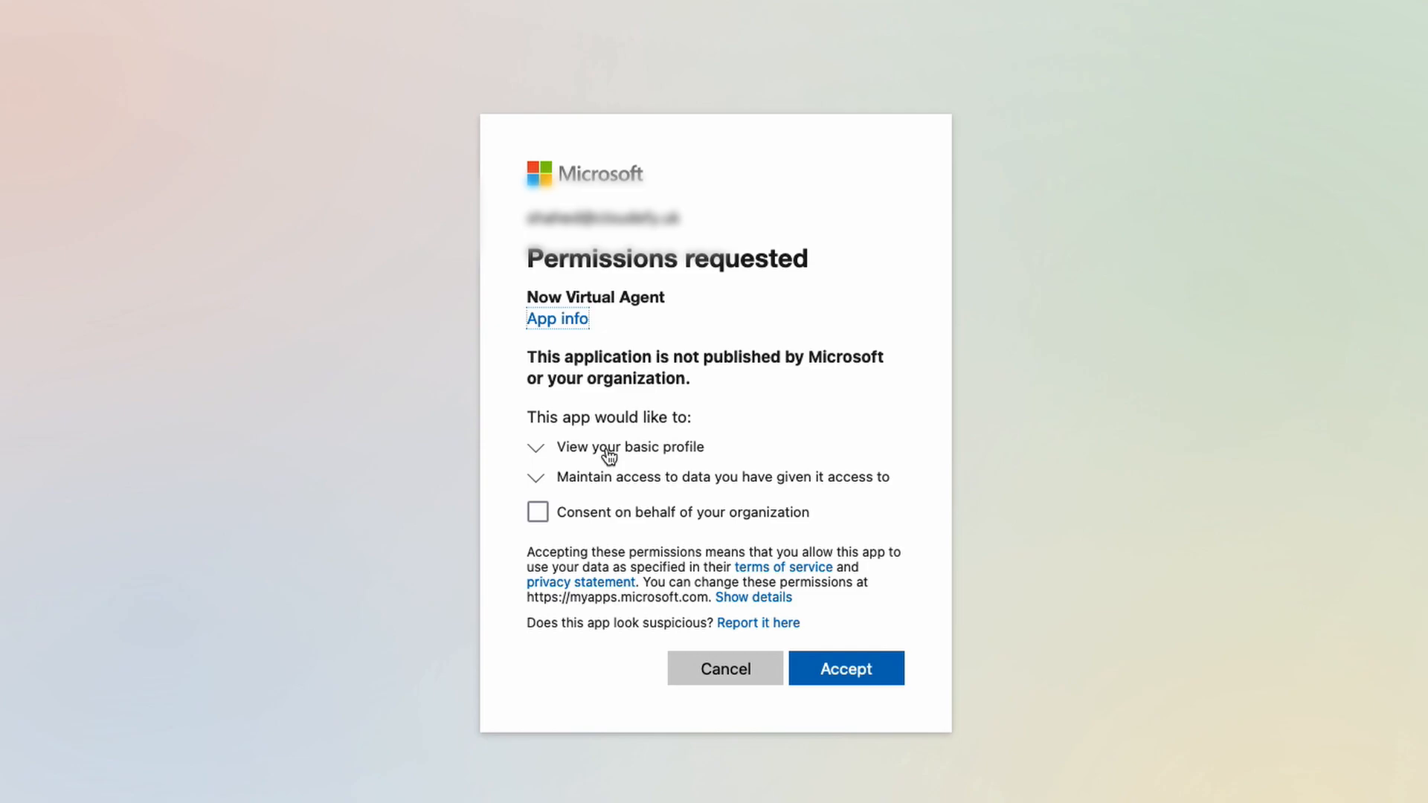
Grant Now Virtual Agent its permissions with consent on behalf of the whole organization.
click(537, 512)
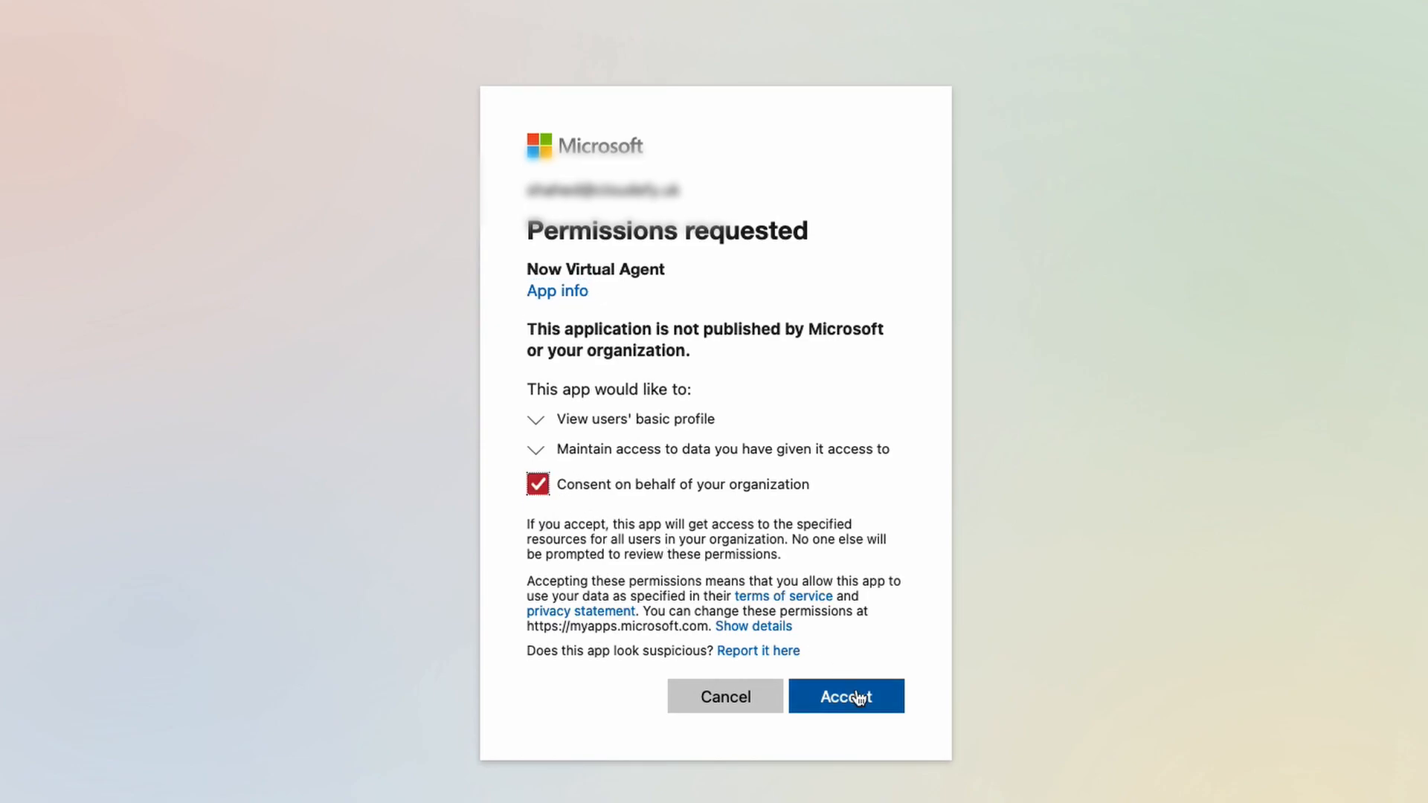
click(845, 696)
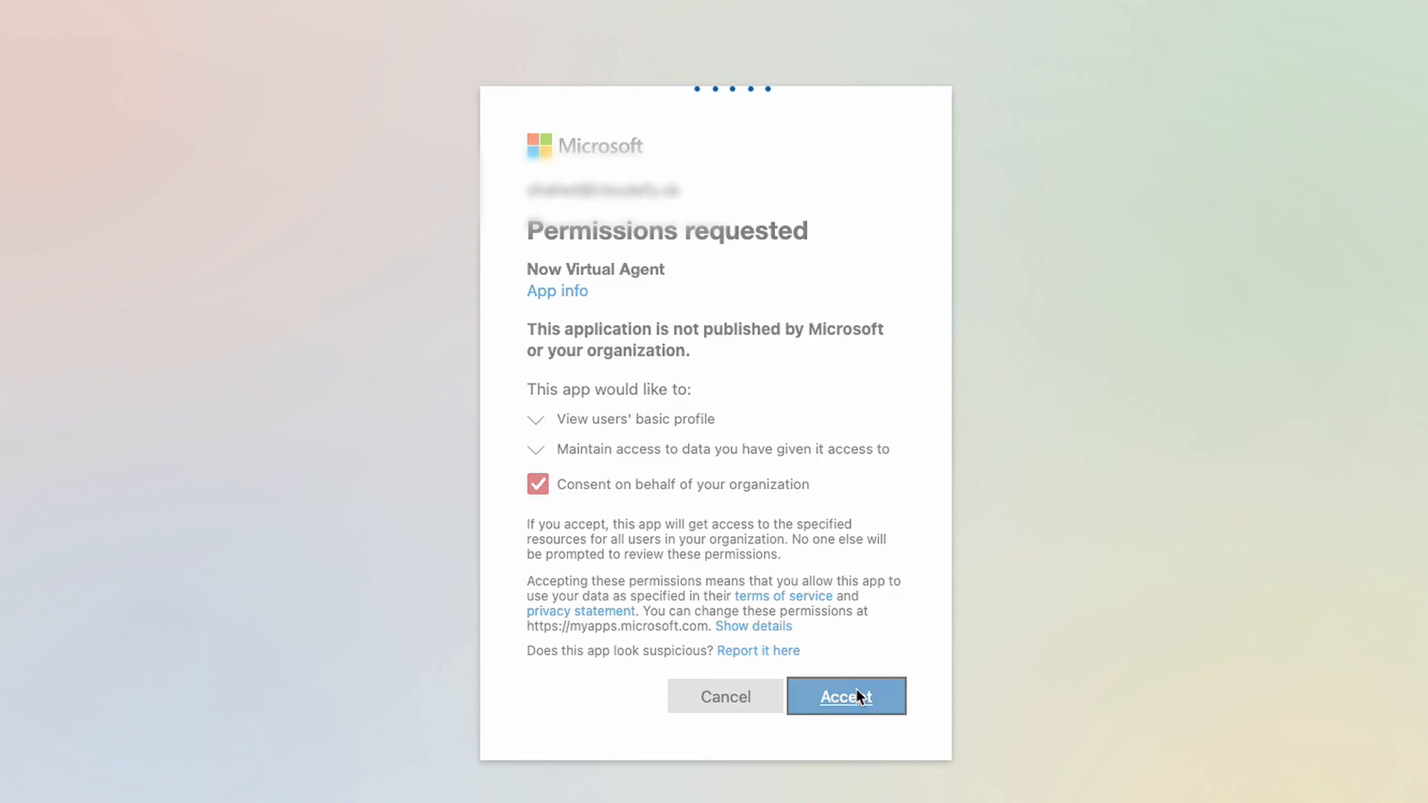
click(845, 696)
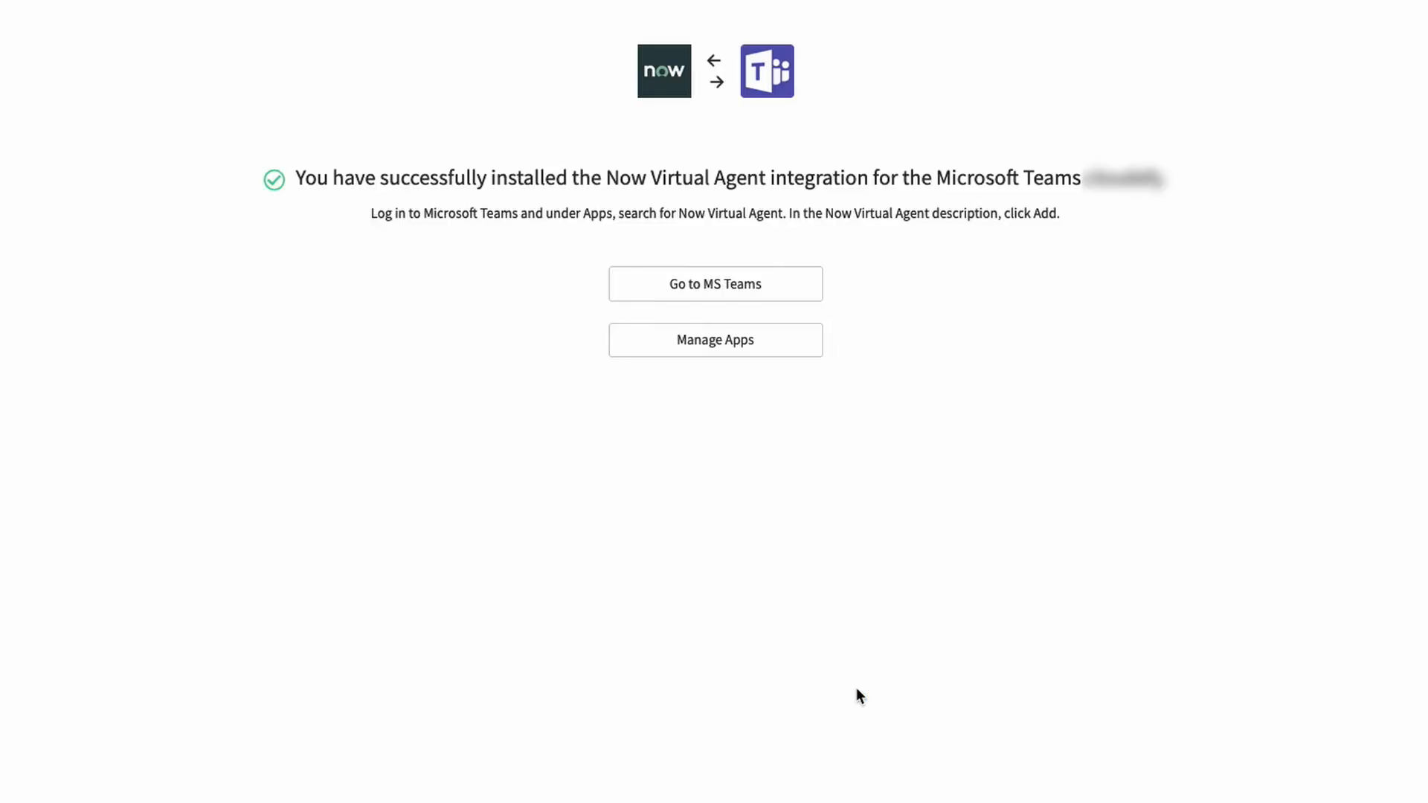
mouse_move(681, 179)
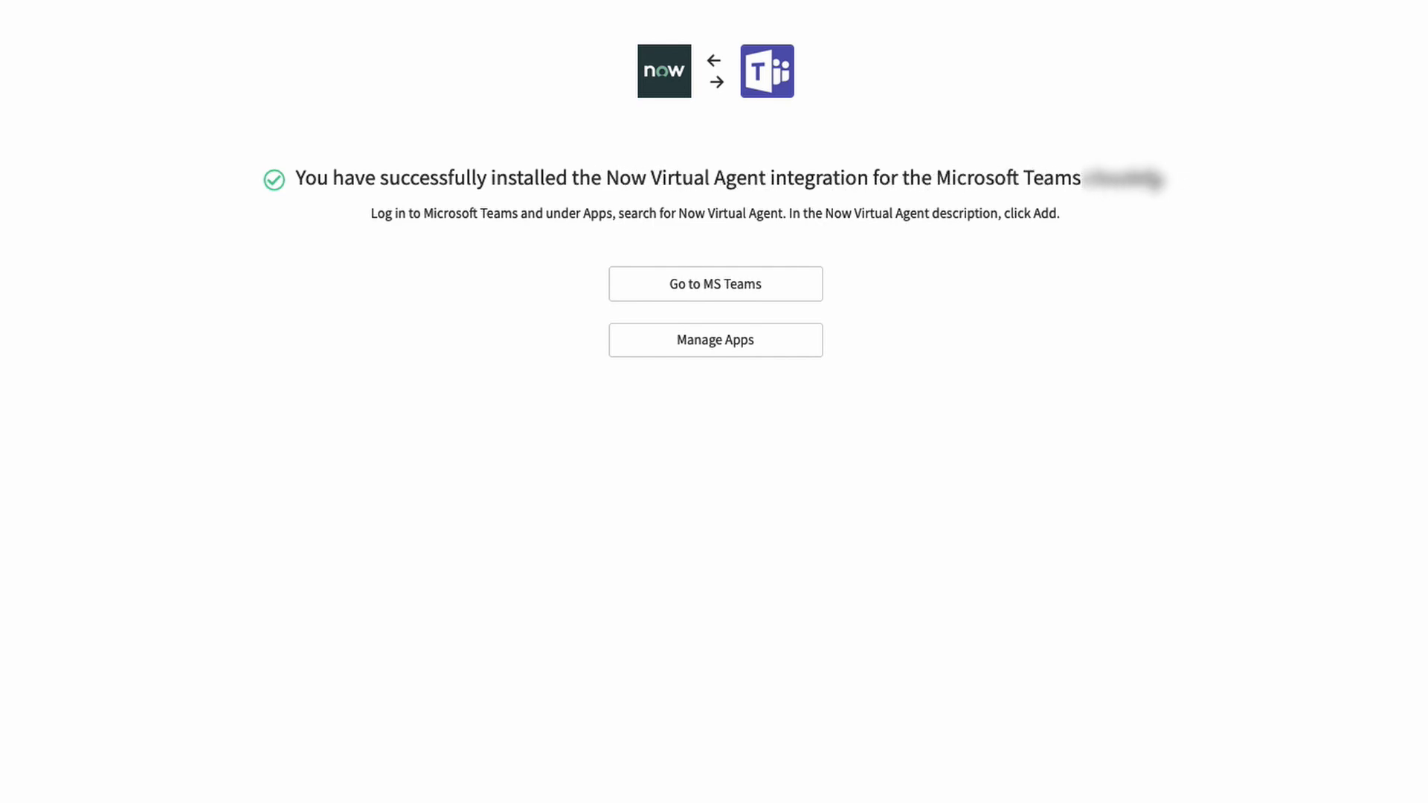
mouse_move(720, 258)
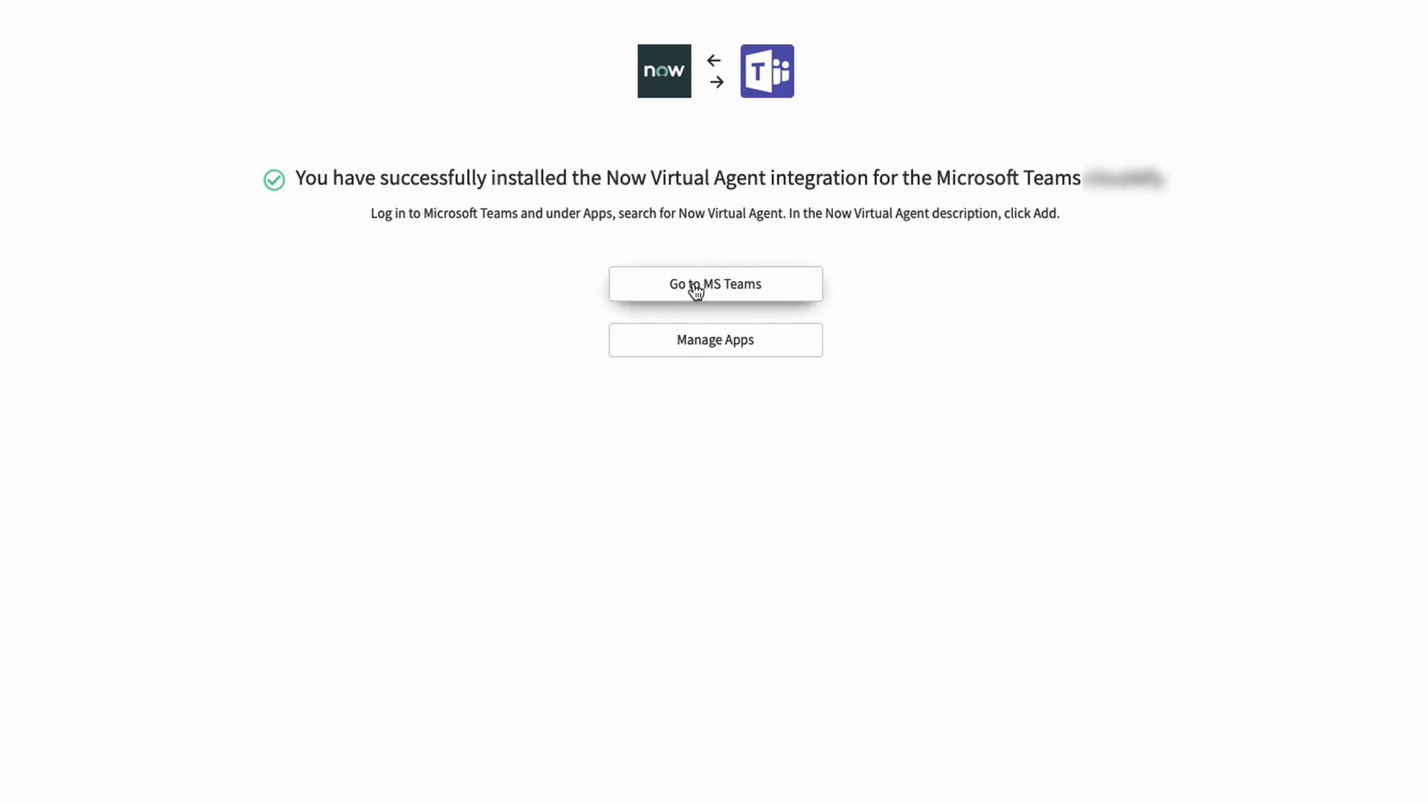
Leave the install success page via 'Go to MS Teams' to land in Microsoft Teams.
click(716, 283)
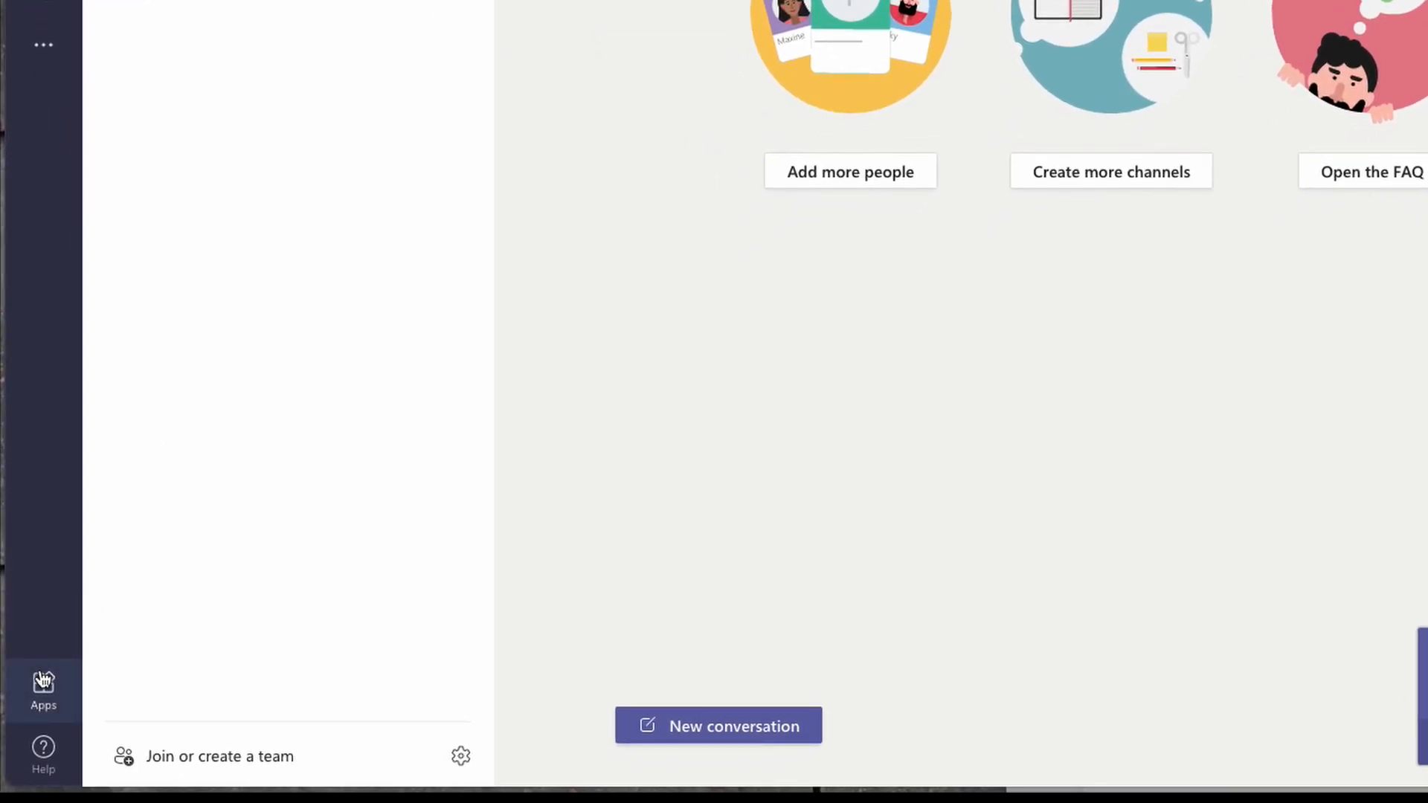
Search the Teams app catalog for Now Virtual Agent and add it, opening its welcome chat.
click(43, 692)
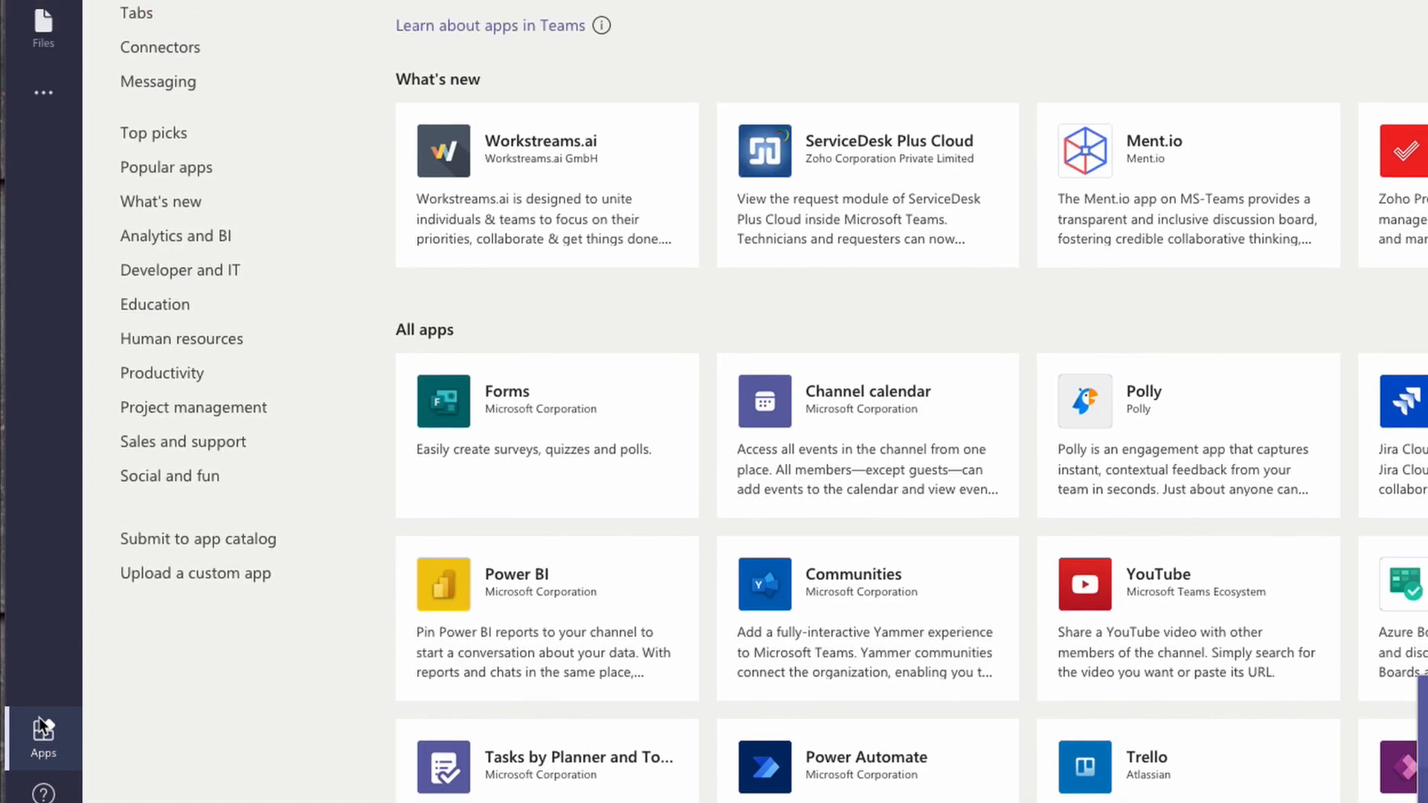
text(n)
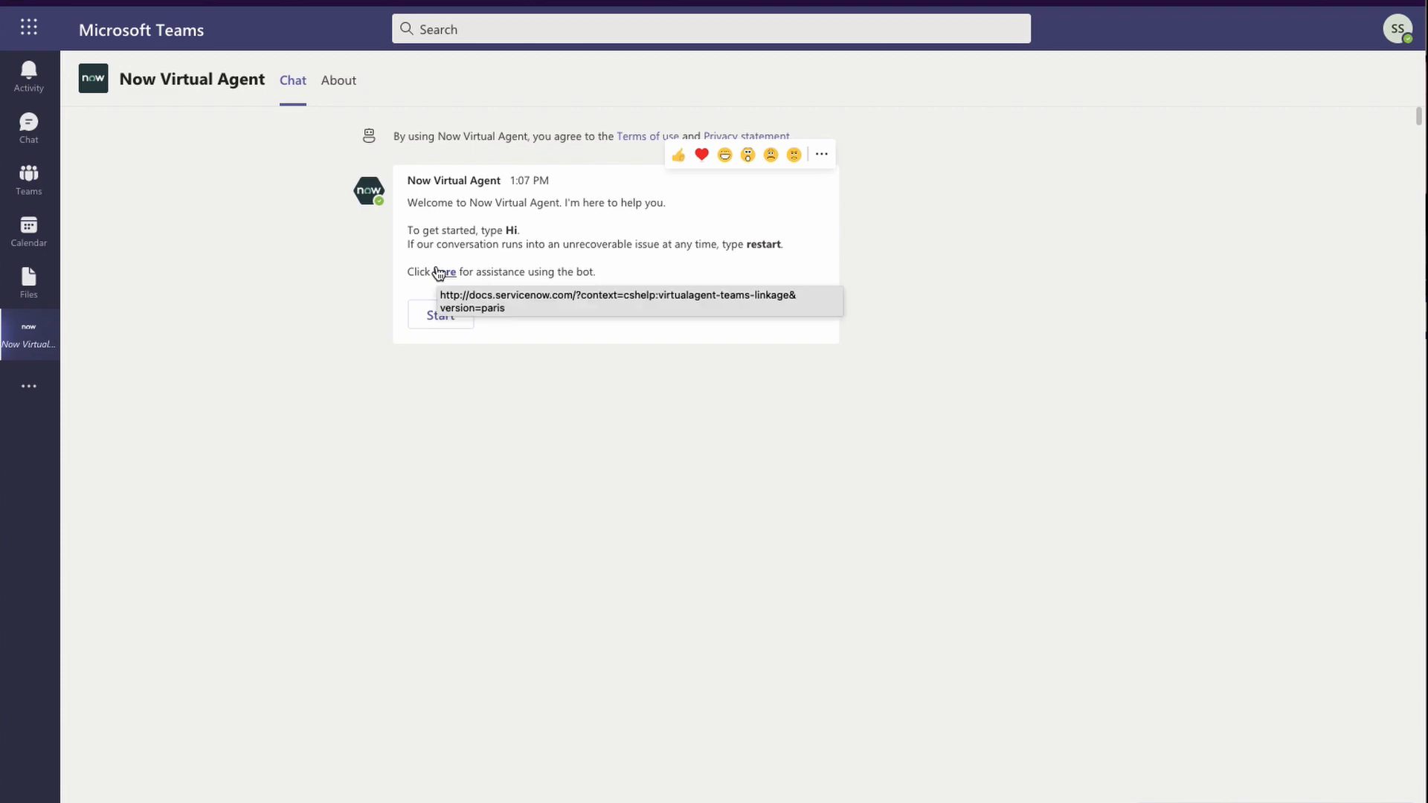
mouse_move(415, 221)
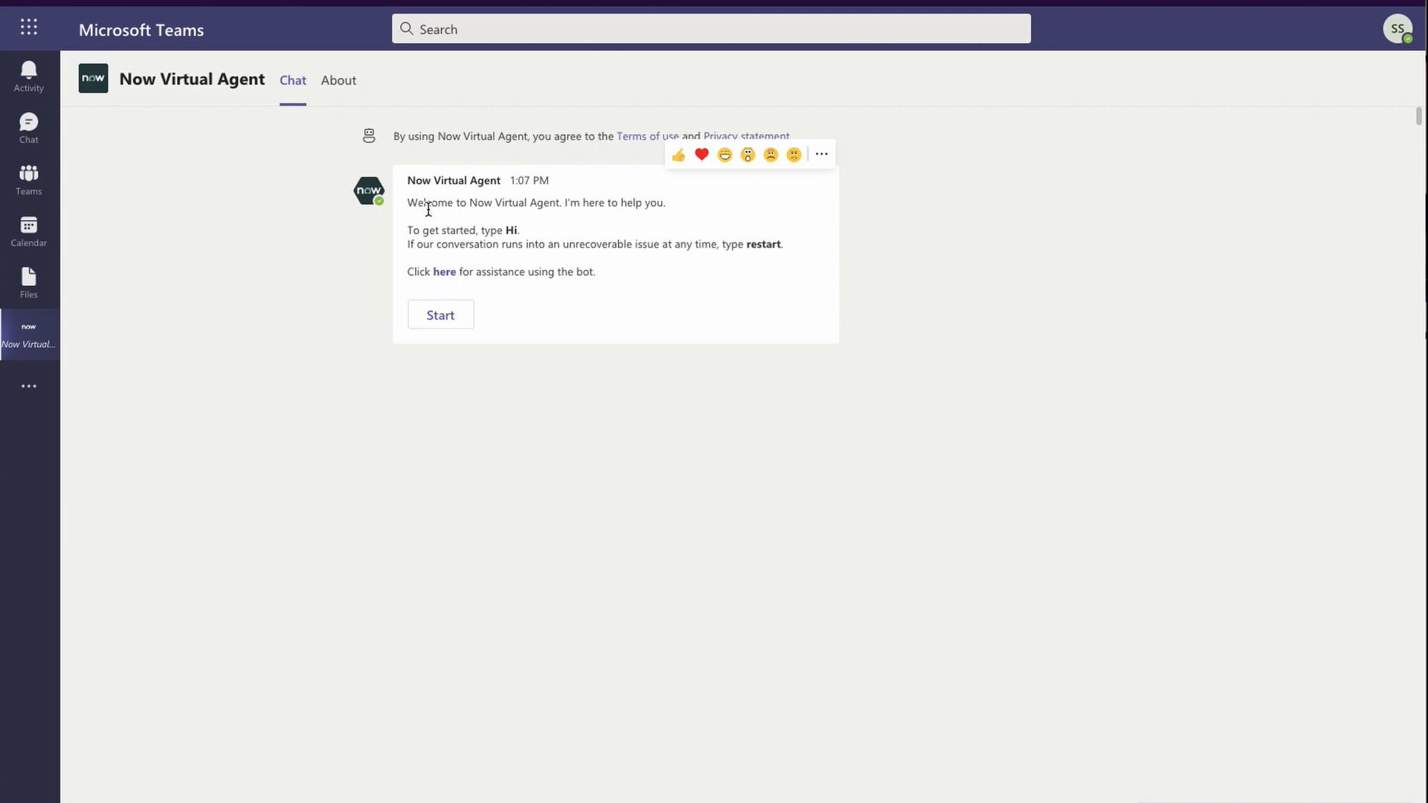
mouse_move(583, 208)
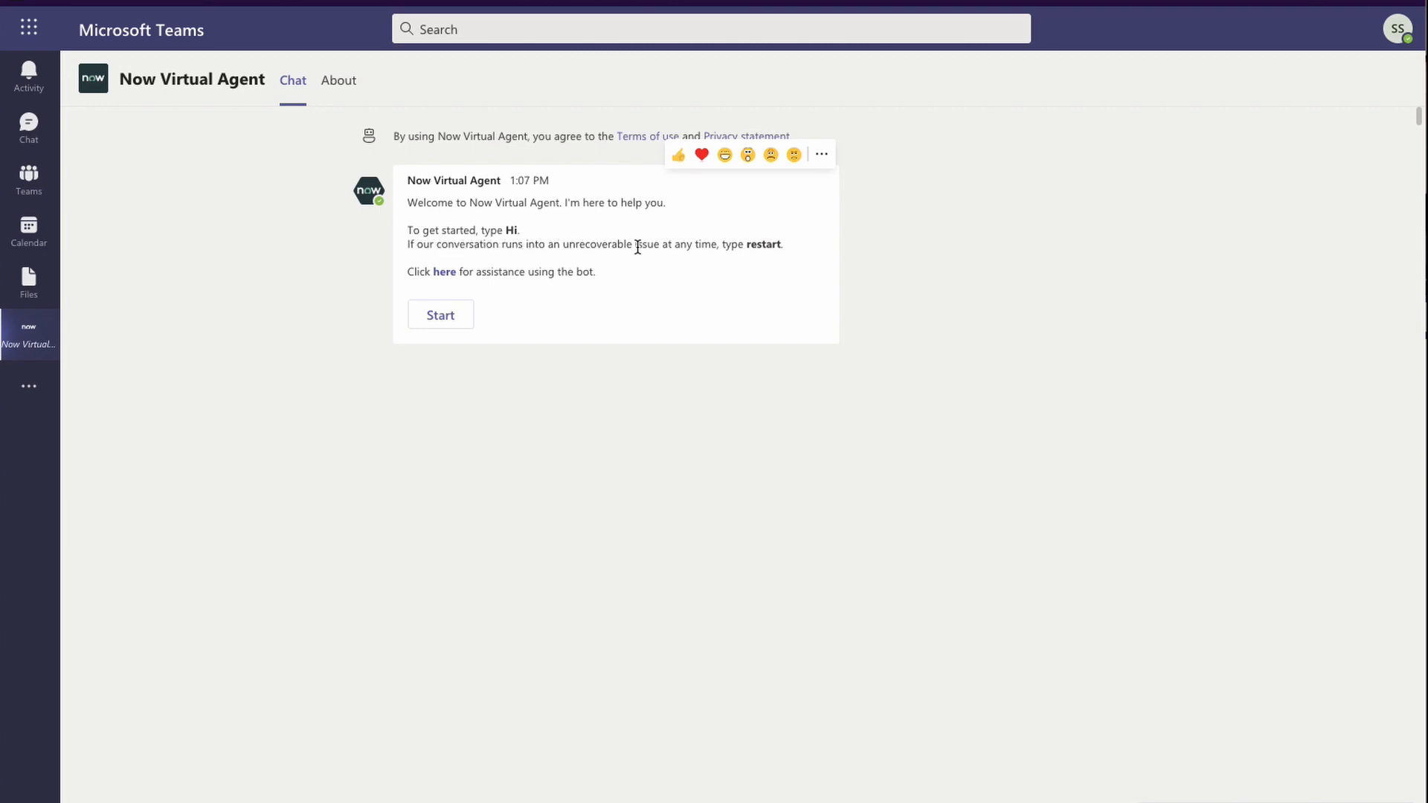
mouse_move(786, 256)
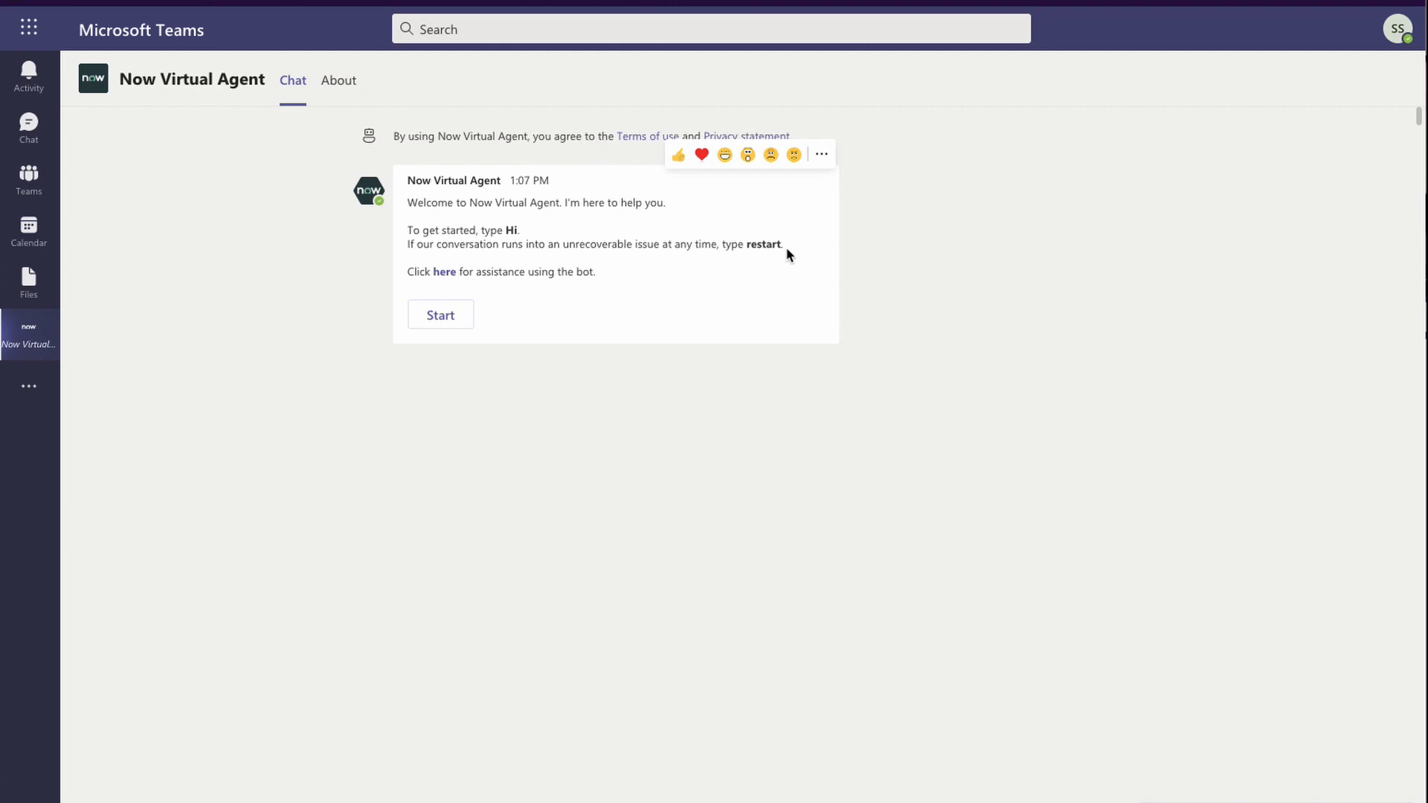
mouse_move(441, 316)
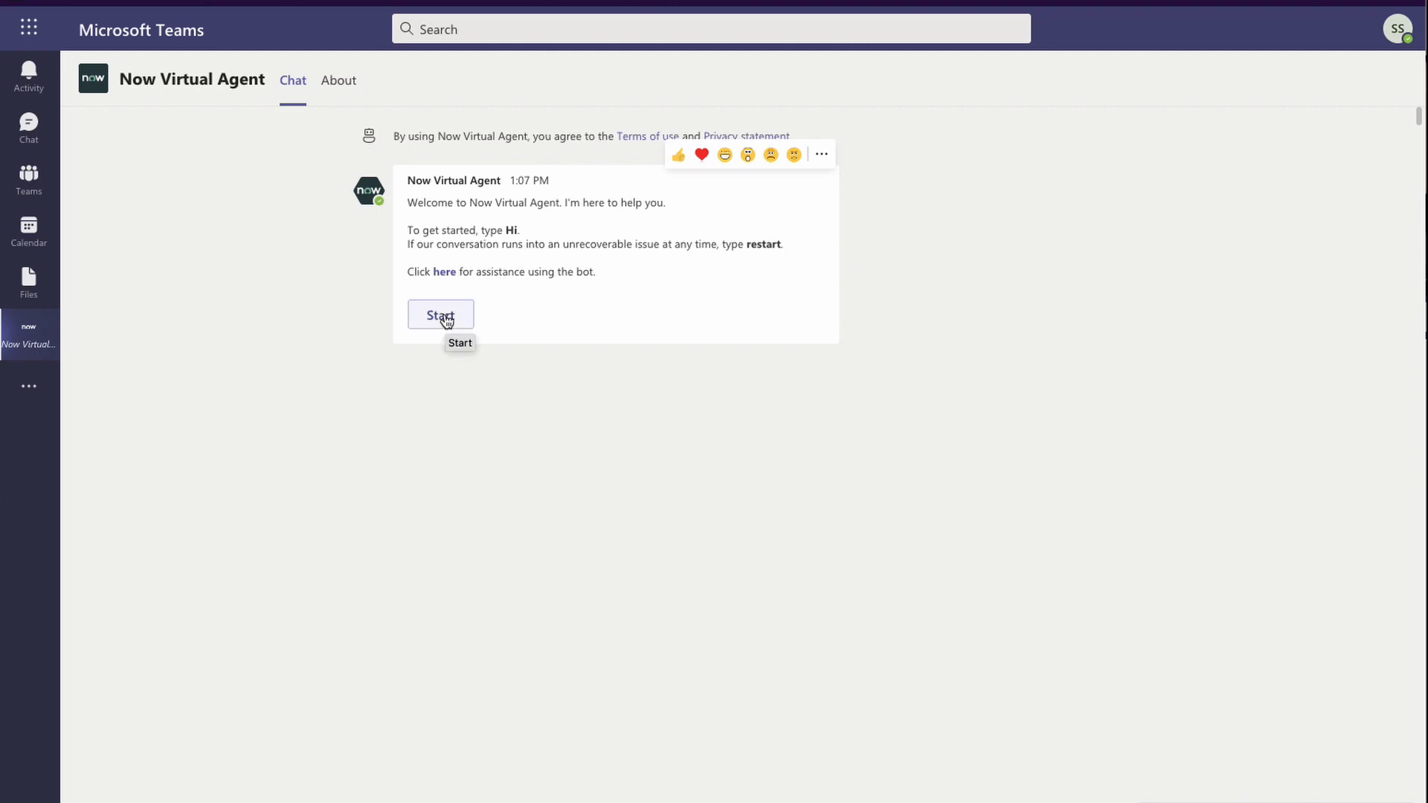
mouse_move(789, 320)
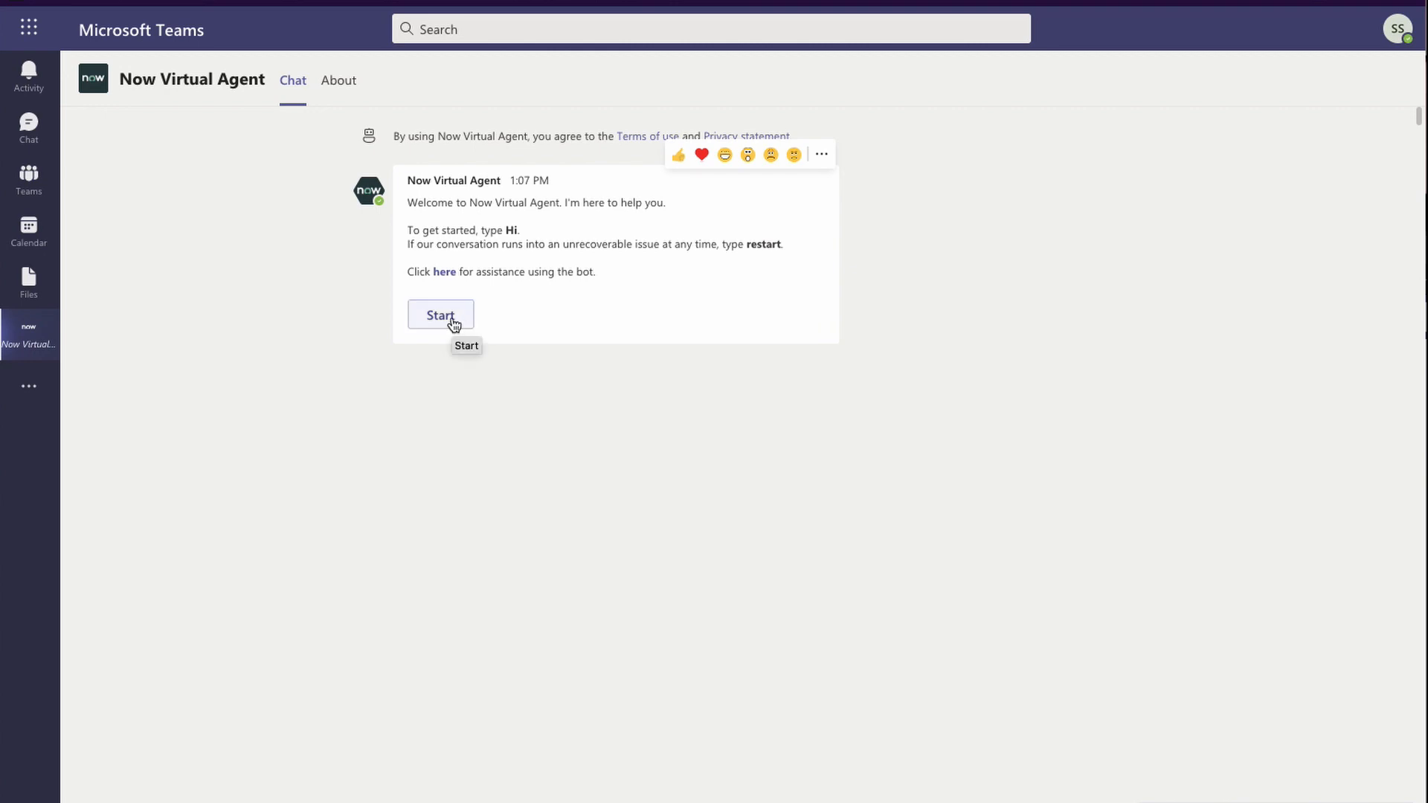
Start the Now Virtual Agent chat so it offers Link to ServiceNow, continue as guest, or tips.
click(441, 315)
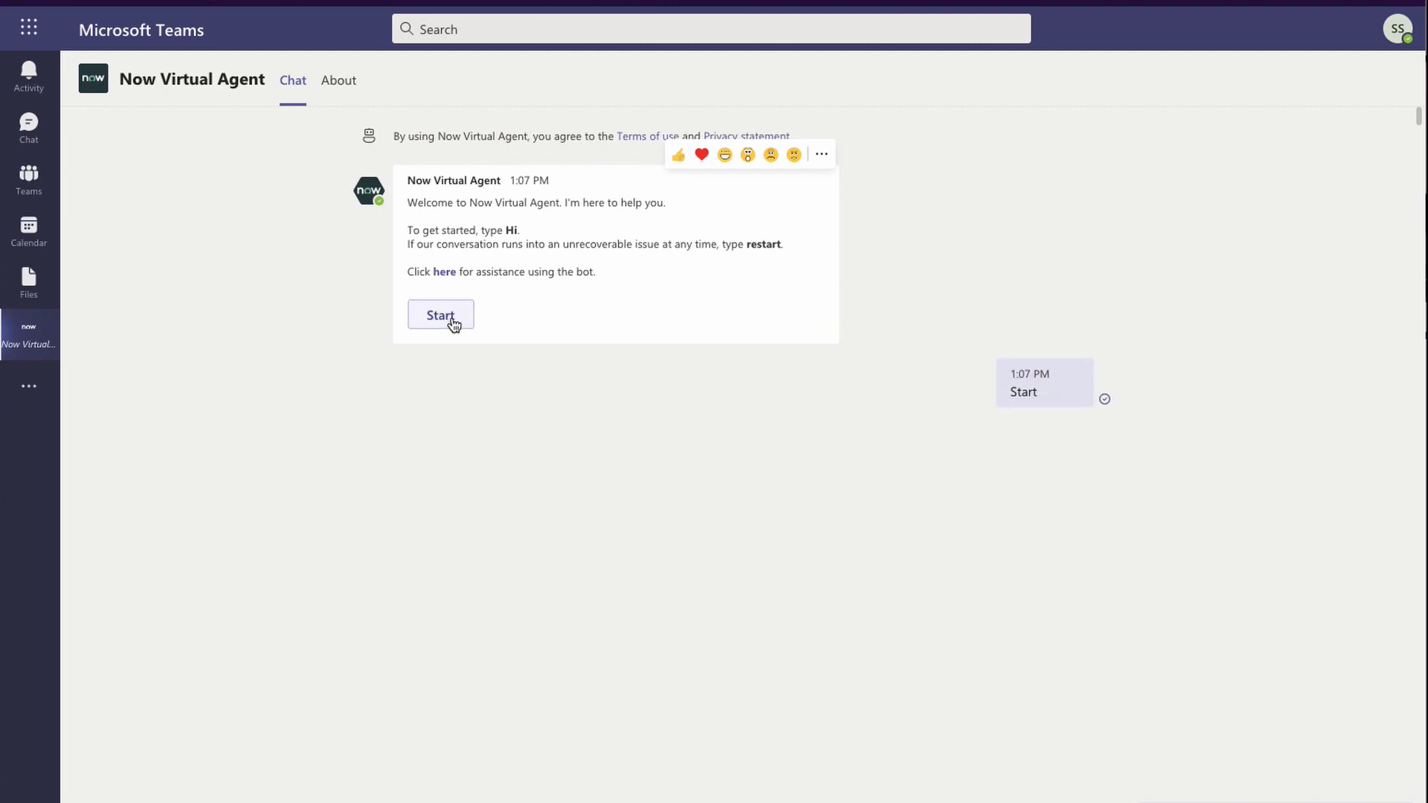
mouse_move(802, 673)
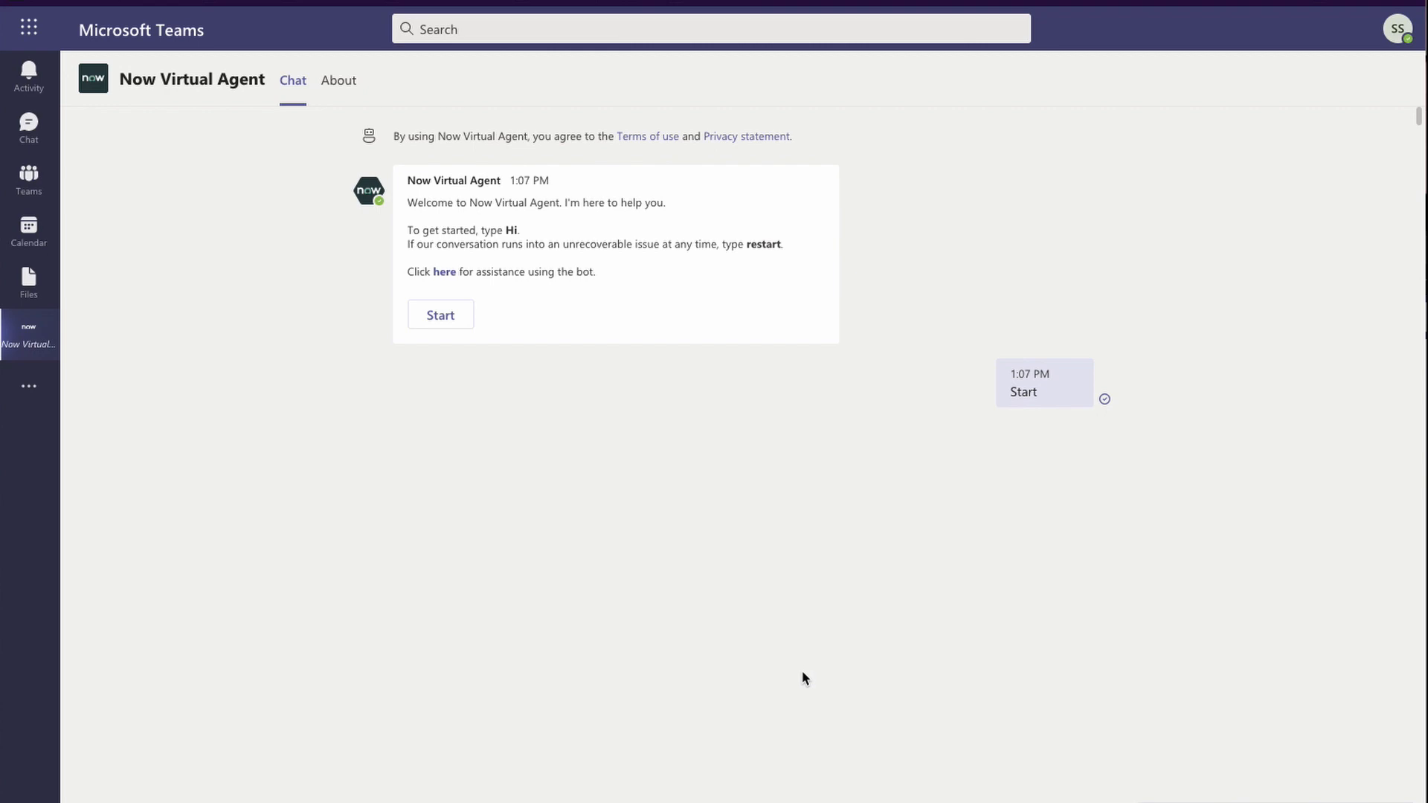
click(440, 314)
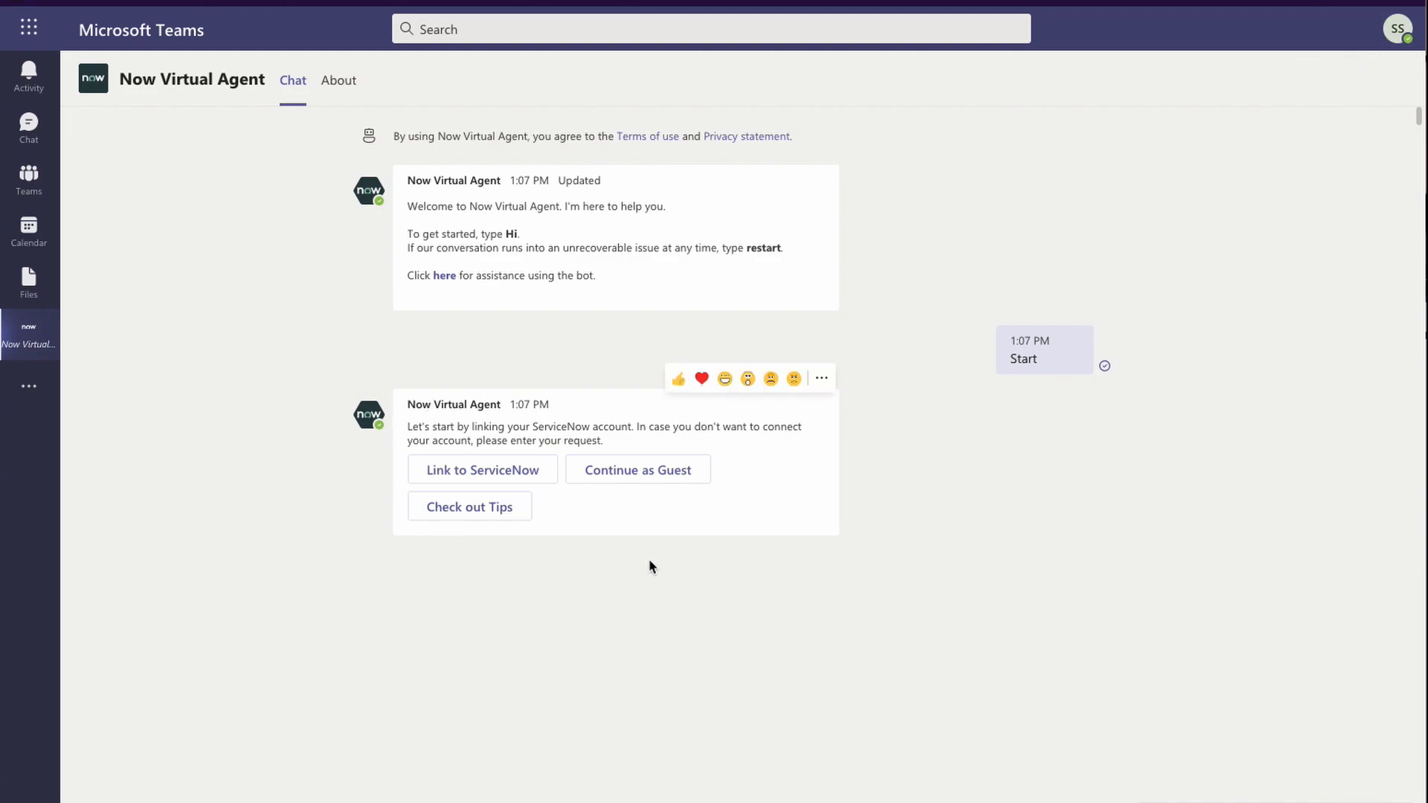
mouse_move(465, 458)
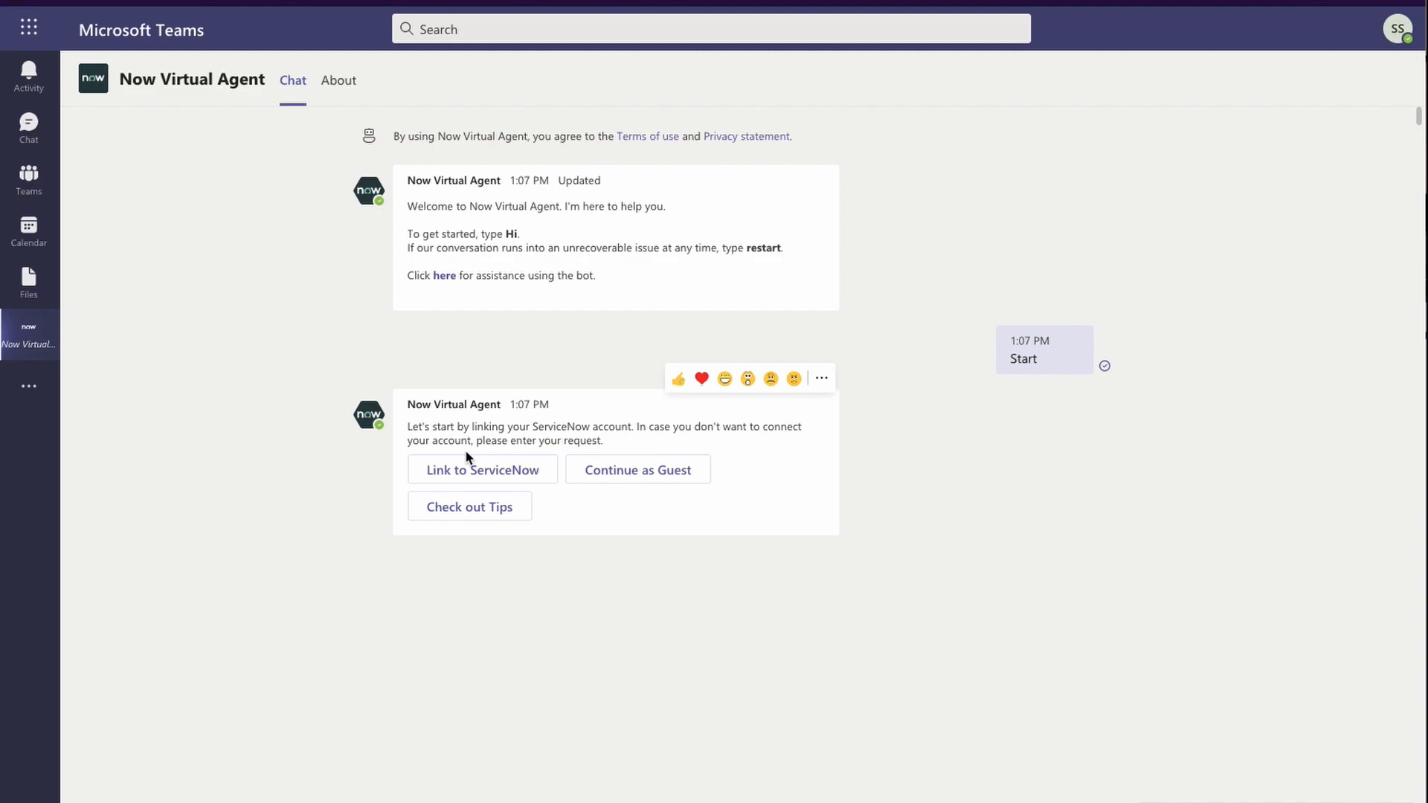
mouse_move(482, 475)
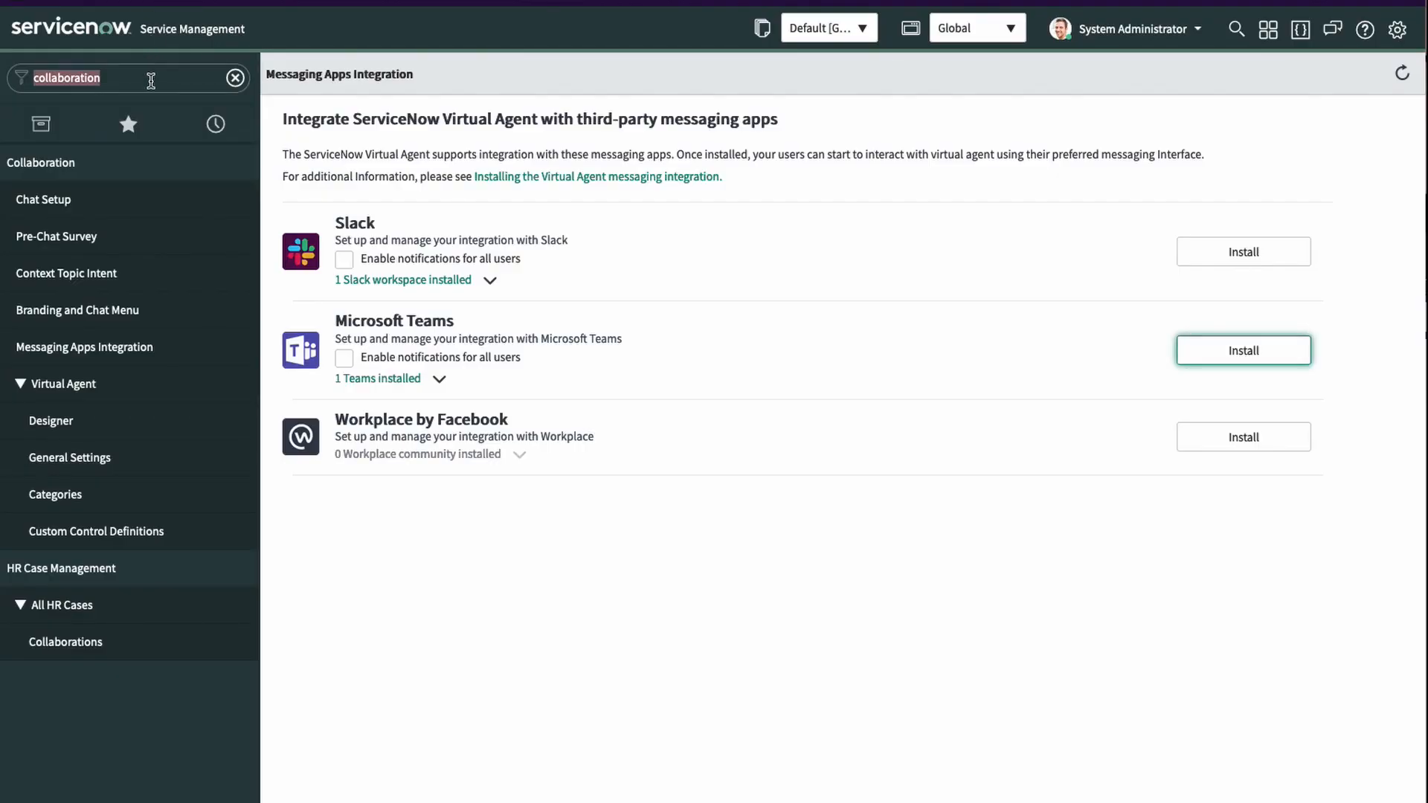
Bring up the sys_user list and start a new user record.
text(sys_user.LIST)
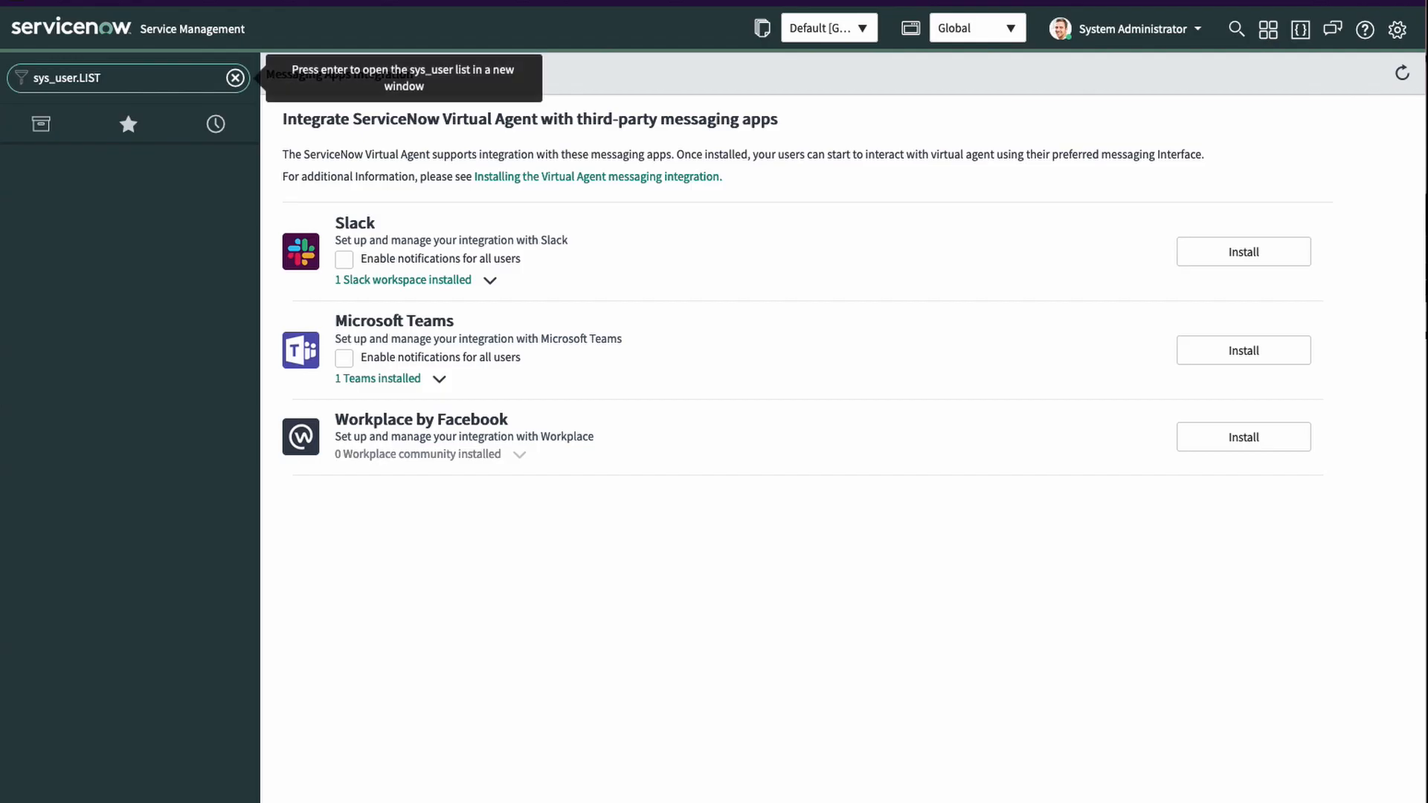
key(Enter)
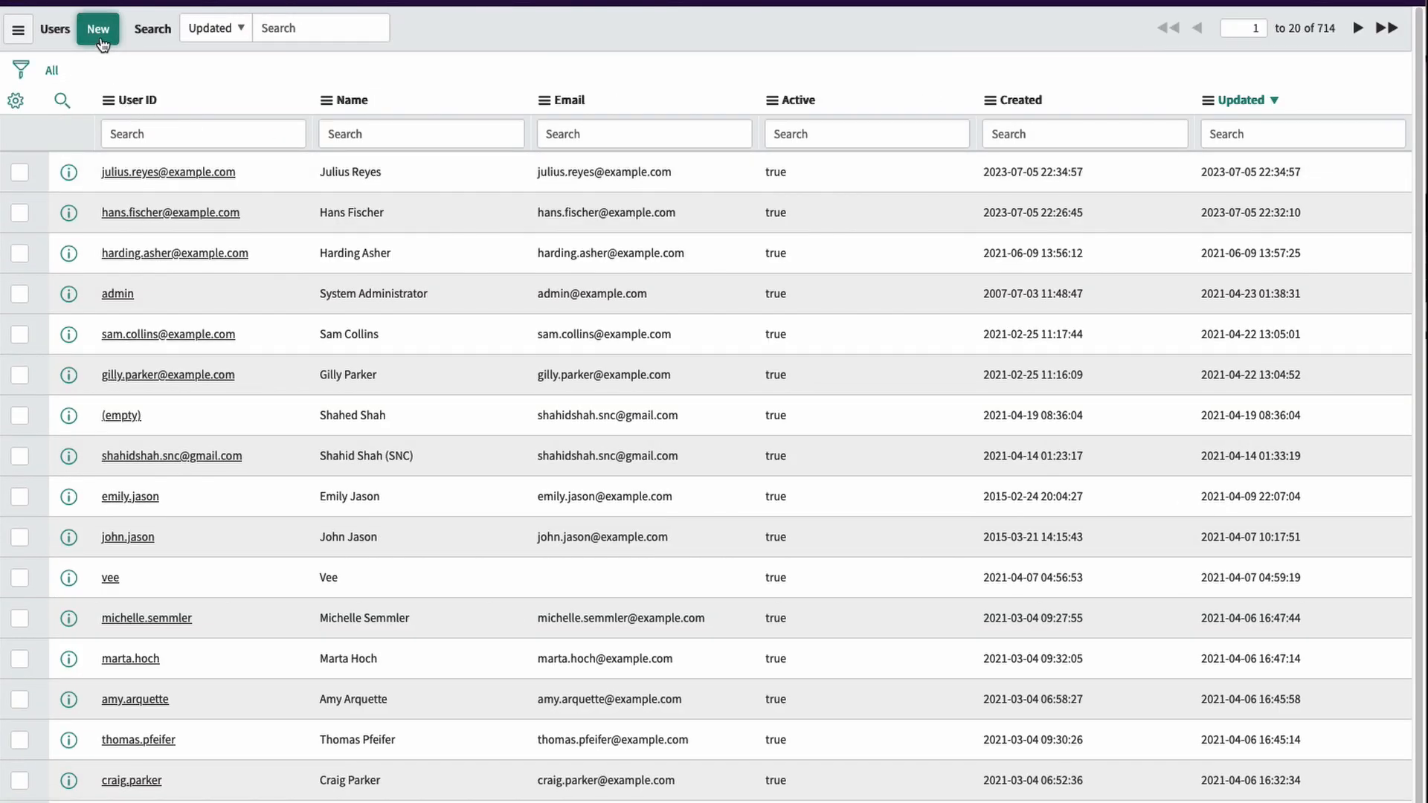
click(98, 29)
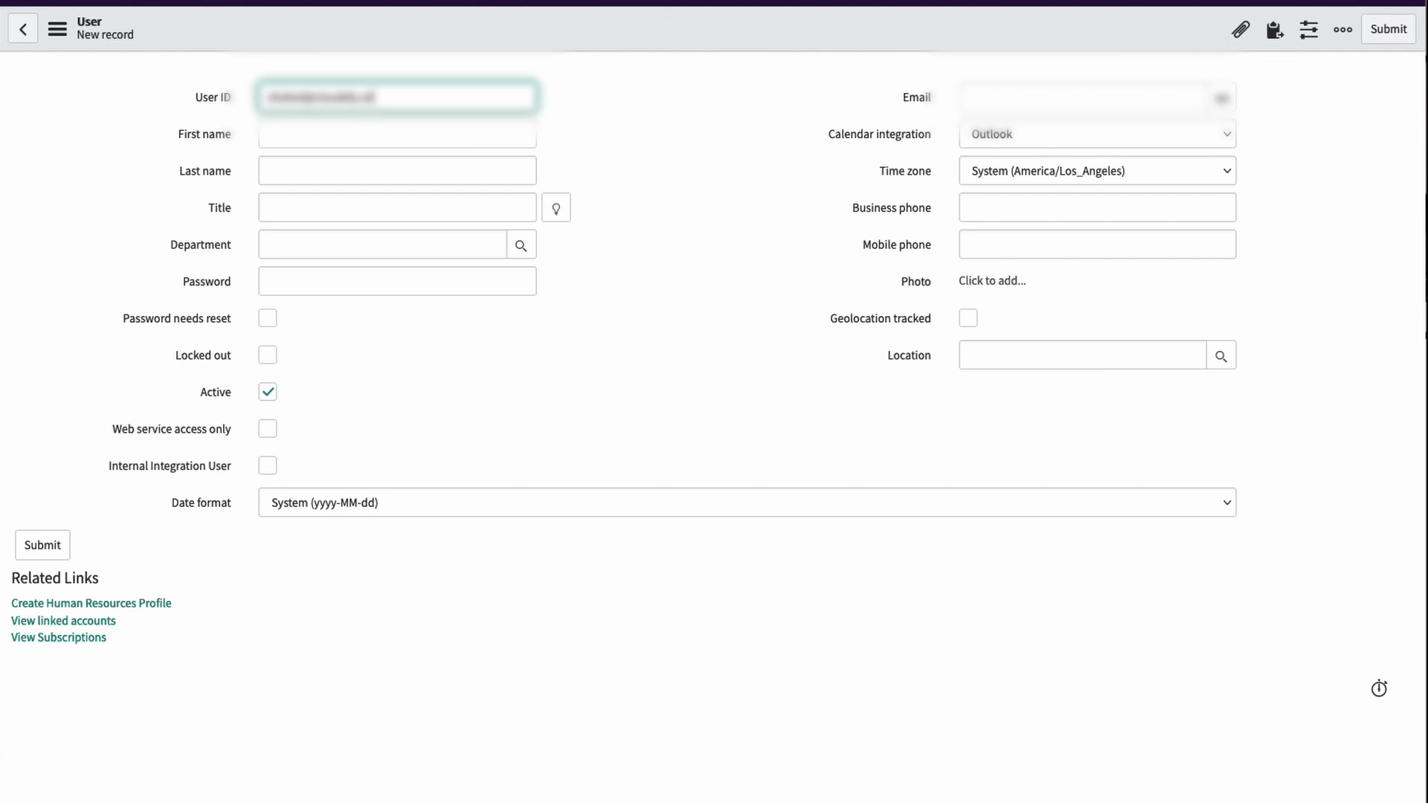
click(396, 170)
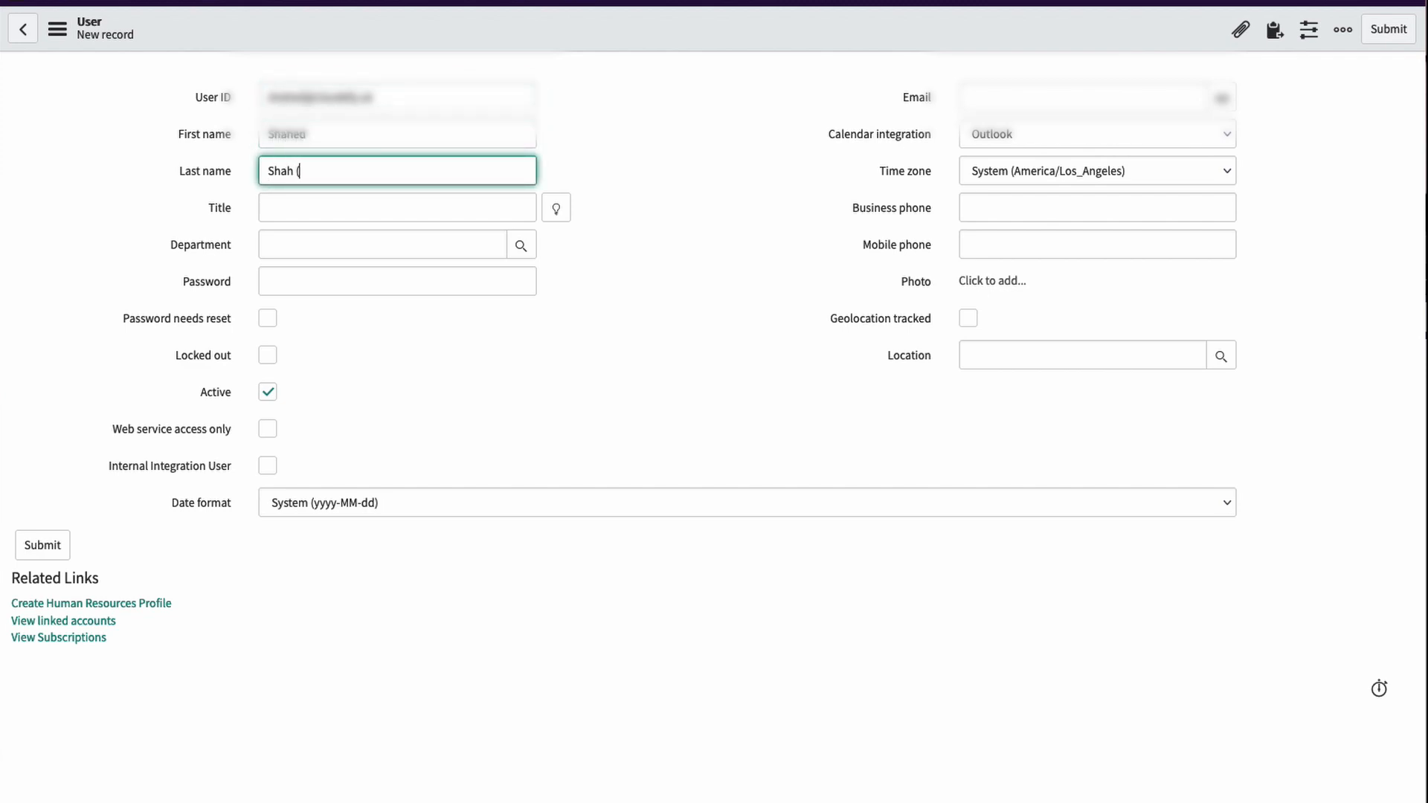
text(Teams))
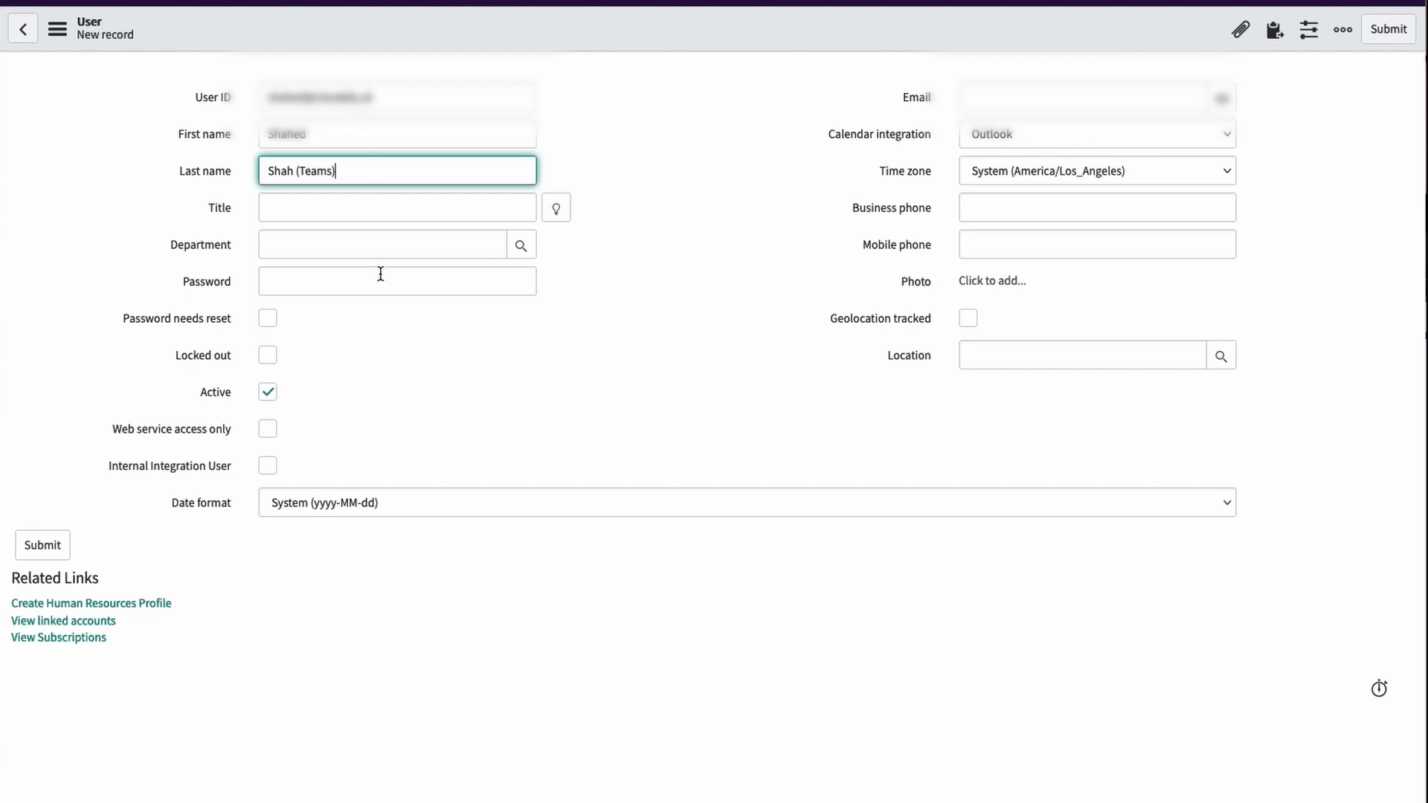
click(396, 281)
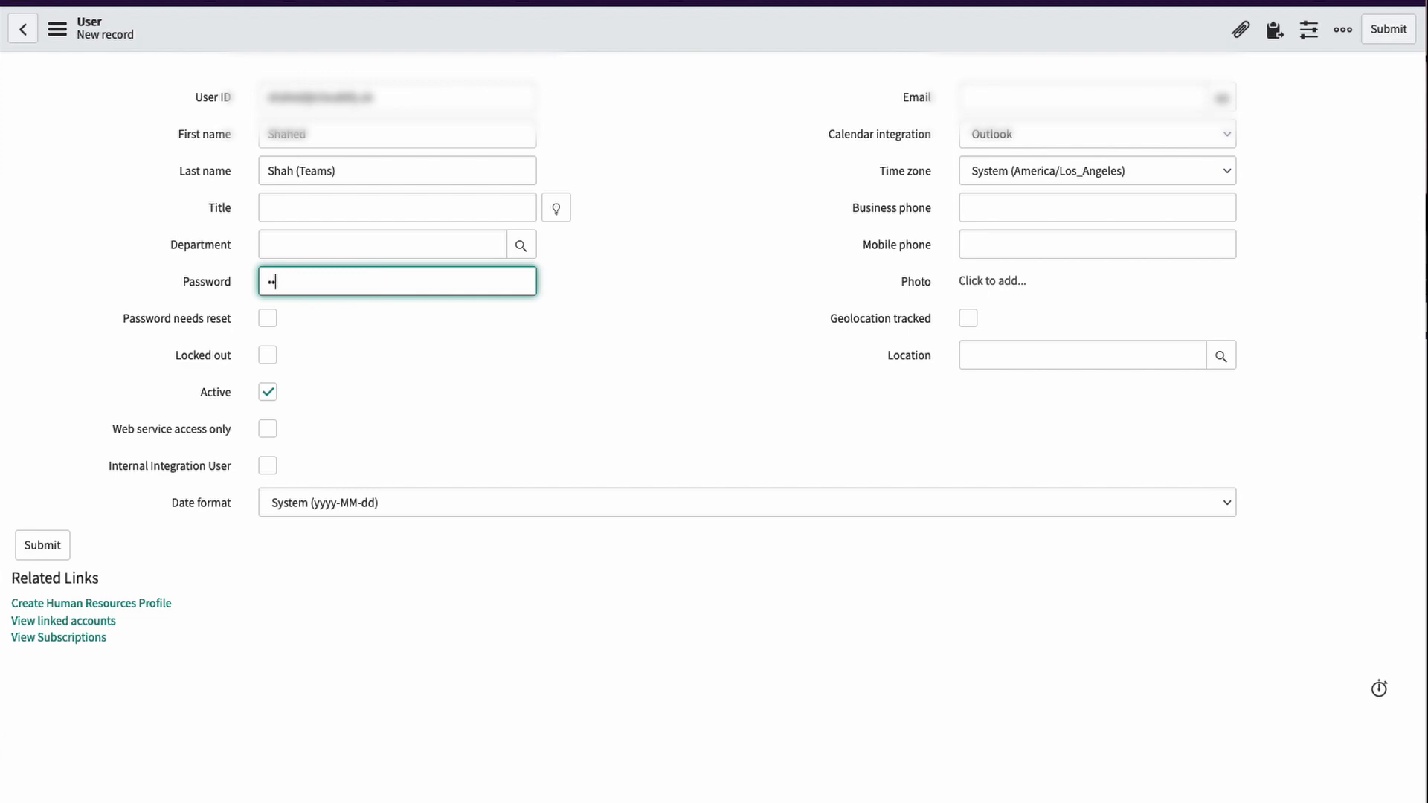
text(password)
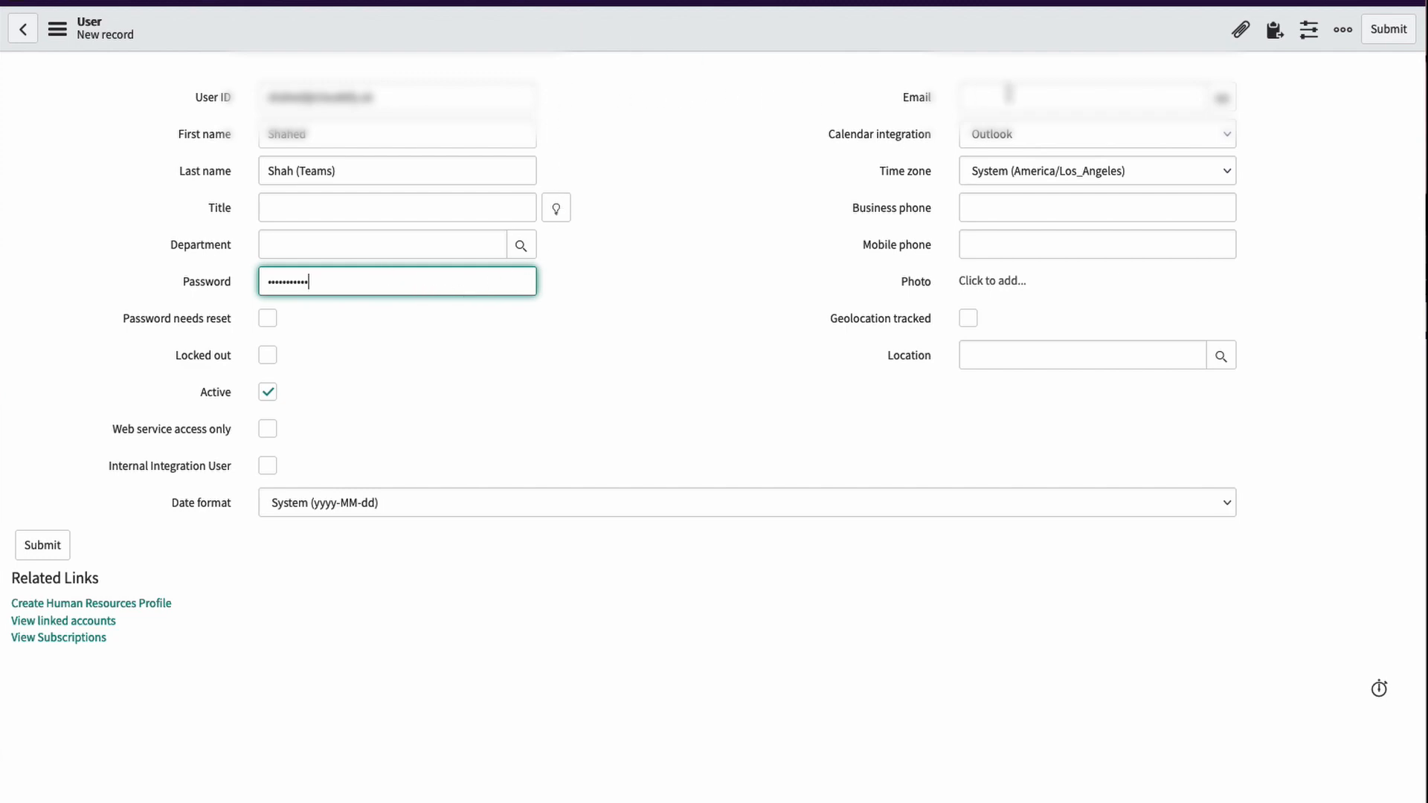
click(396, 97)
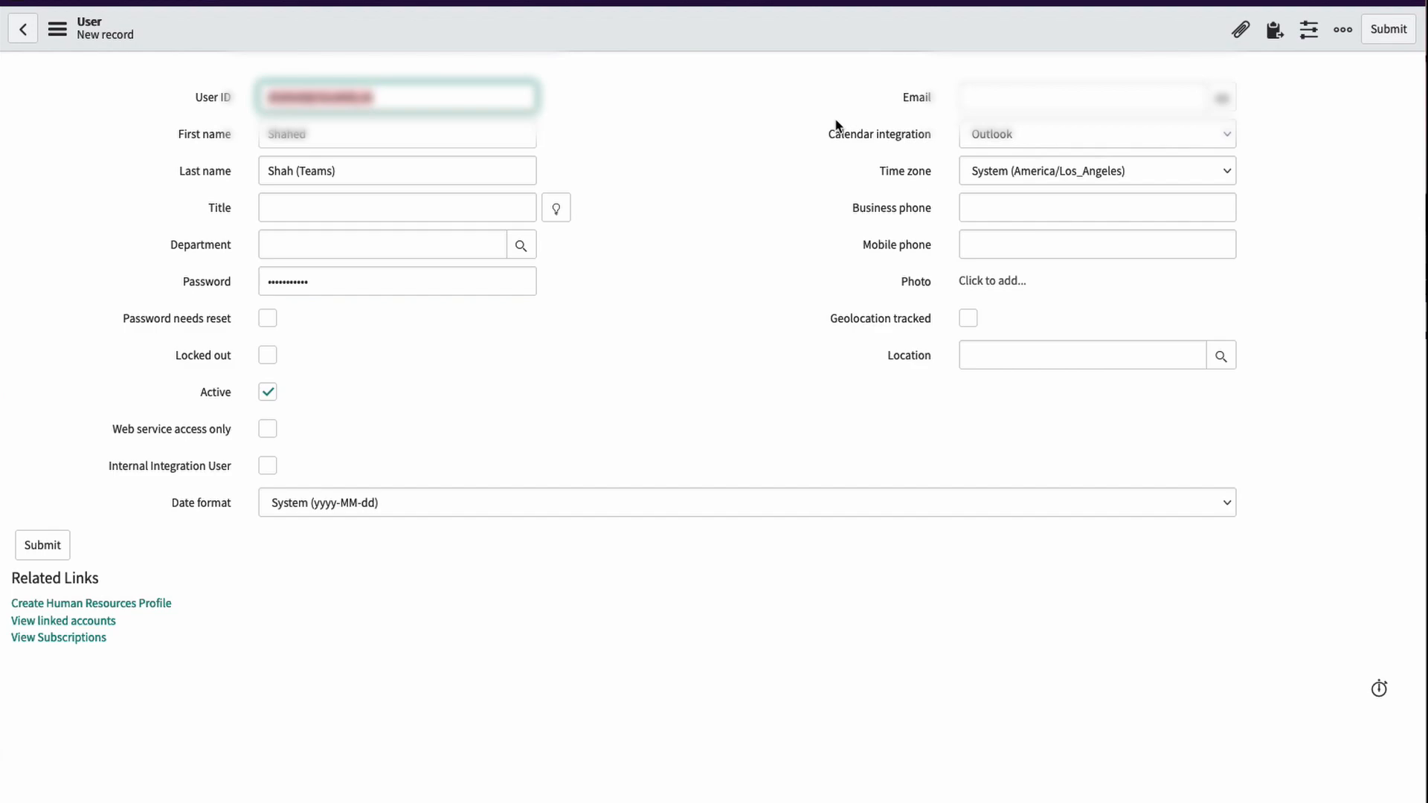
click(1081, 97)
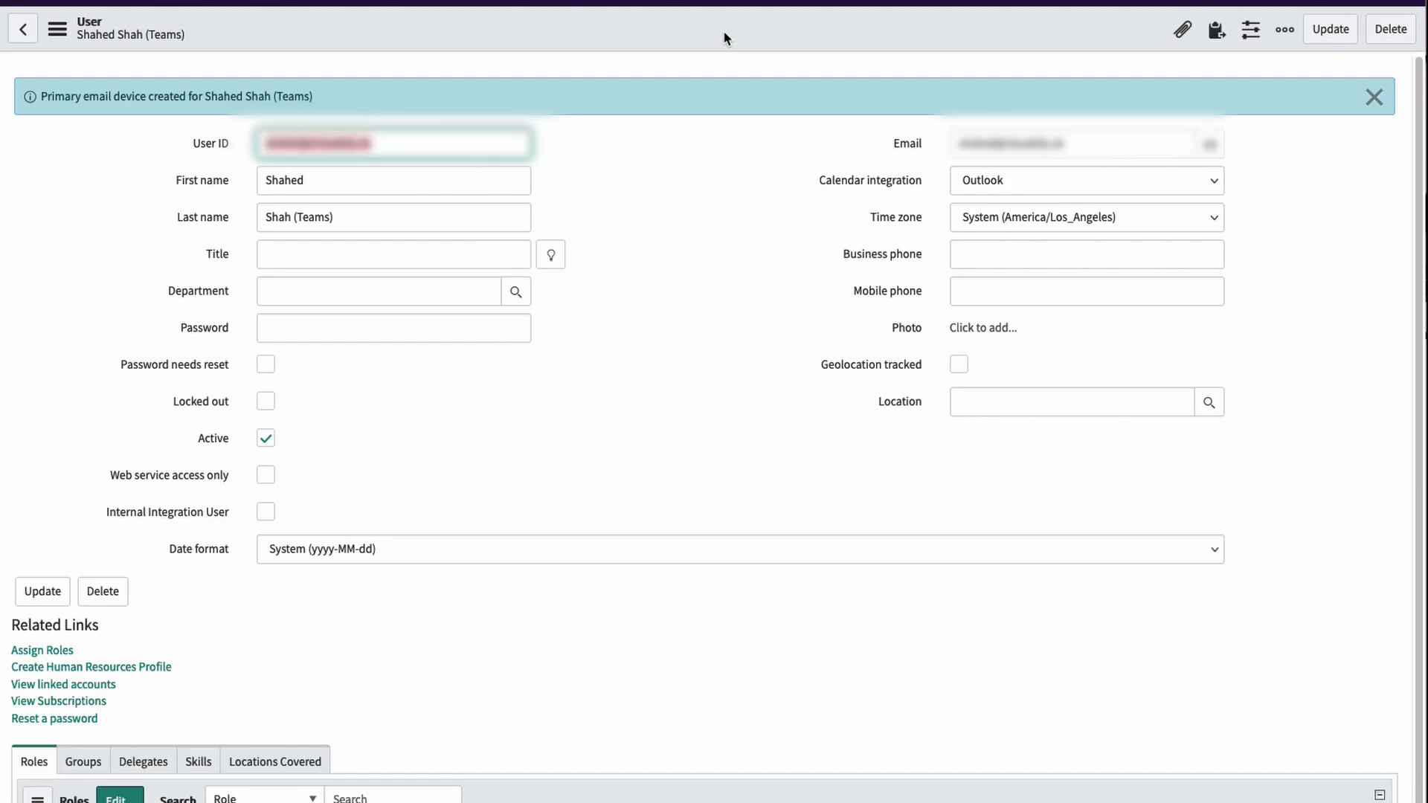
mouse_move(368, 399)
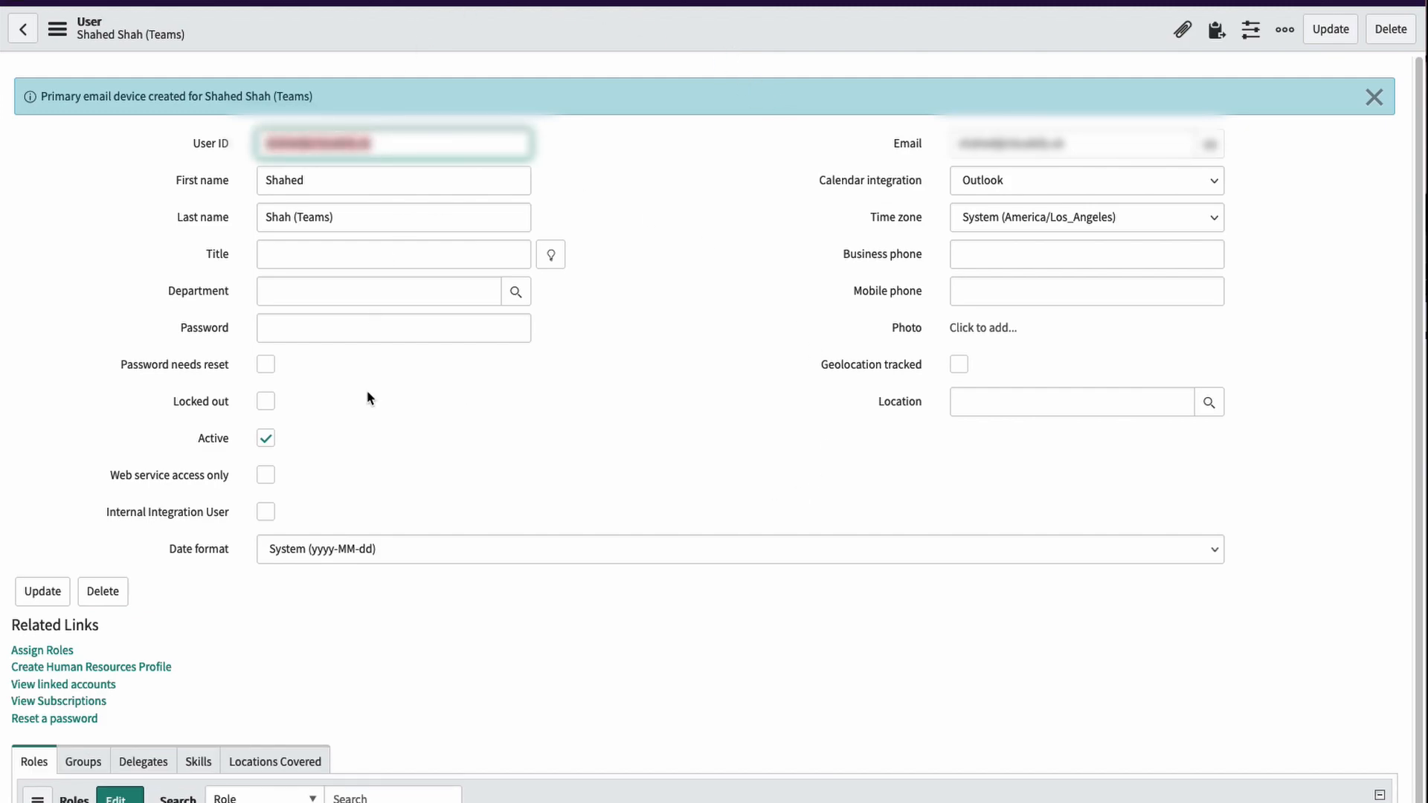
mouse_move(645, 506)
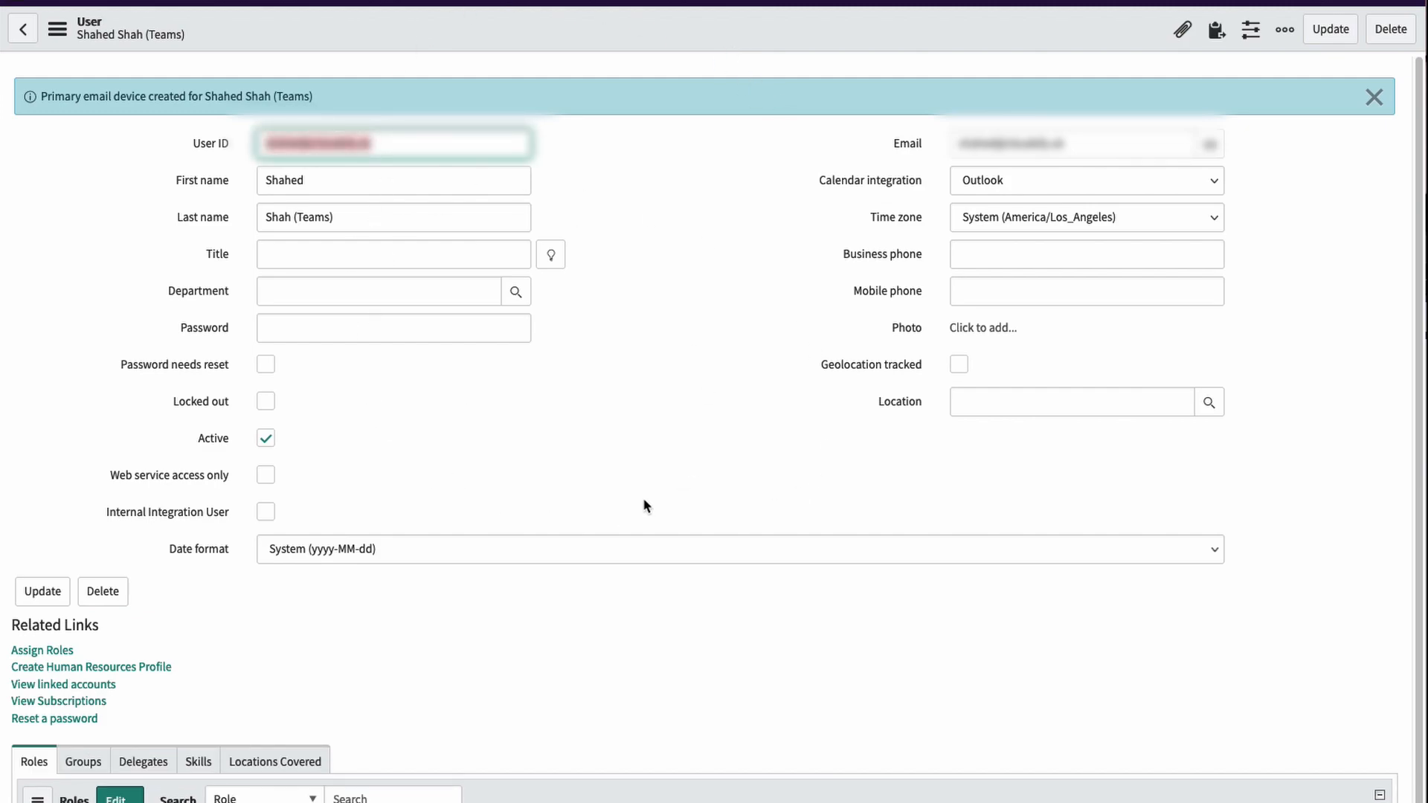
click(1027, 36)
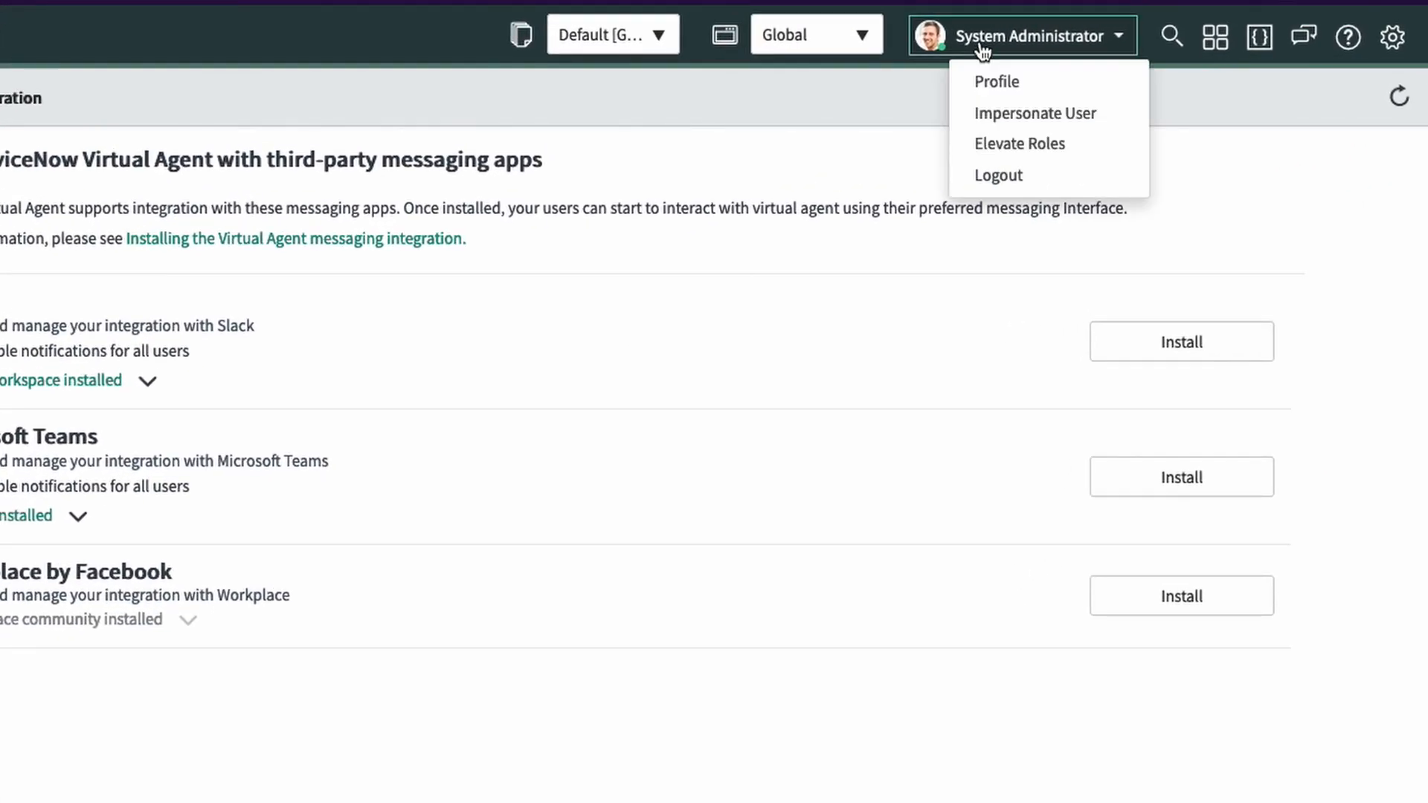
mouse_move(998, 176)
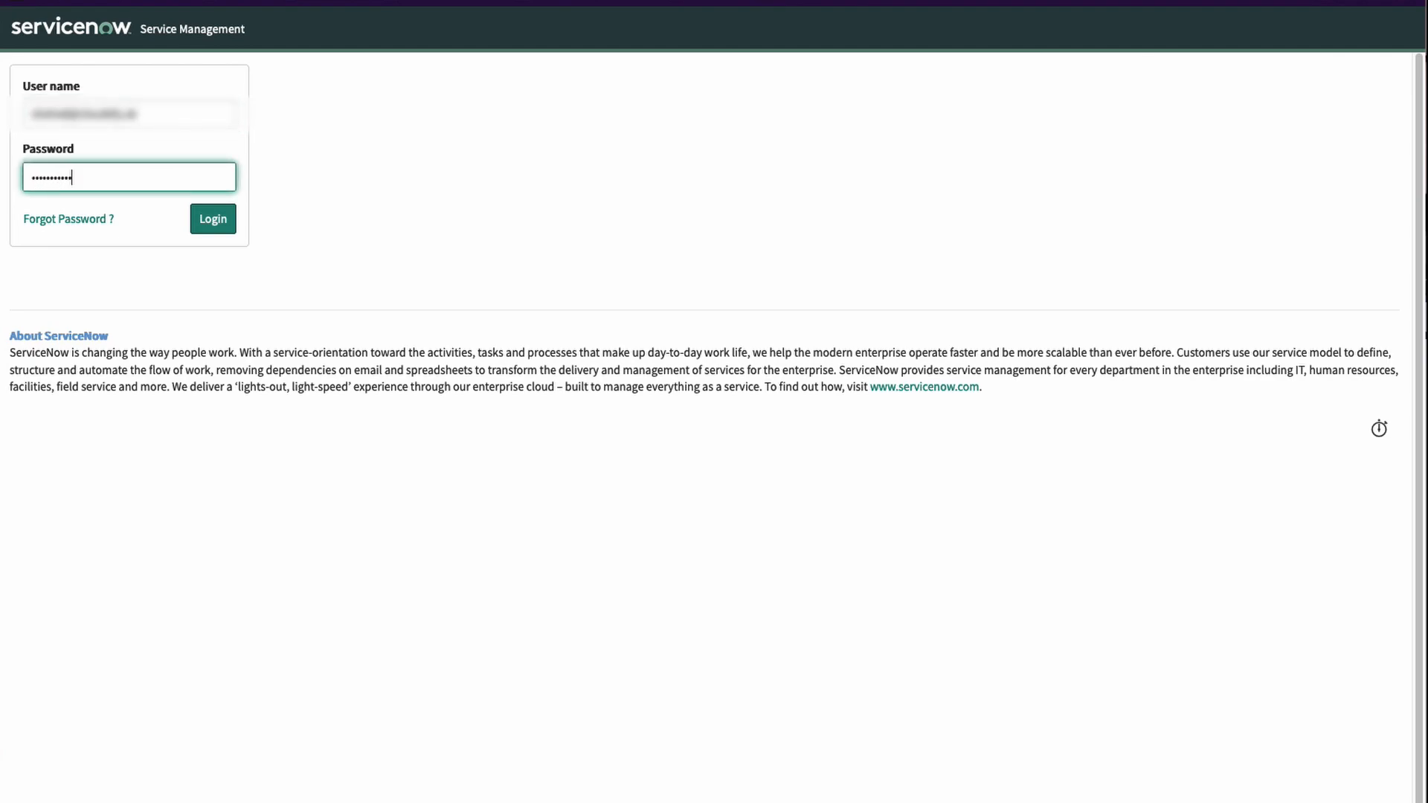
click(213, 219)
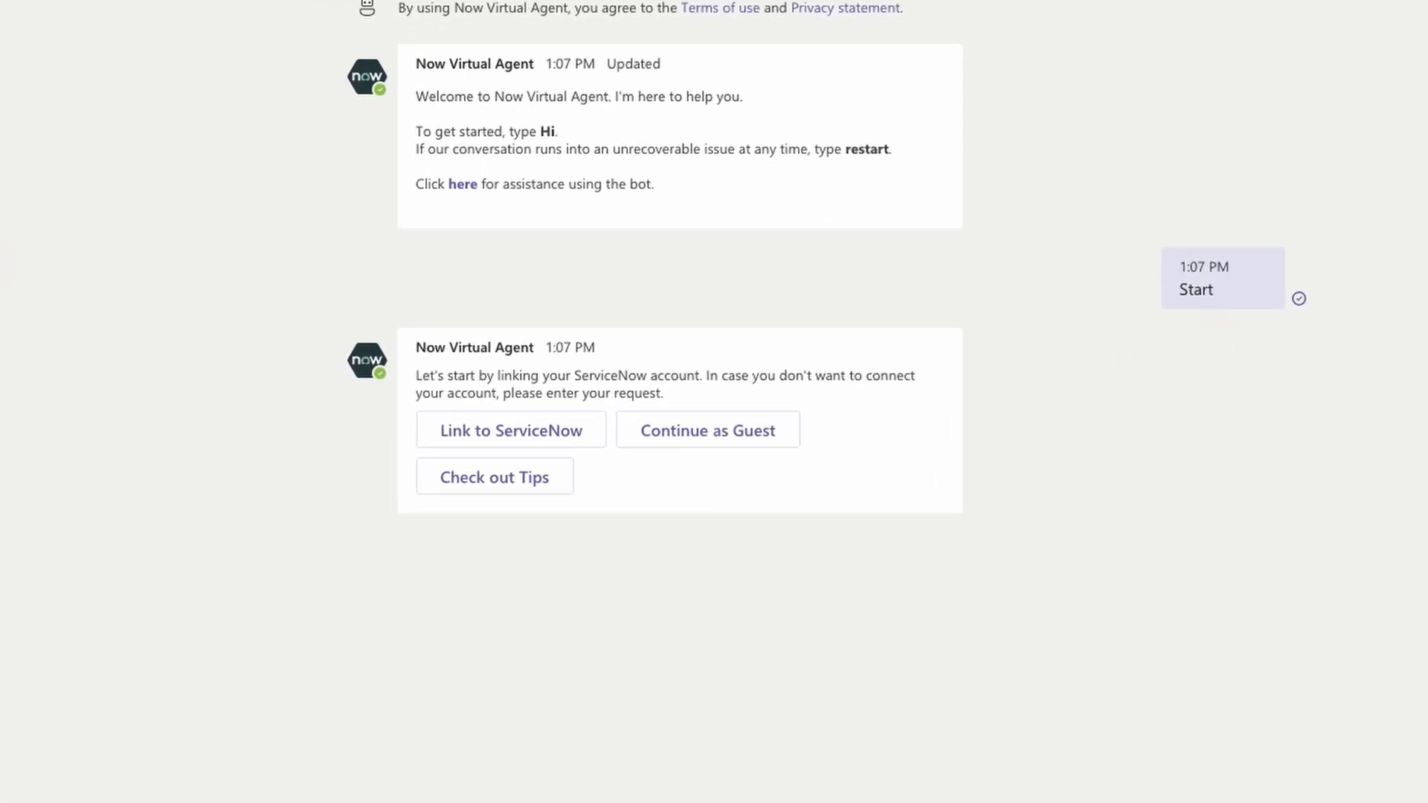
mouse_move(510, 419)
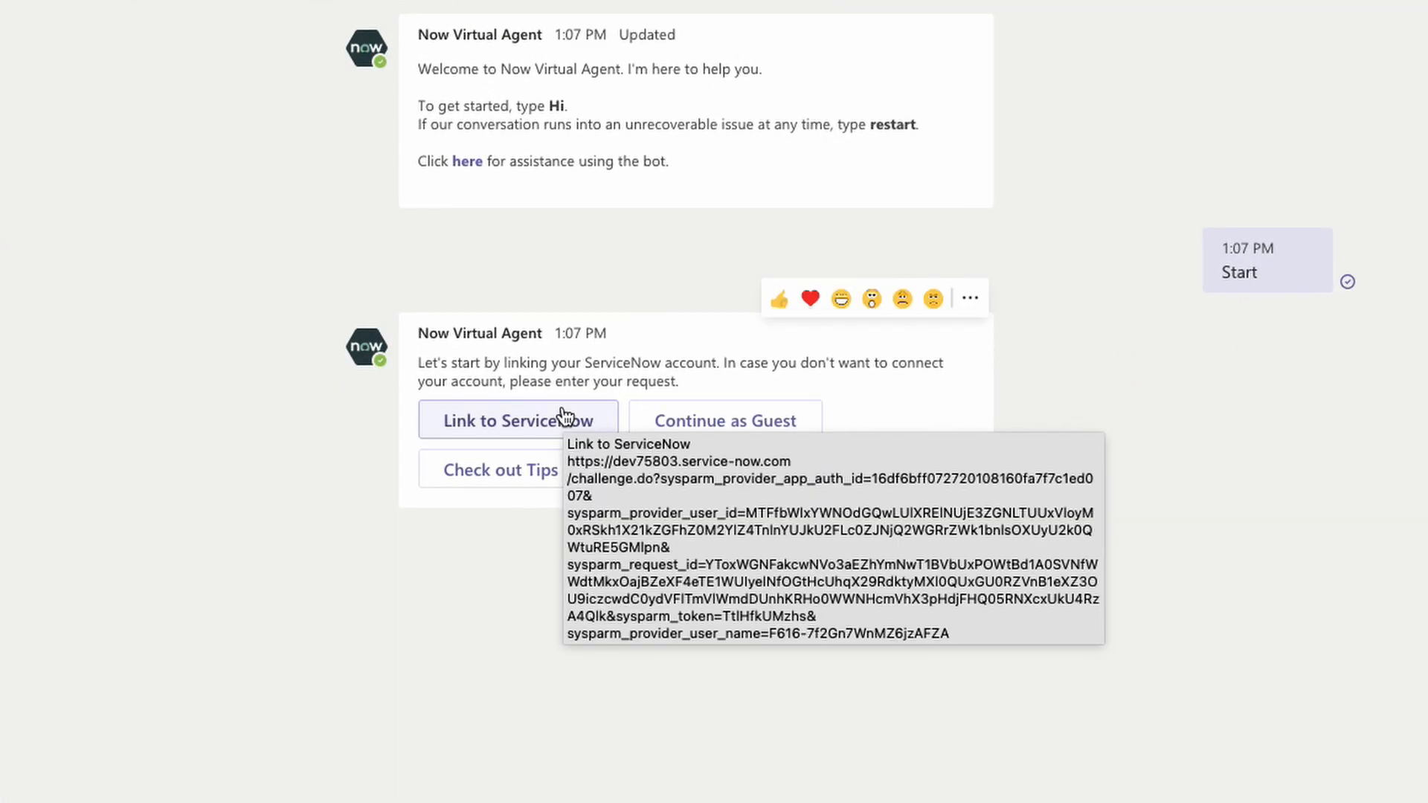
click(516, 421)
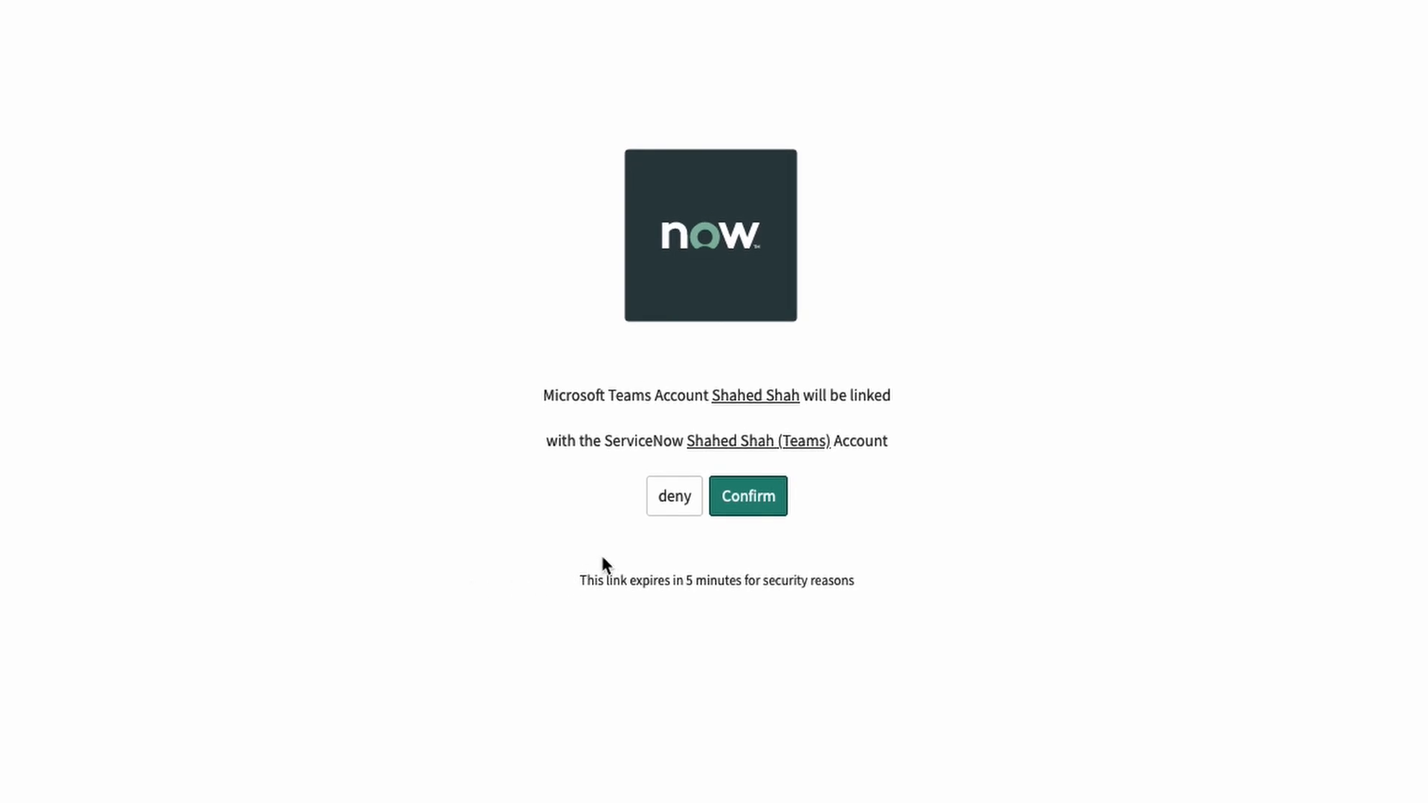
mouse_move(739, 396)
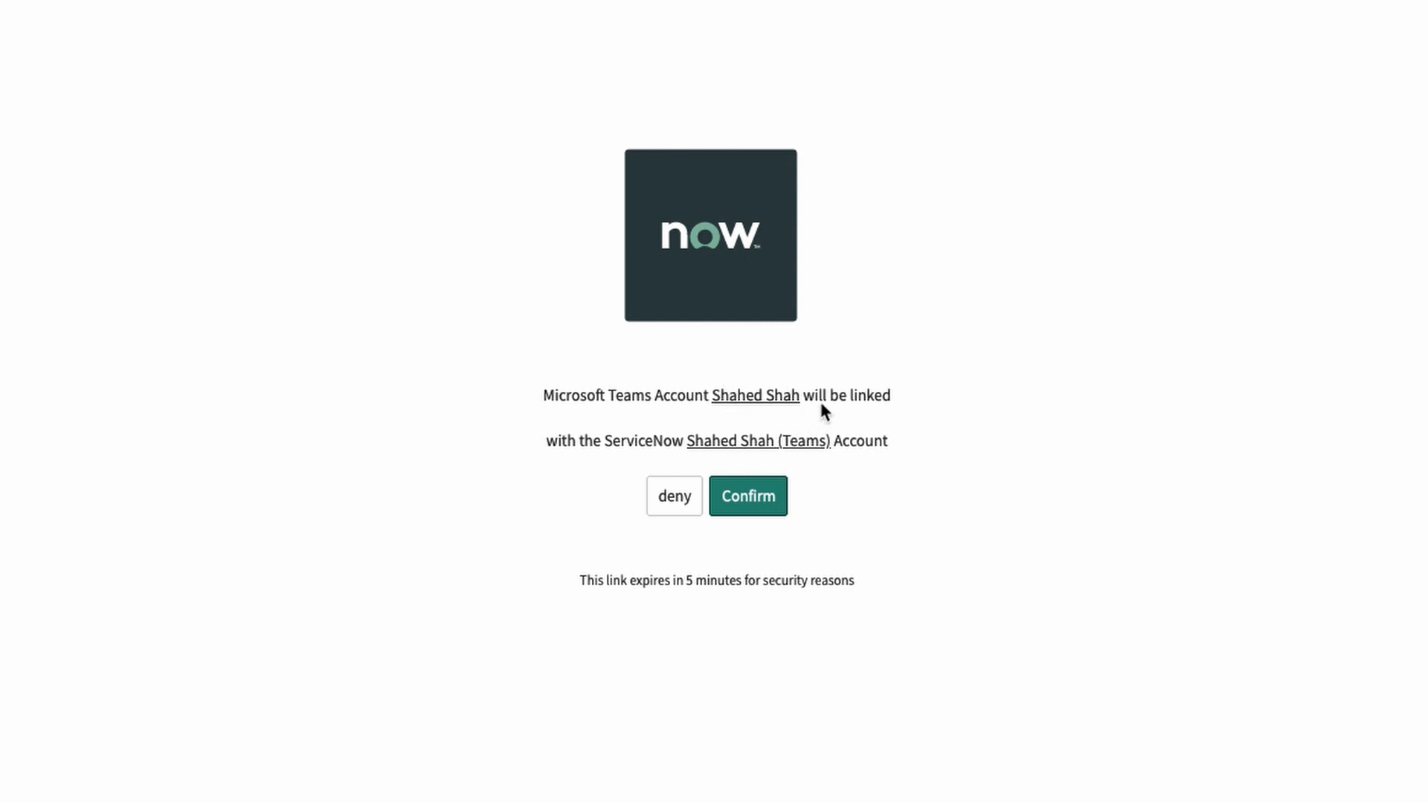
mouse_move(660, 427)
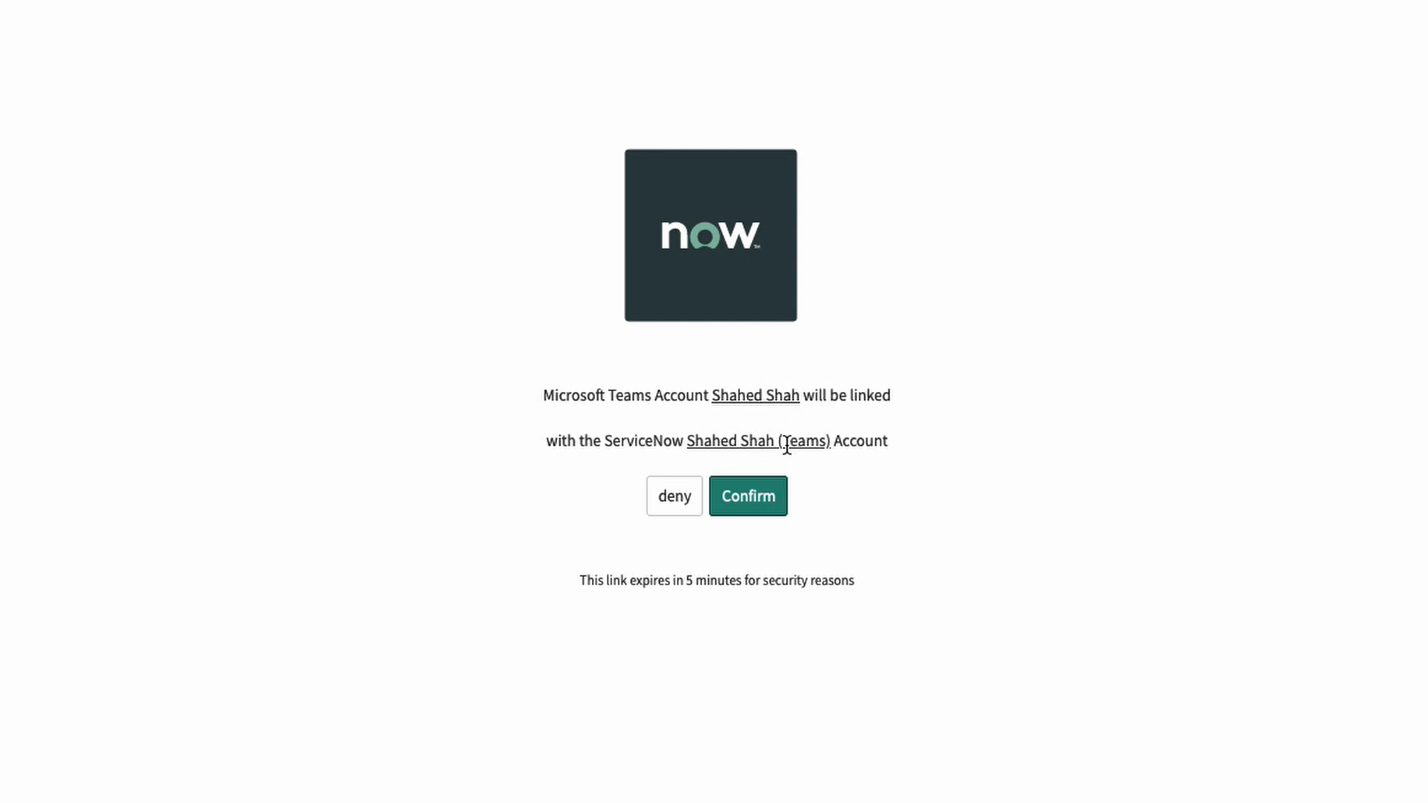
mouse_move(747, 497)
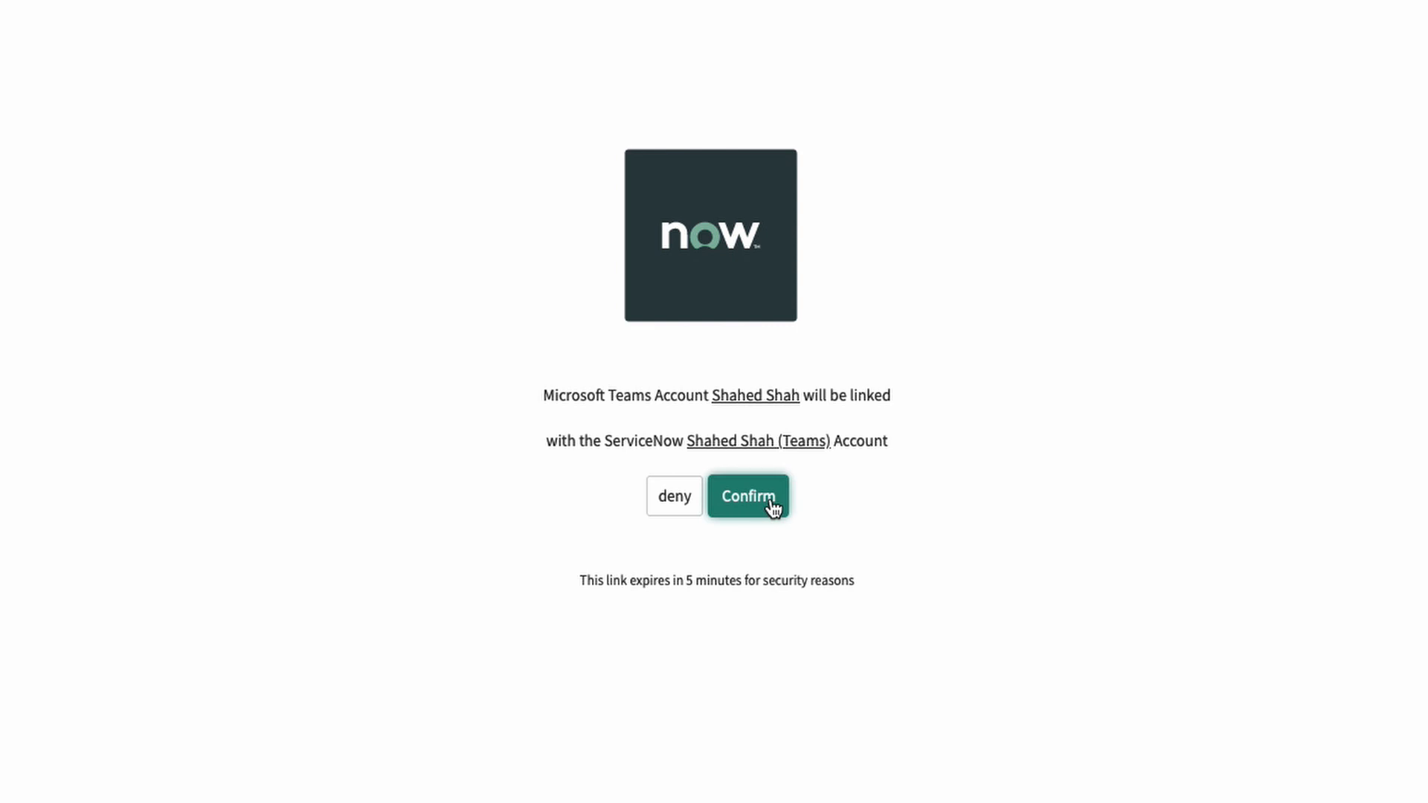
mouse_move(649, 594)
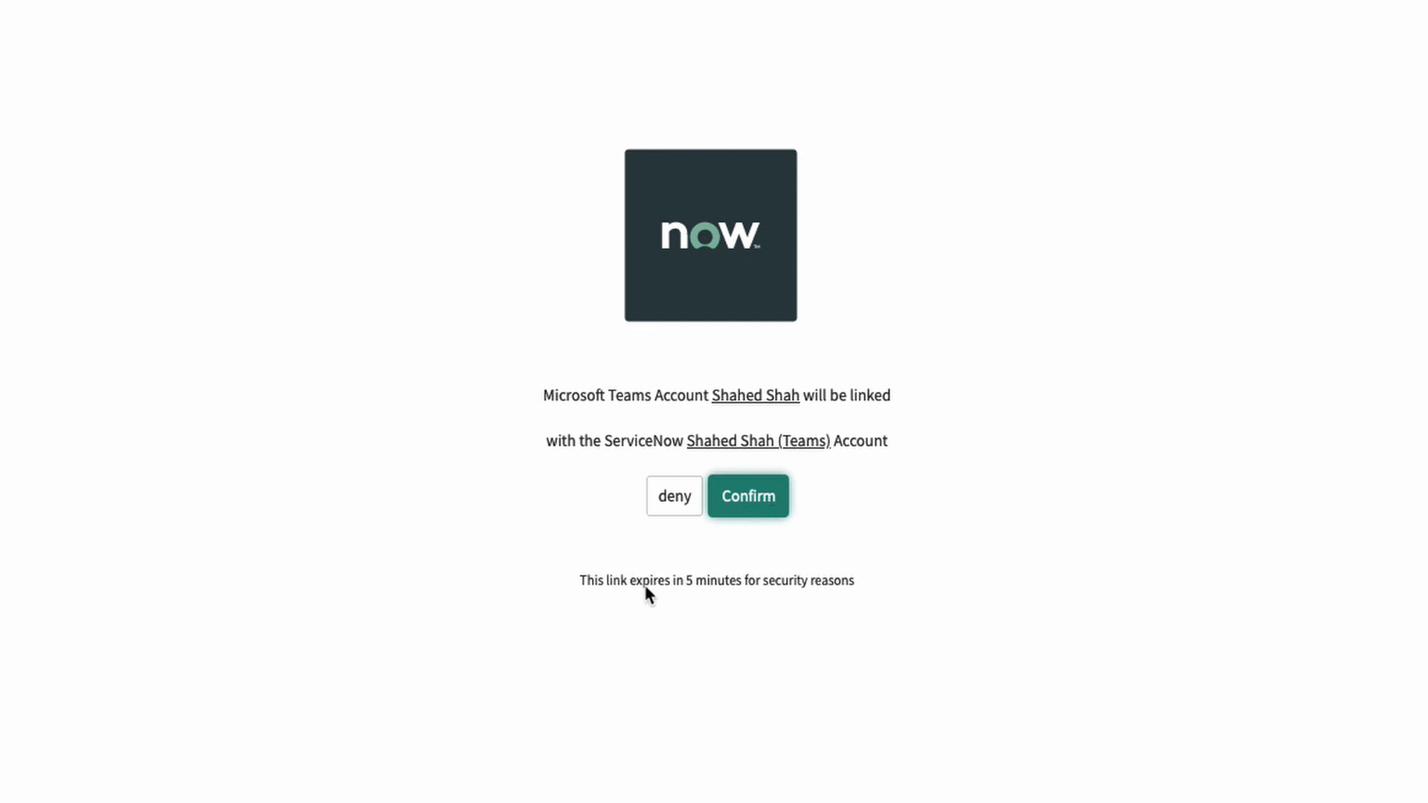
click(747, 495)
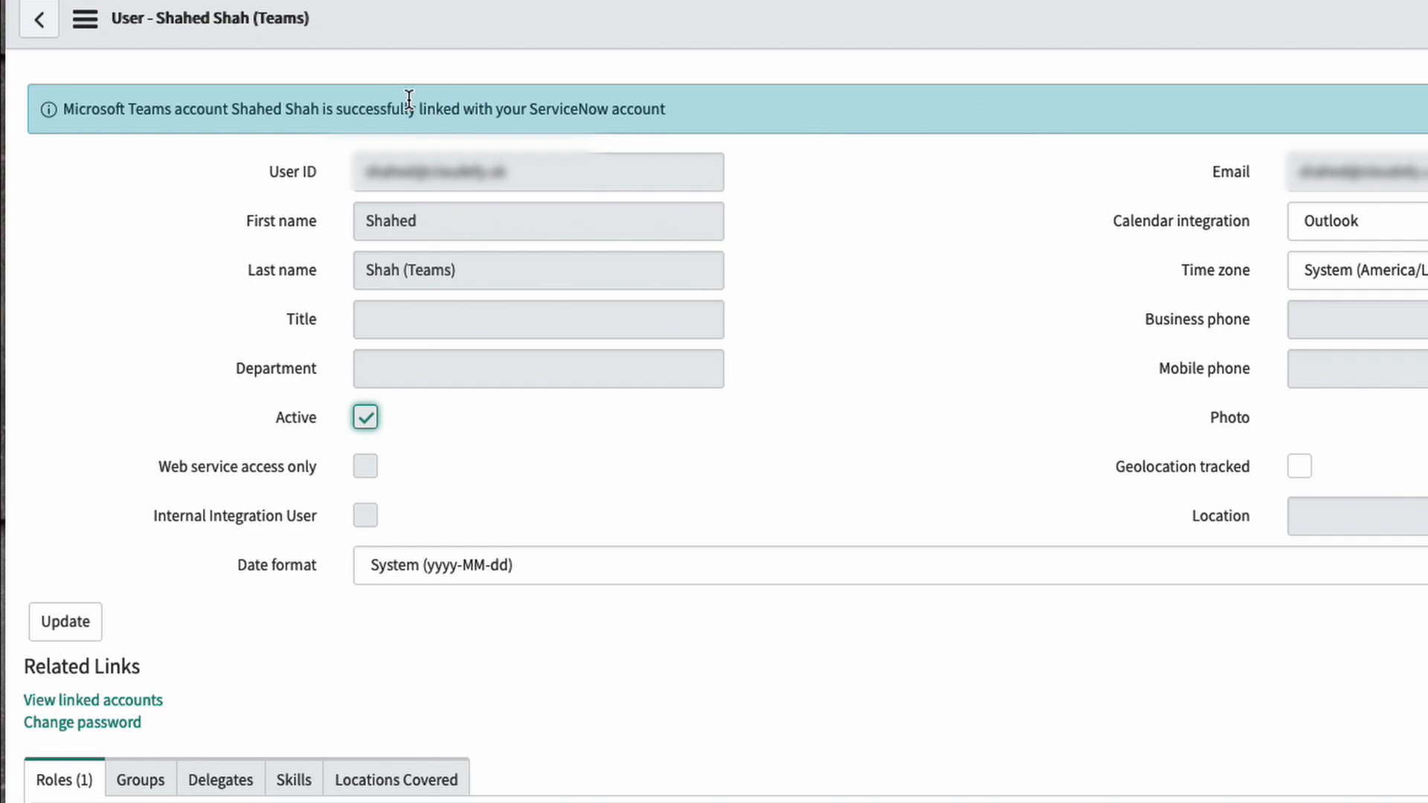
mouse_move(63, 111)
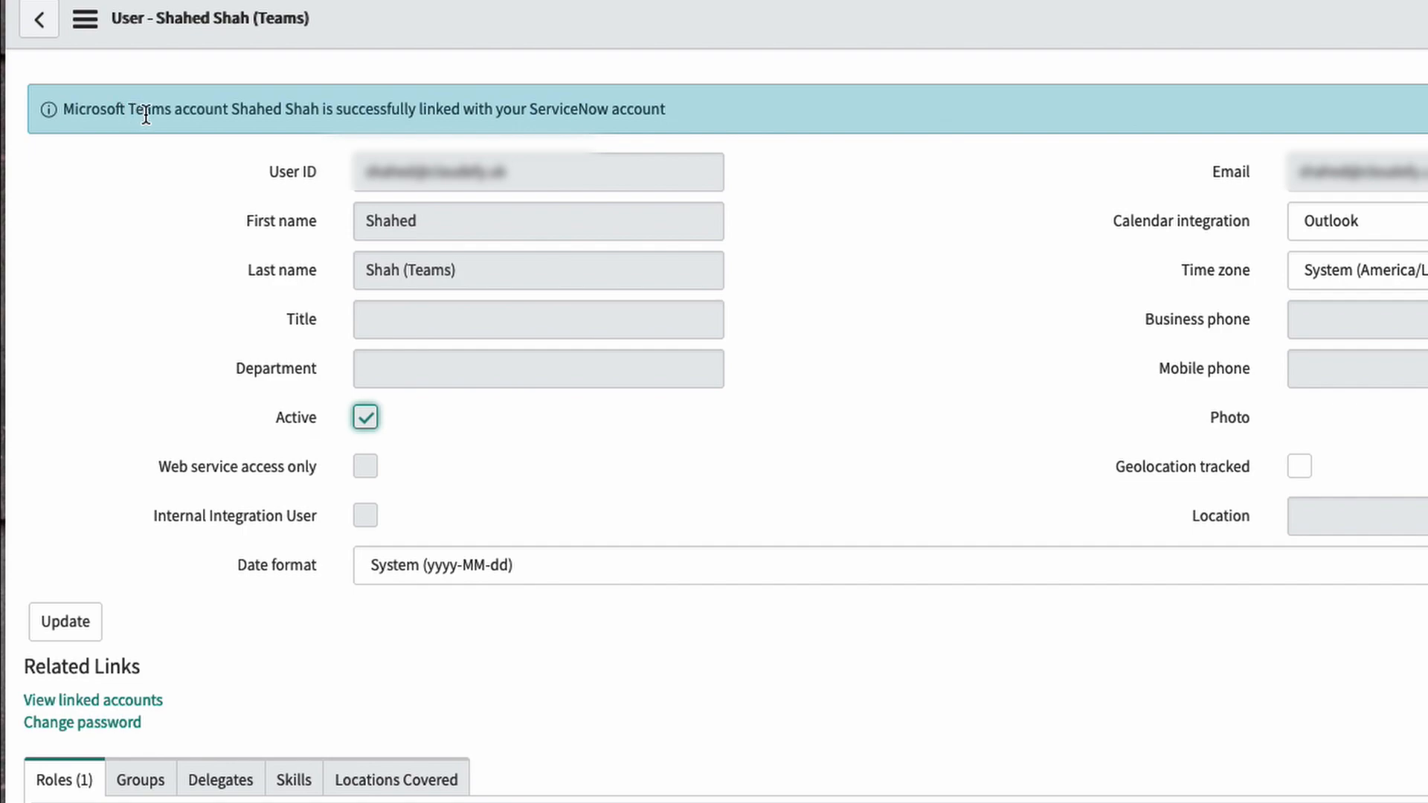
mouse_move(363, 128)
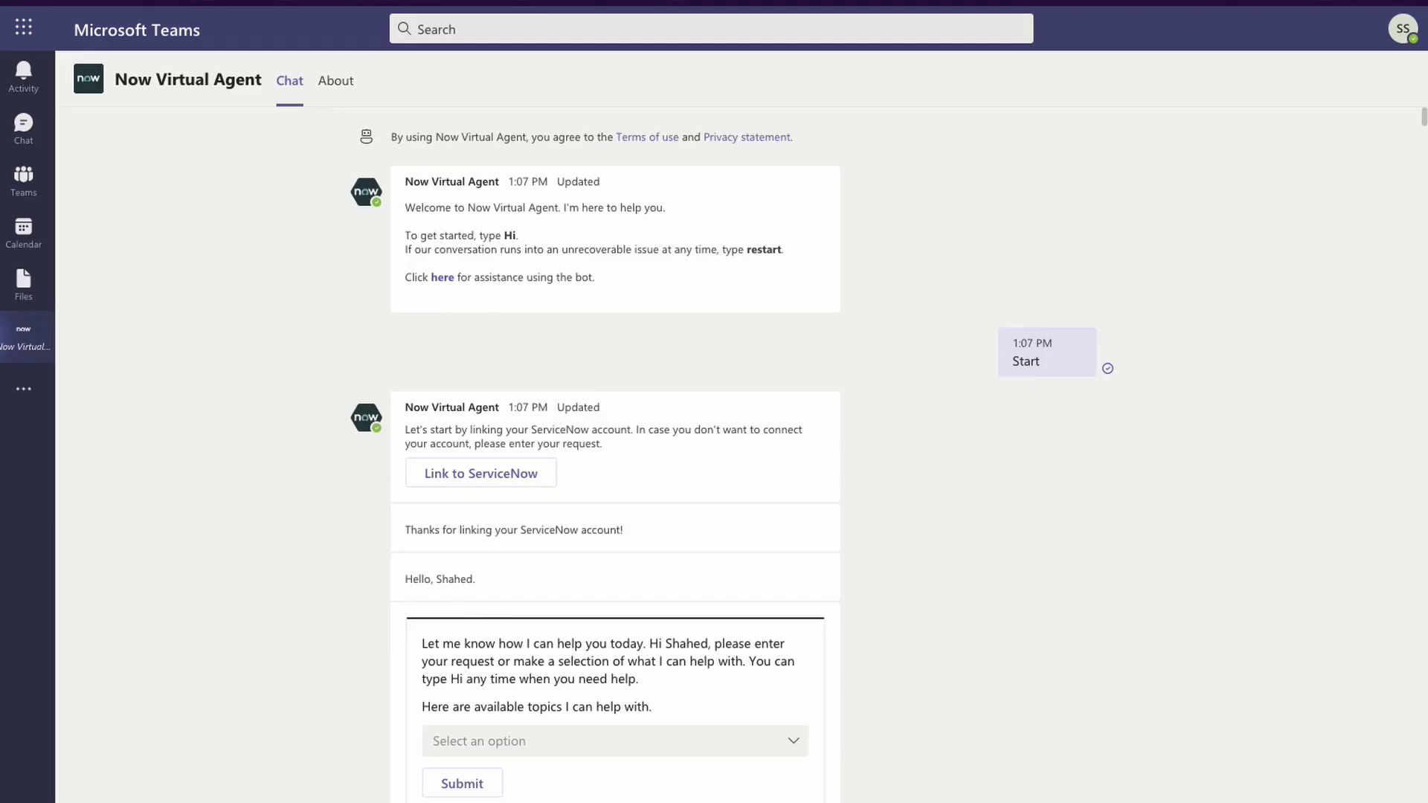
mouse_move(605, 455)
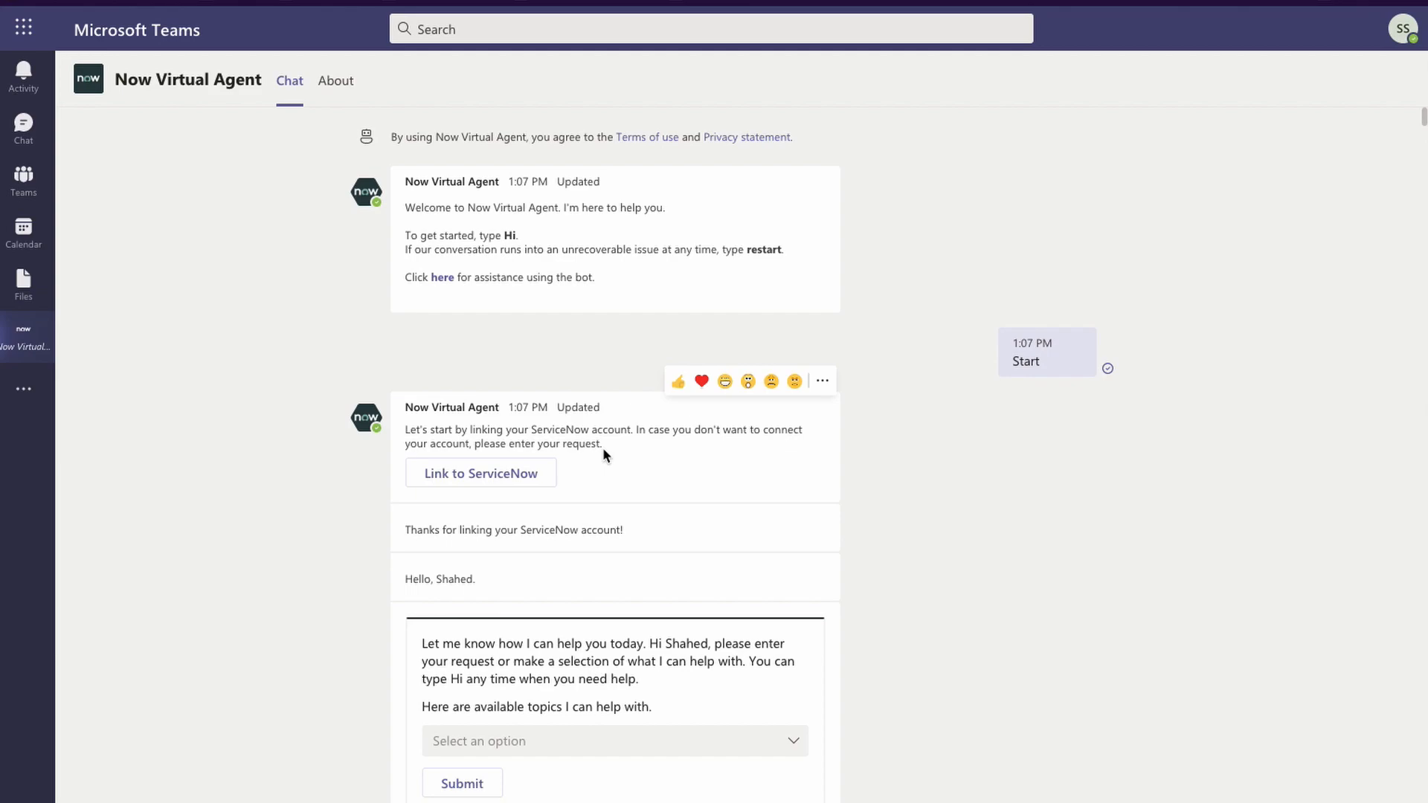
Scroll the Now Virtual Agent chat down to the help-topic selection card.
scroll(down, 3)
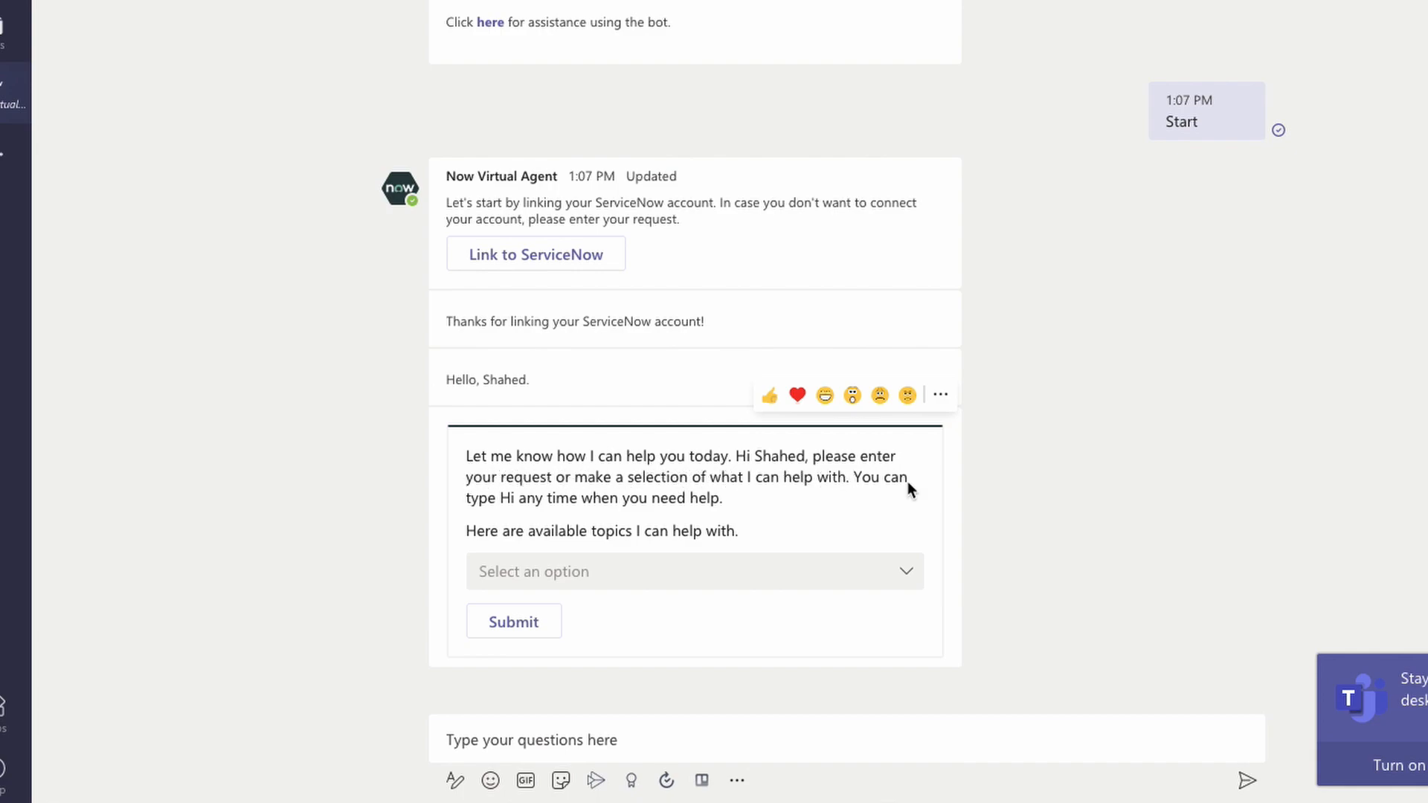
mouse_move(583, 501)
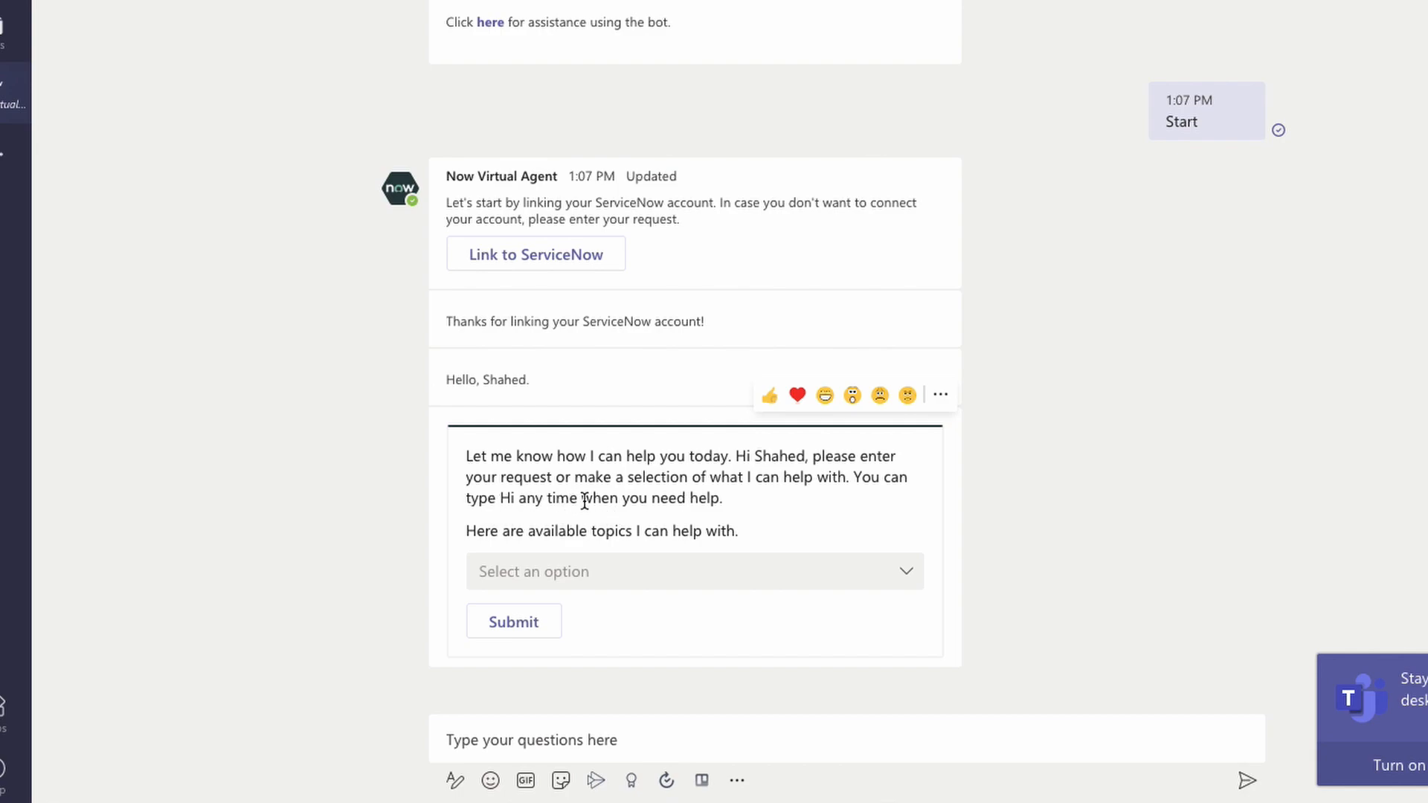
mouse_move(497, 565)
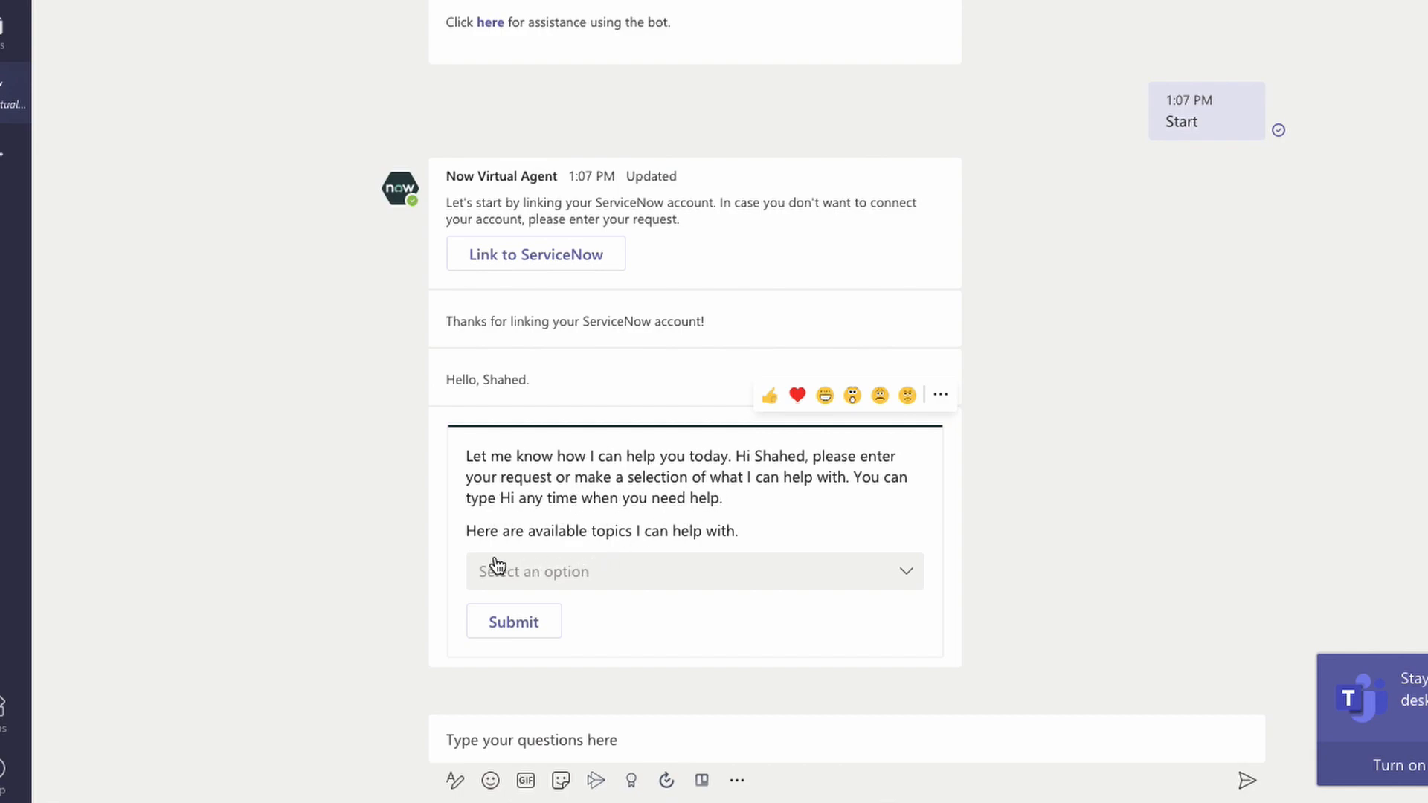
Choose the Email Issues (Template) topic and submit it to the Virtual Agent.
click(695, 571)
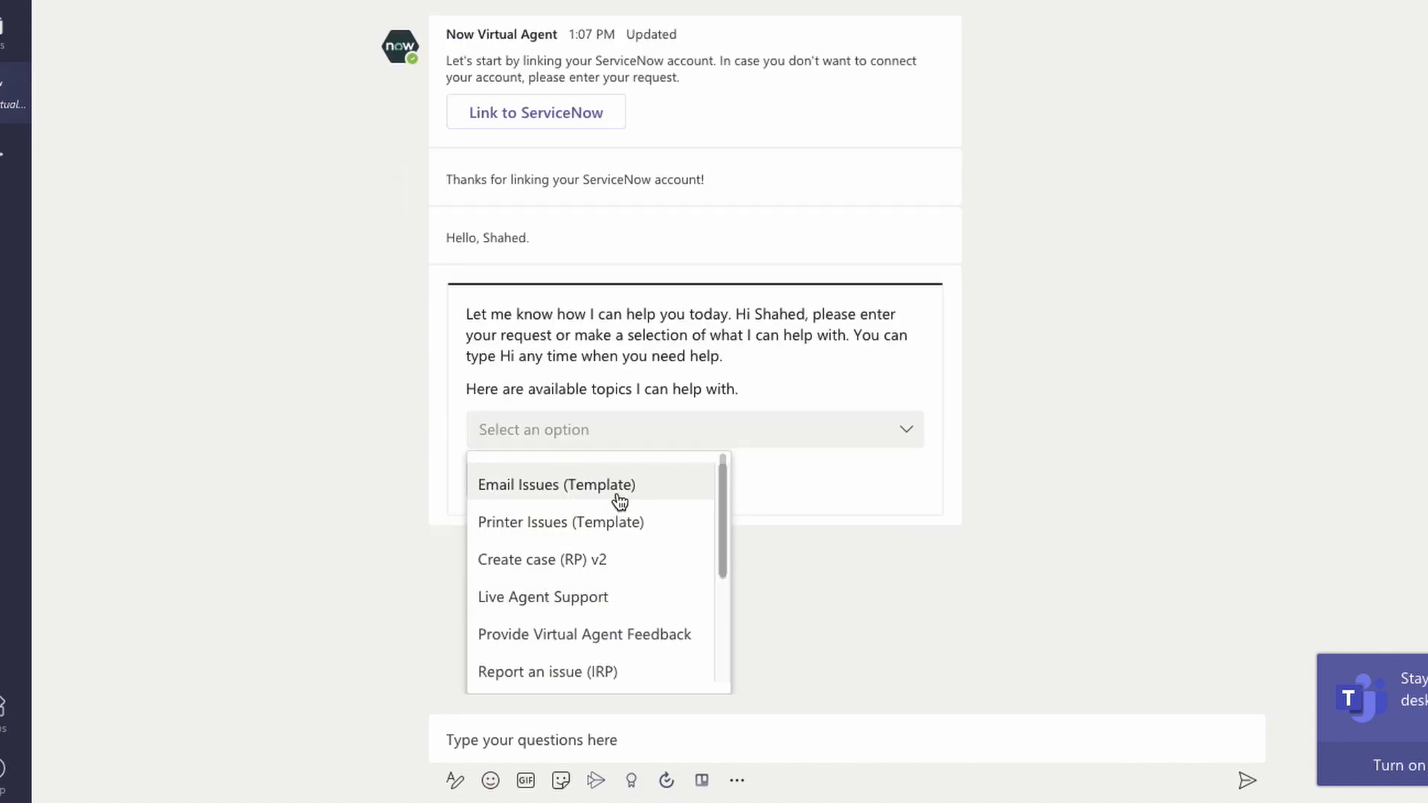
click(556, 483)
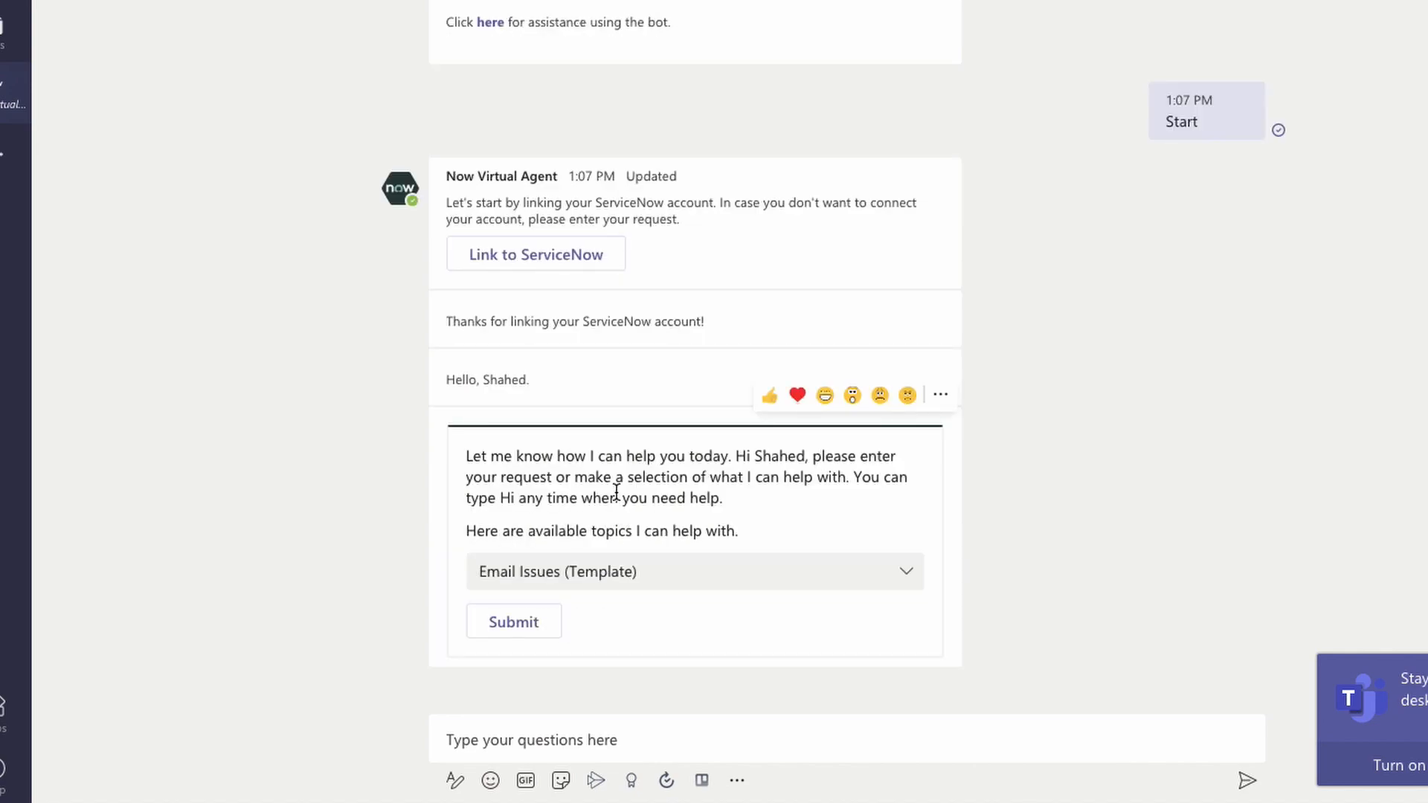
click(513, 622)
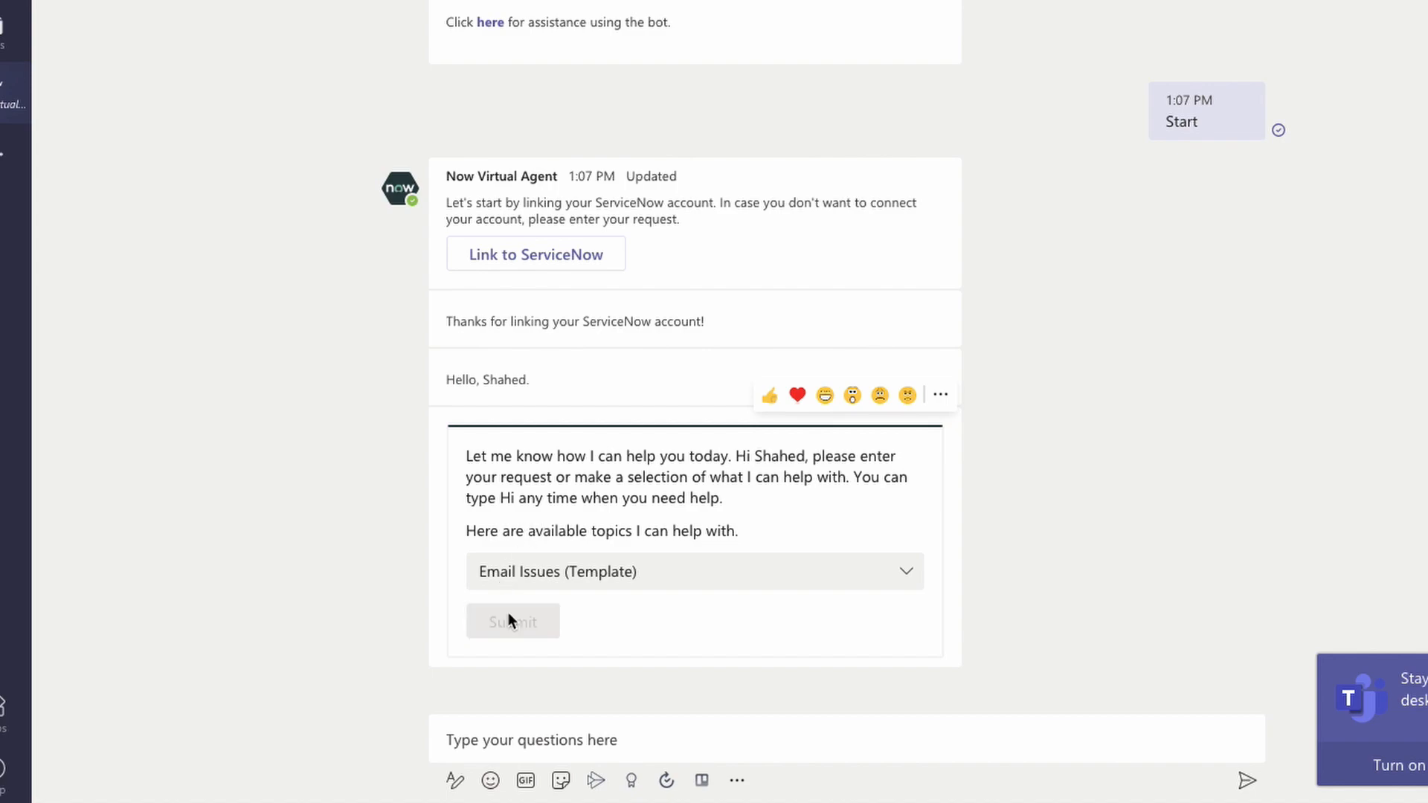
click(514, 621)
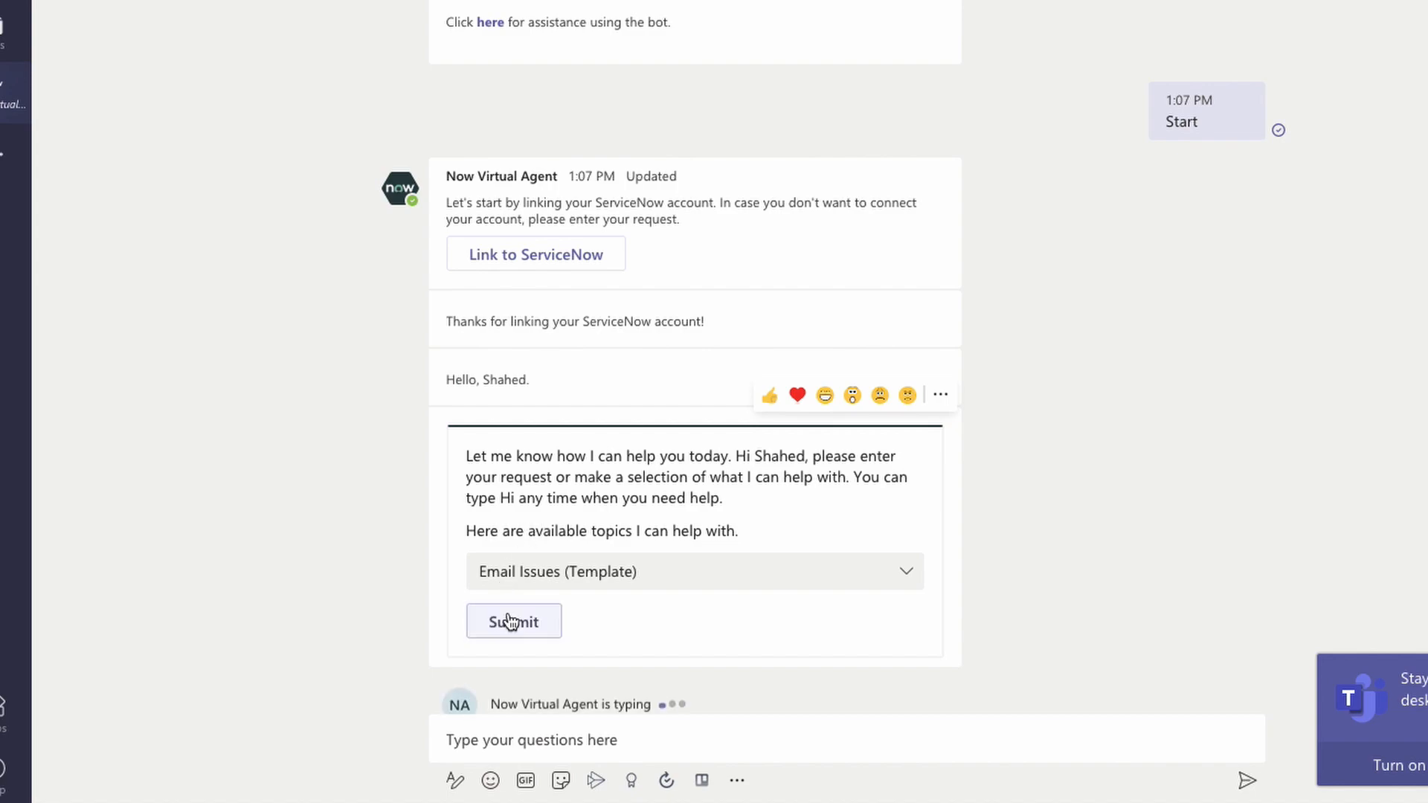
click(513, 622)
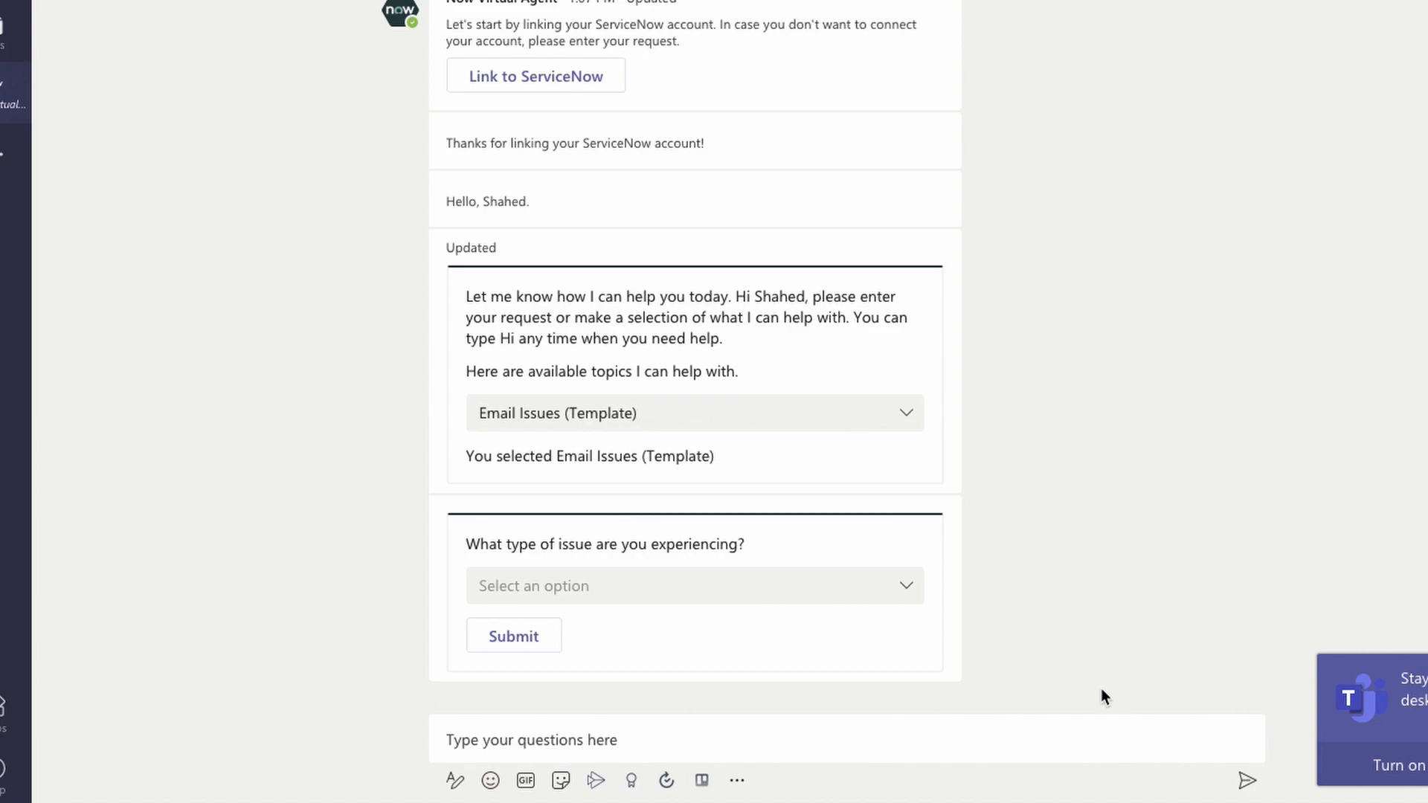
mouse_move(1085, 690)
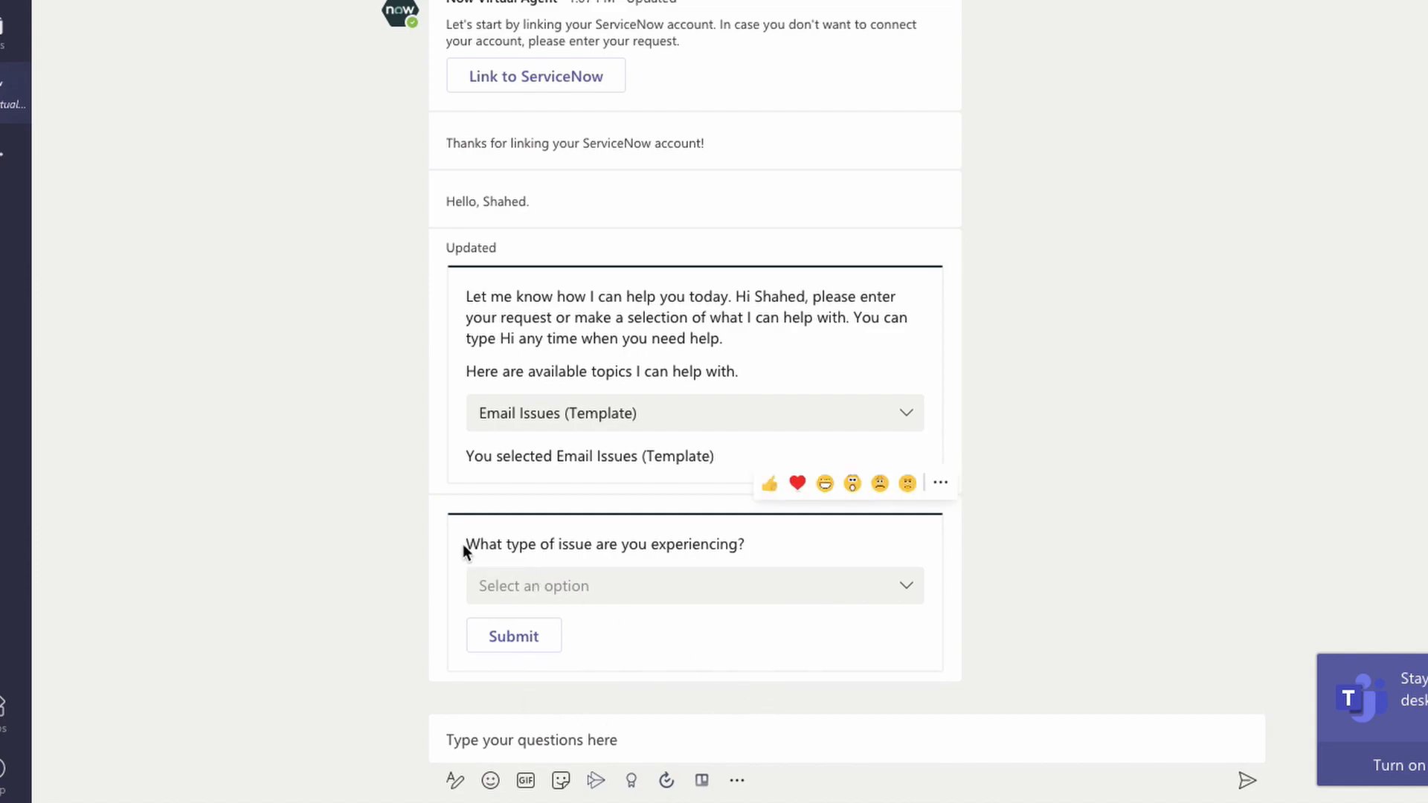
Submit Authentication issues as the email problem and answer Yes that the steps worked.
click(695, 586)
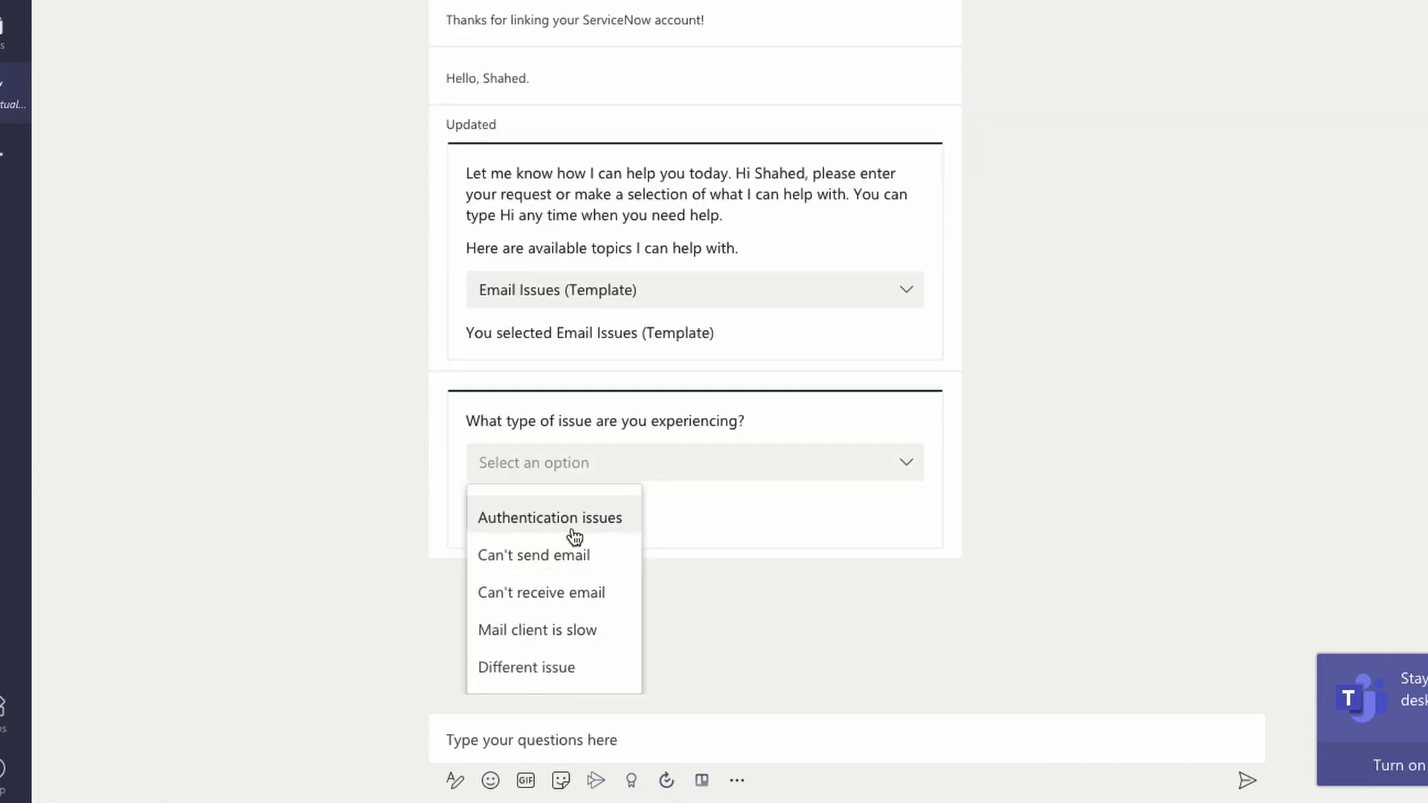
click(550, 518)
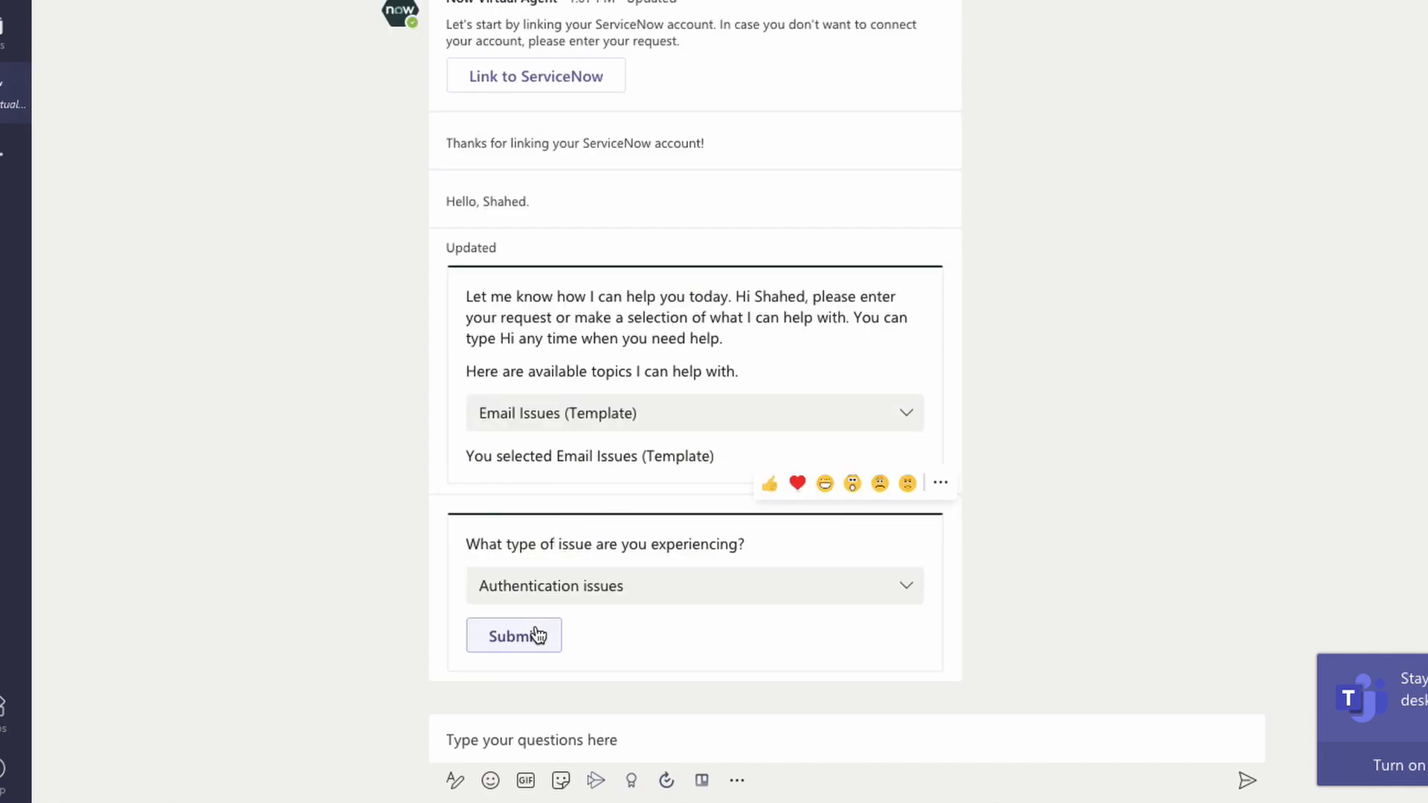
click(514, 635)
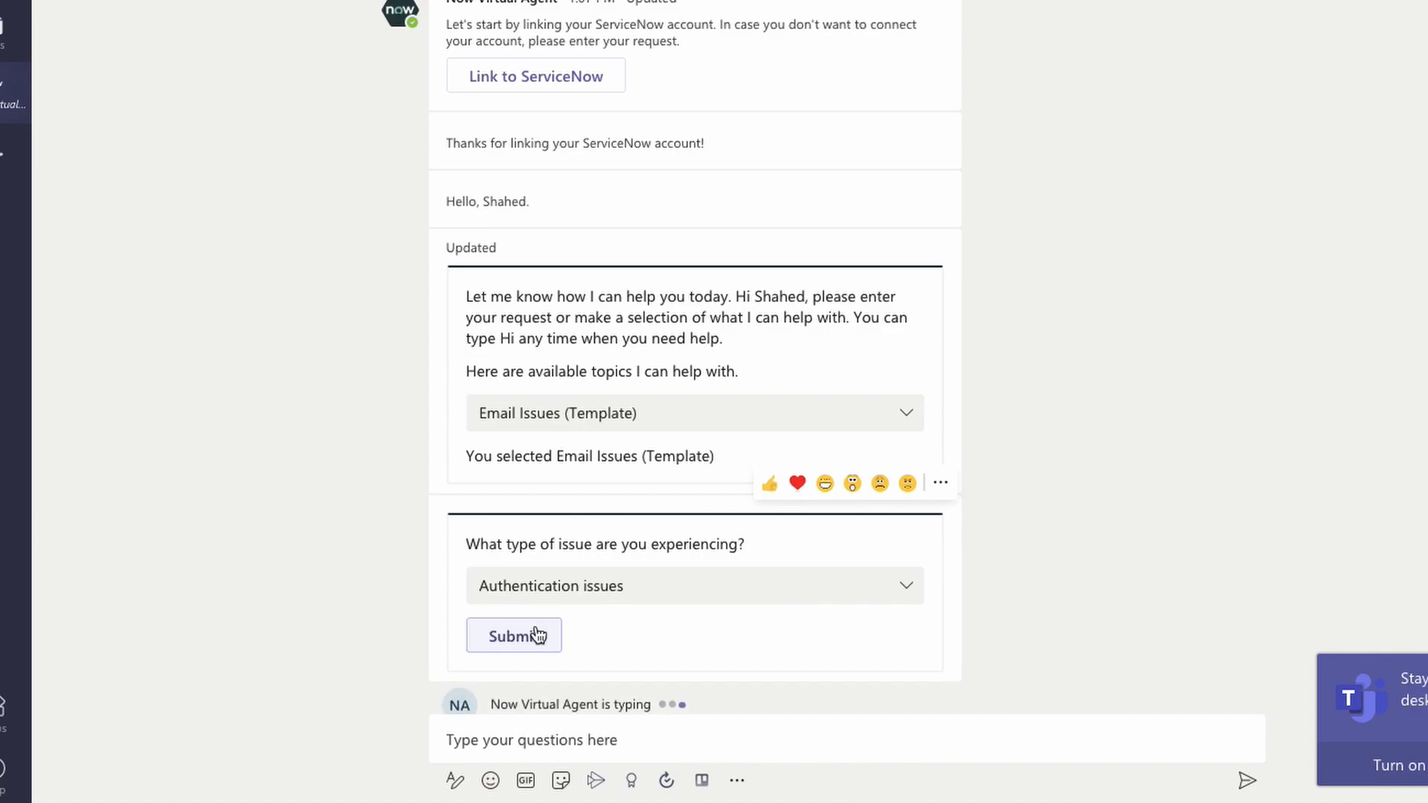
click(514, 635)
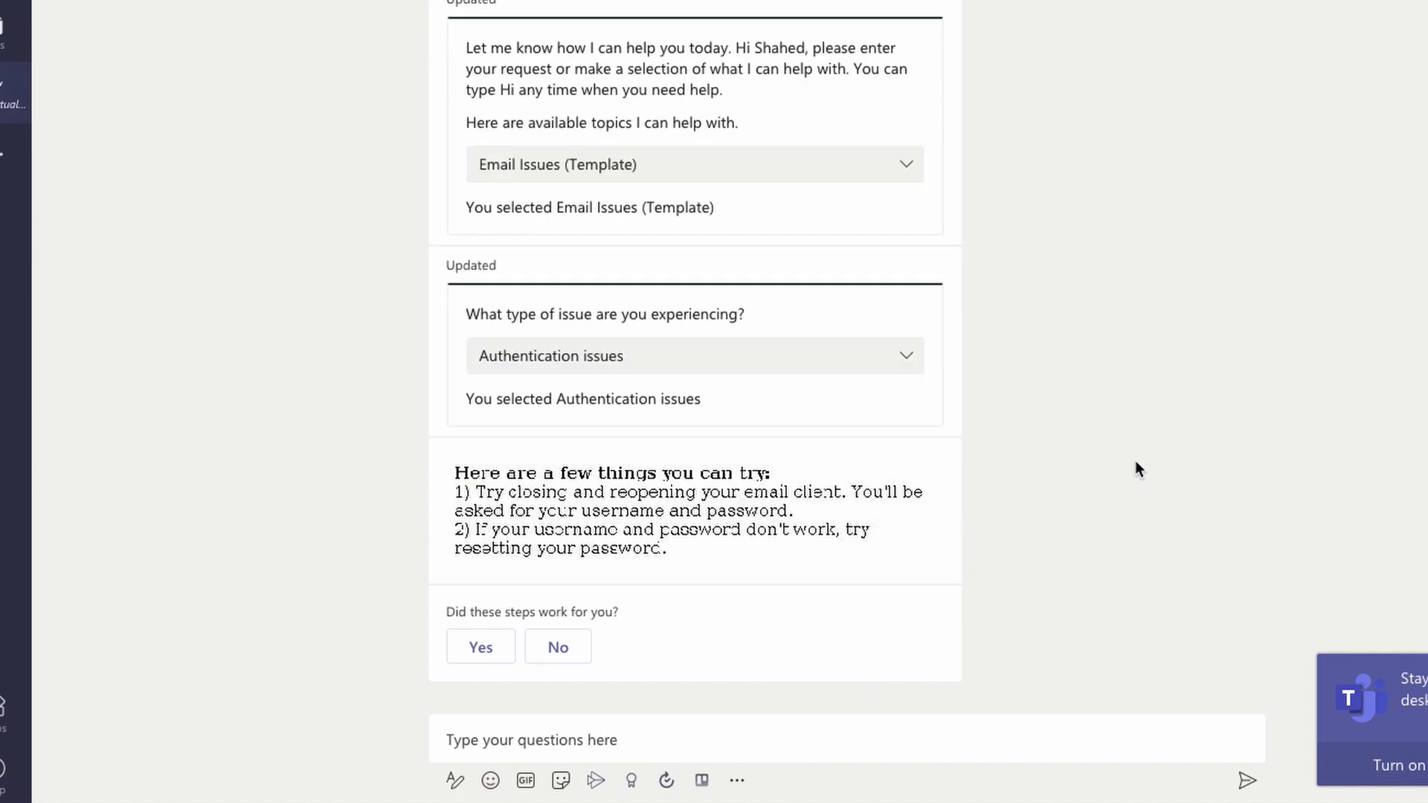
mouse_move(1034, 510)
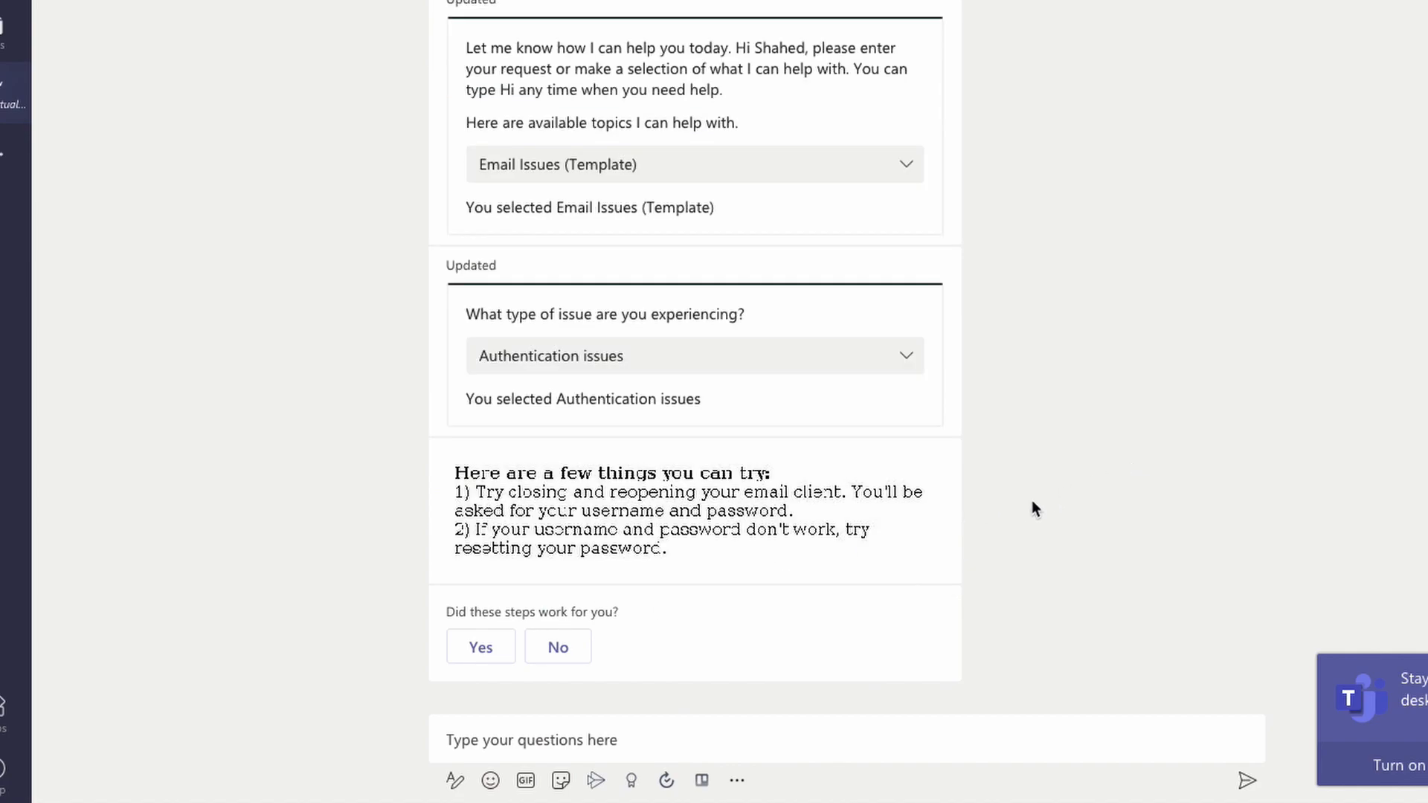
mouse_move(804, 497)
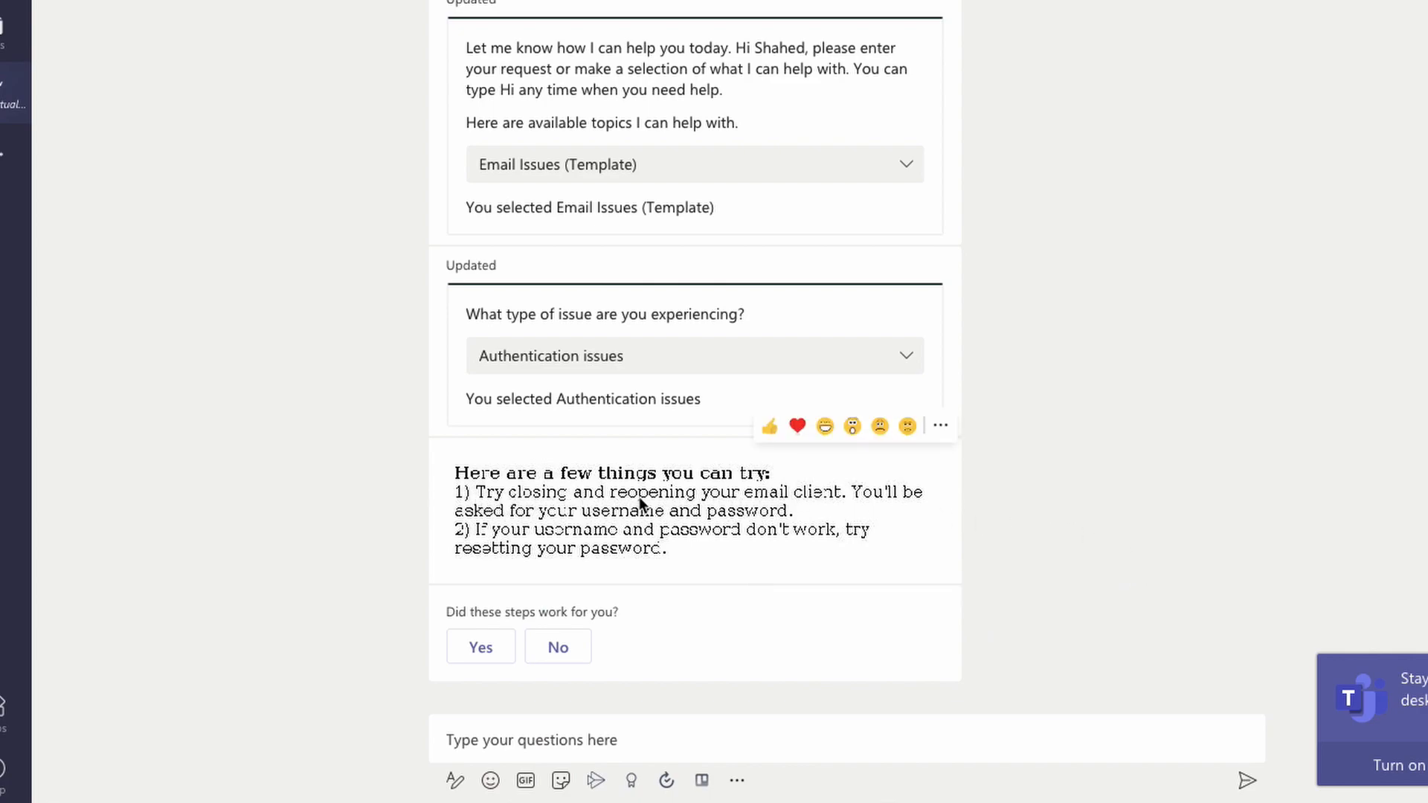
mouse_move(926, 511)
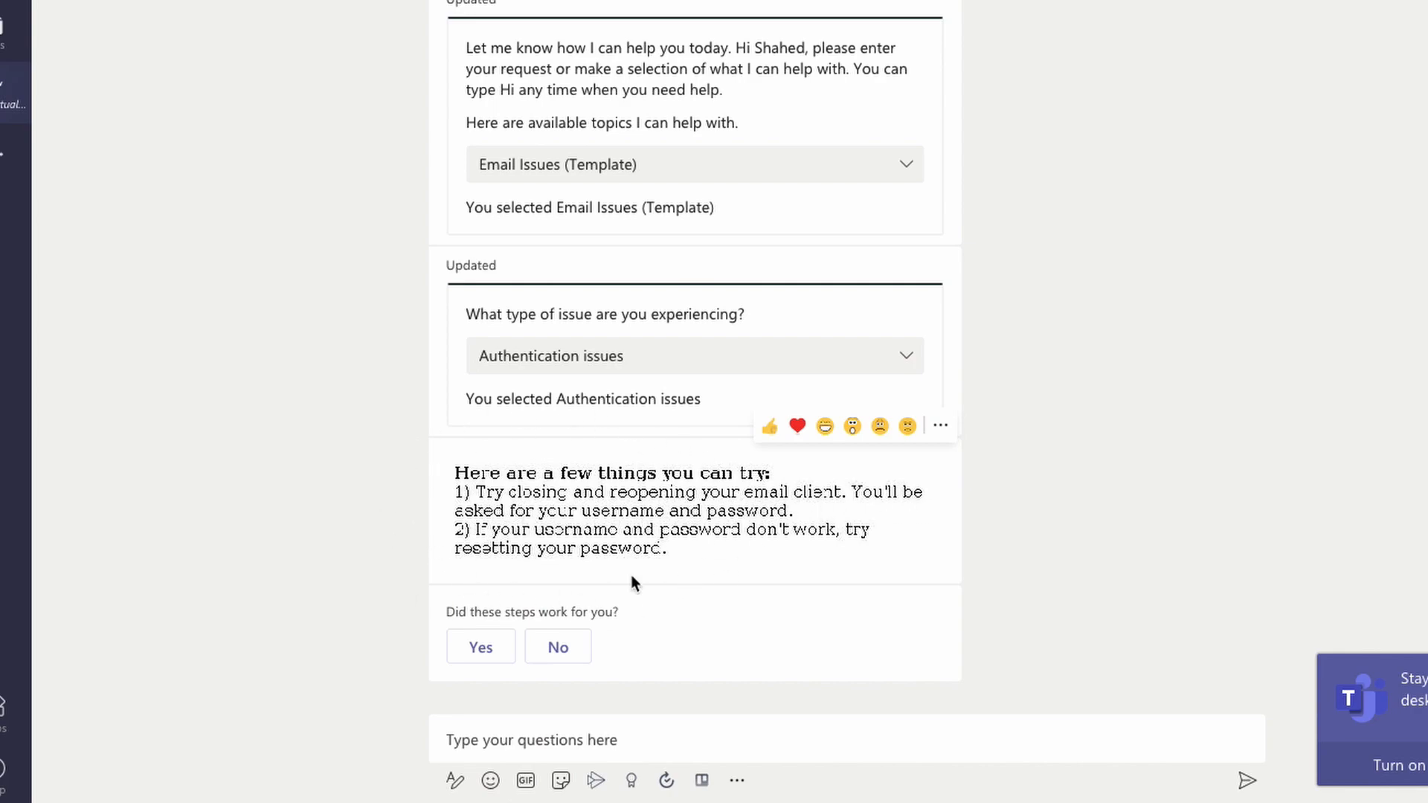
mouse_move(556, 586)
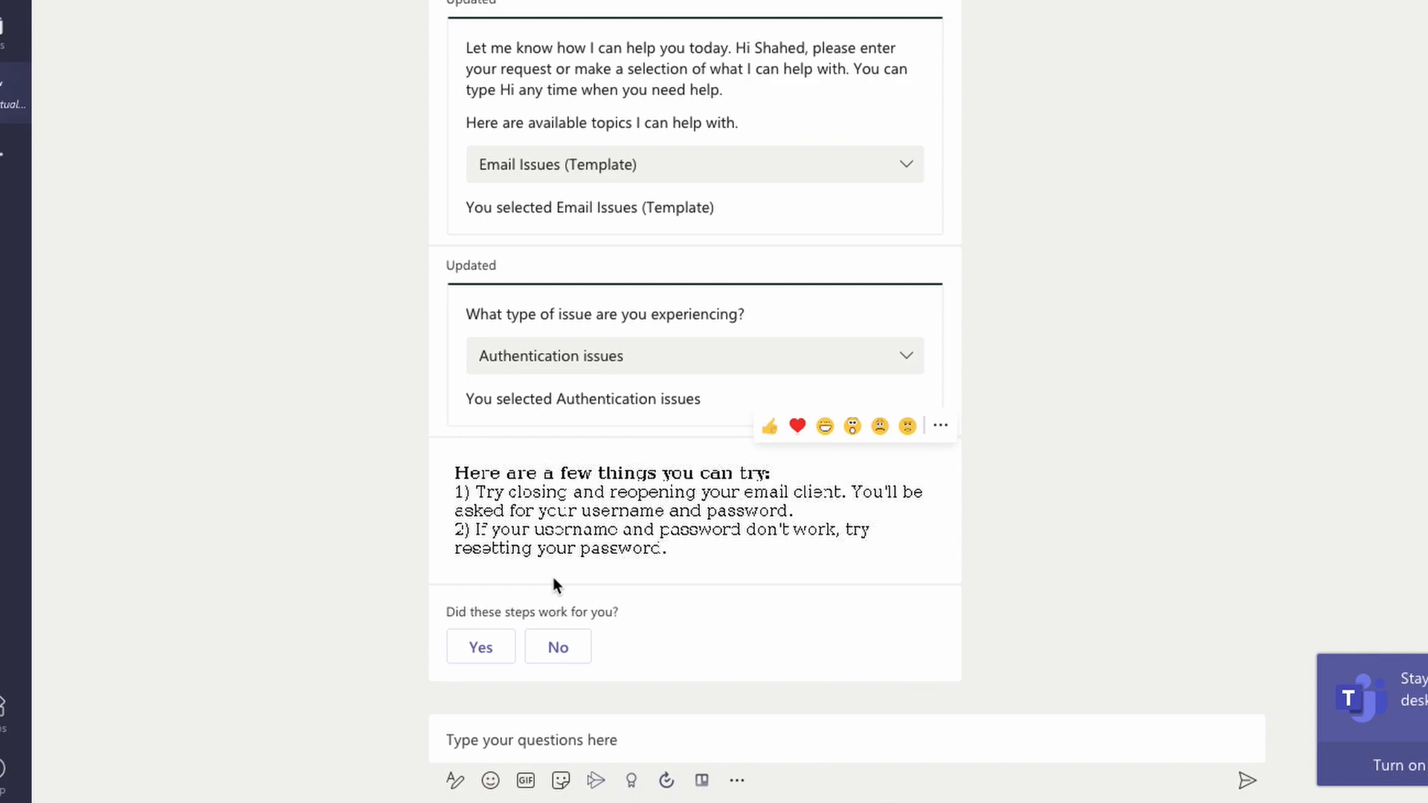
click(481, 647)
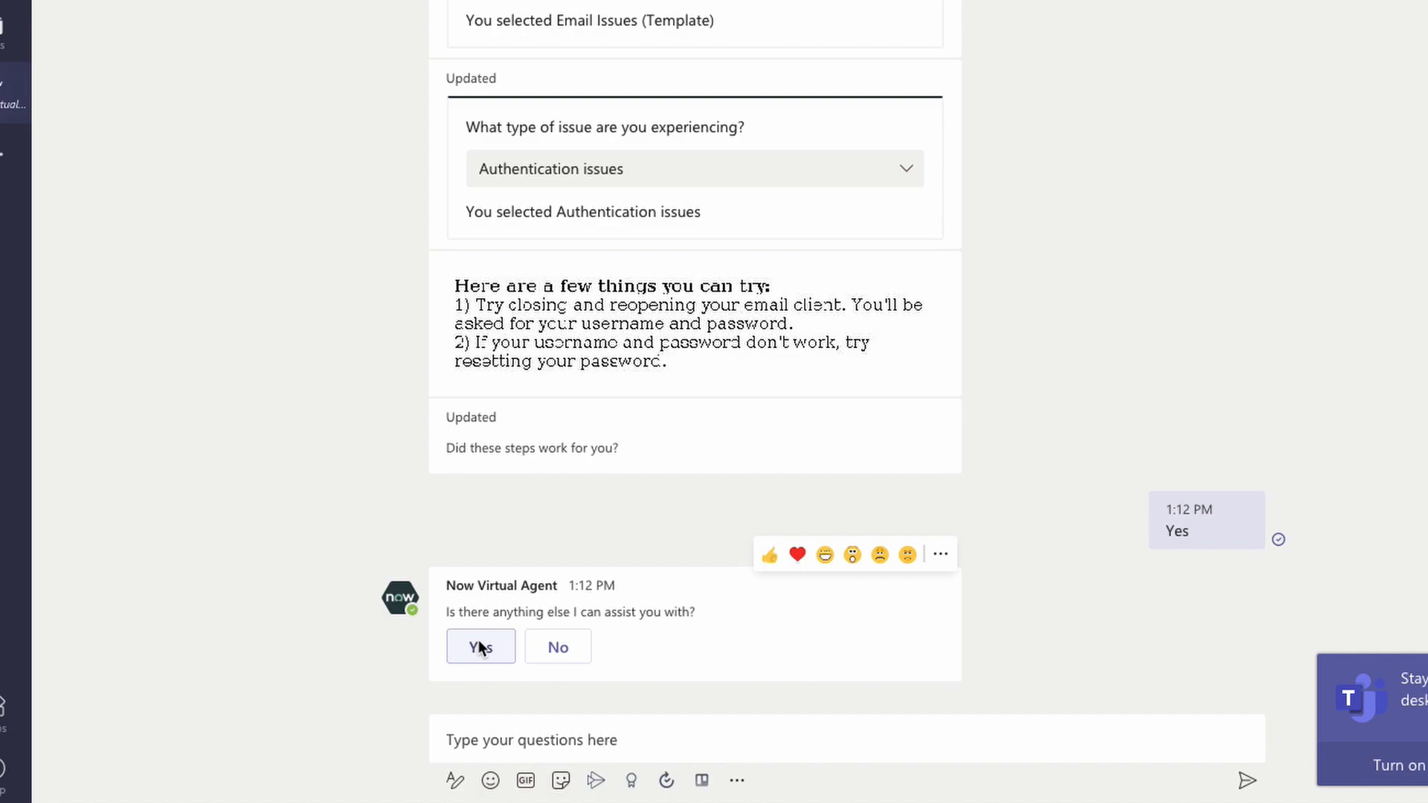
mouse_move(480, 647)
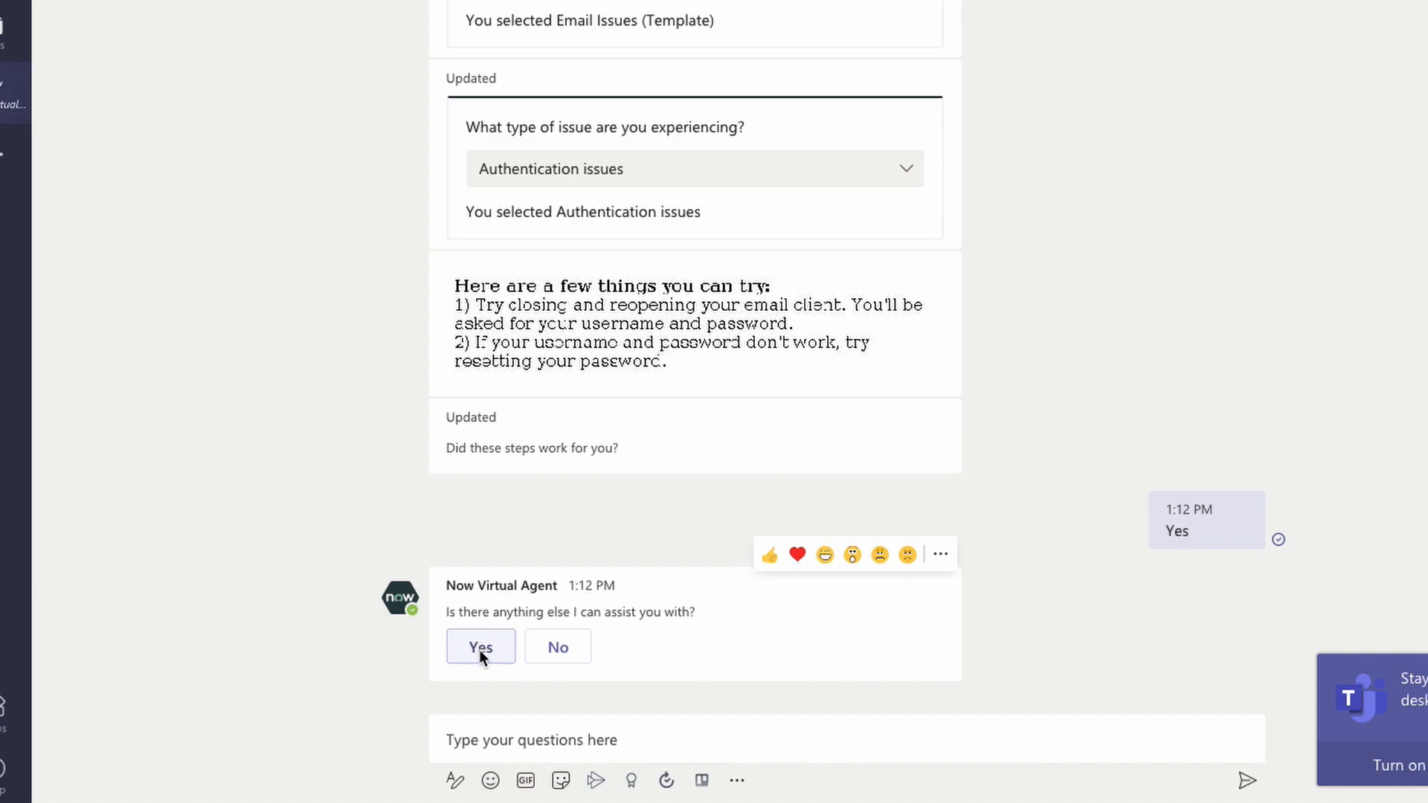
Ask for more help and choose the Report an issue (IRP) topic from the list.
click(480, 647)
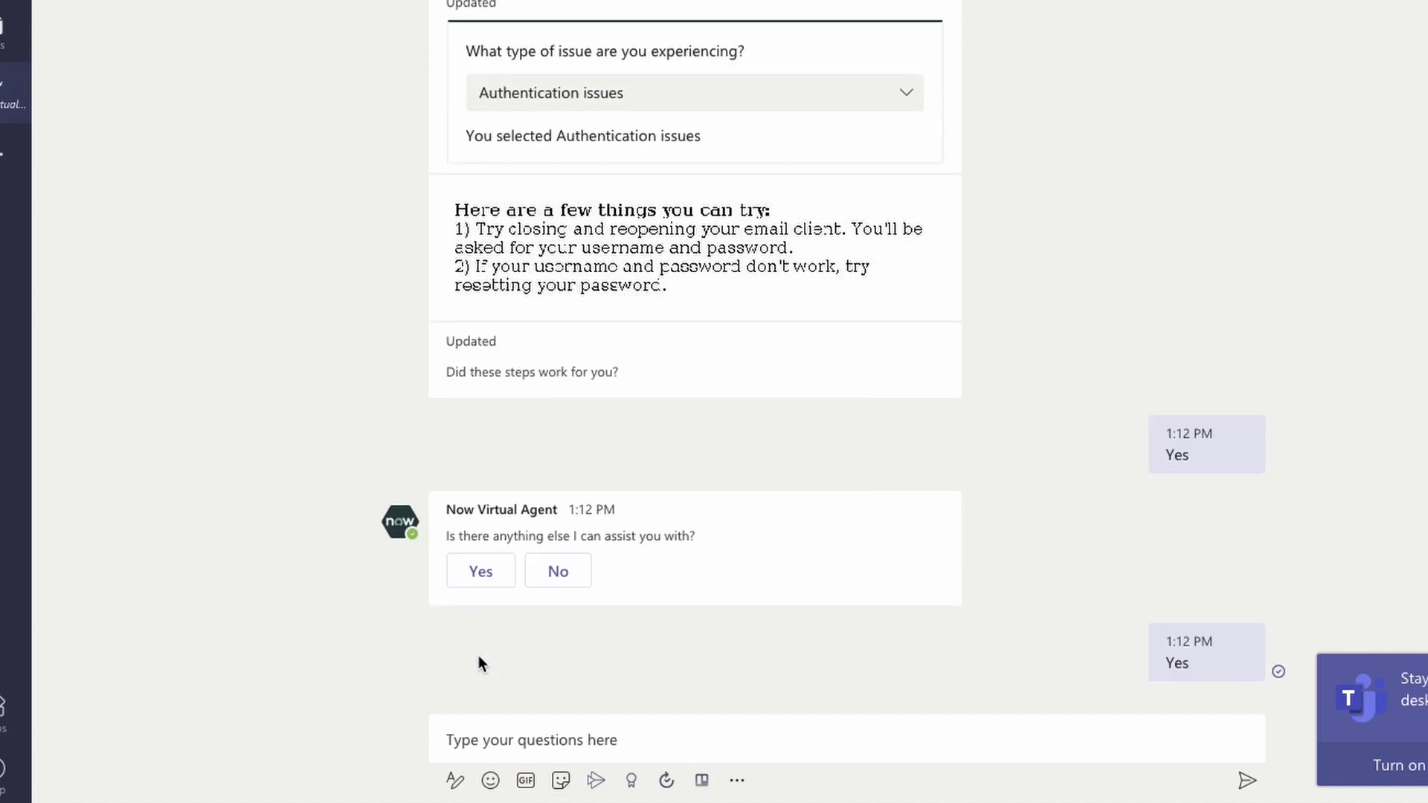
click(481, 571)
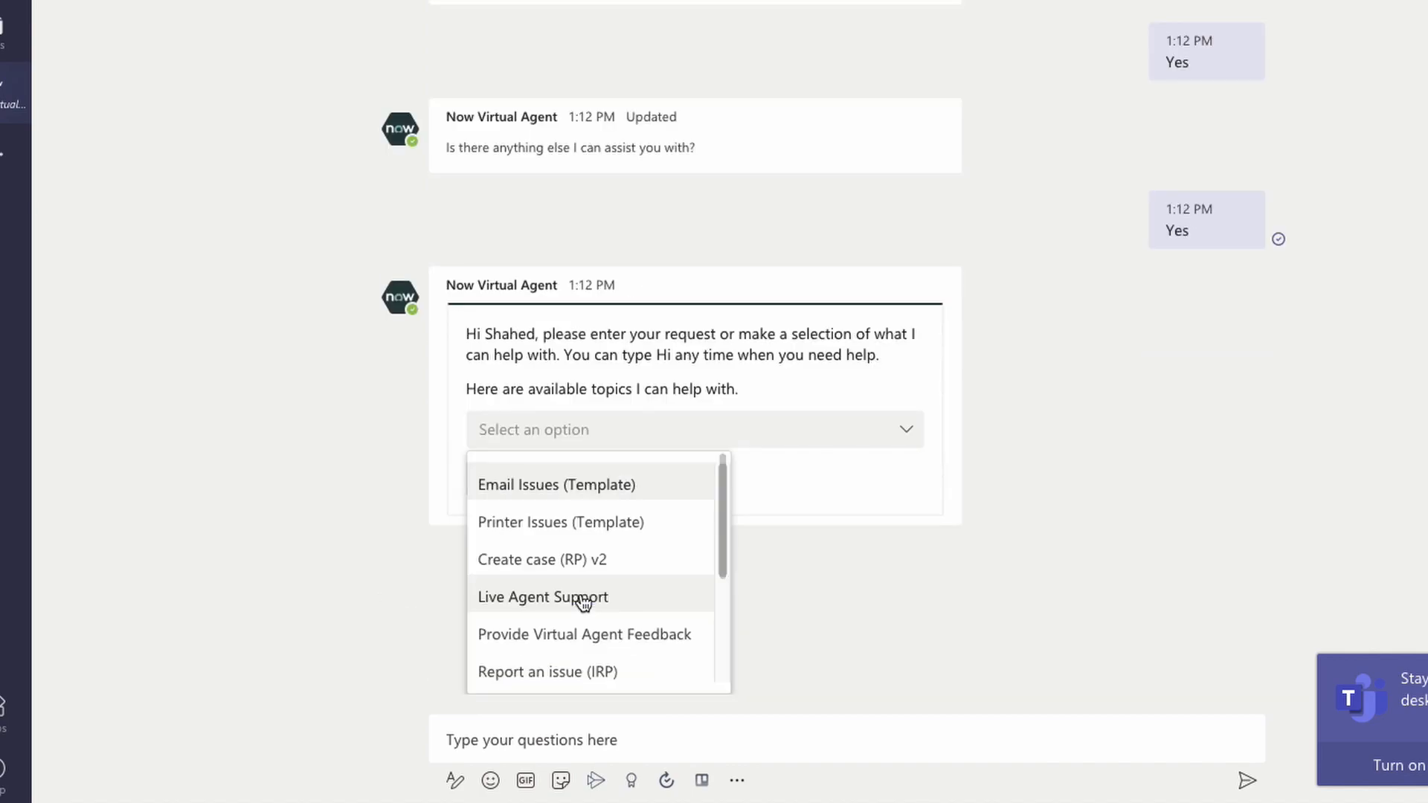
scroll(down, 3)
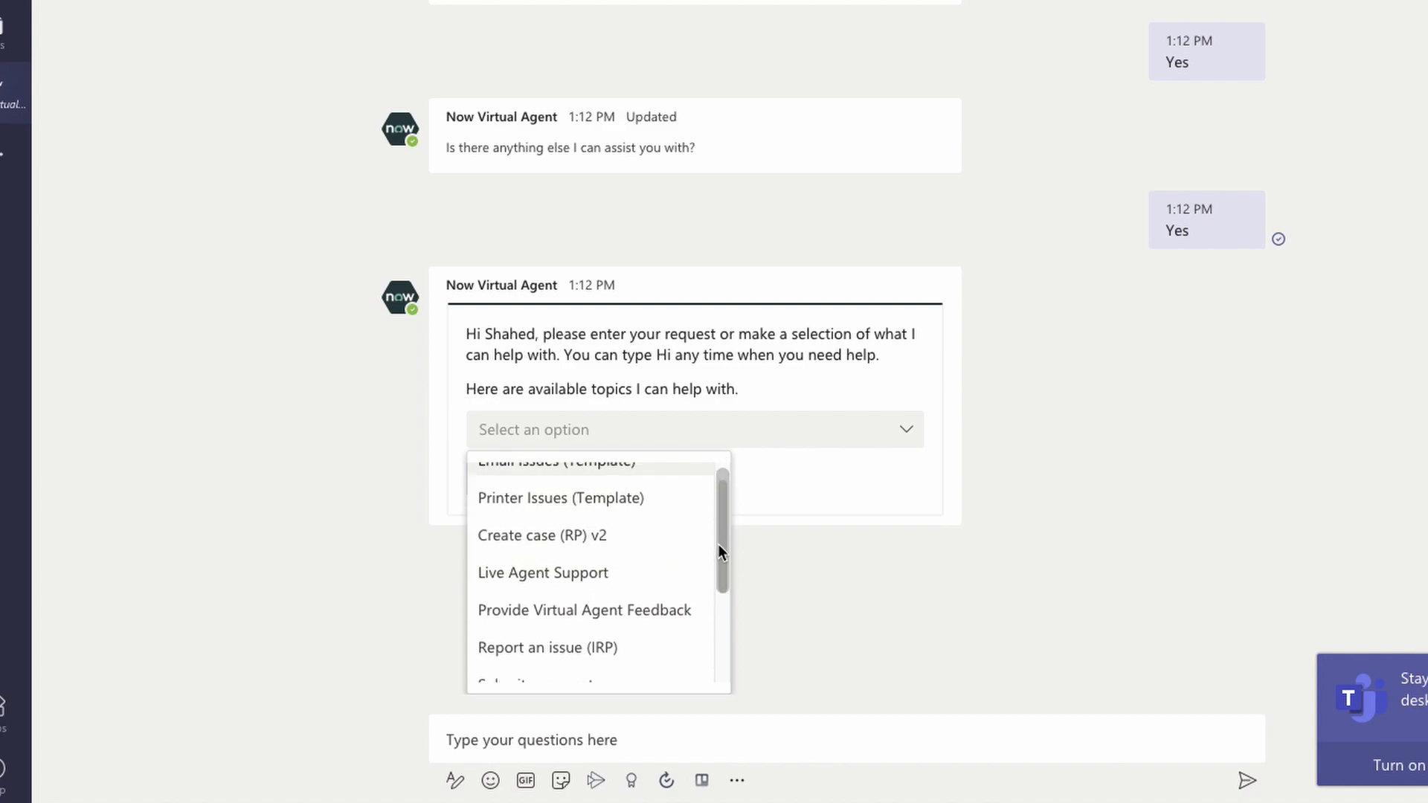
scroll(down, 3)
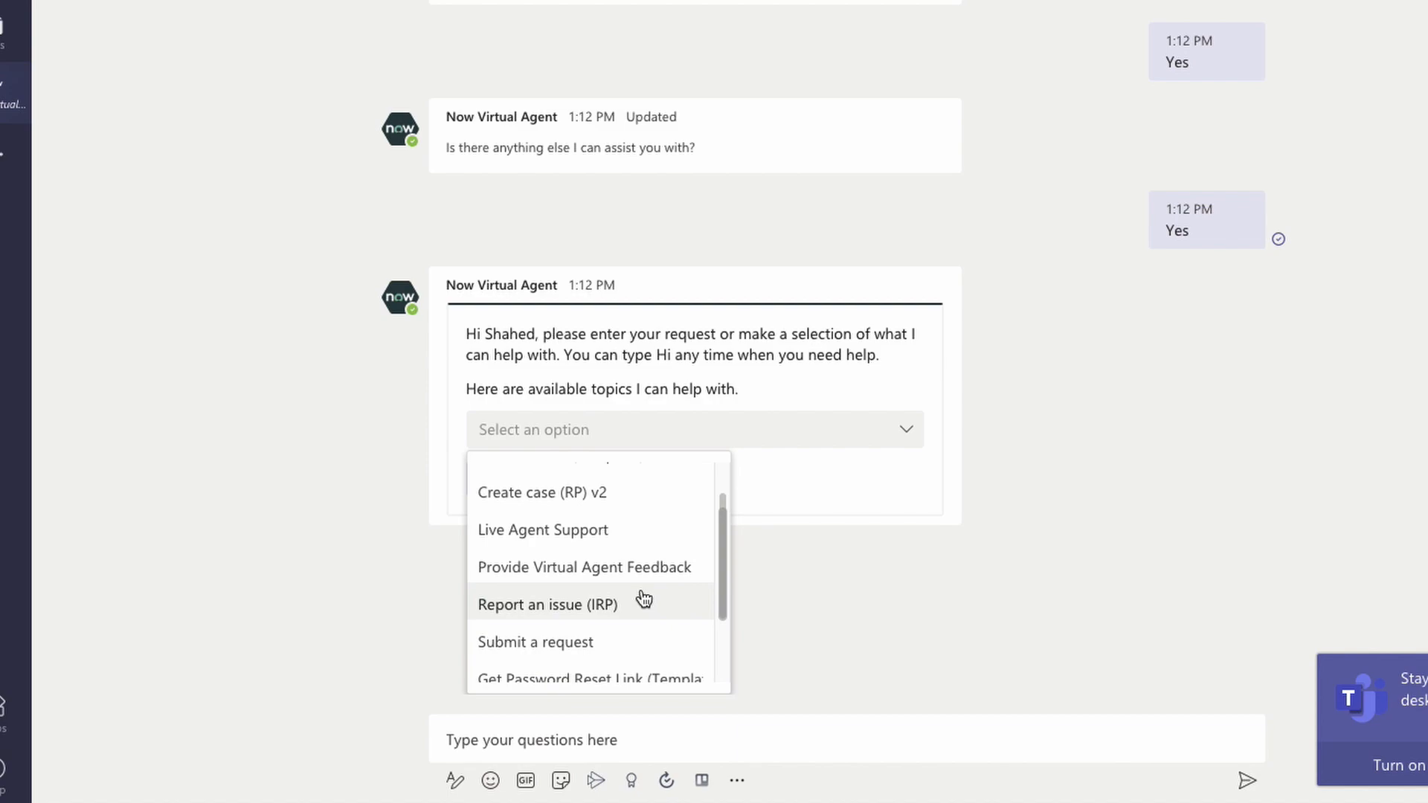
click(549, 604)
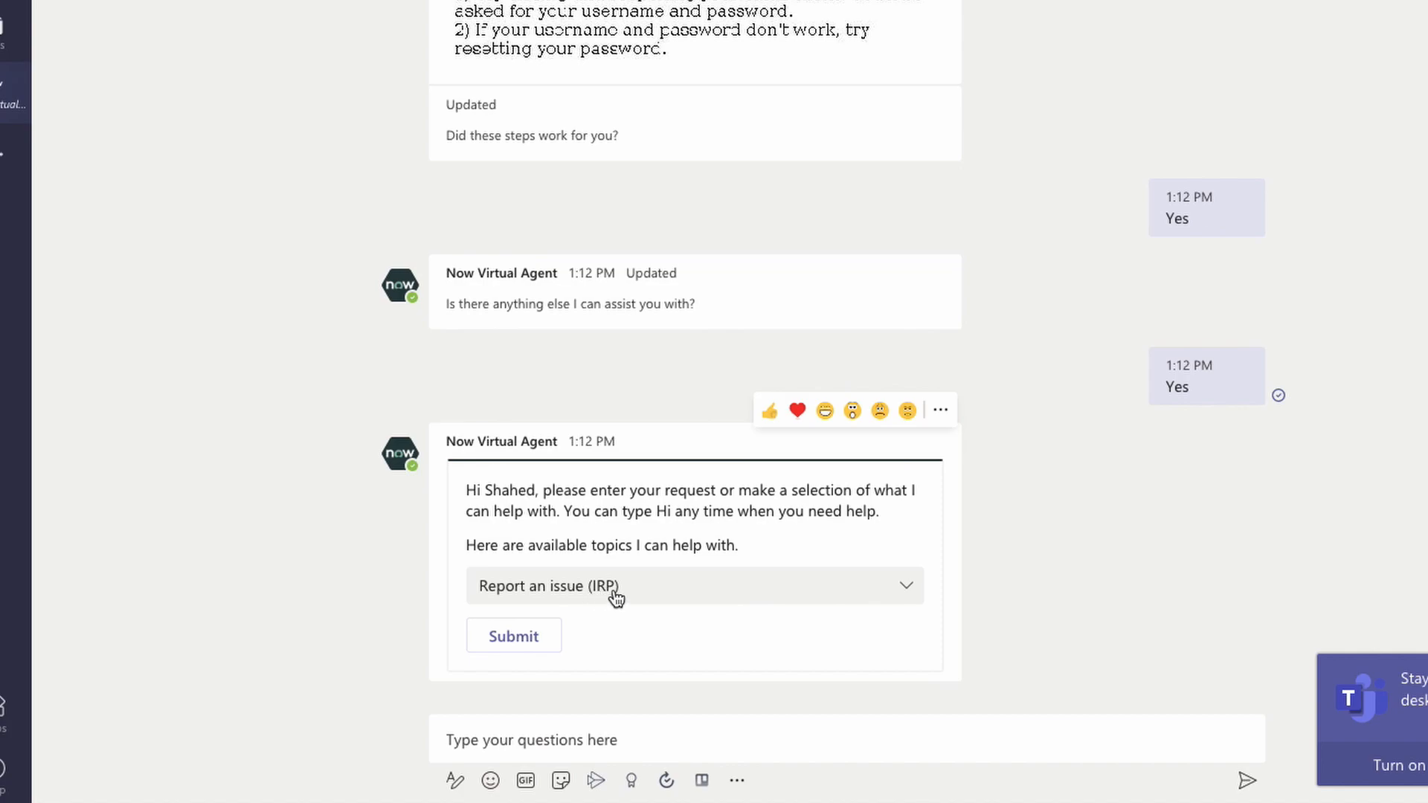
mouse_move(488, 600)
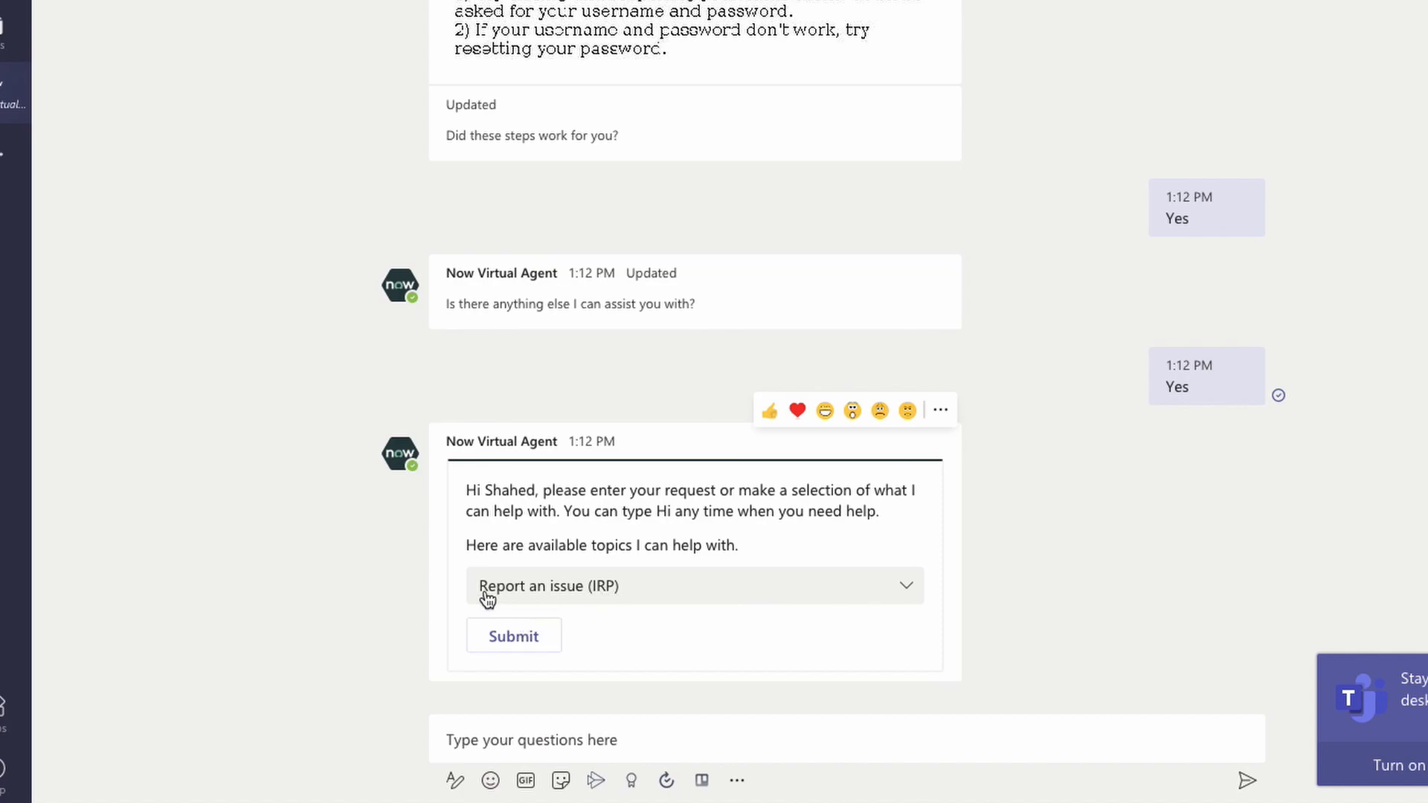
mouse_move(689, 604)
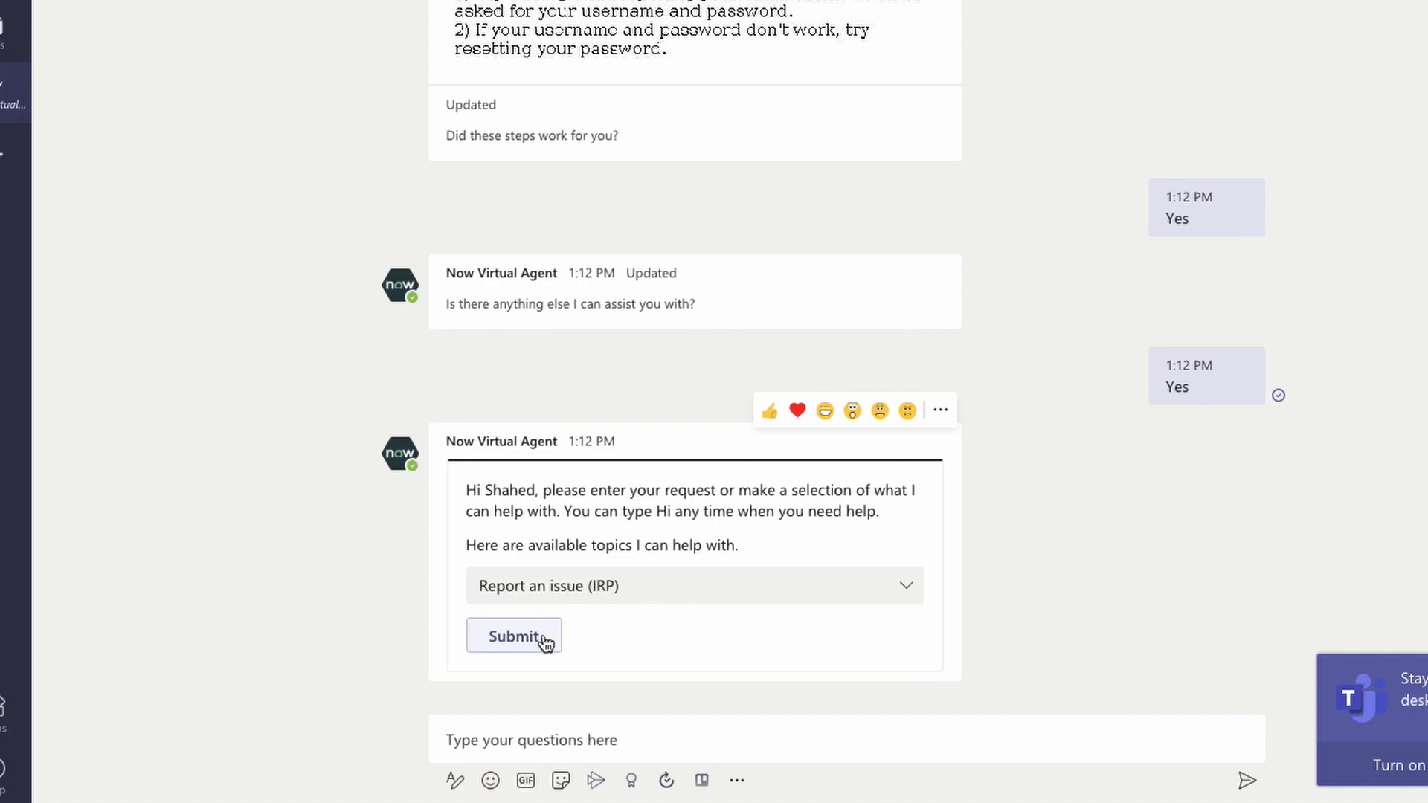
Submit Report an issue (IRP) and follow the agent's Create Incident link.
click(513, 636)
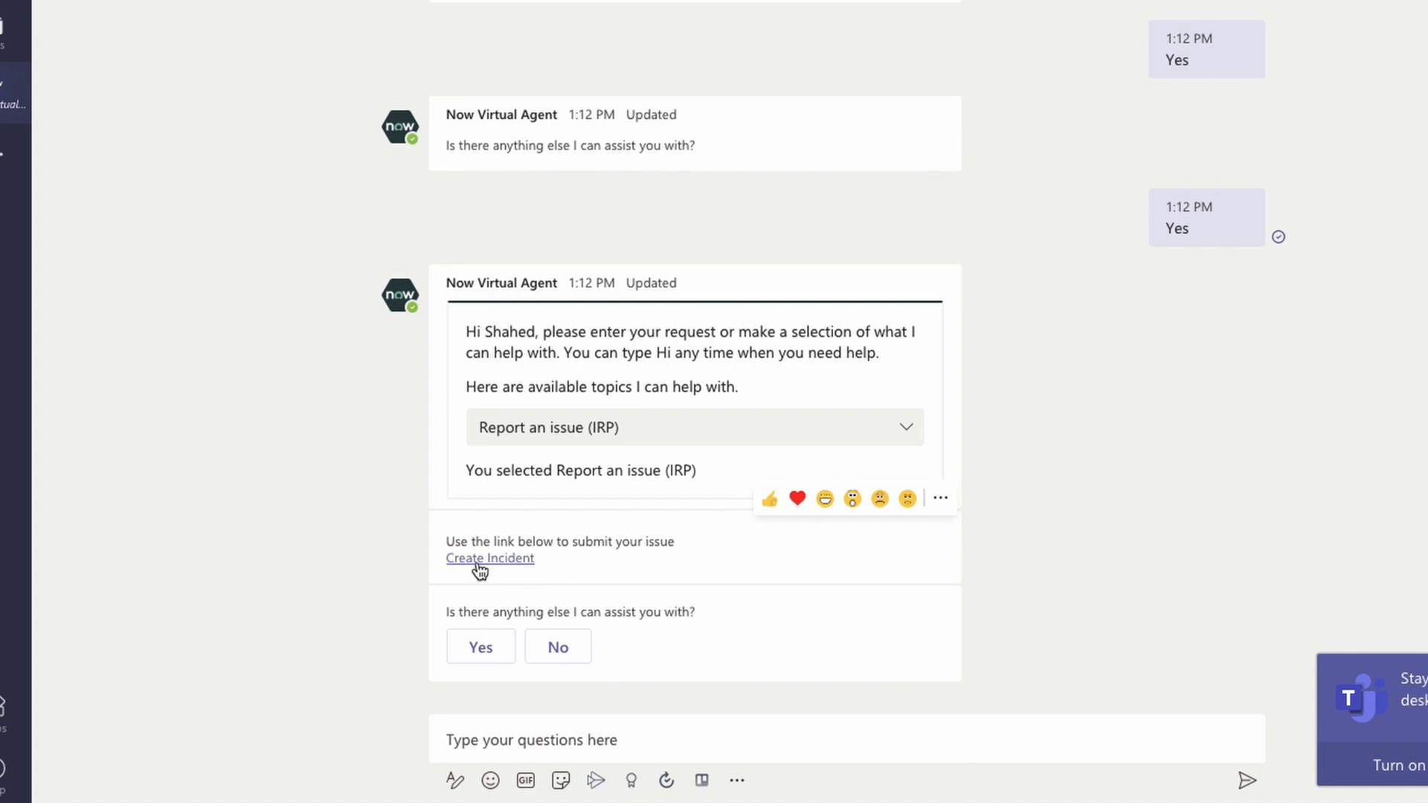
mouse_move(489, 557)
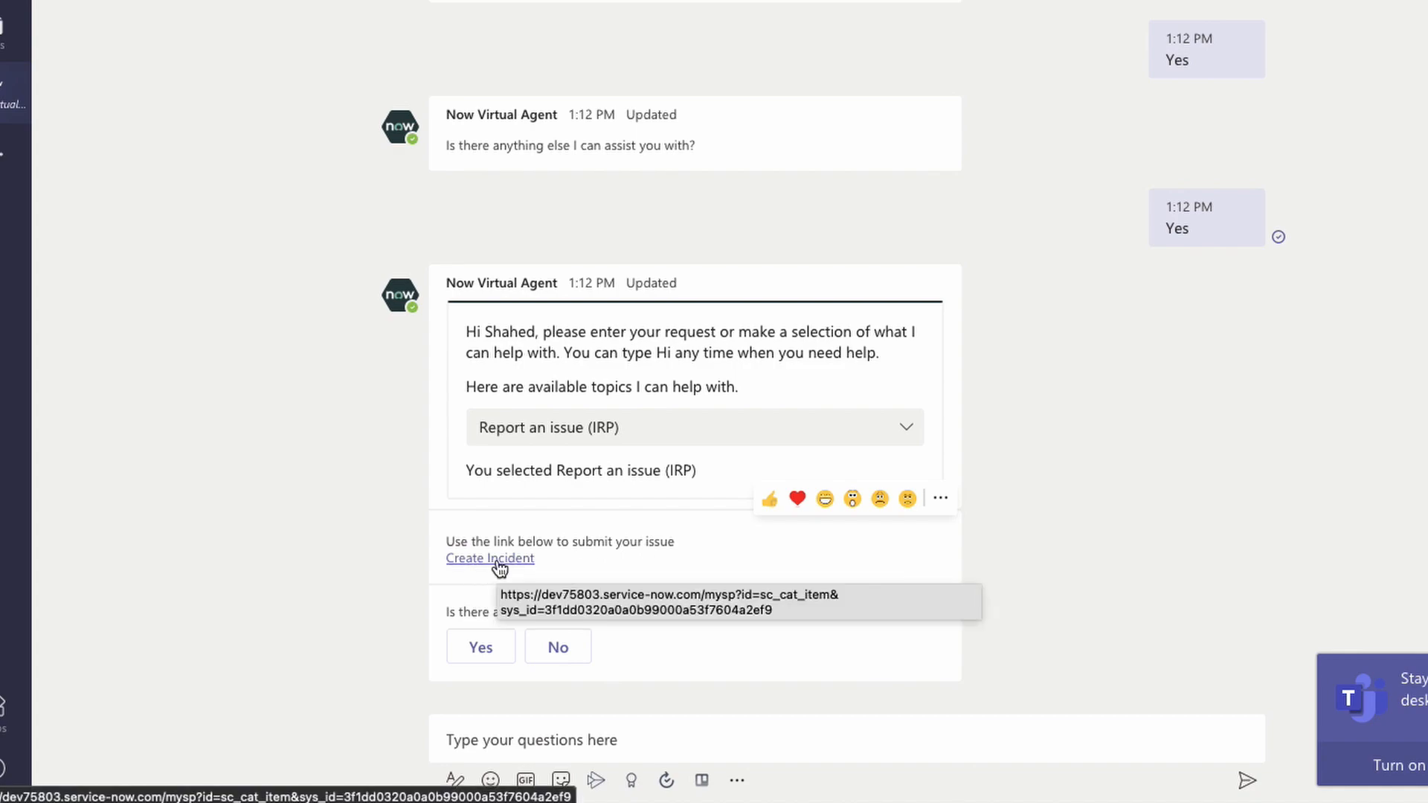
click(489, 558)
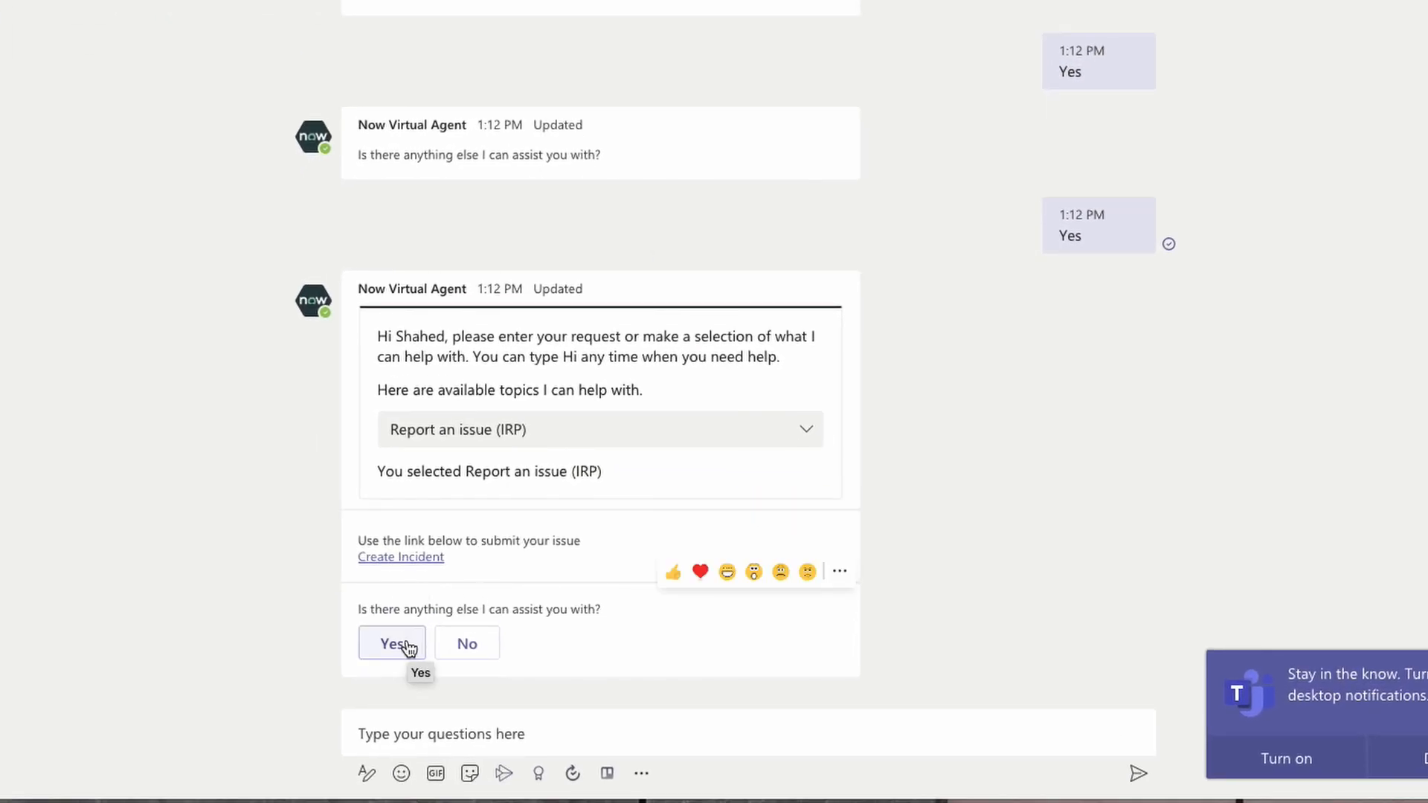
Ask for something else and submit the Printer Issues (Template) topic.
click(391, 643)
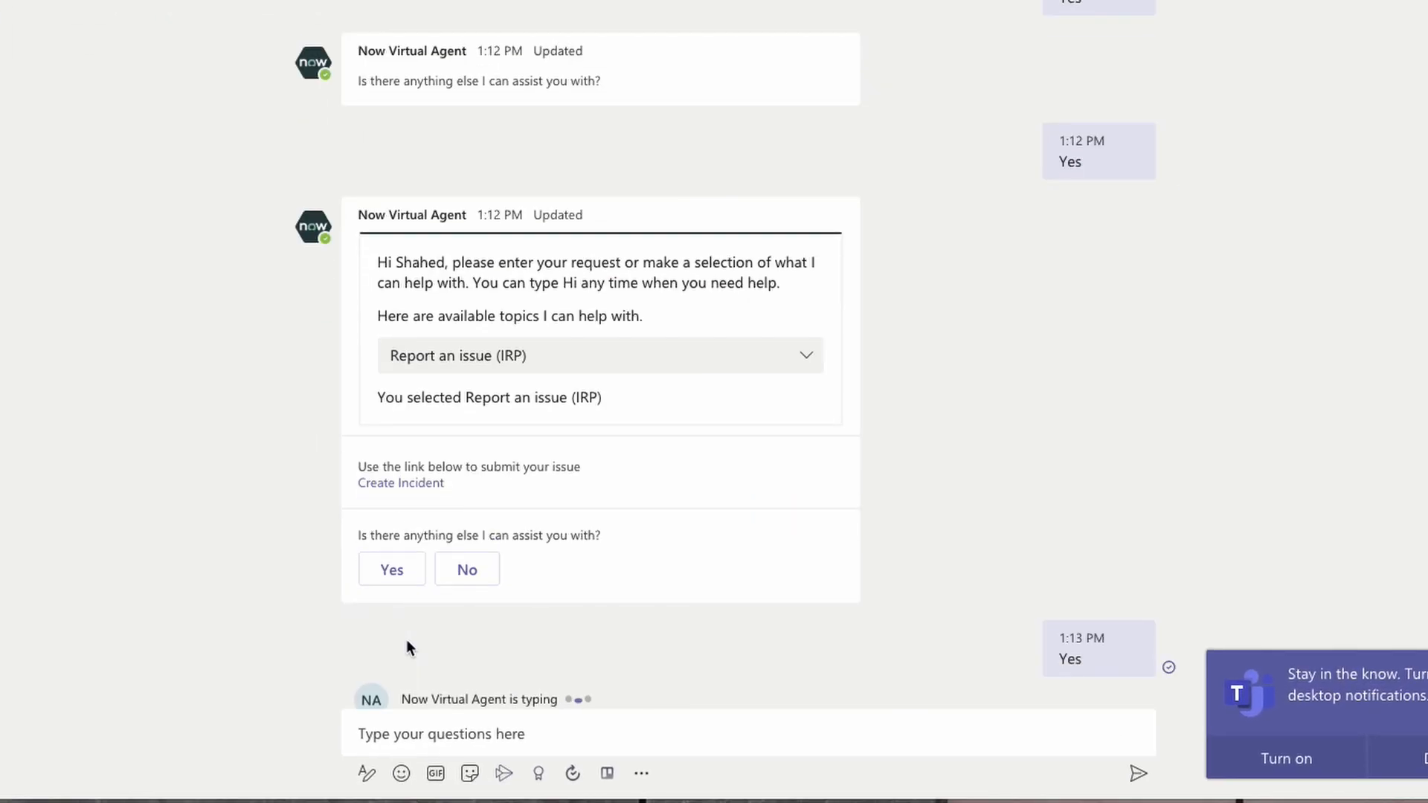
click(391, 569)
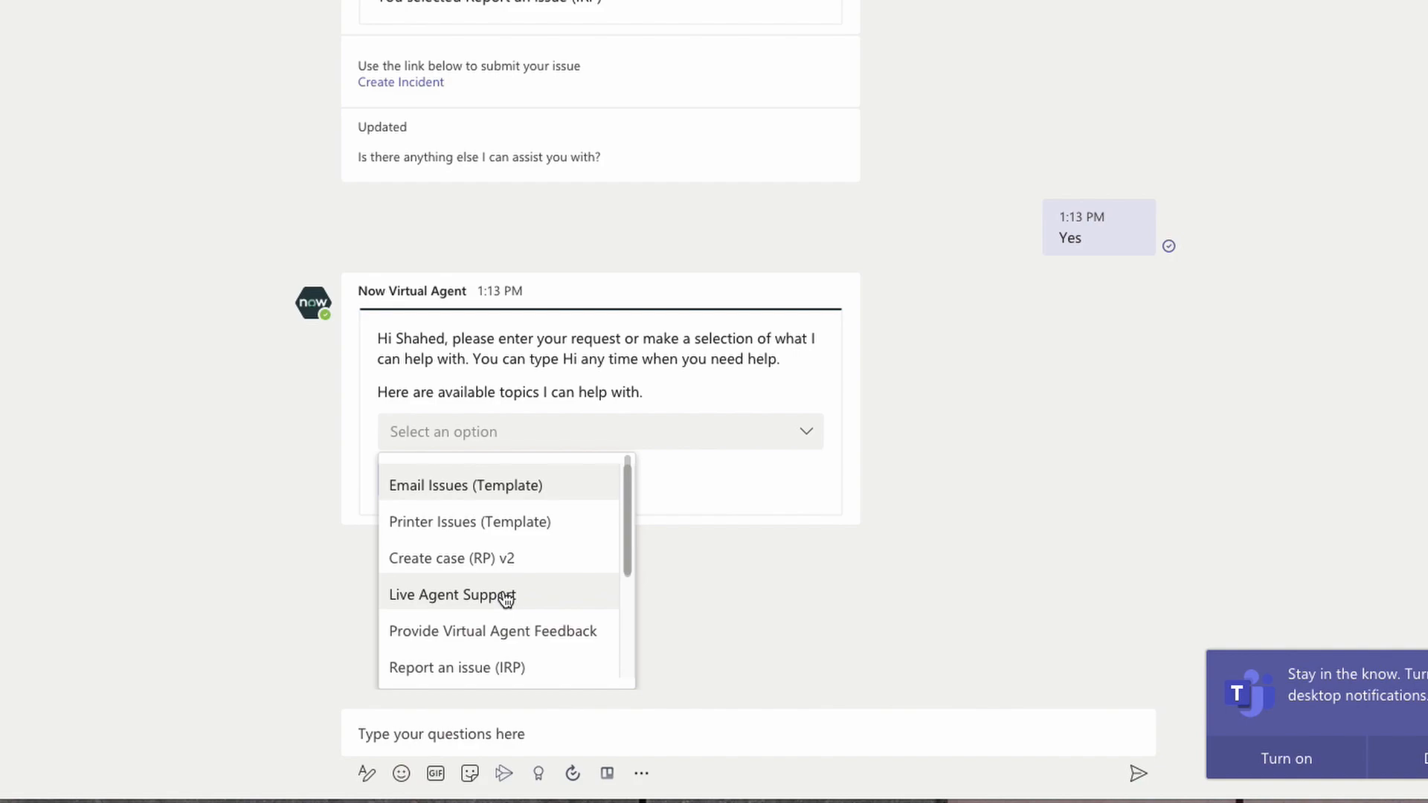
click(469, 522)
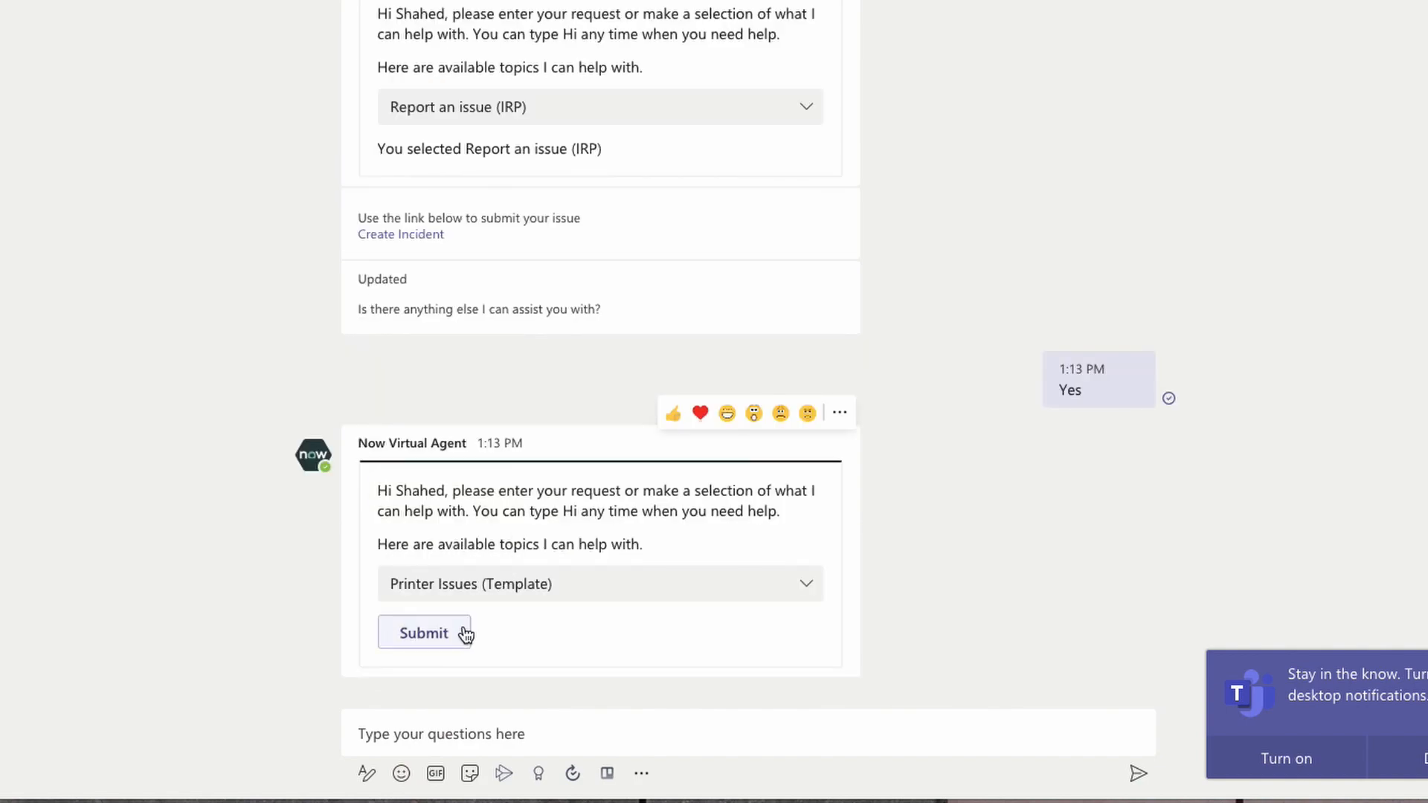
click(424, 634)
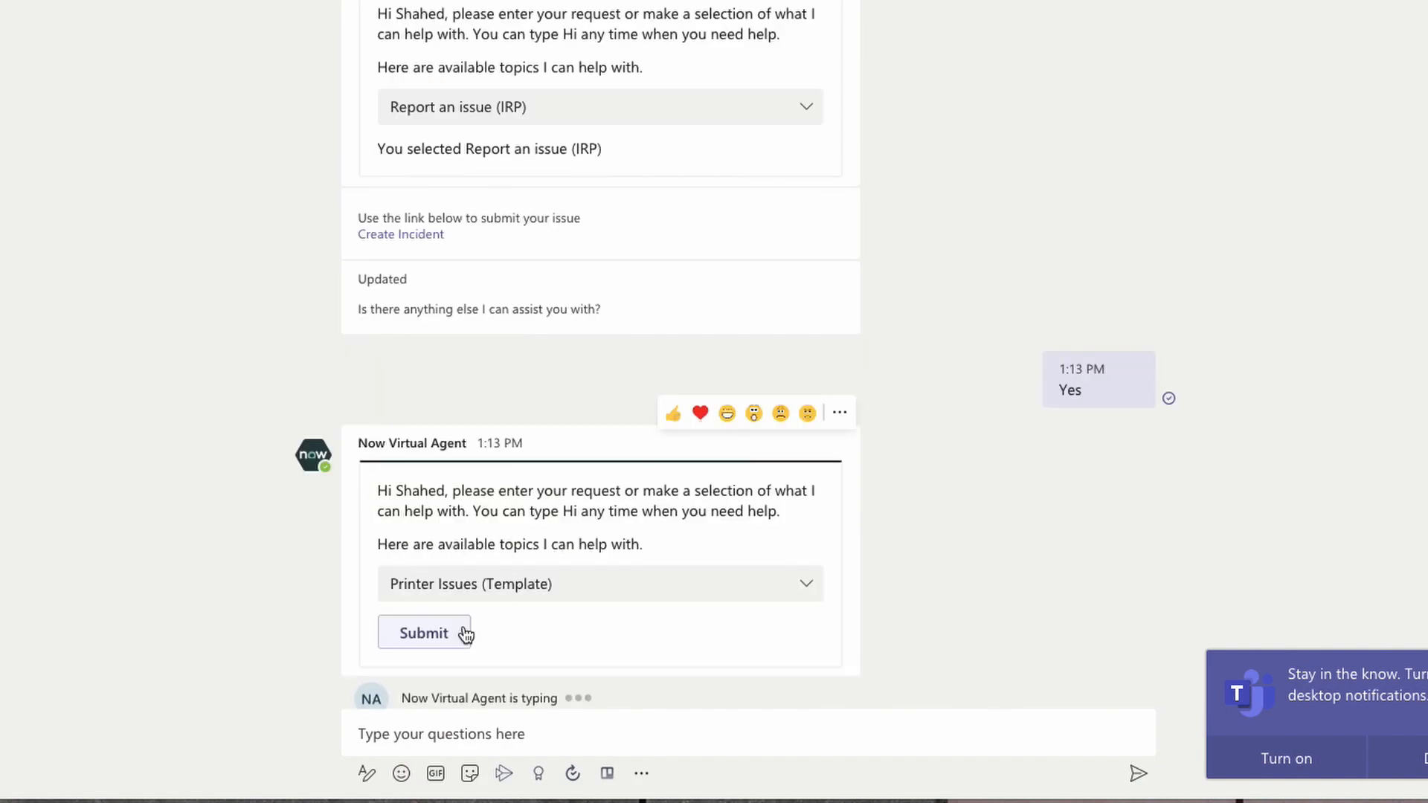
click(424, 633)
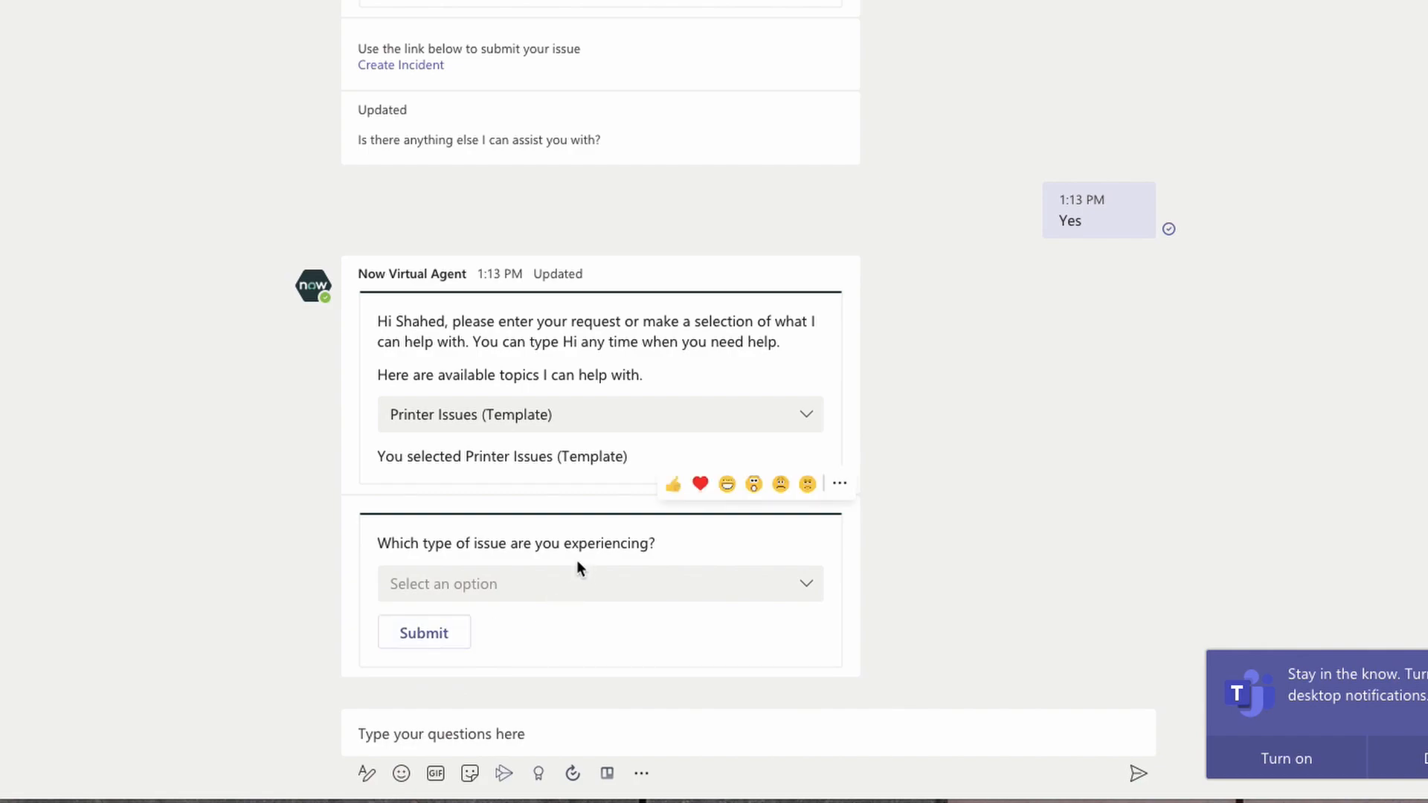
Submit 'Printer doesn't turn on' and answer No, the suggested steps didn't work.
click(600, 583)
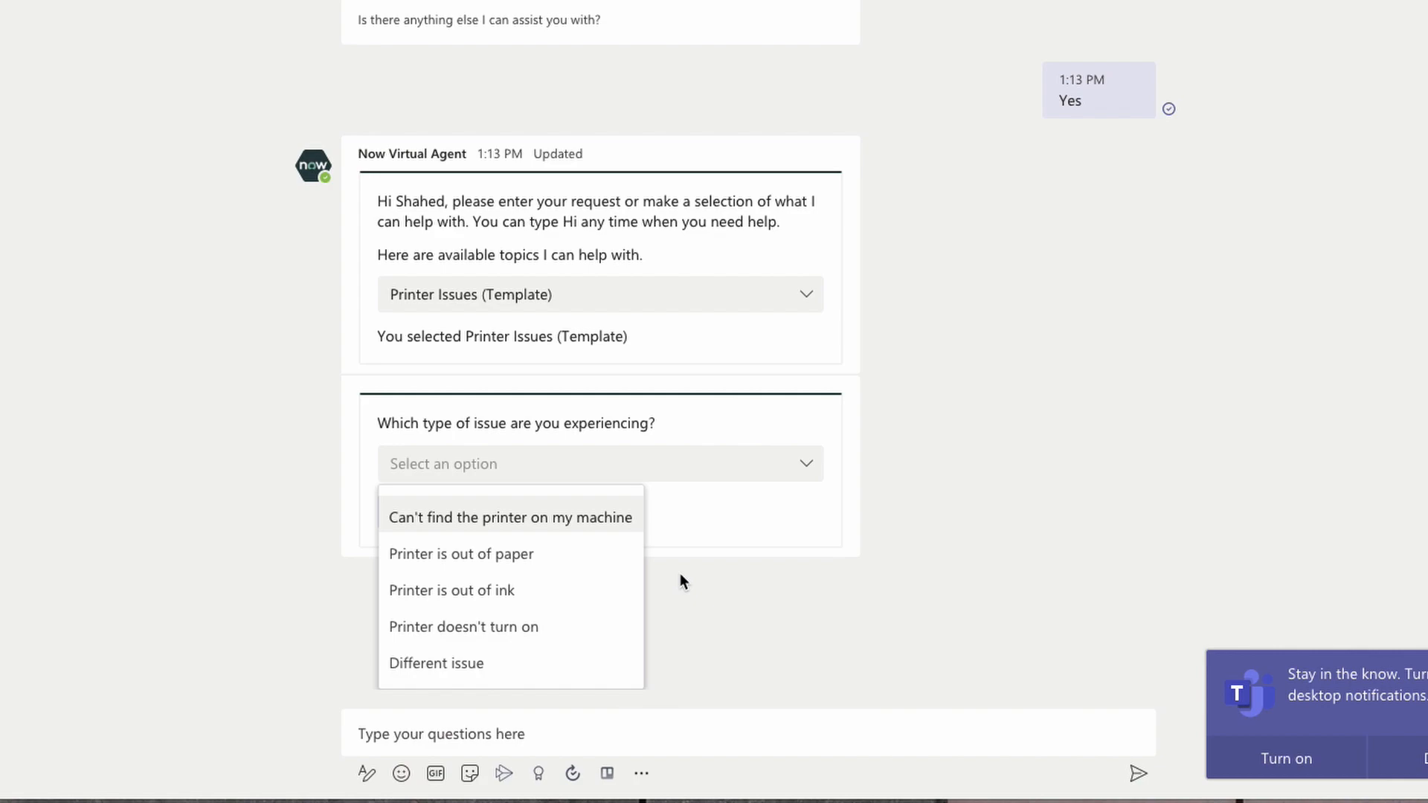
click(462, 626)
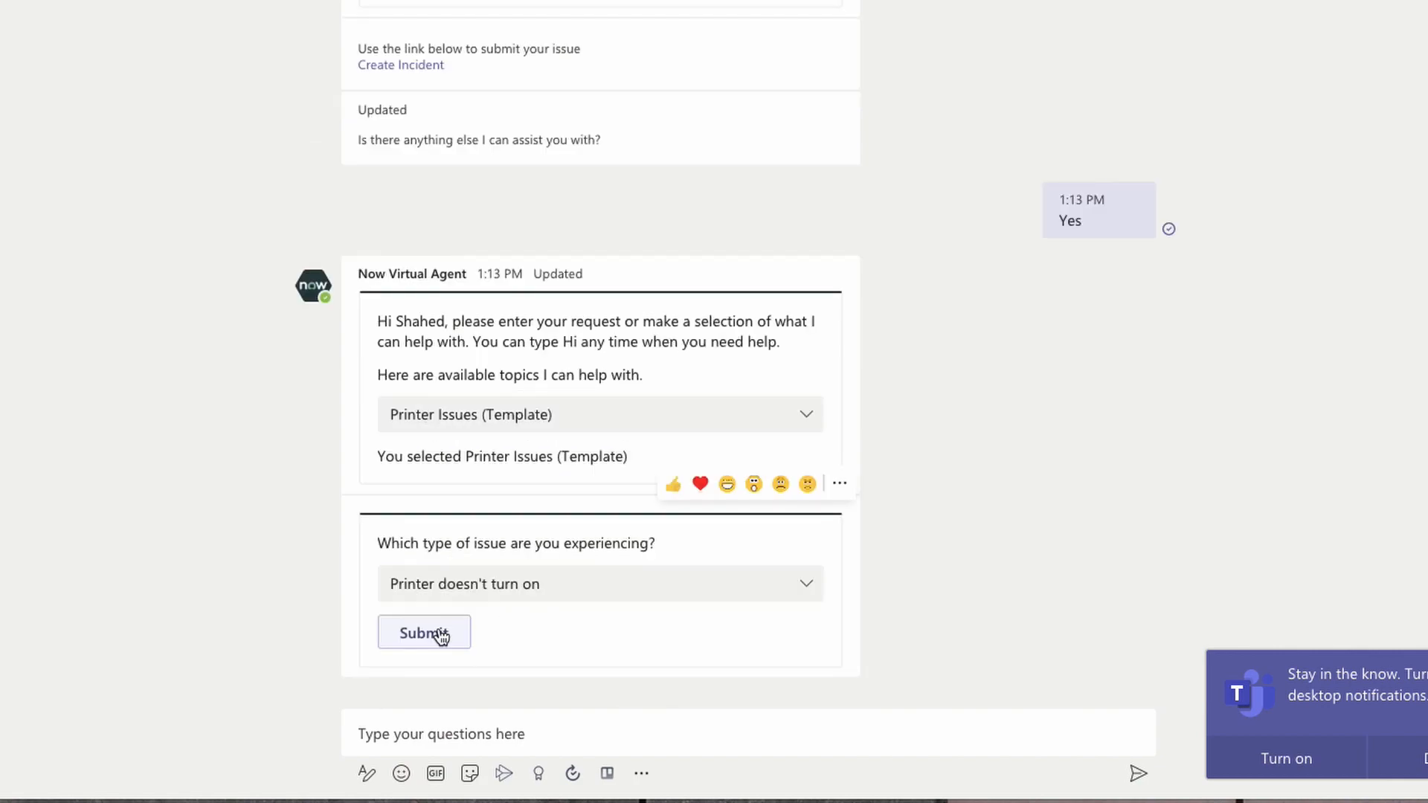
click(424, 634)
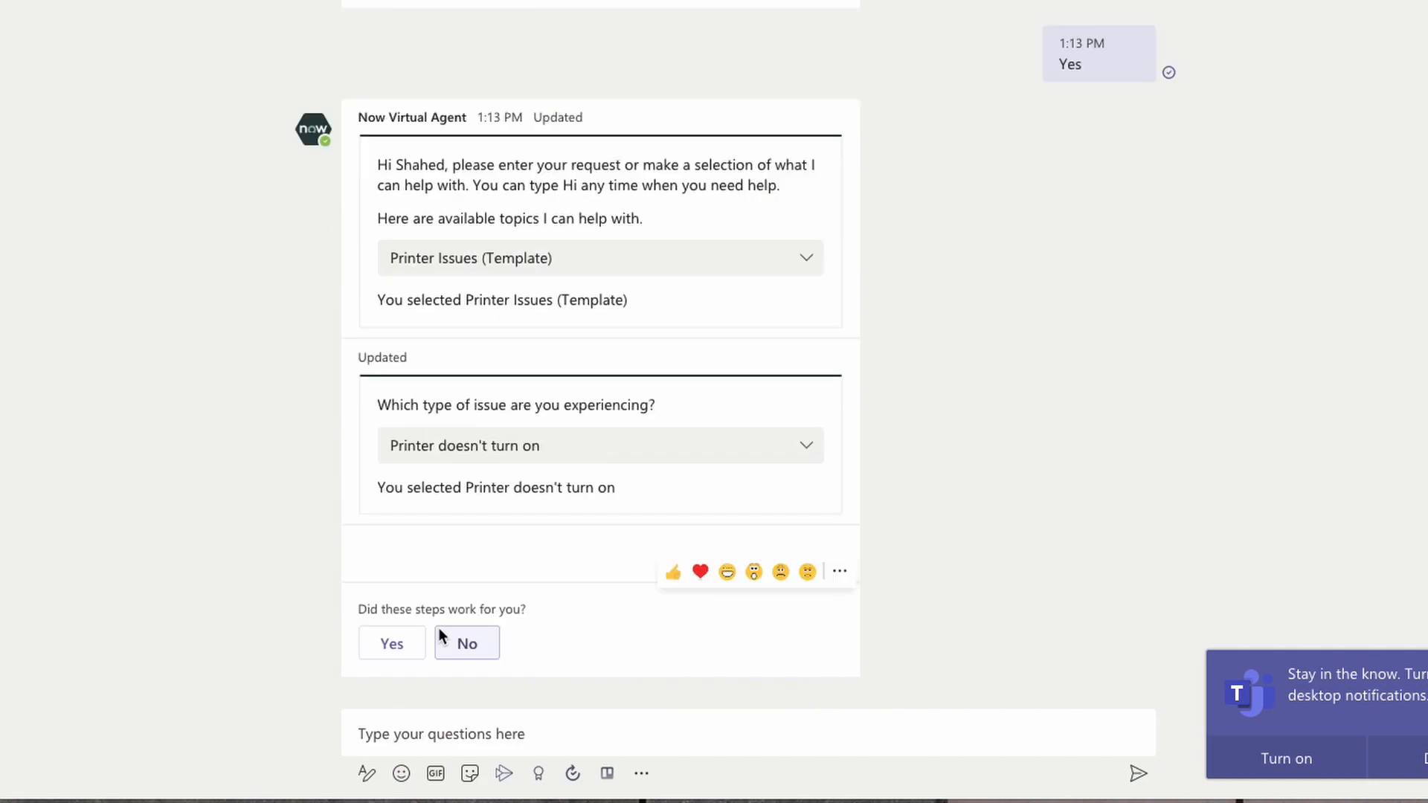
click(465, 642)
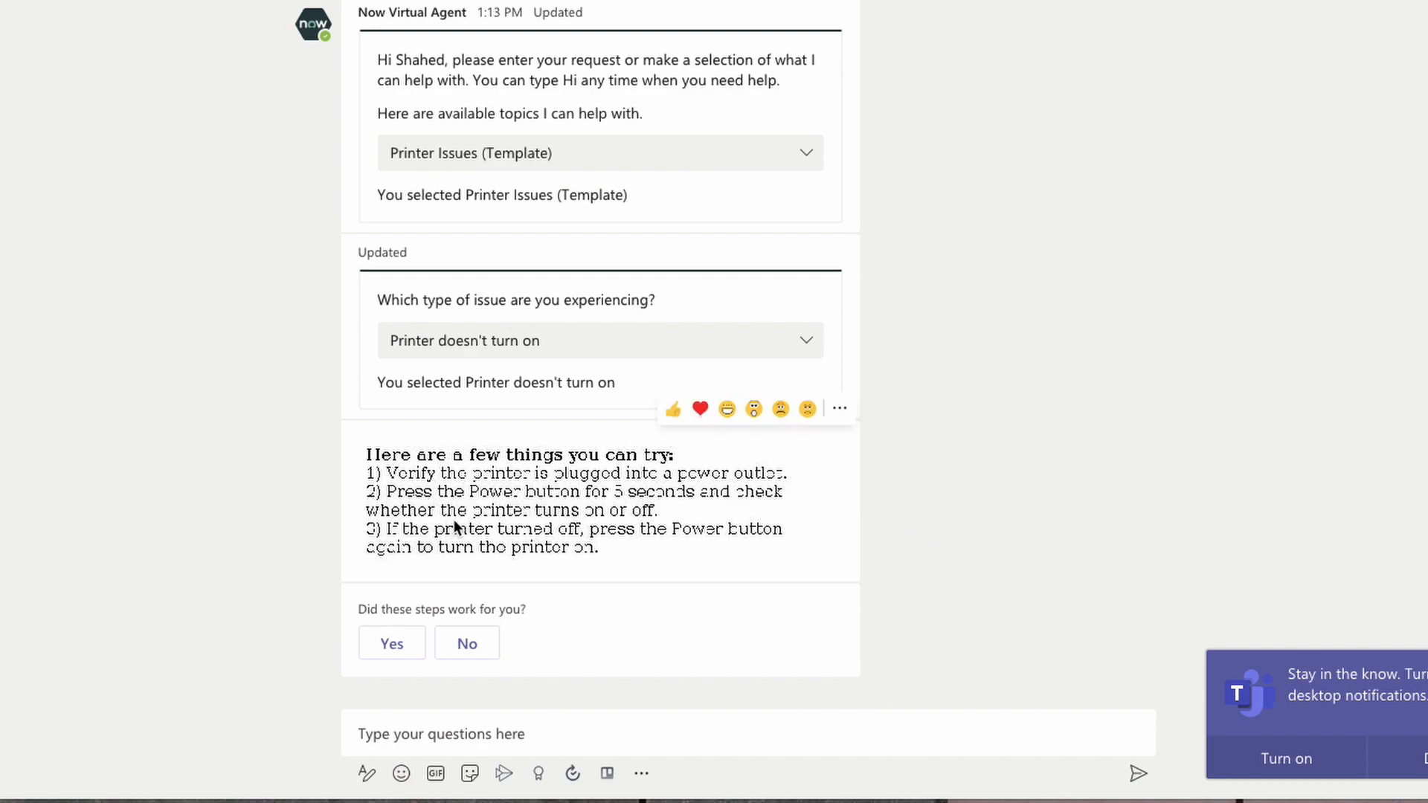
mouse_move(431, 553)
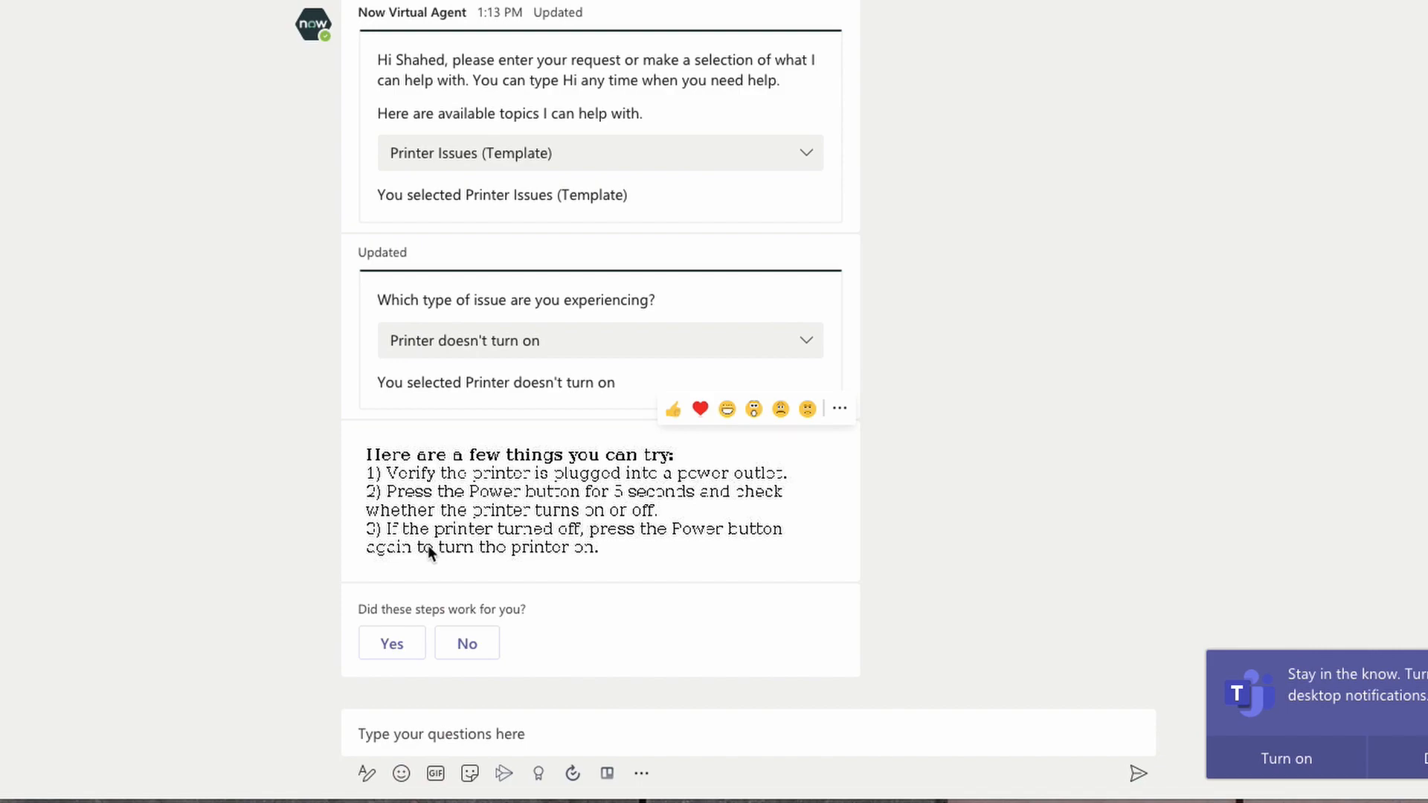
mouse_move(642, 546)
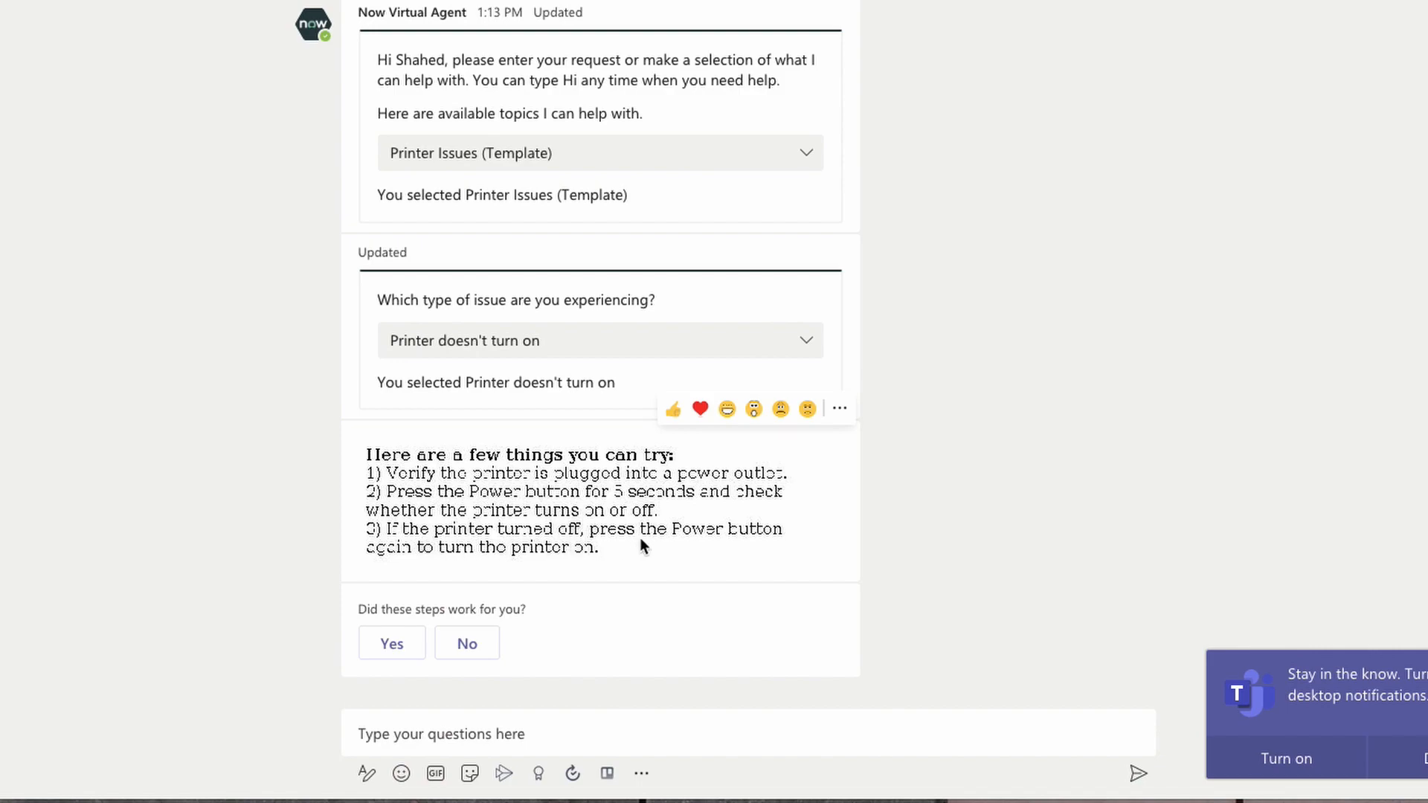
mouse_move(533, 581)
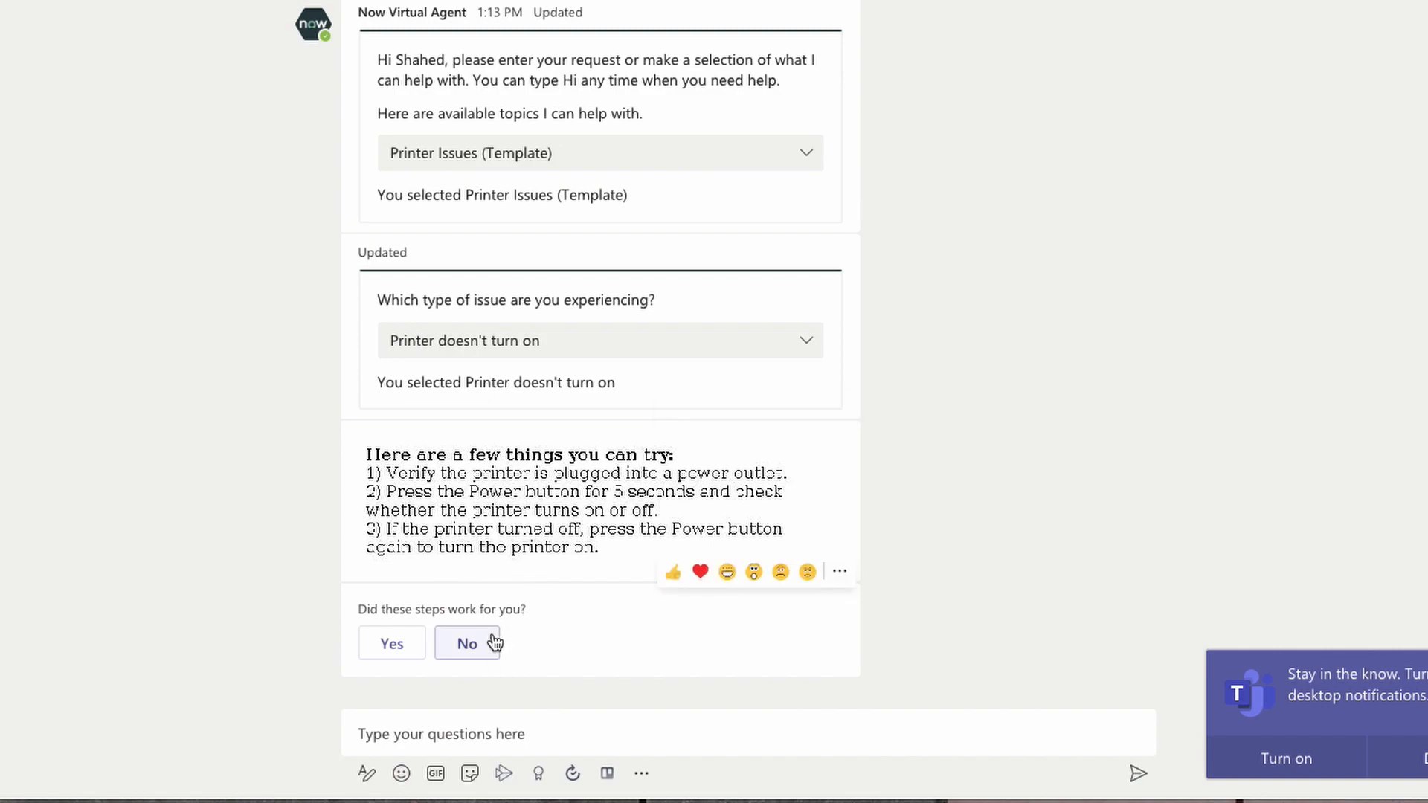
click(467, 643)
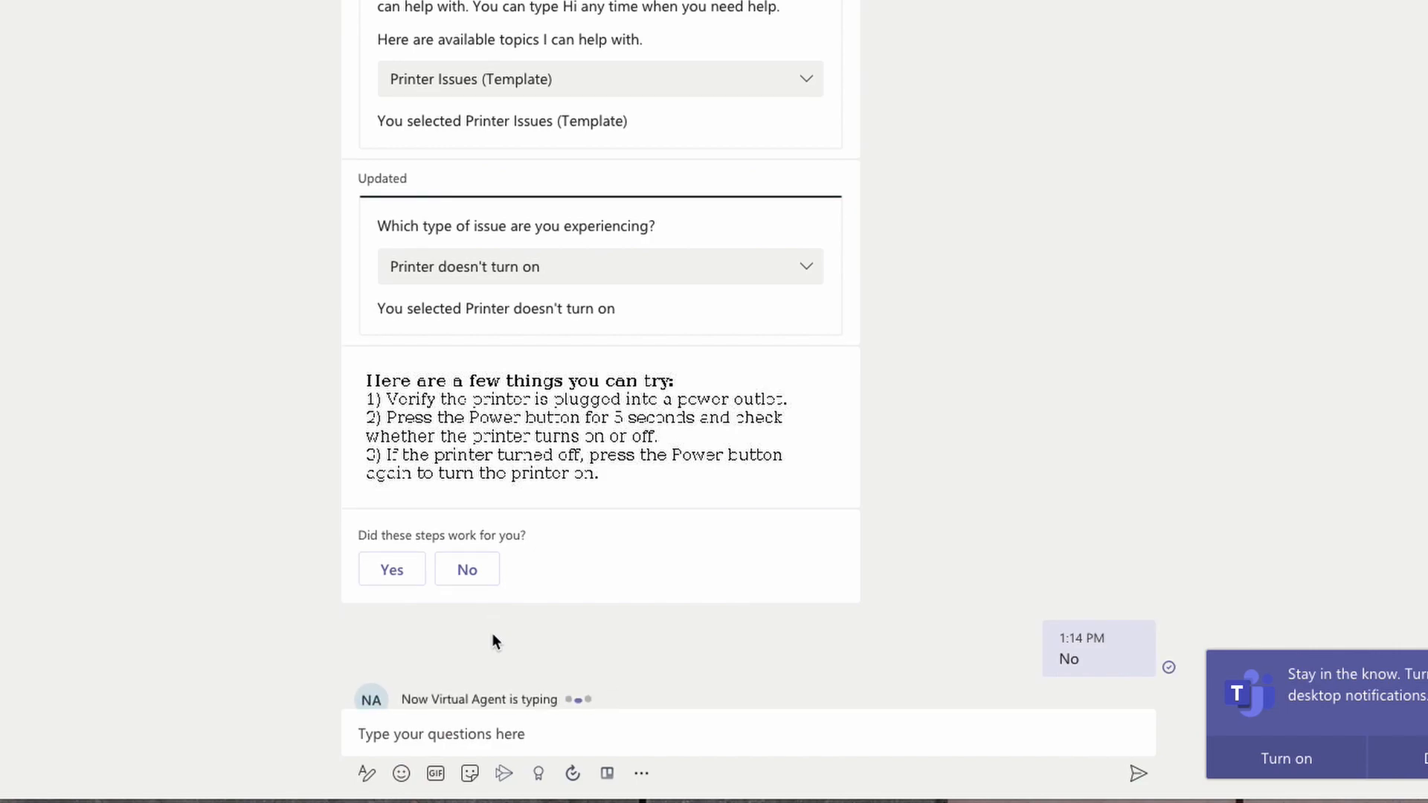
Agree to open an IT ticket and go to the new incident INC0010006 in ServiceNow.
click(467, 570)
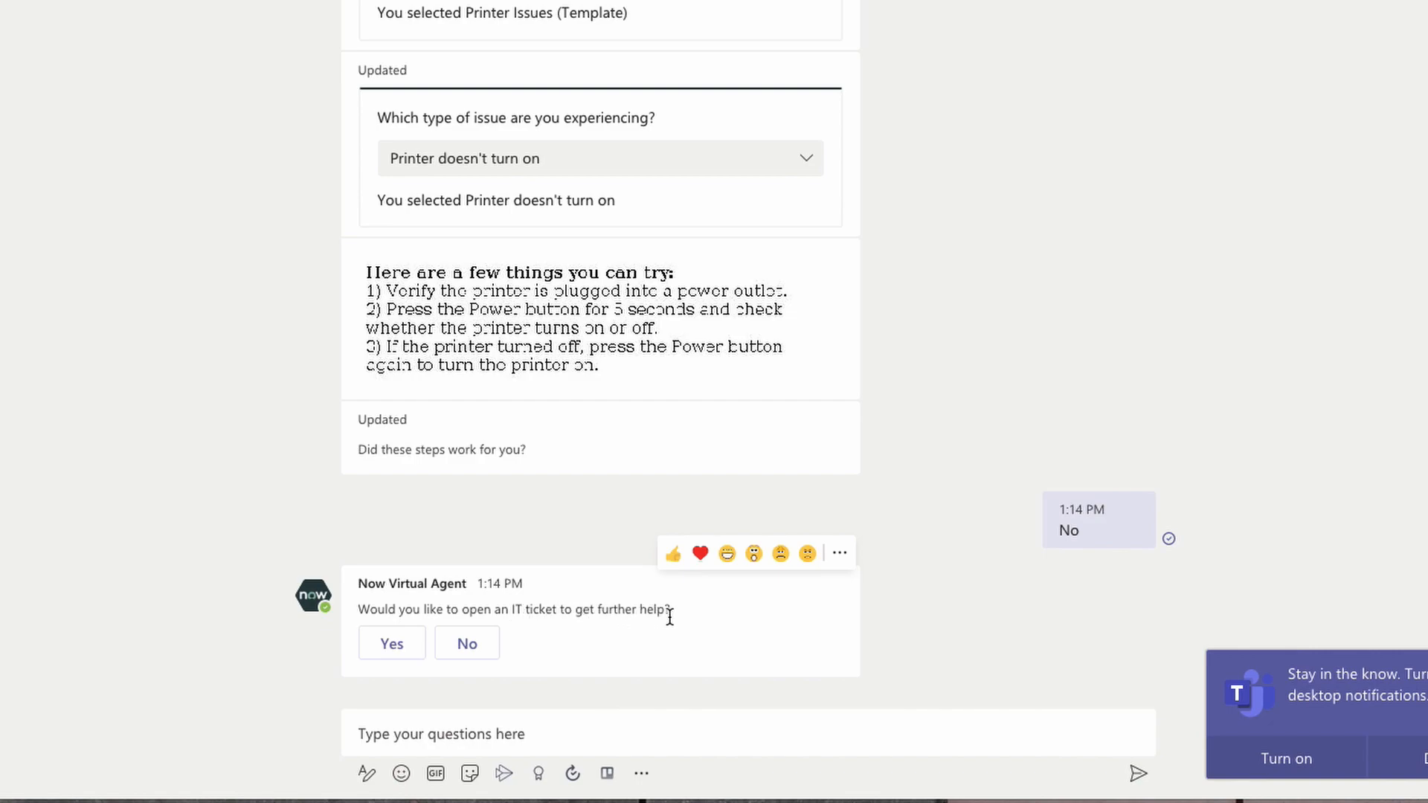
mouse_move(683, 625)
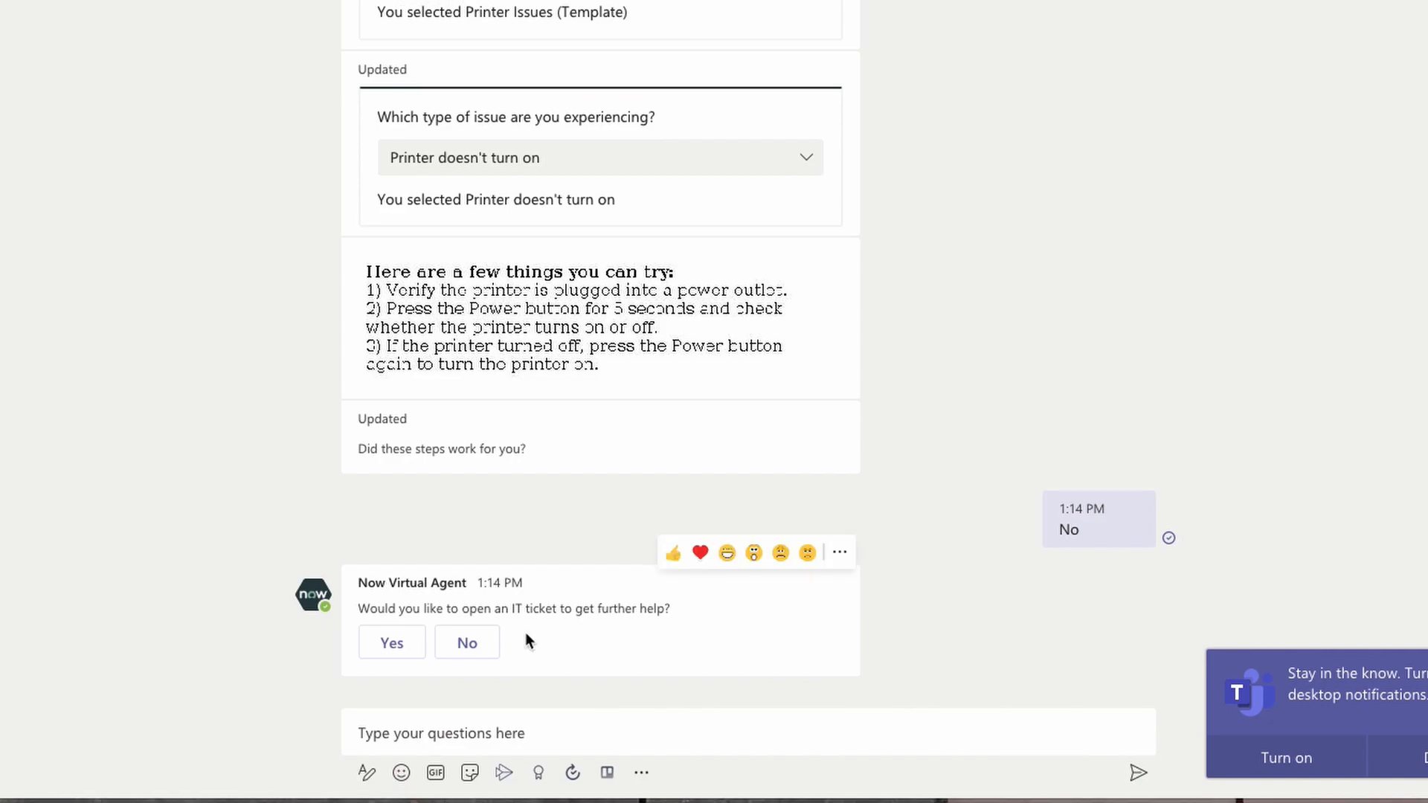
click(391, 568)
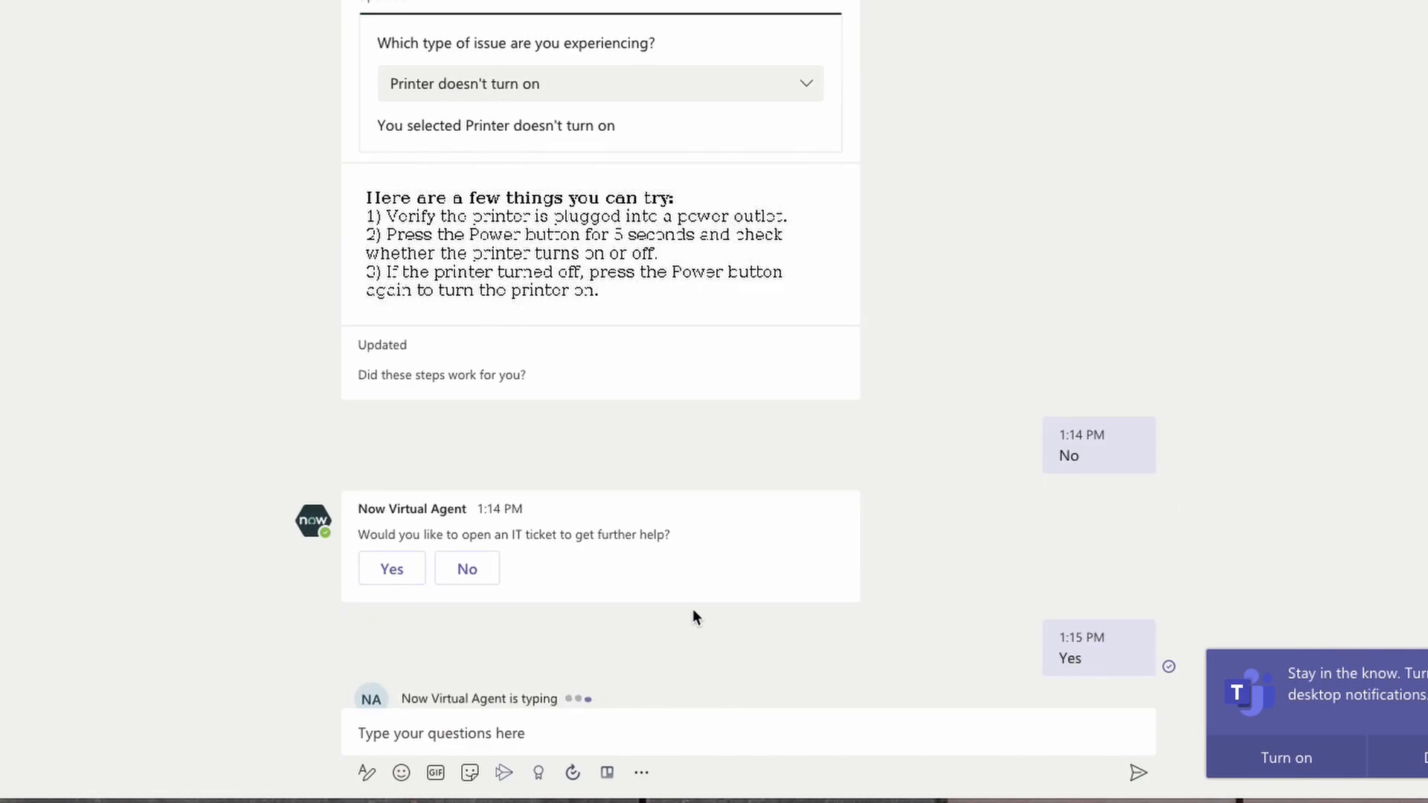
click(391, 568)
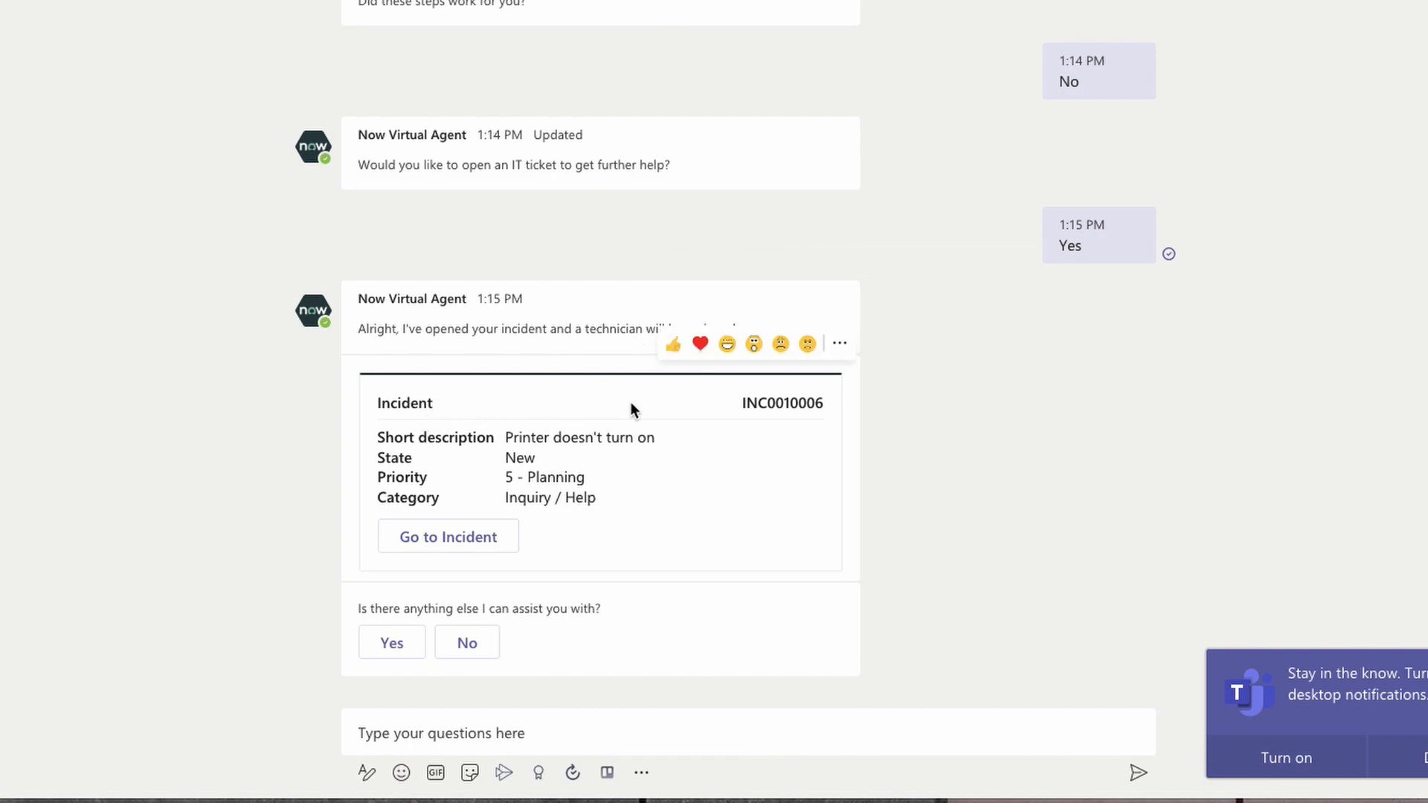
mouse_move(448, 537)
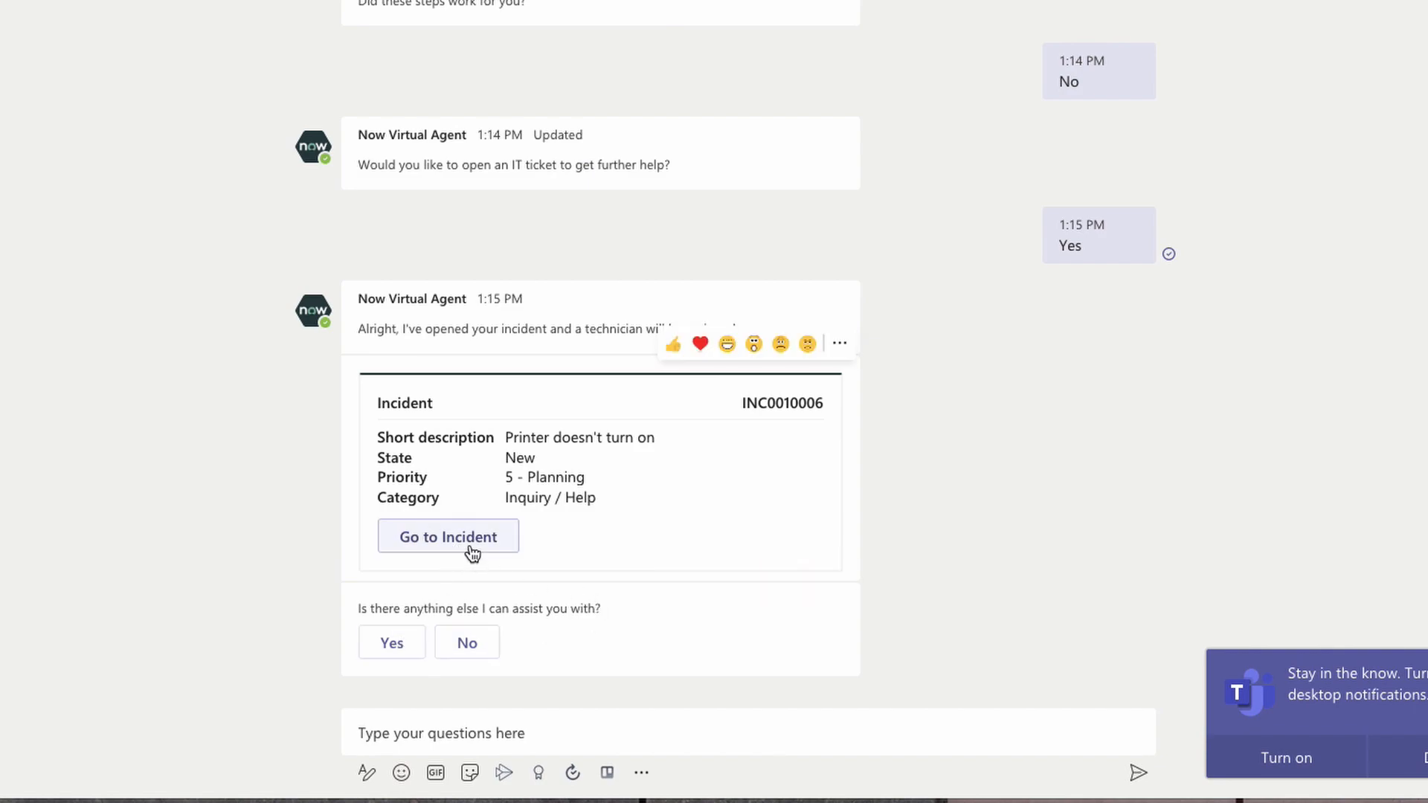
click(448, 535)
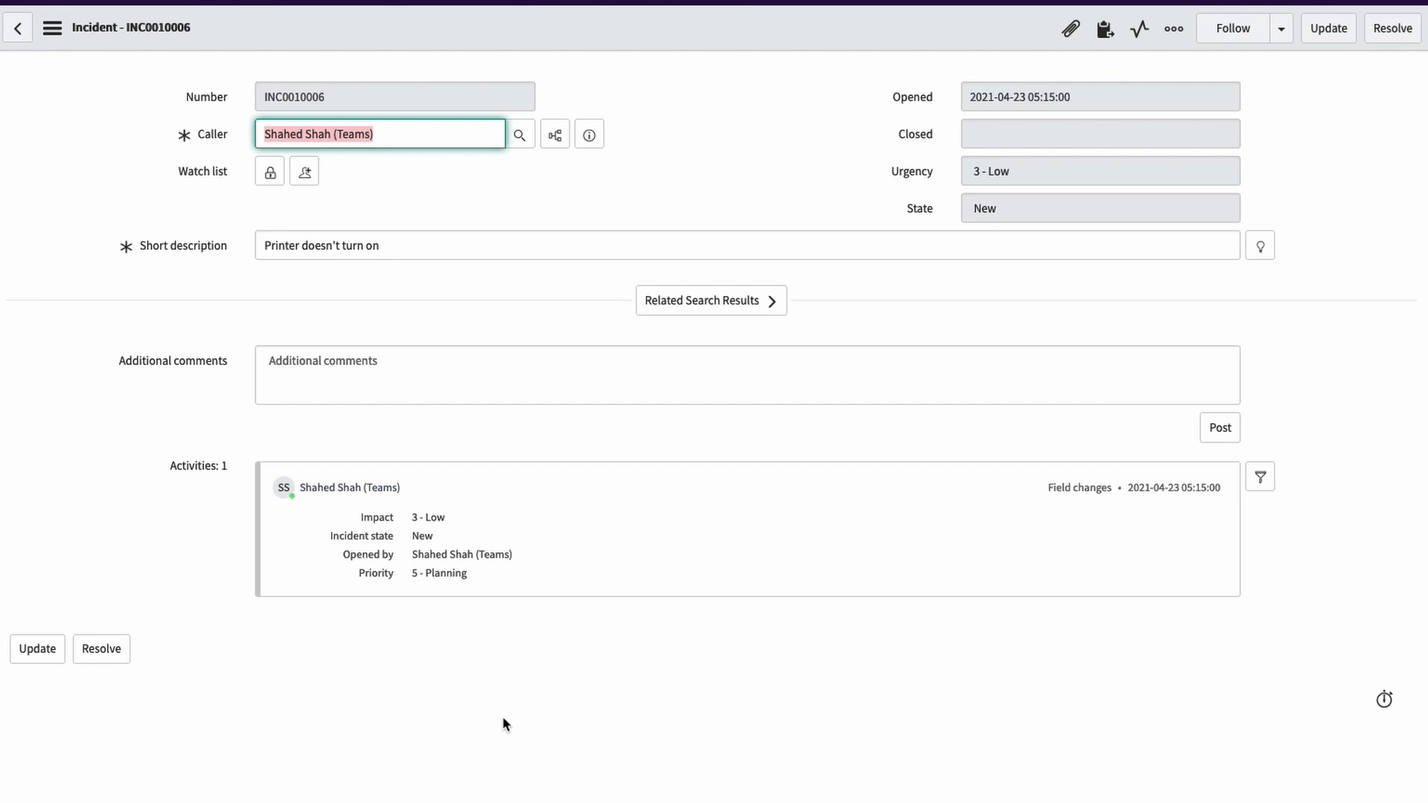
mouse_move(992, 22)
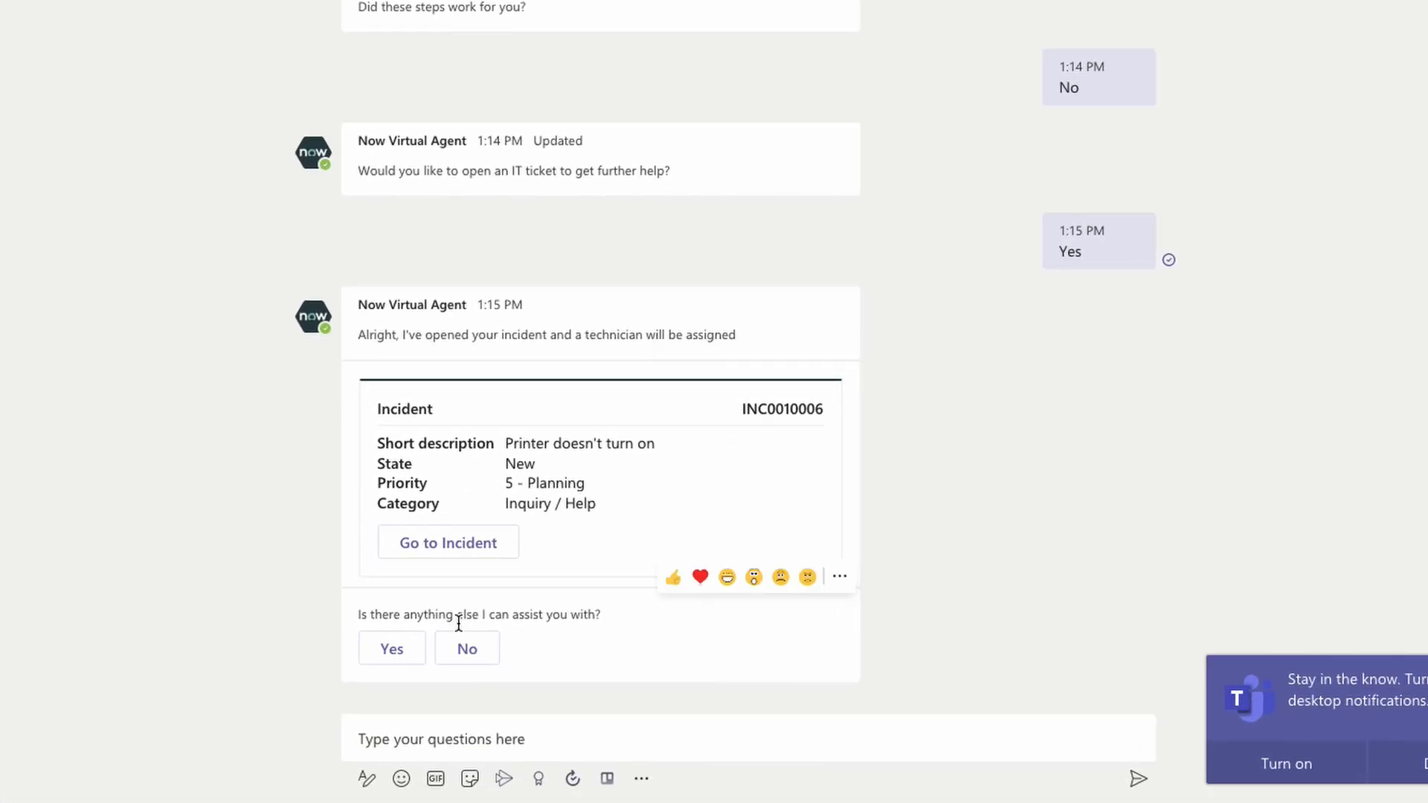
Answer No to end the conversation, then send Hi and help to start a new one.
click(465, 649)
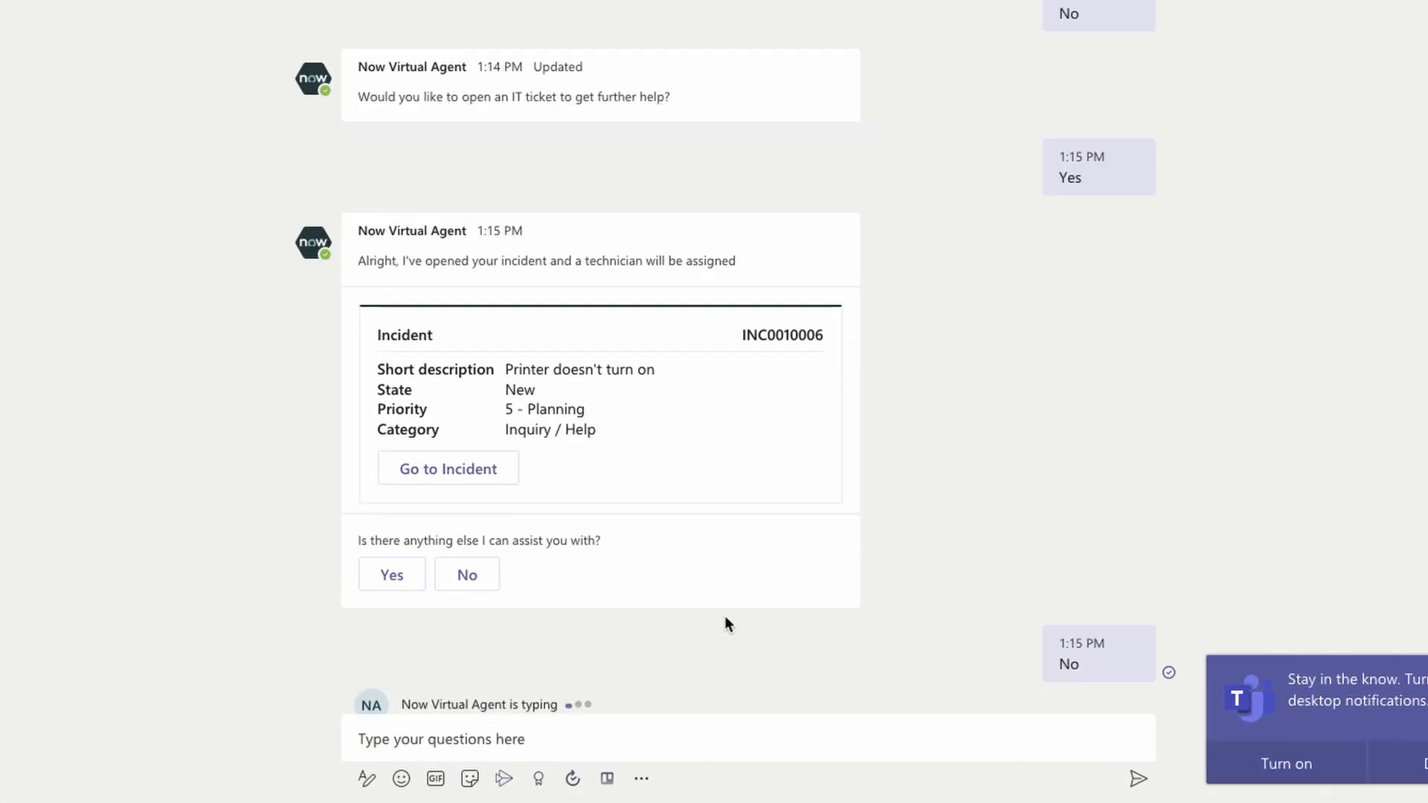
click(465, 574)
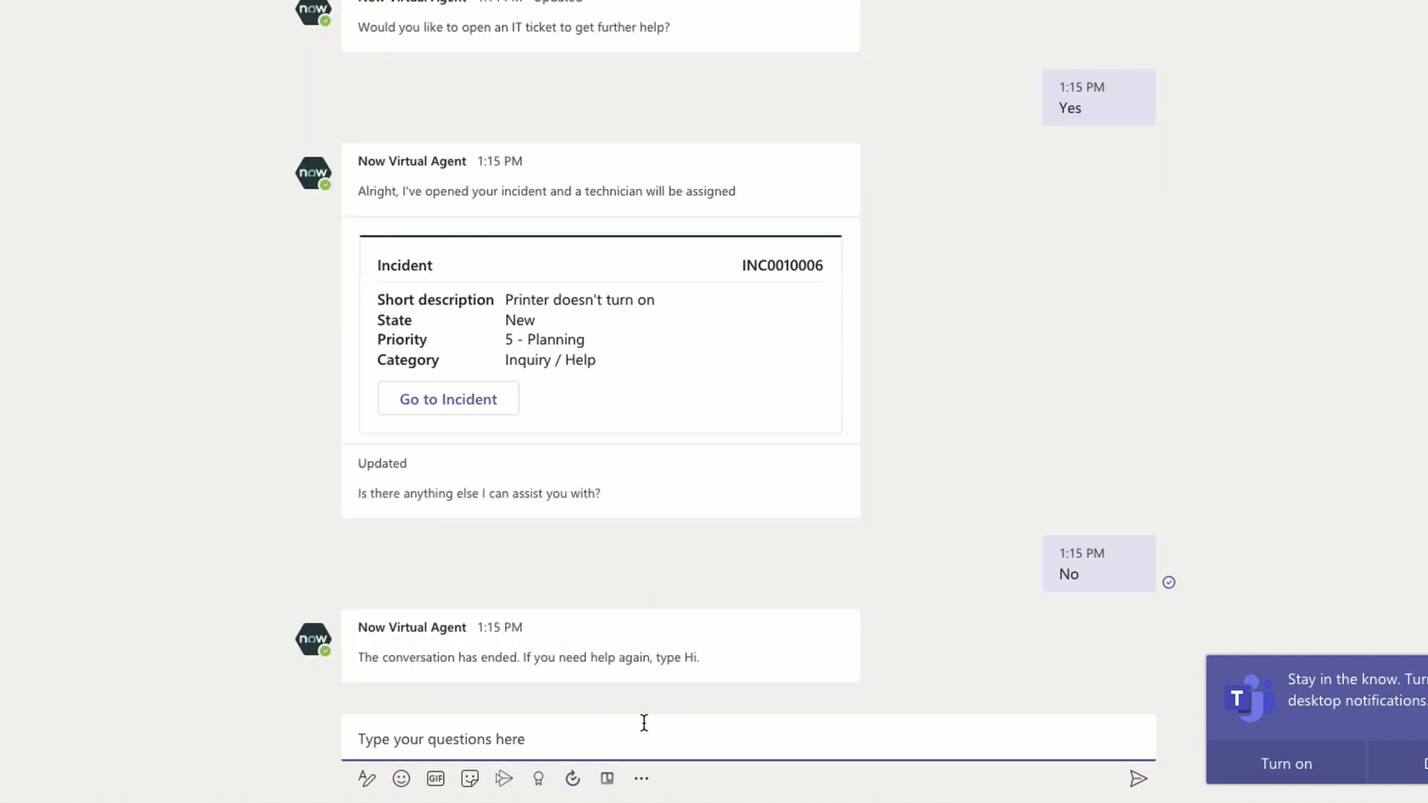
text(Hi)
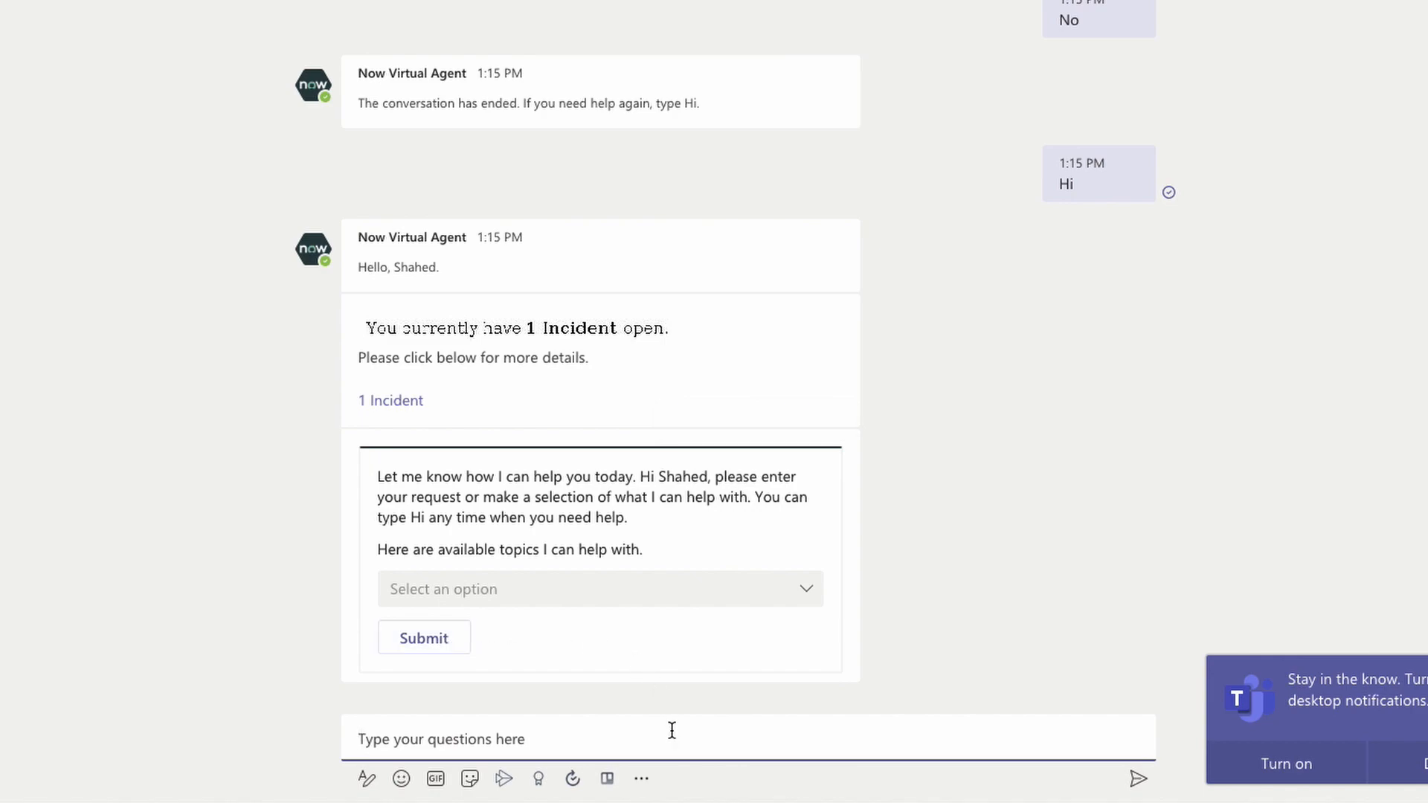
text(help)
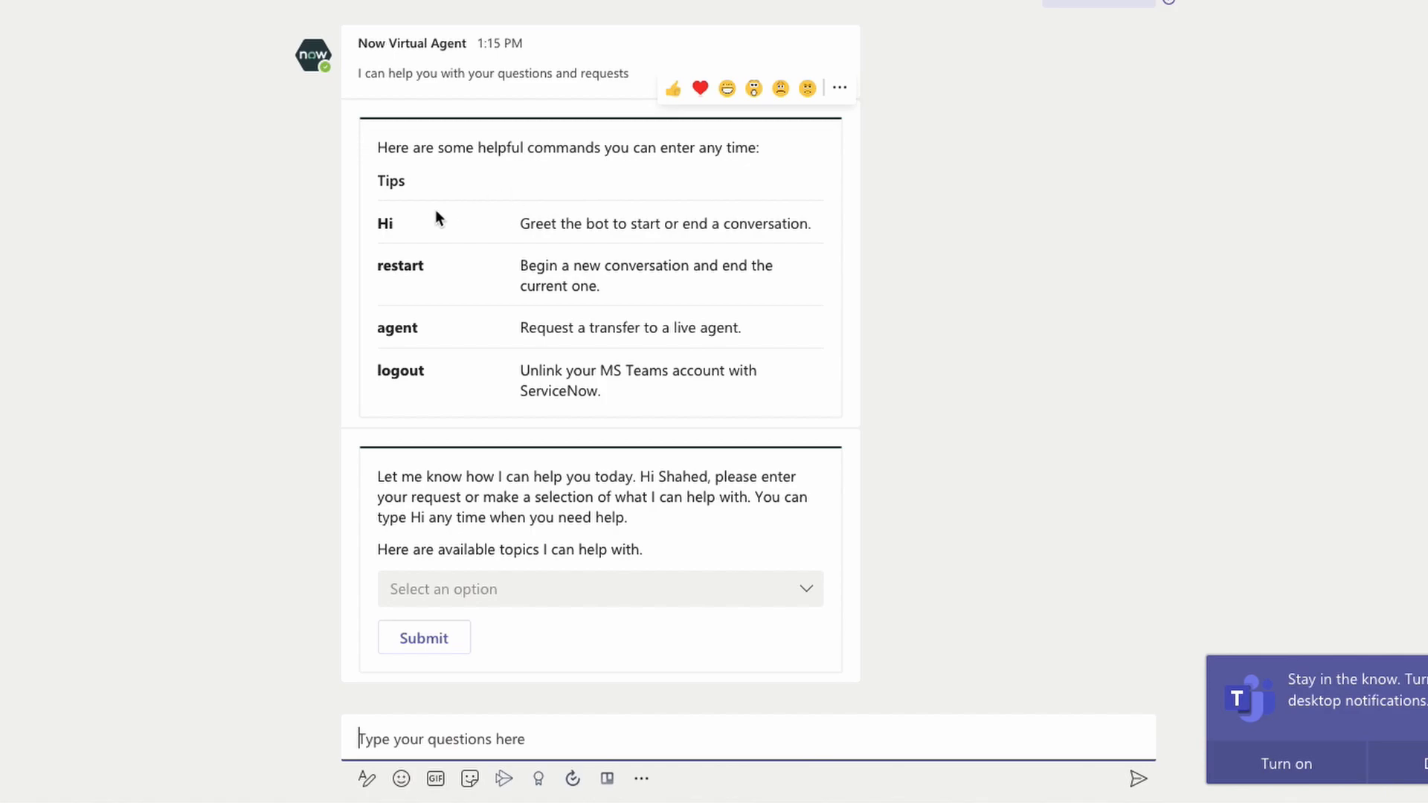
mouse_move(555, 238)
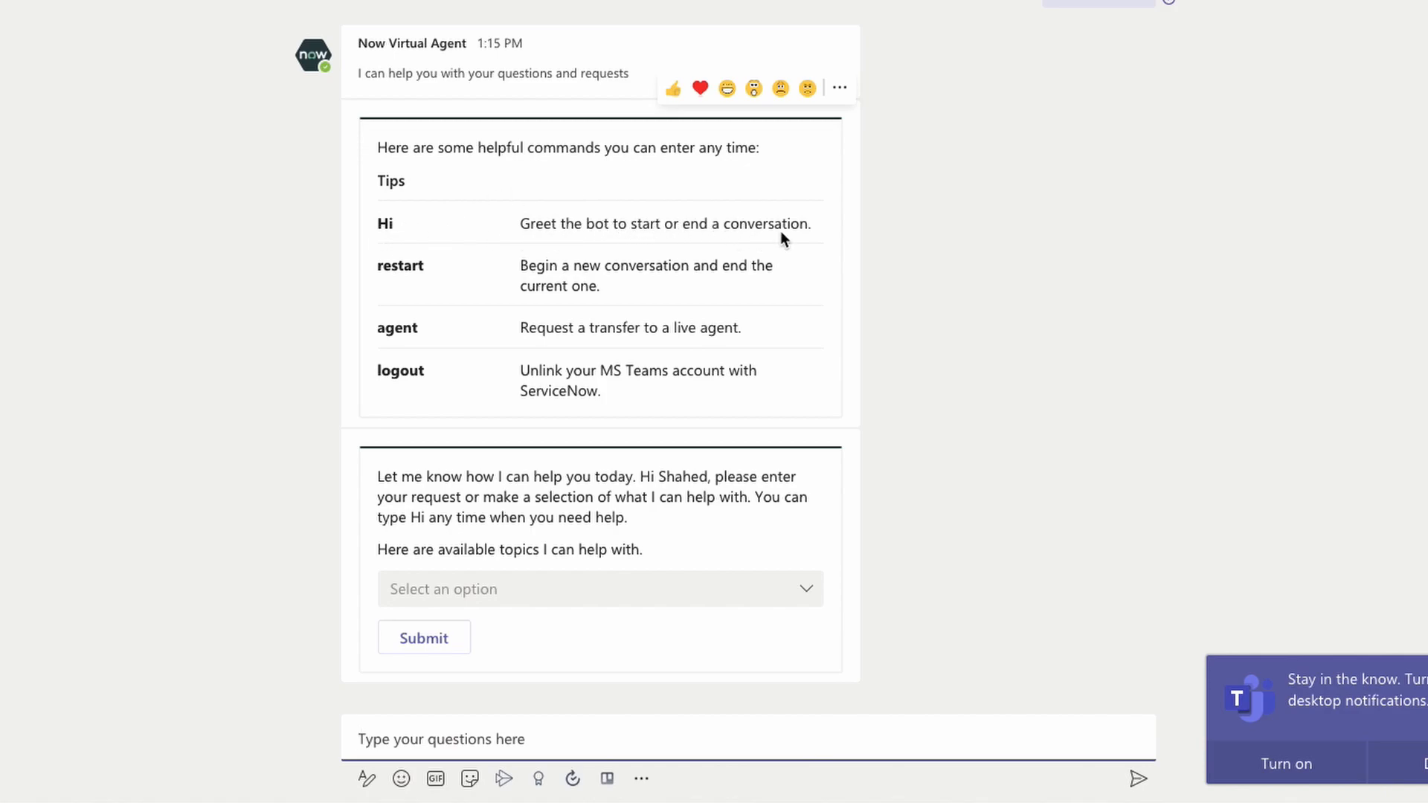
mouse_move(682, 290)
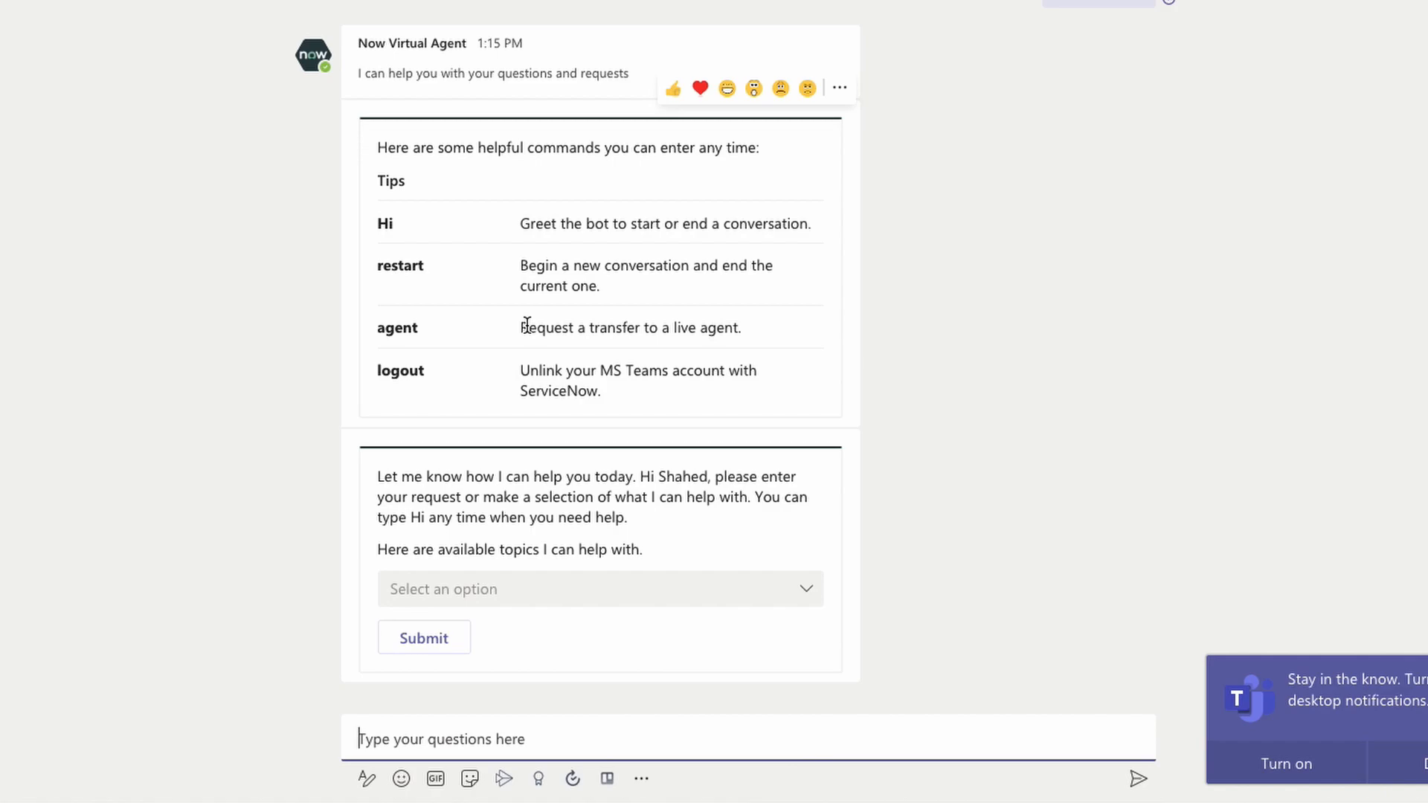
mouse_move(482, 396)
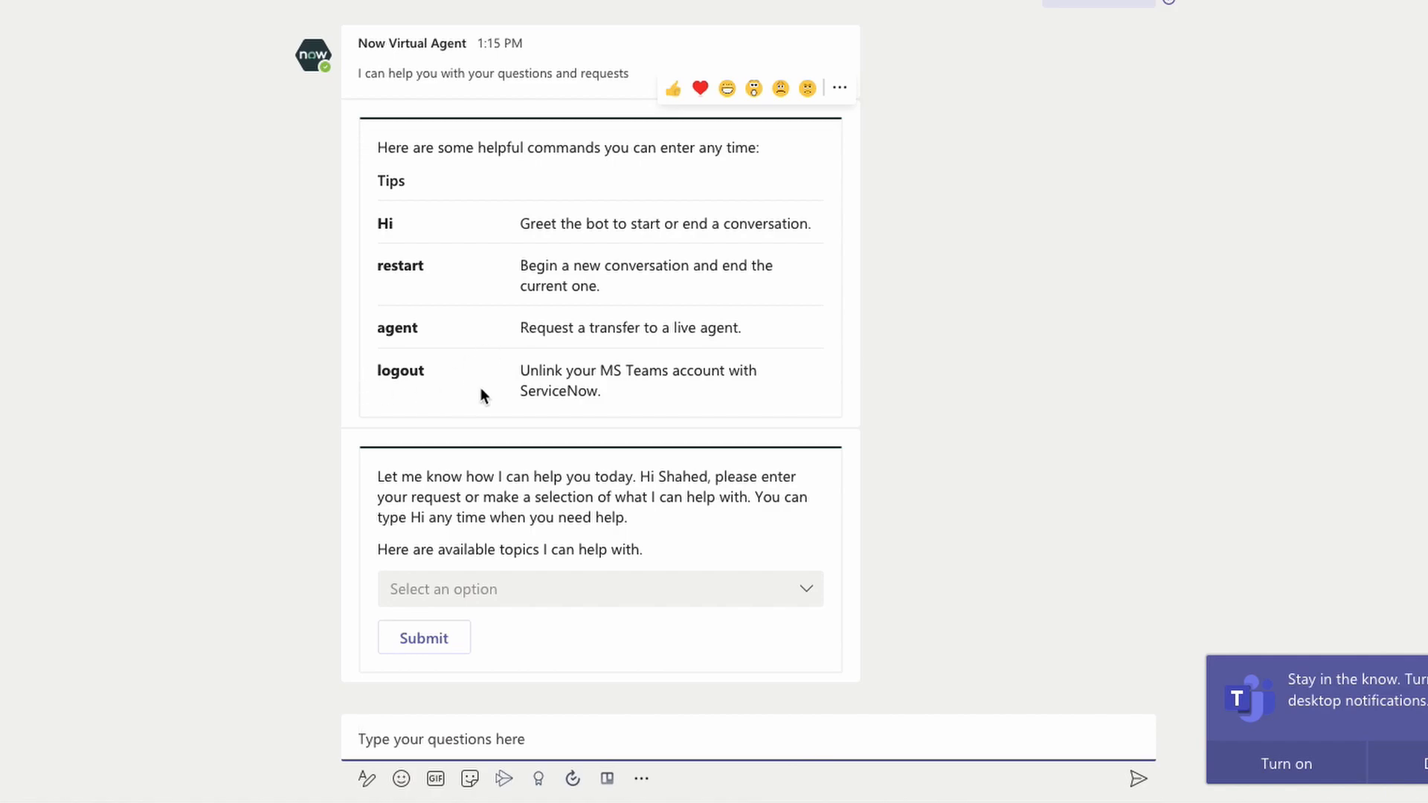
mouse_move(626, 430)
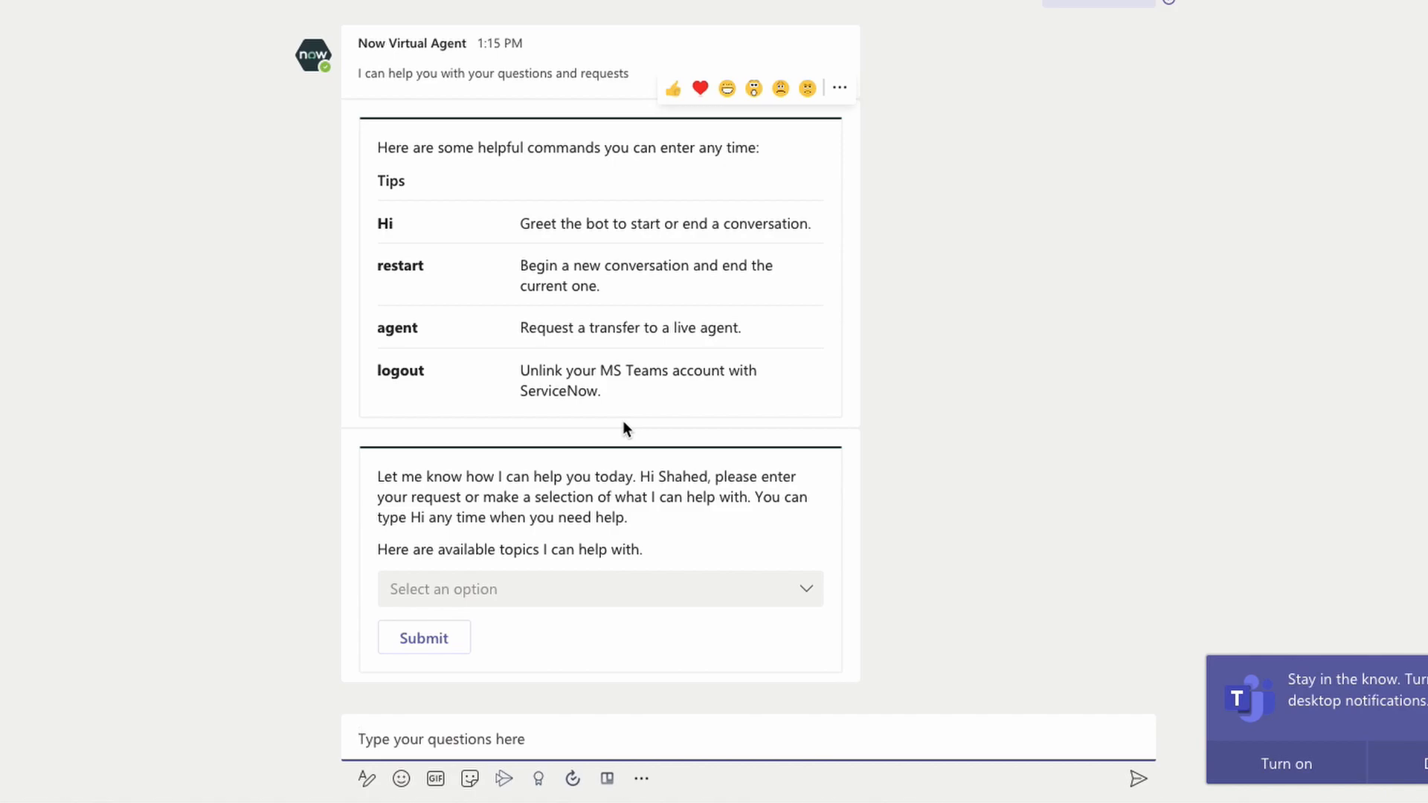
Send 'issue' and 'report an issue', then choose I want something else for the topic list.
text(issue)
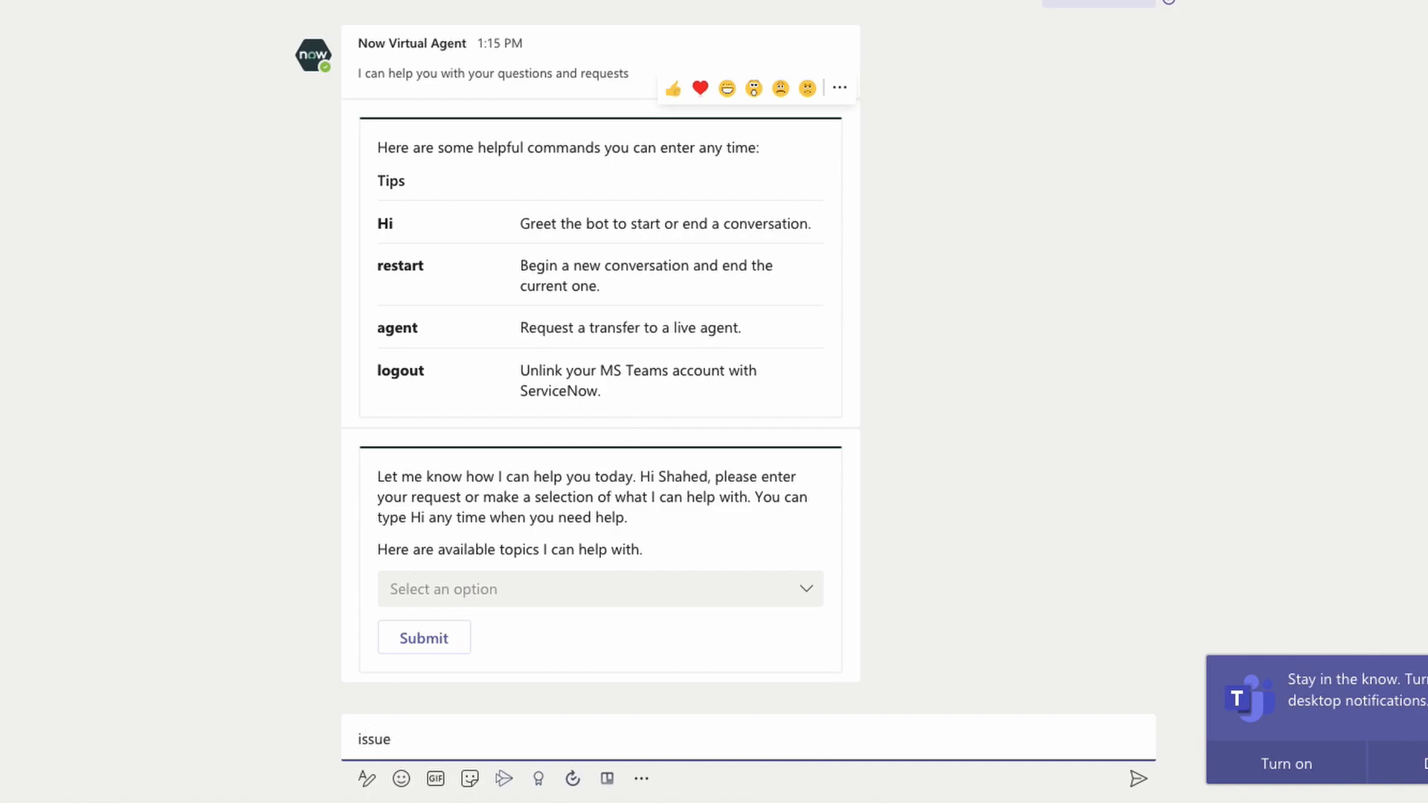
click(1137, 778)
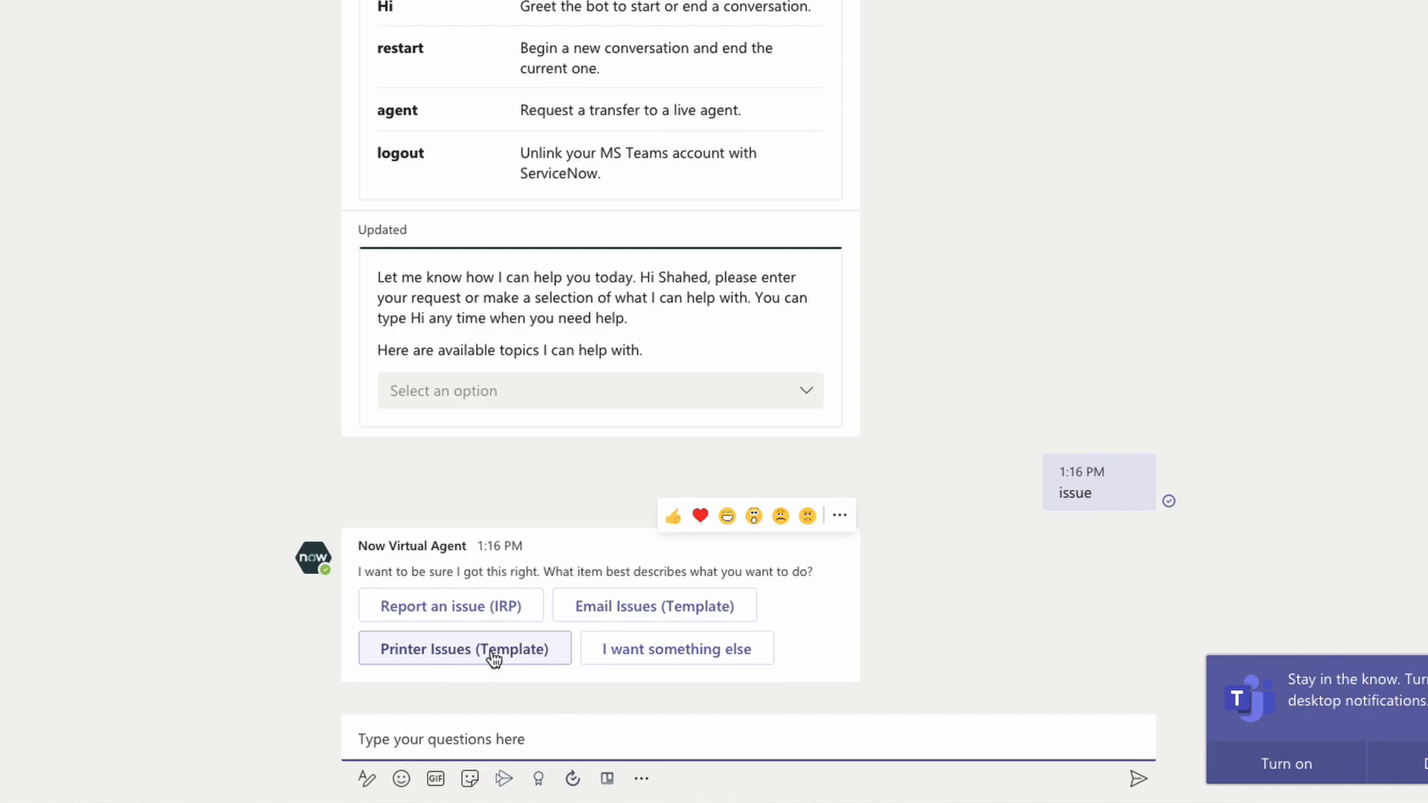
mouse_move(675, 648)
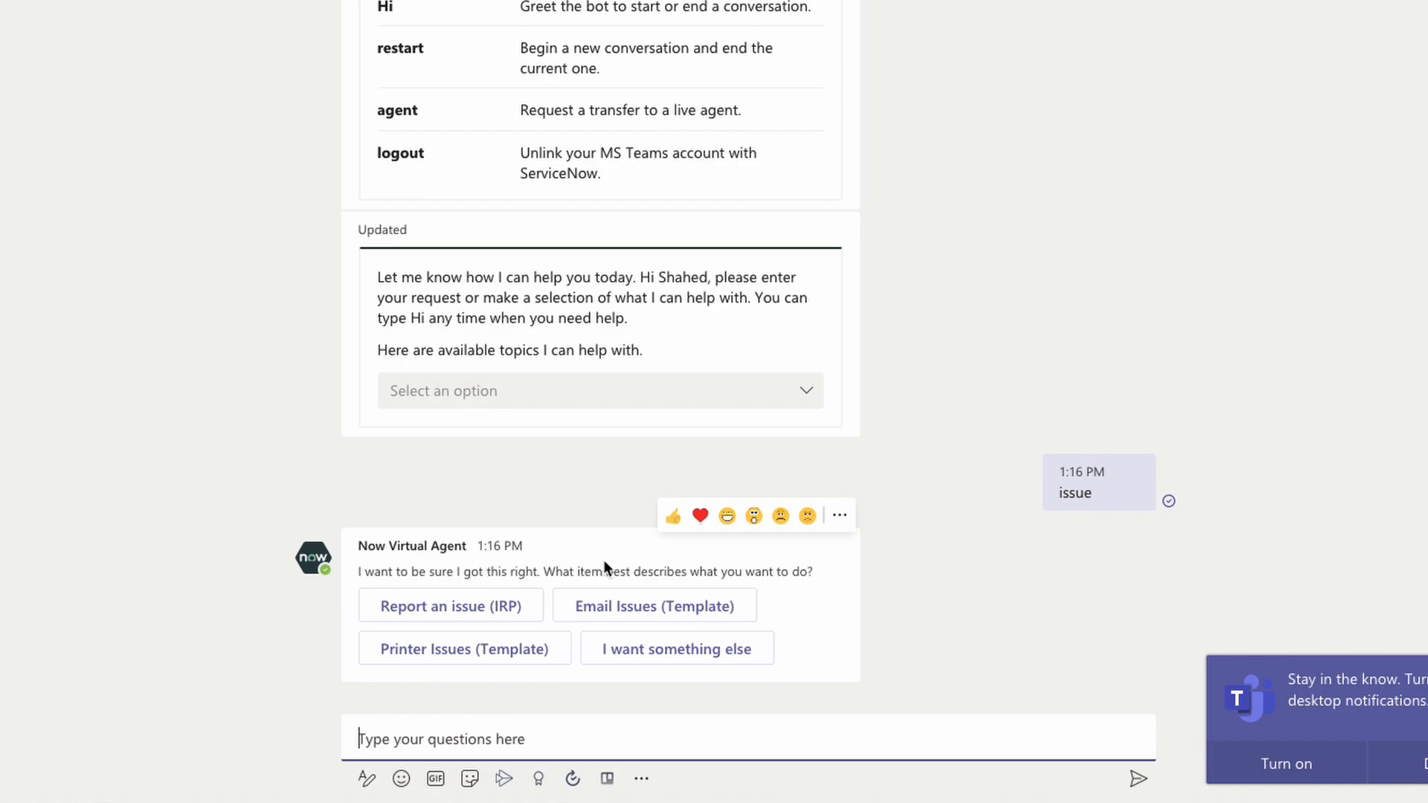
mouse_move(811, 575)
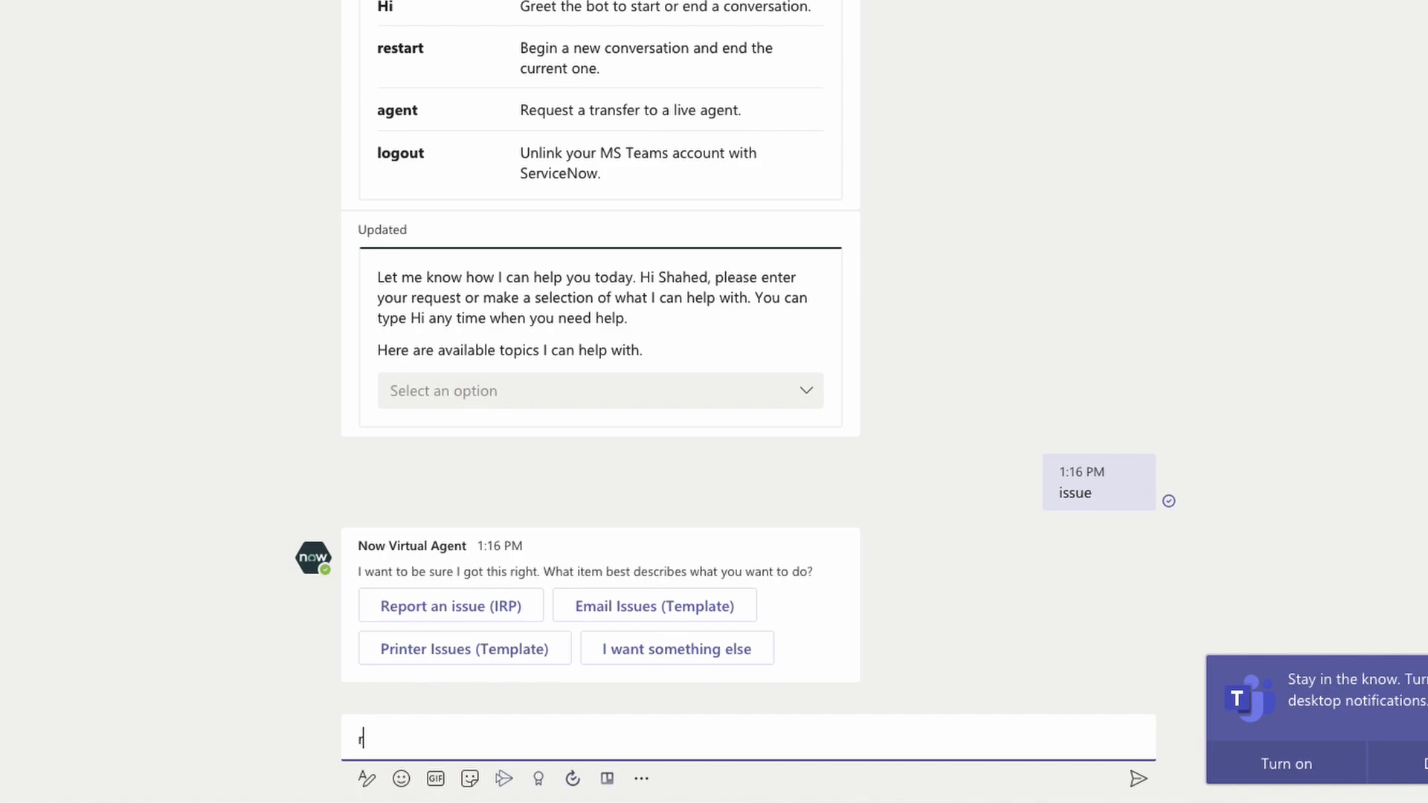
text(eport)
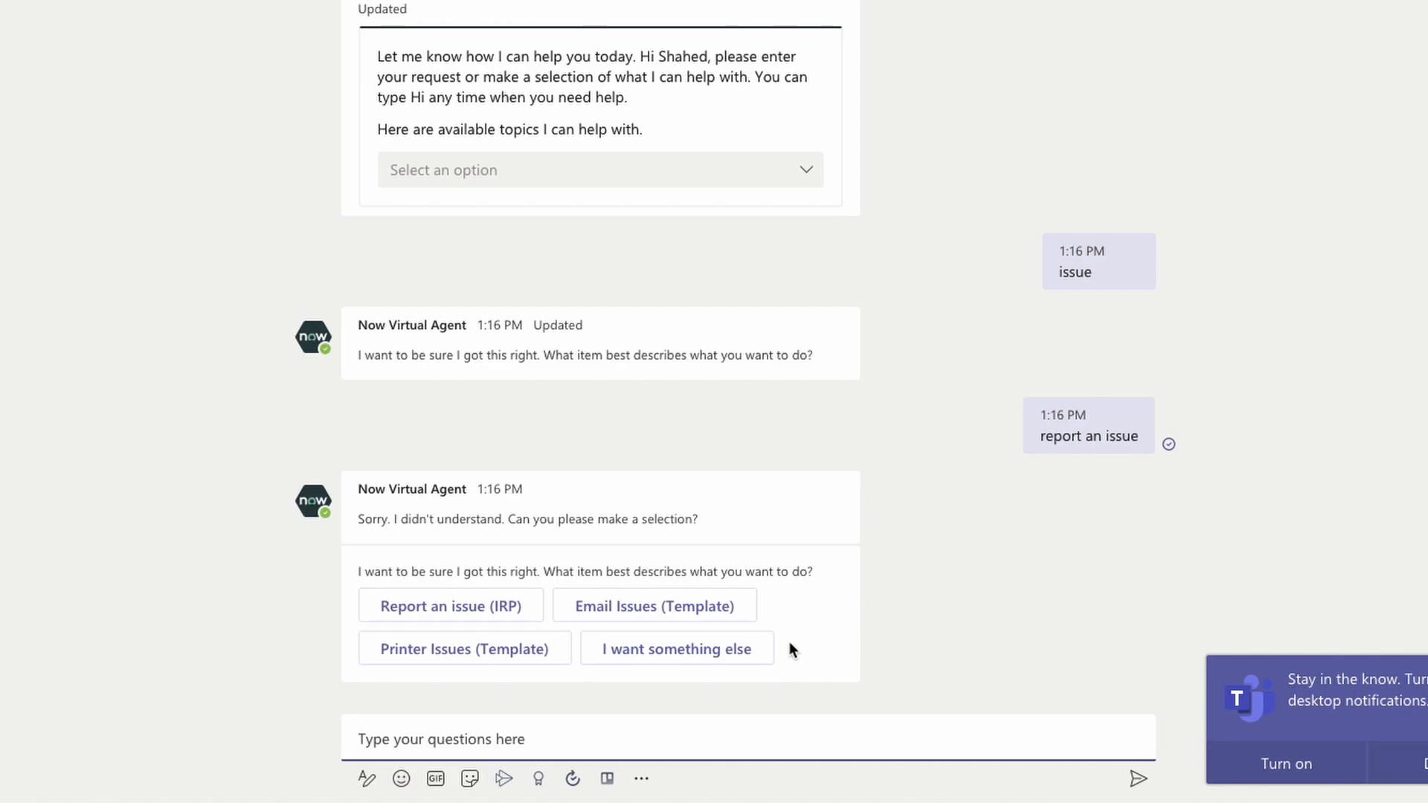
click(676, 649)
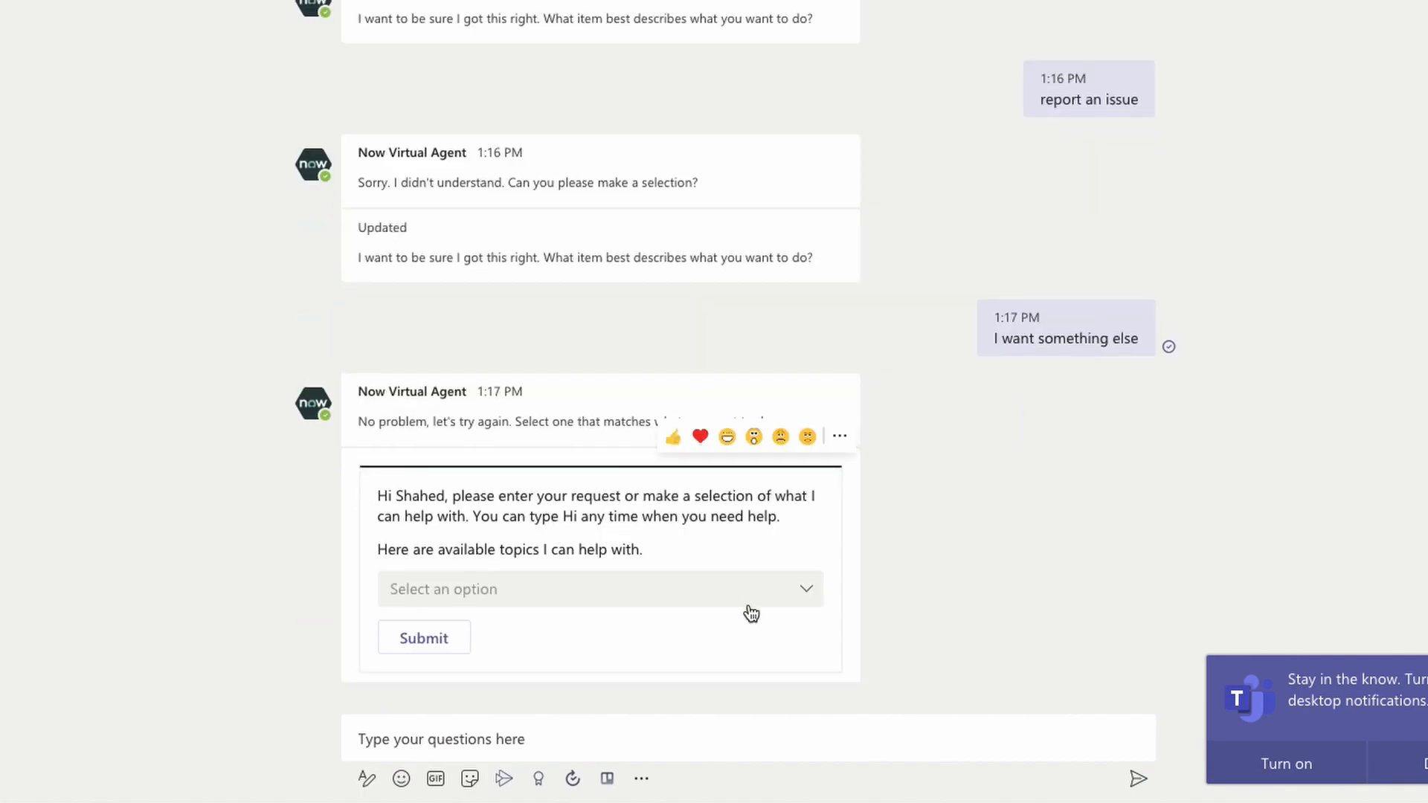
Submit the Get Password Reset Link (Template) topic to the Virtual Agent.
click(599, 589)
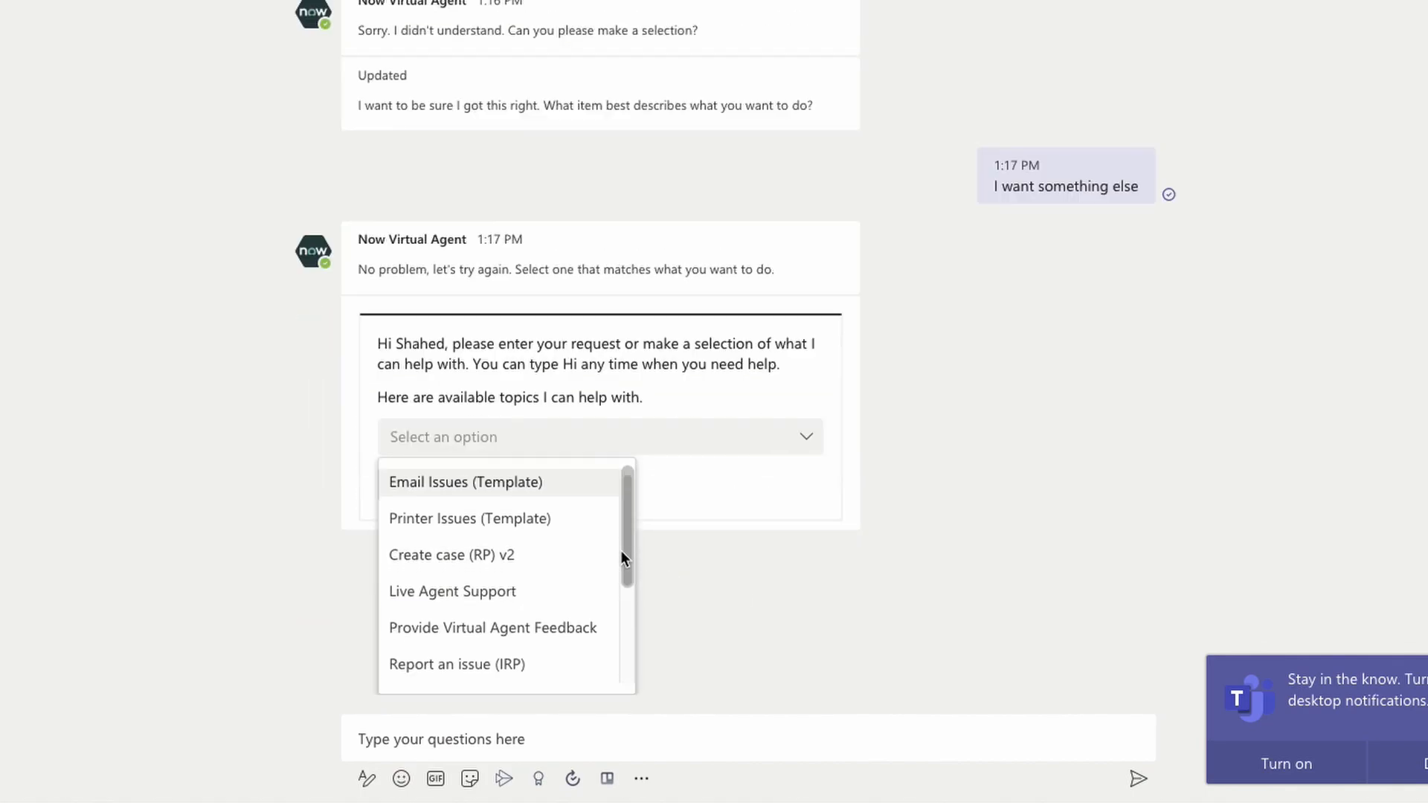
scroll(down, 3)
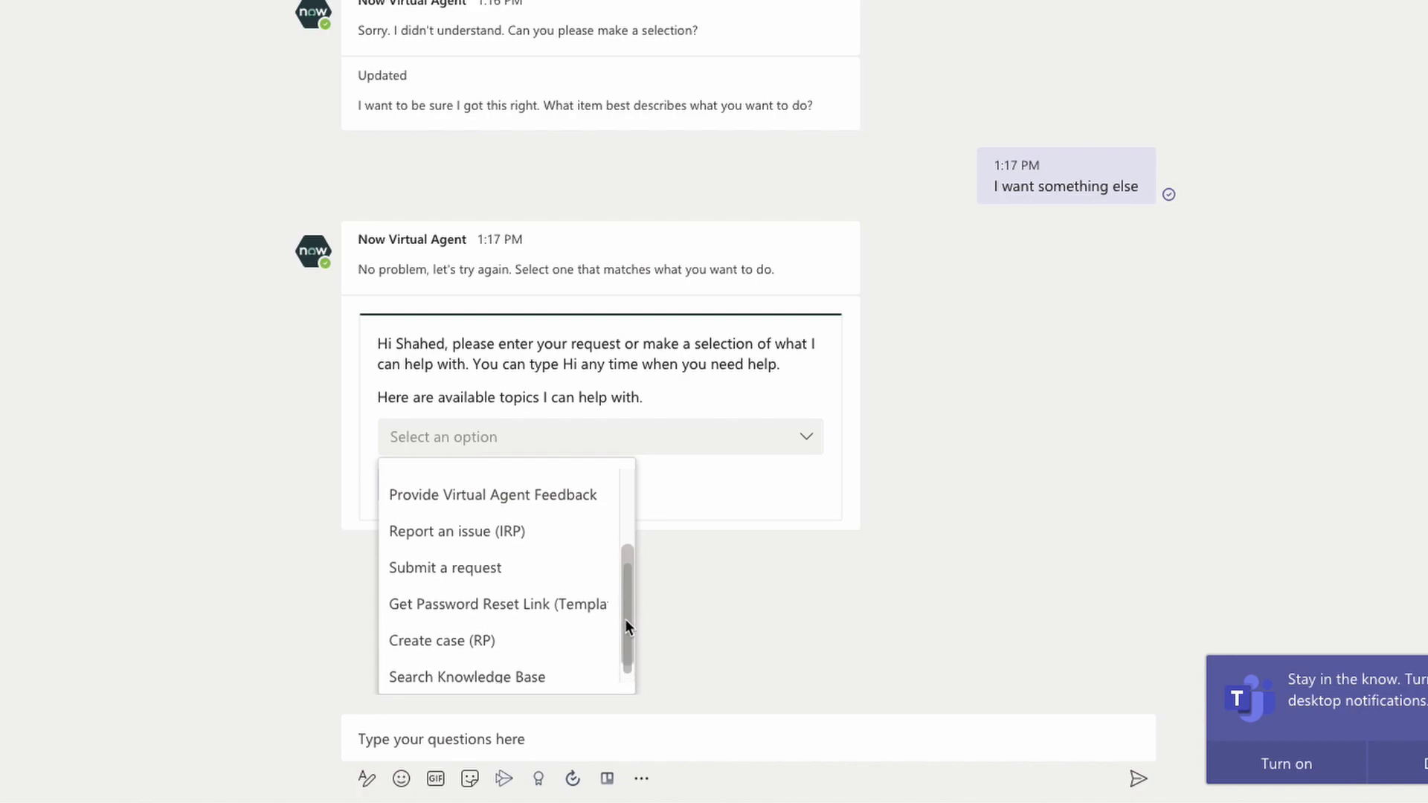
click(498, 604)
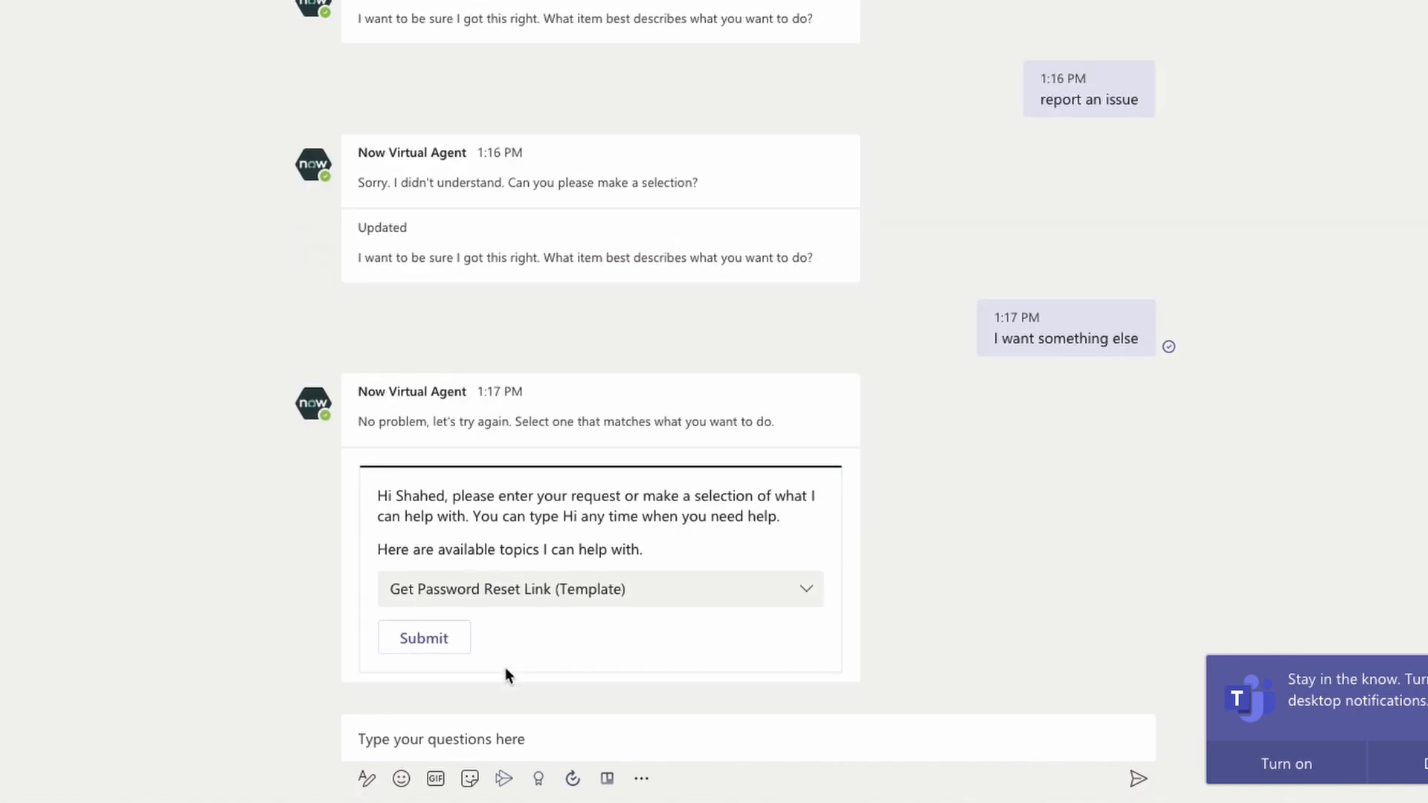
click(424, 639)
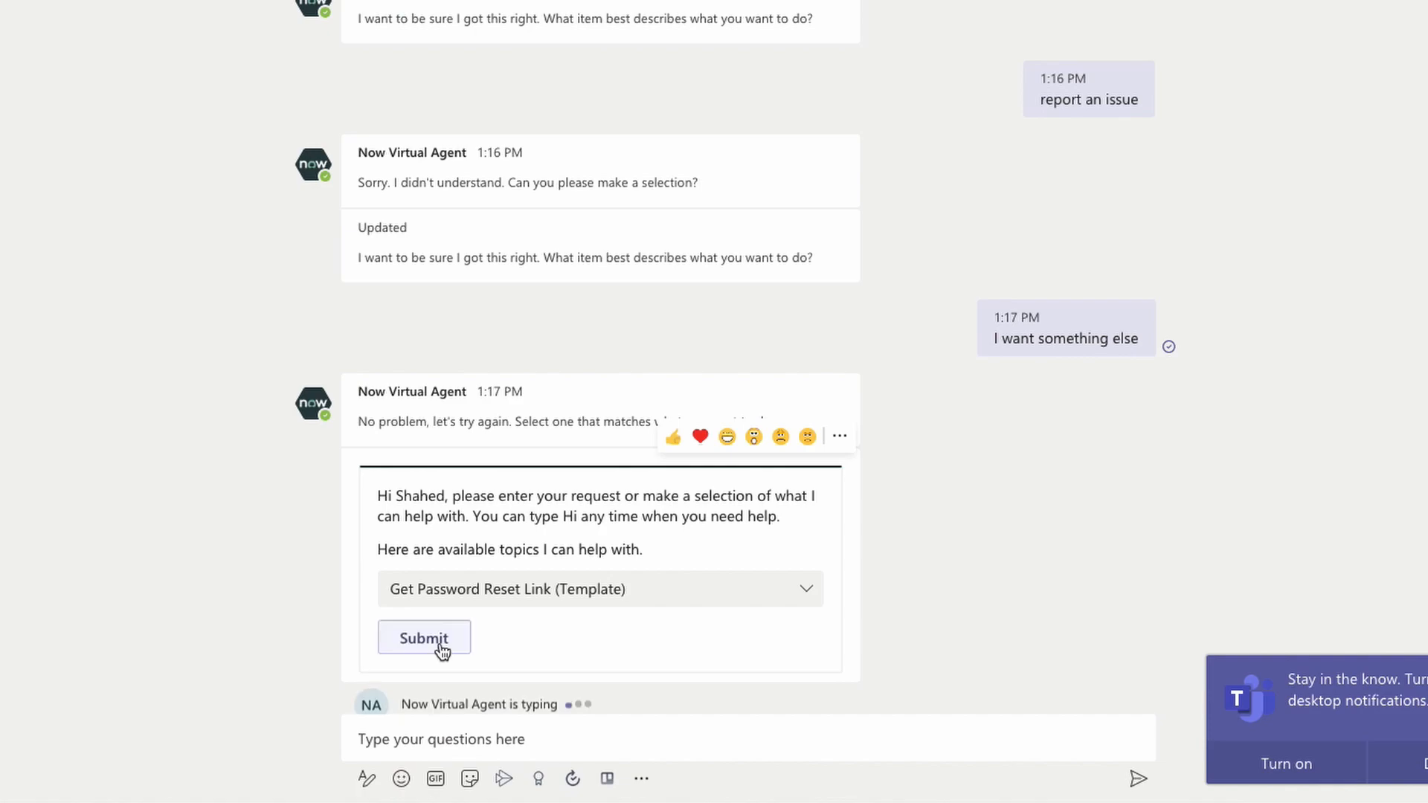
click(424, 639)
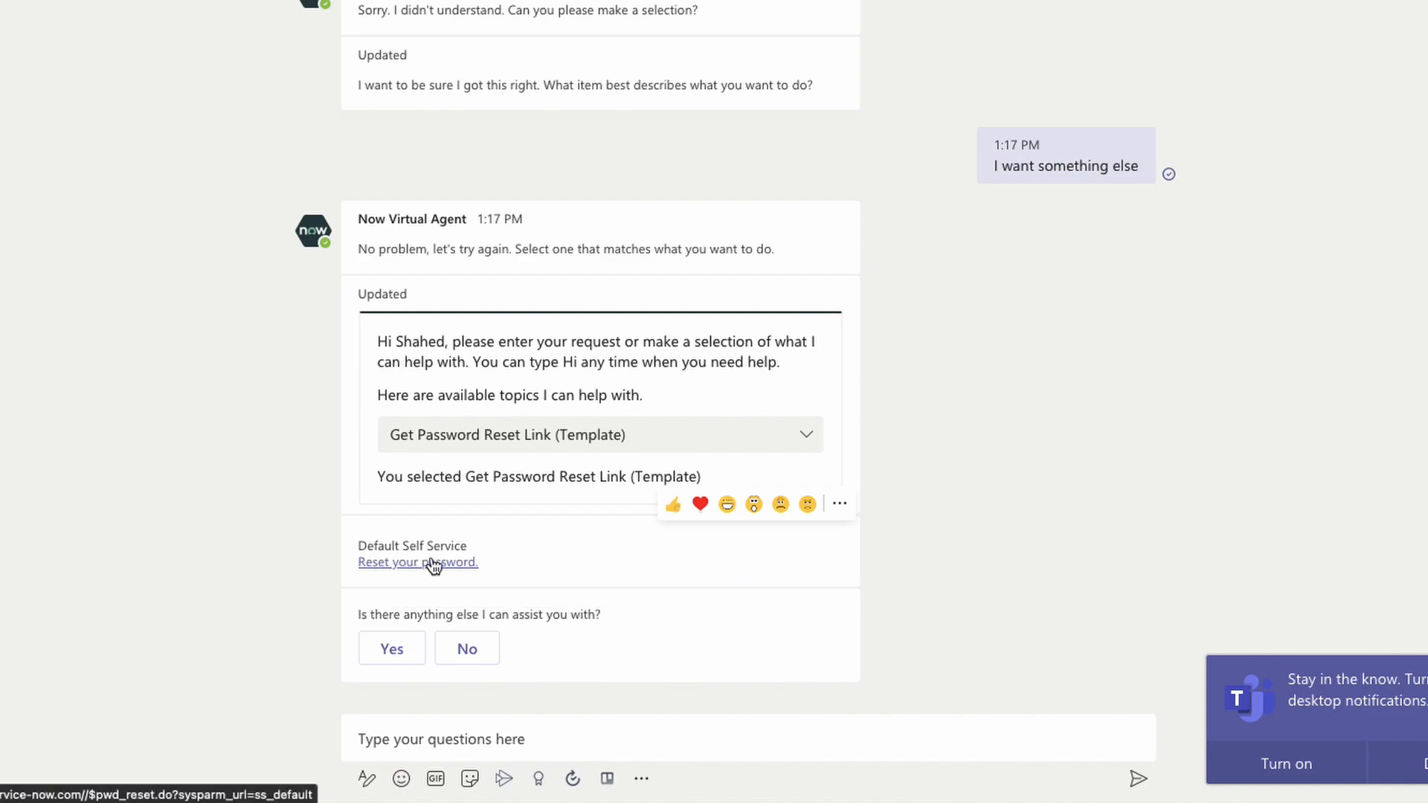
Follow the reset-password link and answer No to end the conversation.
click(416, 562)
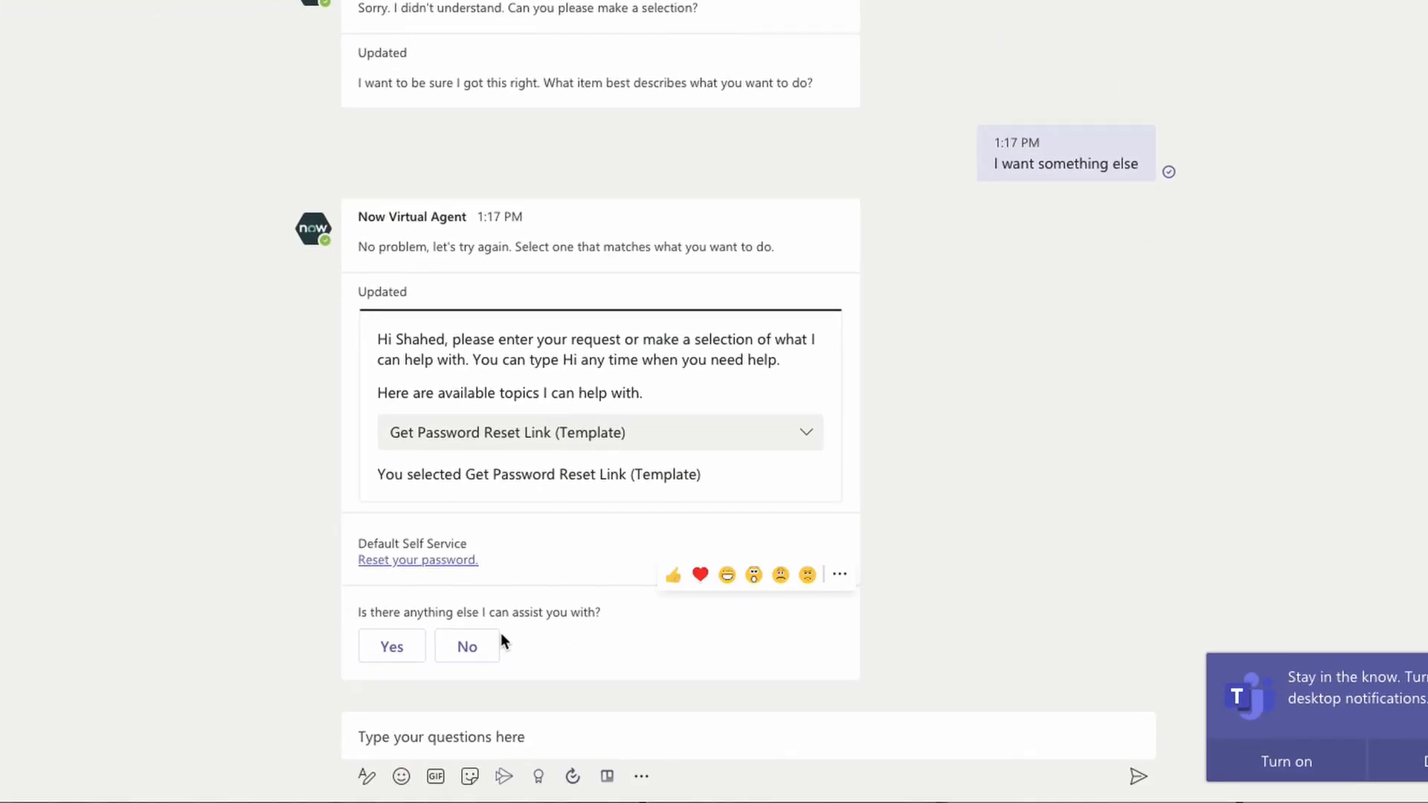
click(465, 647)
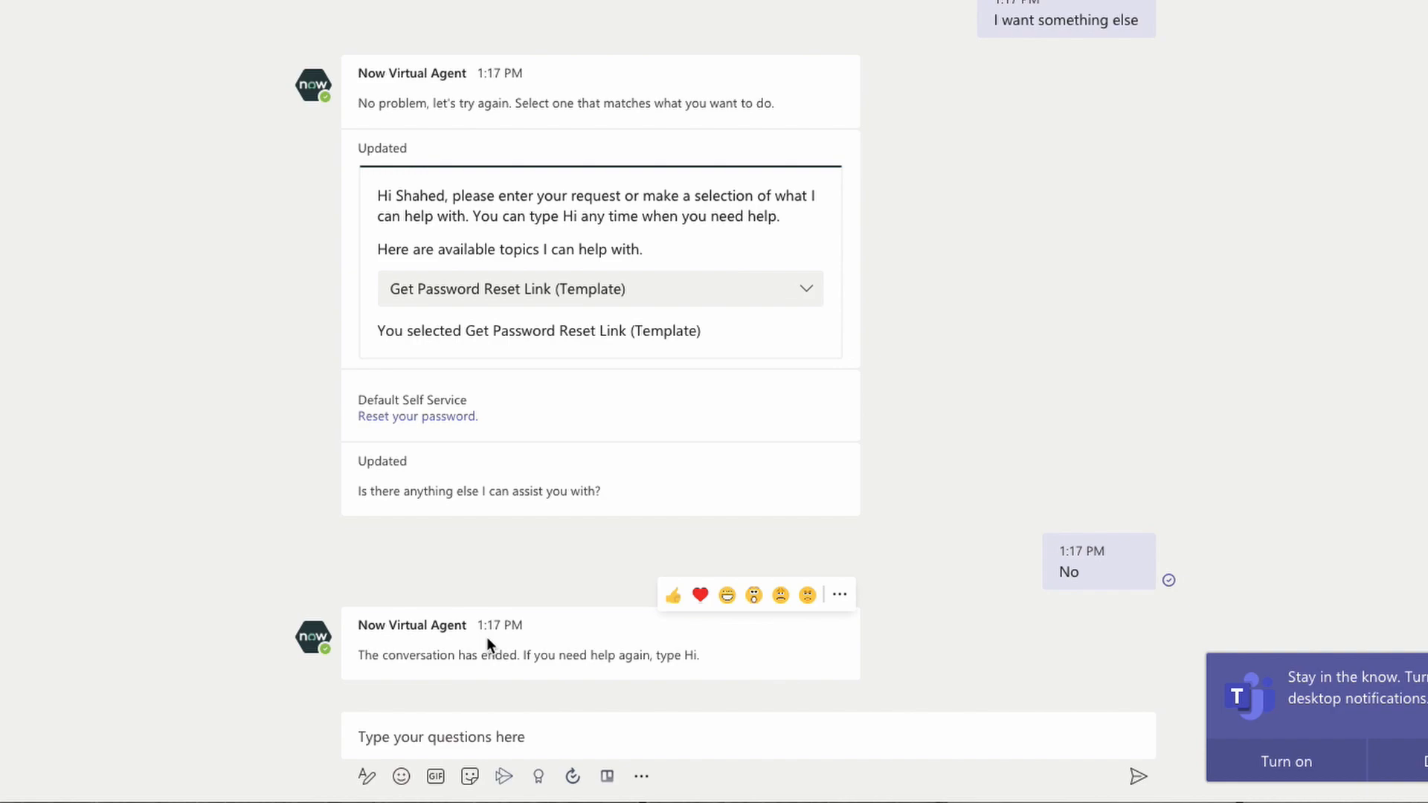
mouse_move(162, 318)
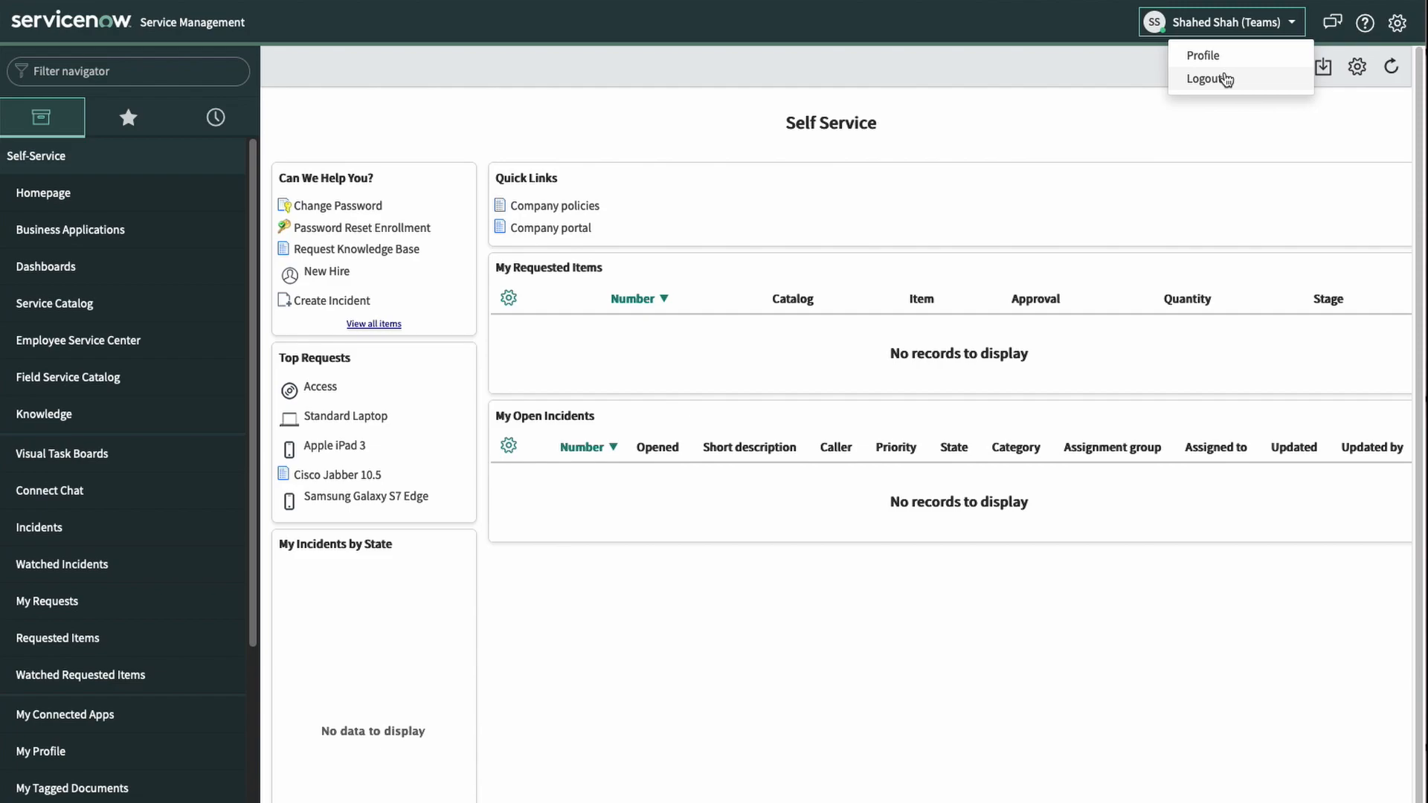
Log out the Teams user and sign in to ServiceNow as admin.
click(1206, 79)
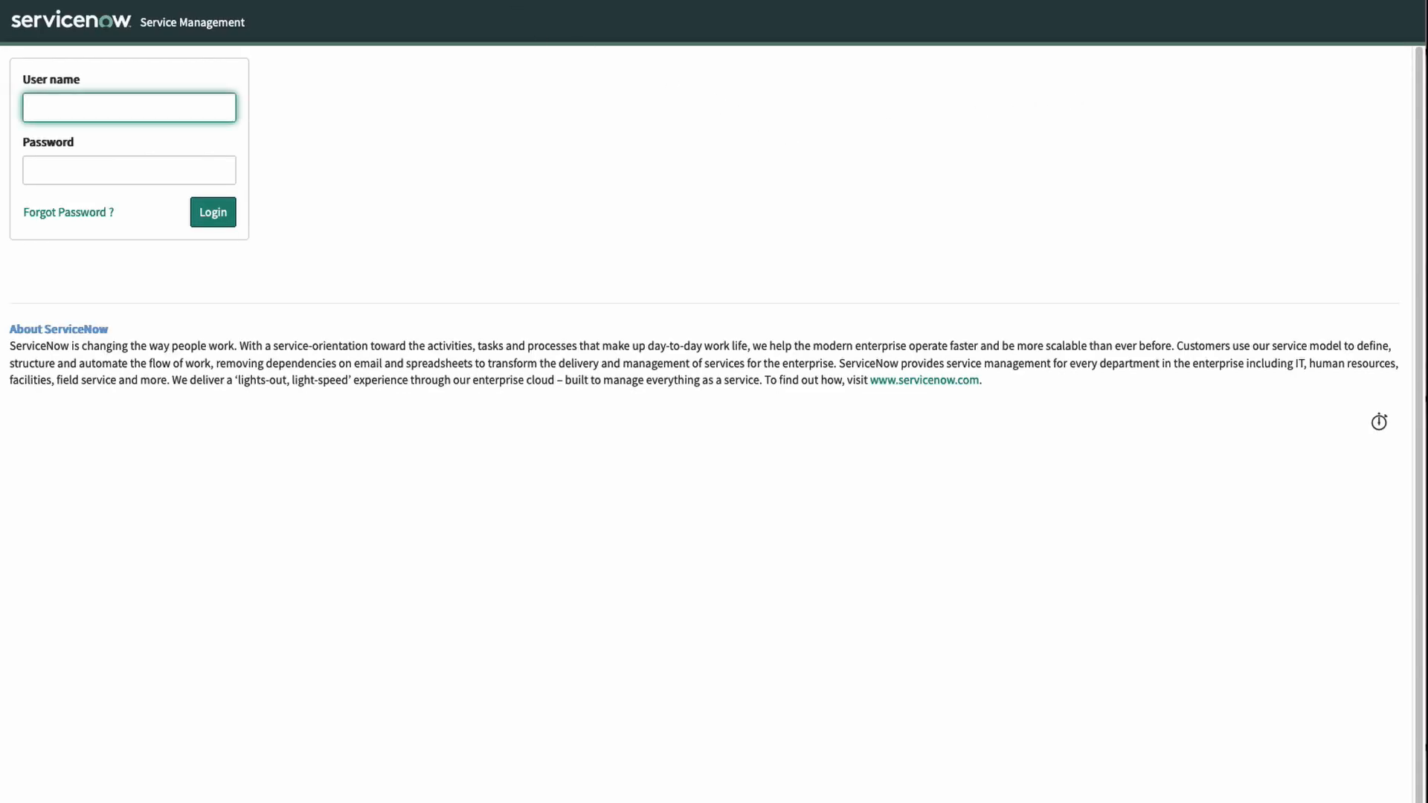
text(admin)
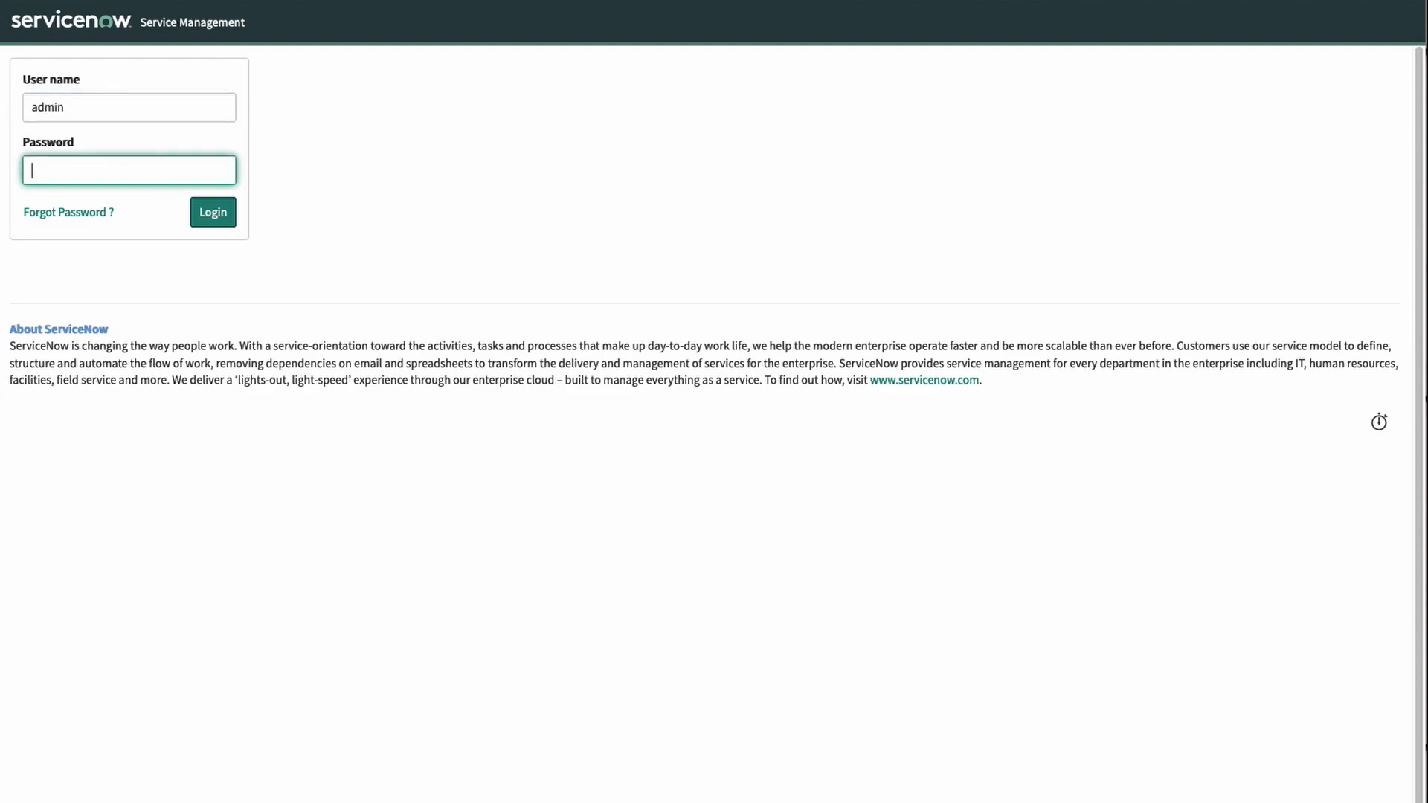
text(password)
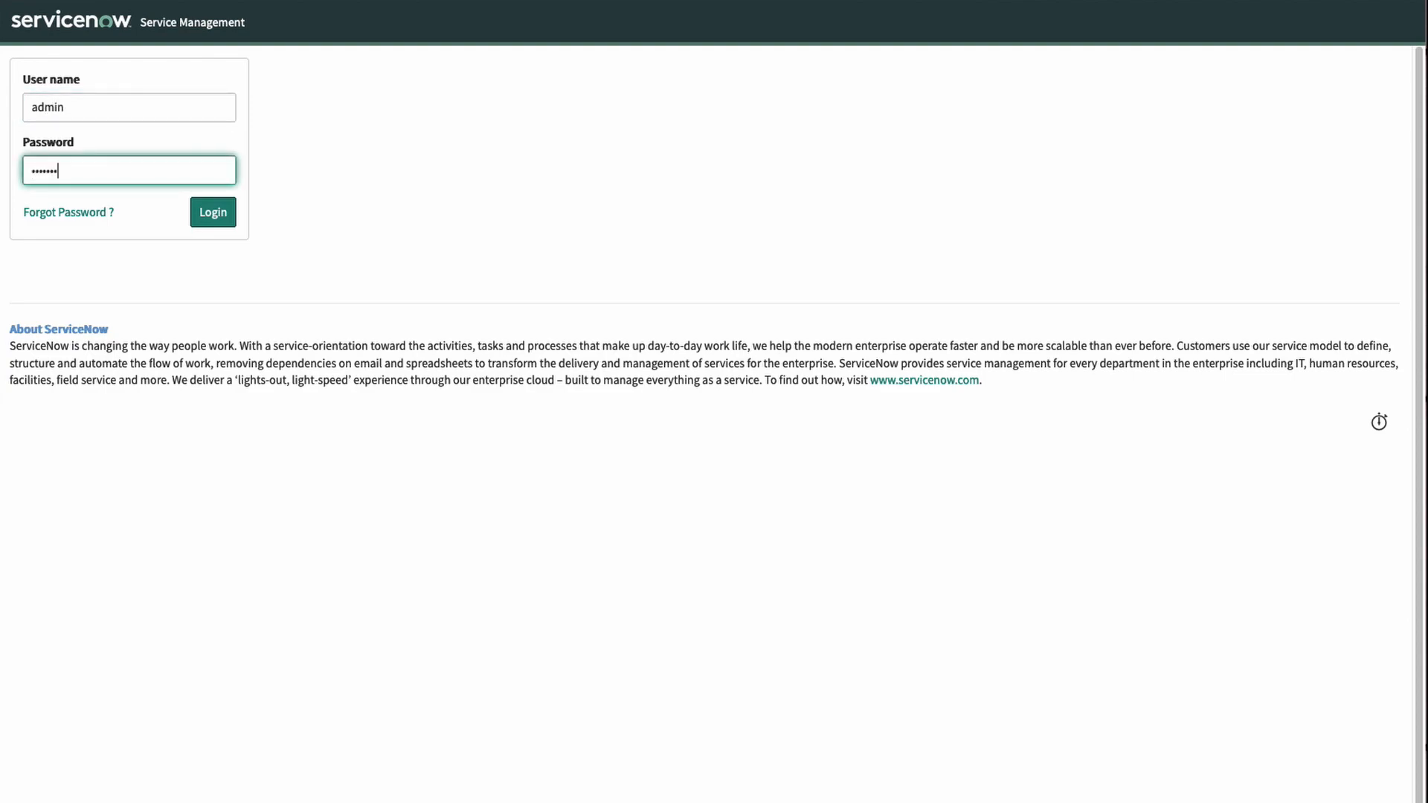
click(213, 212)
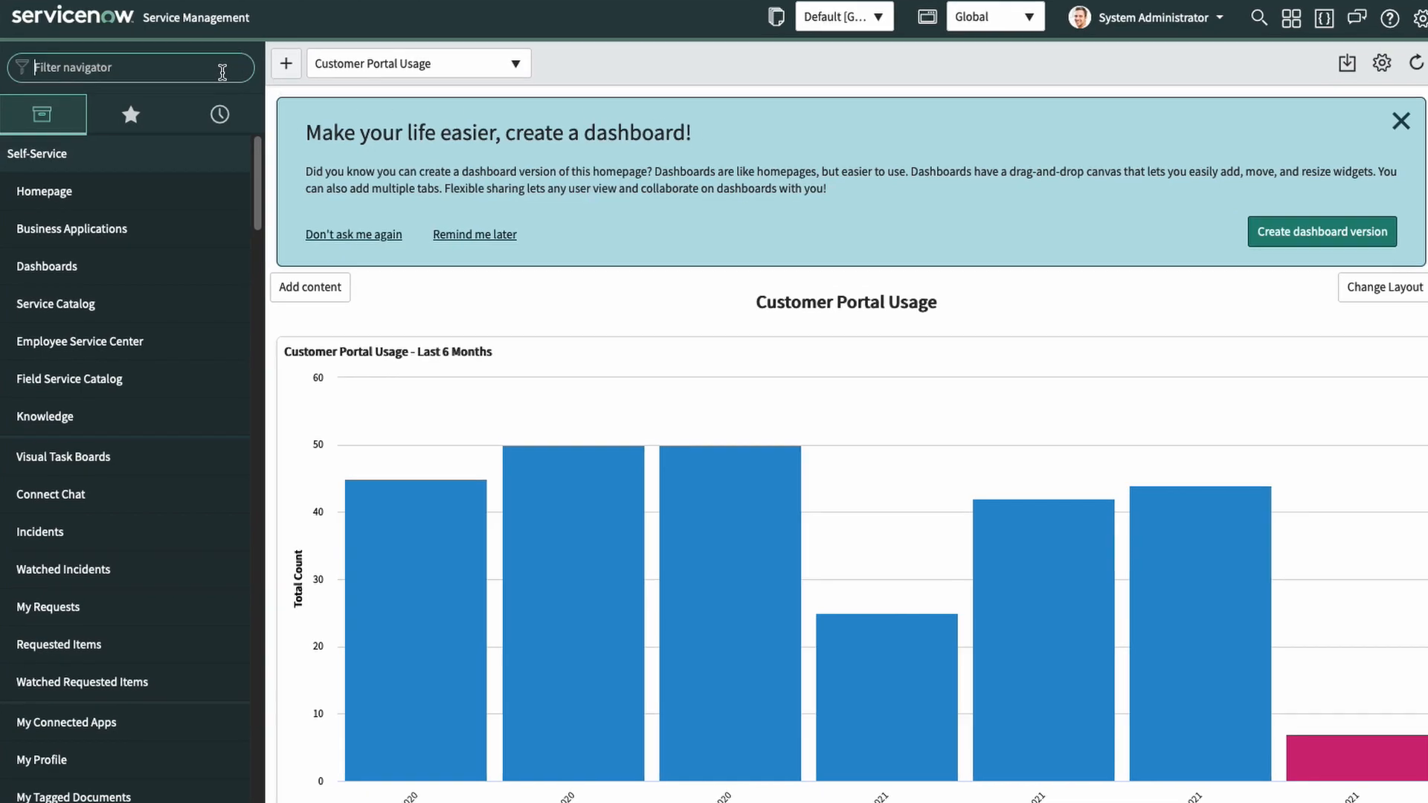
Filter the navigator for 'collabor', open Messaging Apps Integration and expand the installed Teams entry.
text(collaboration)
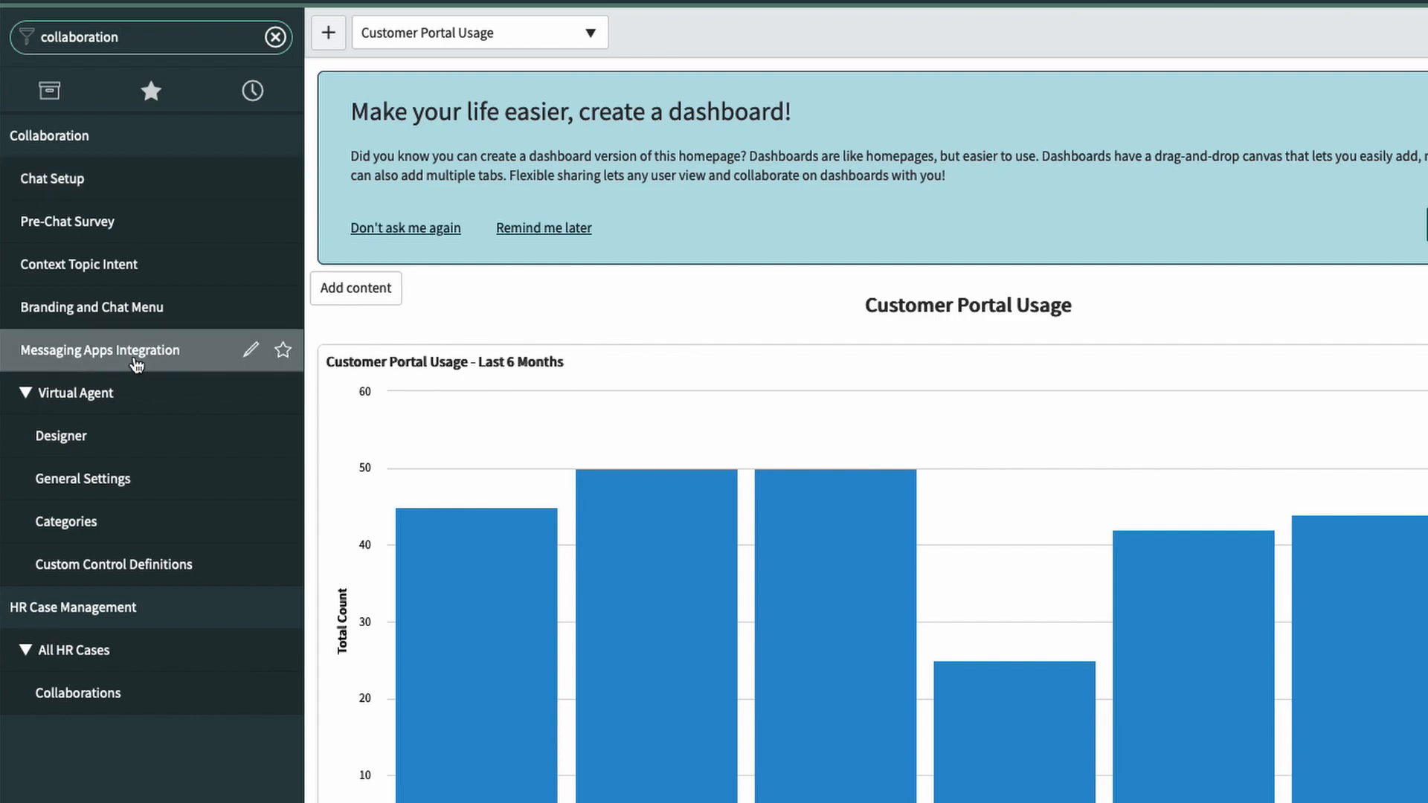
click(100, 351)
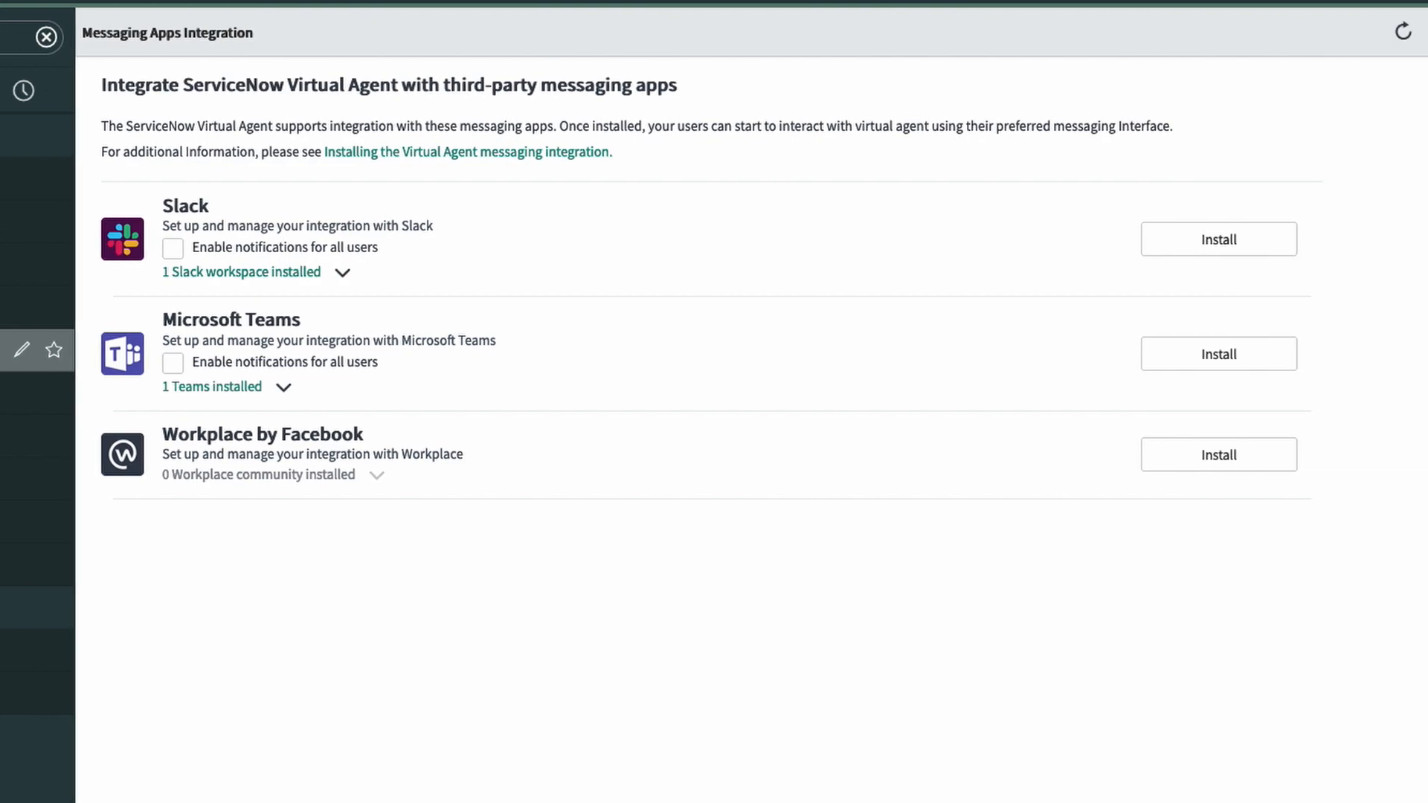
click(283, 387)
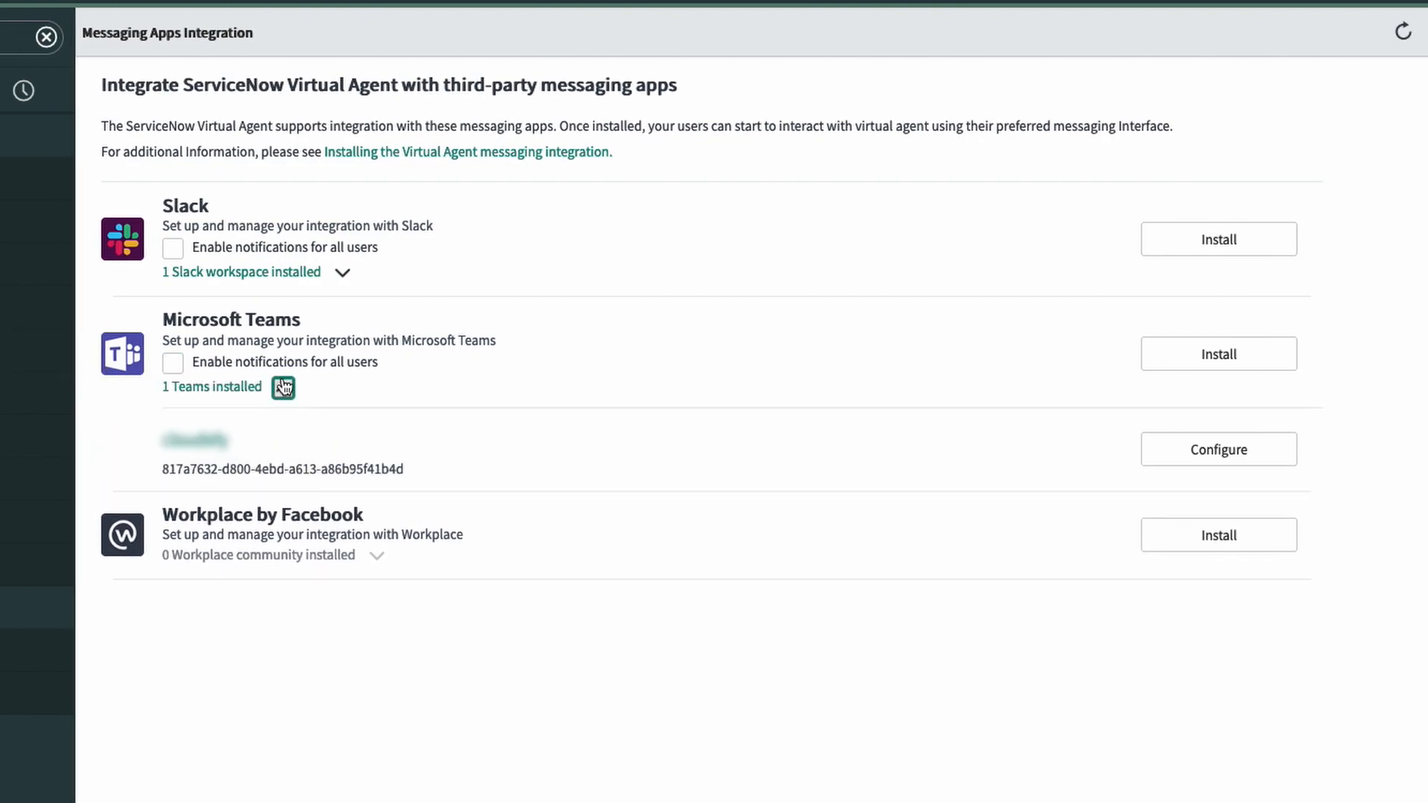